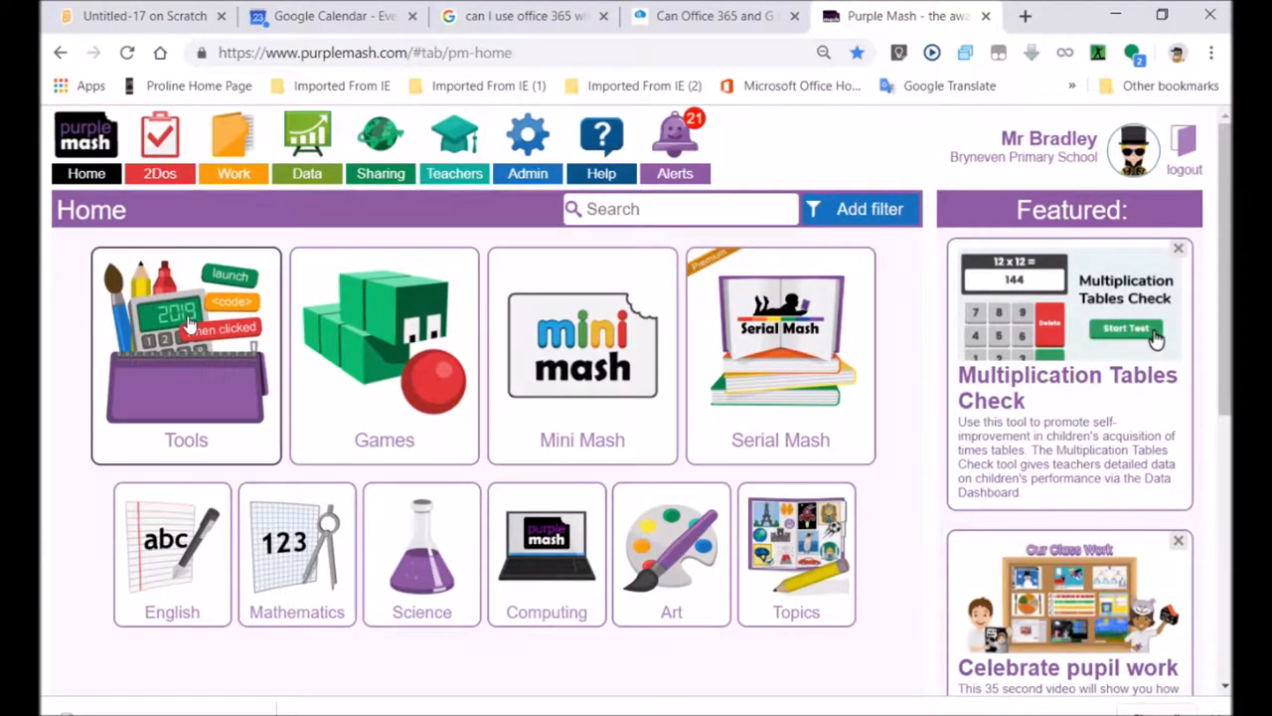
Open the Tools tile from the Purple Mash home page.
{"action": "left_click", "coordinate": [185, 343]}
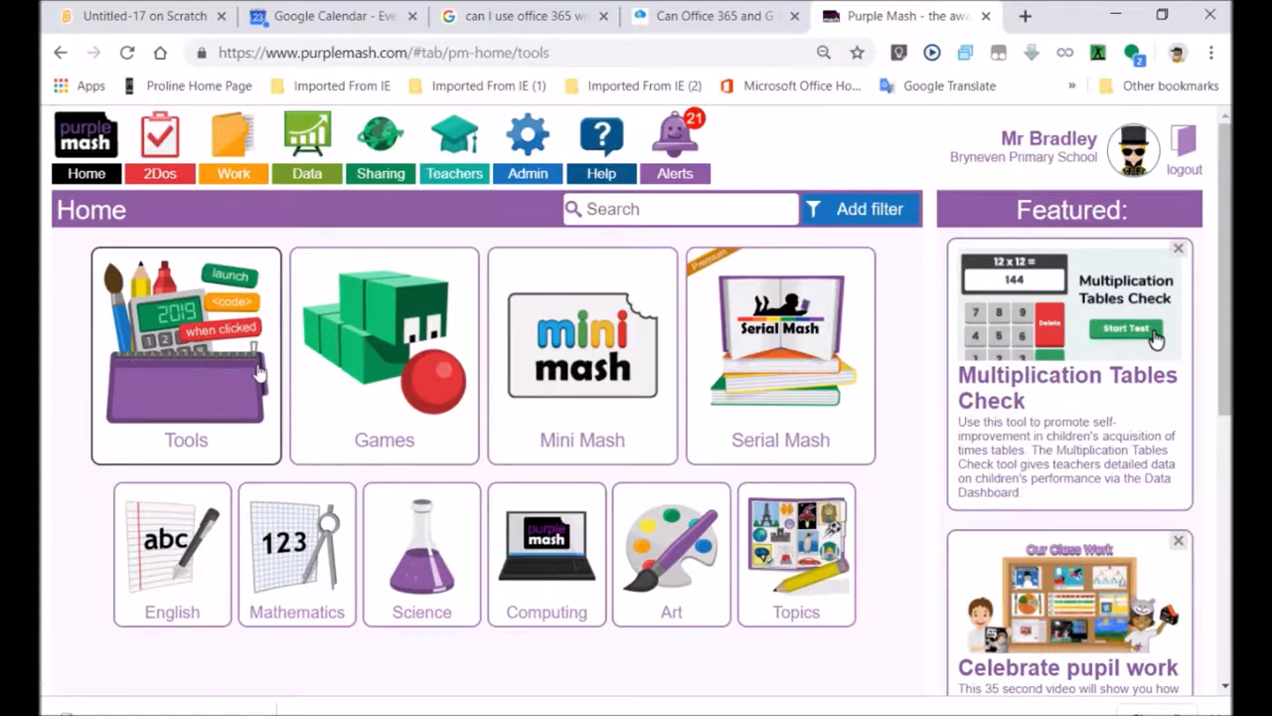
{"action": "mouse_move", "coordinate": [174, 386]}
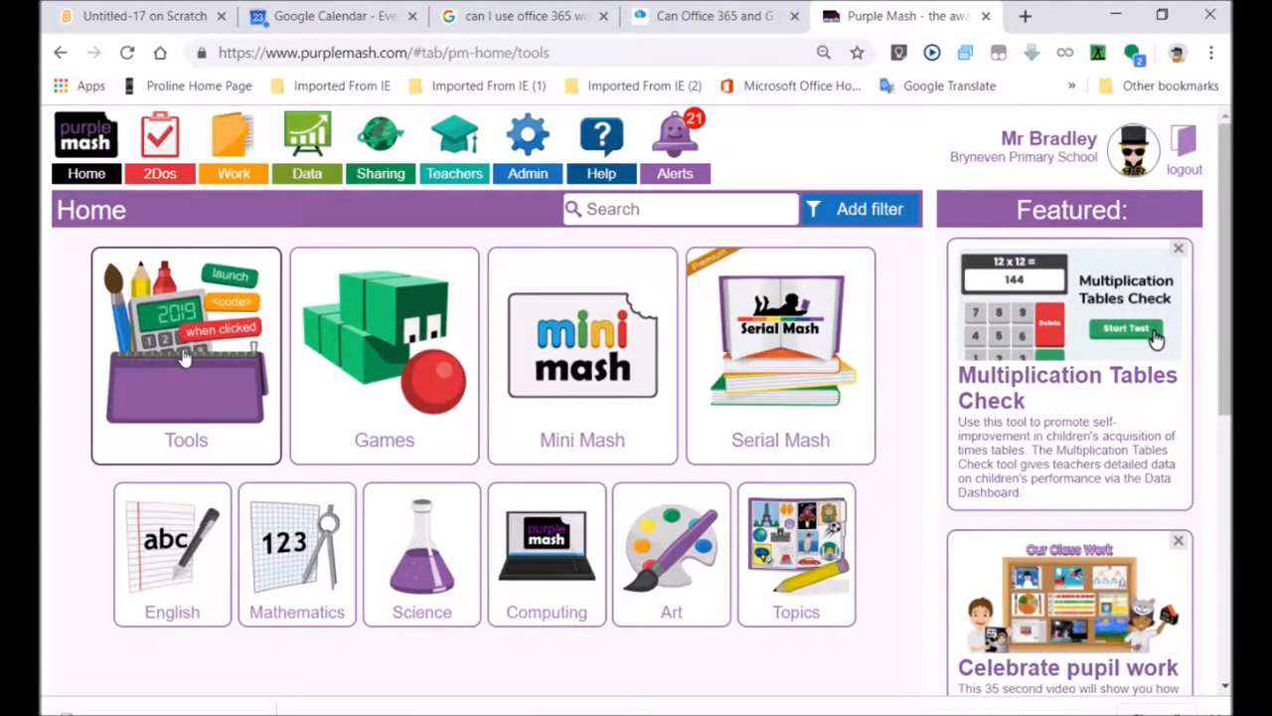
{"action": "left_click", "coordinate": [186, 352]}
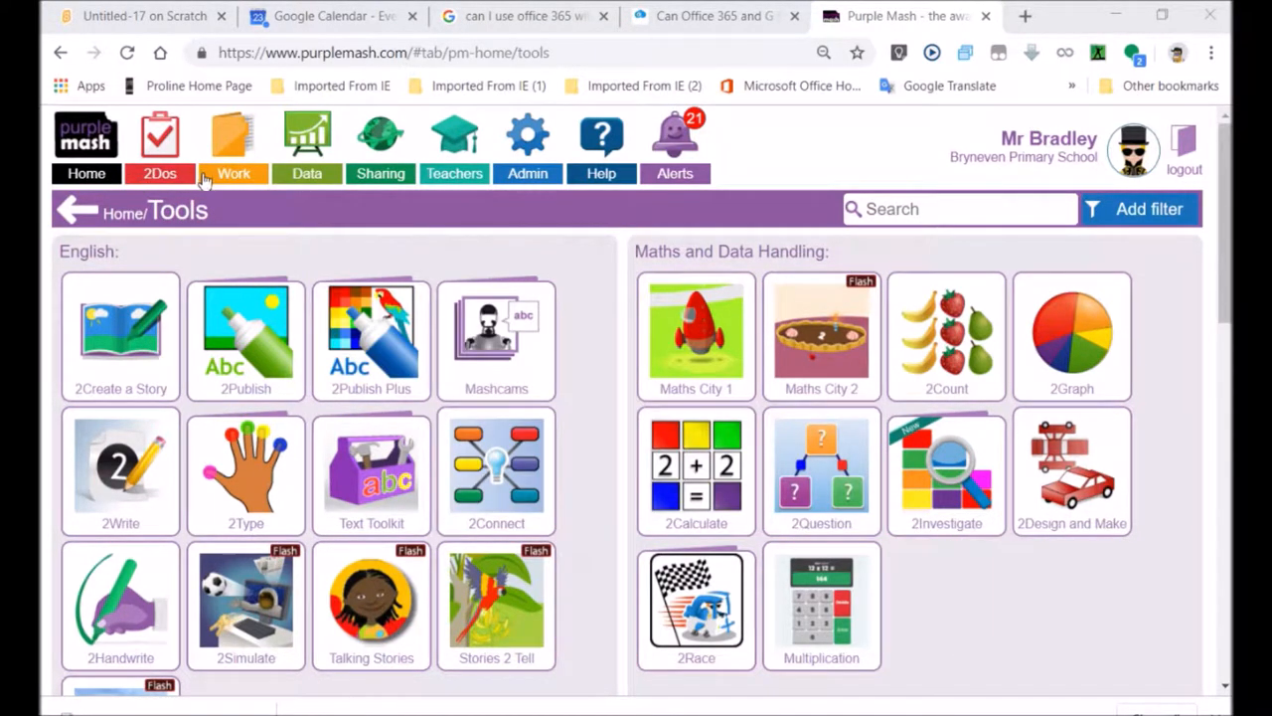
{"action": "mouse_move", "coordinate": [308, 231]}
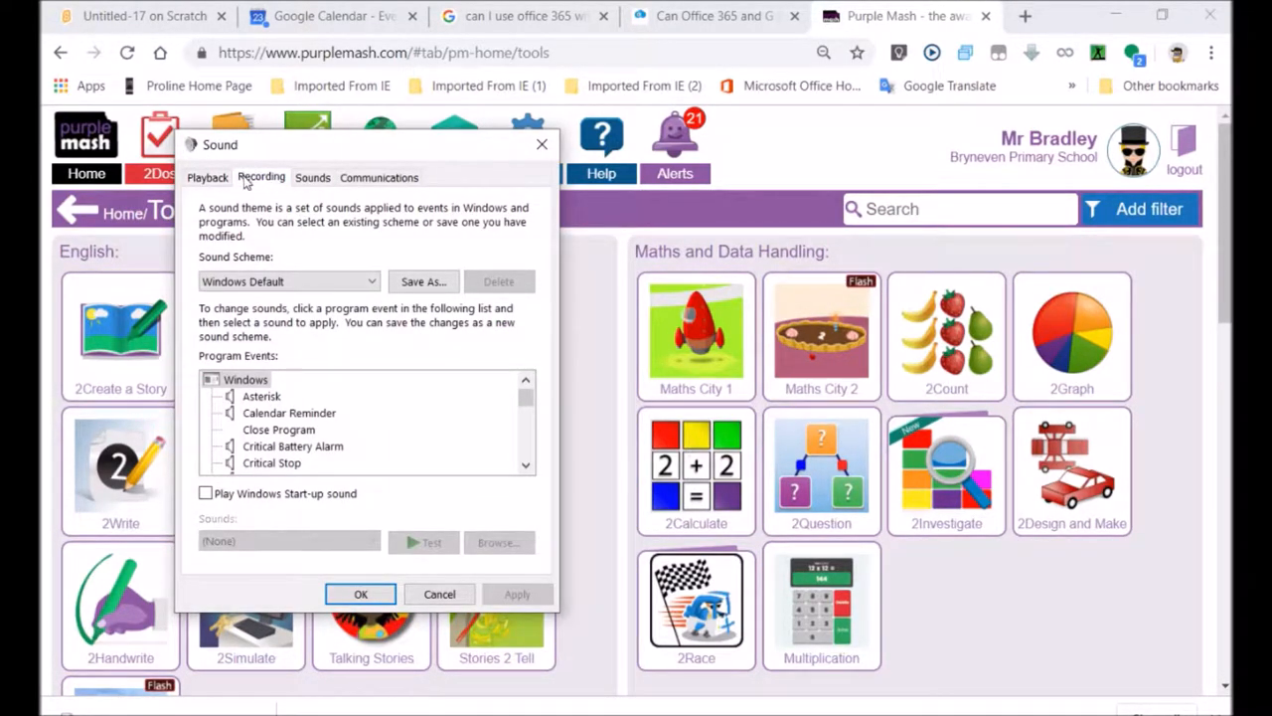
Check the Headset Microphone under Recording devices and close Sound settings.
{"action": "left_click", "coordinate": [262, 177]}
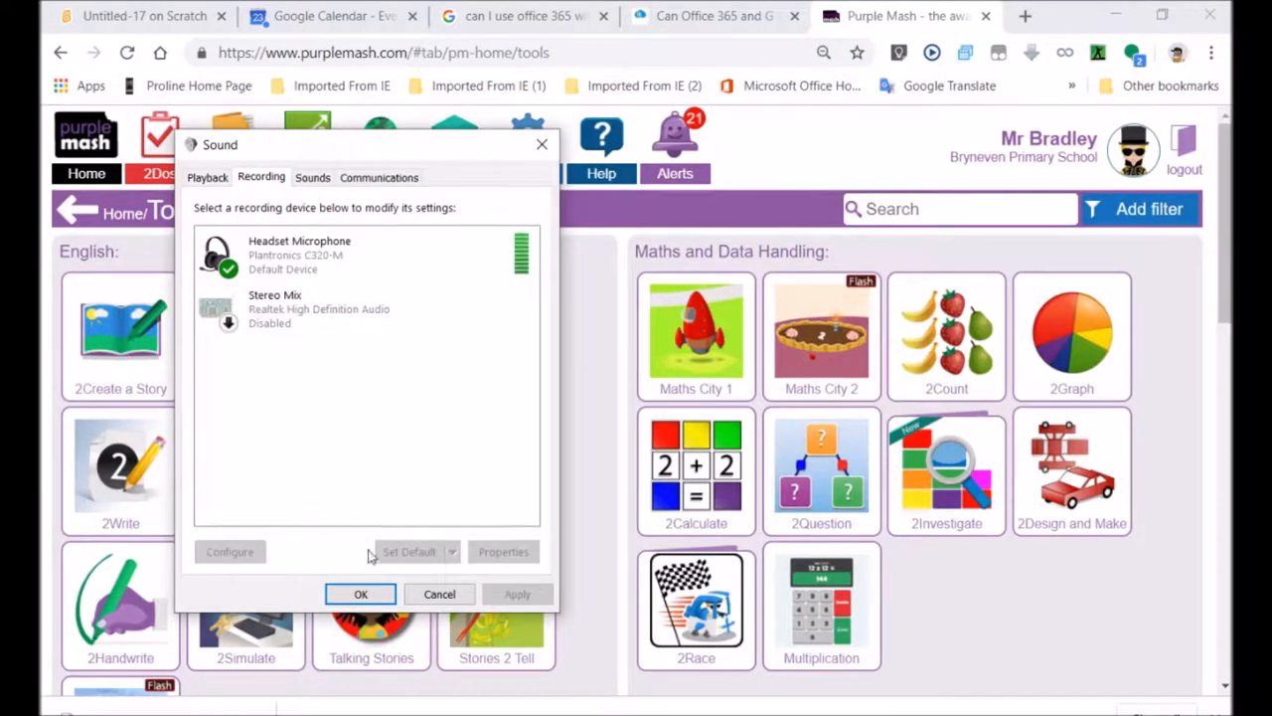
{"action": "left_click", "coordinate": [359, 594]}
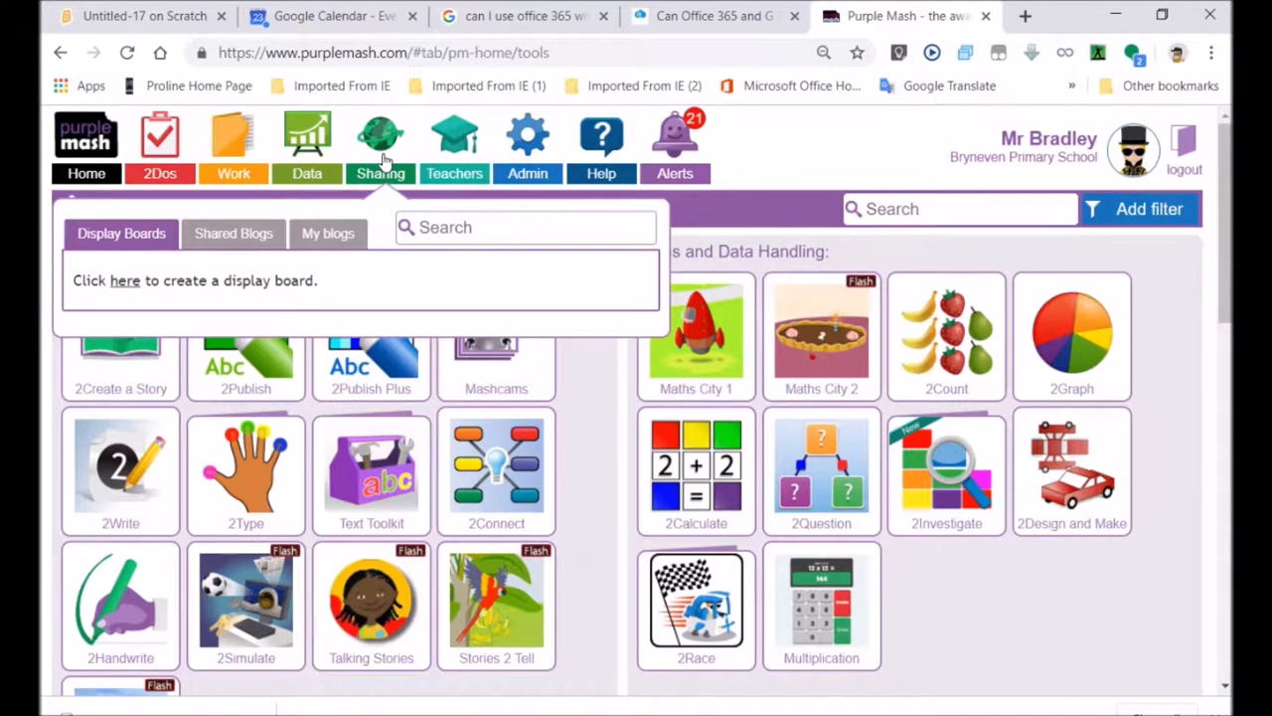
{"action": "left_click", "coordinate": [233, 233]}
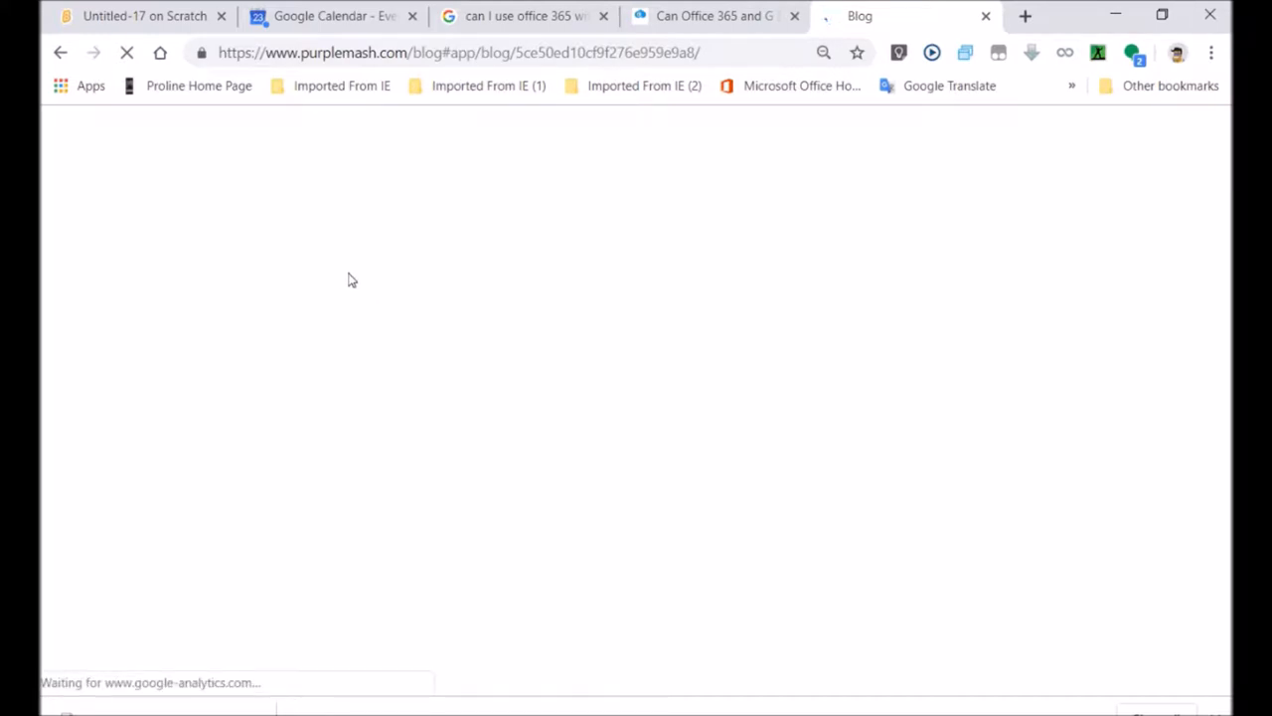
{"action": "mouse_move", "coordinate": [383, 290]}
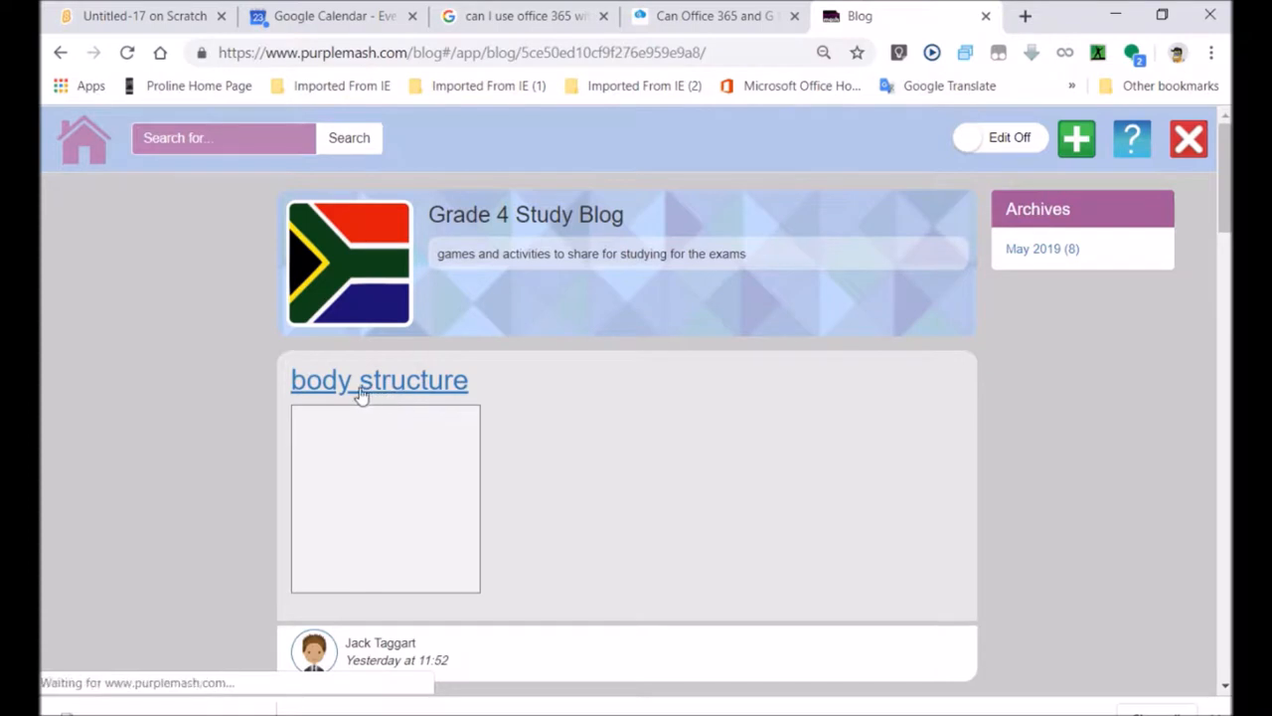
{"action": "left_click", "coordinate": [378, 380]}
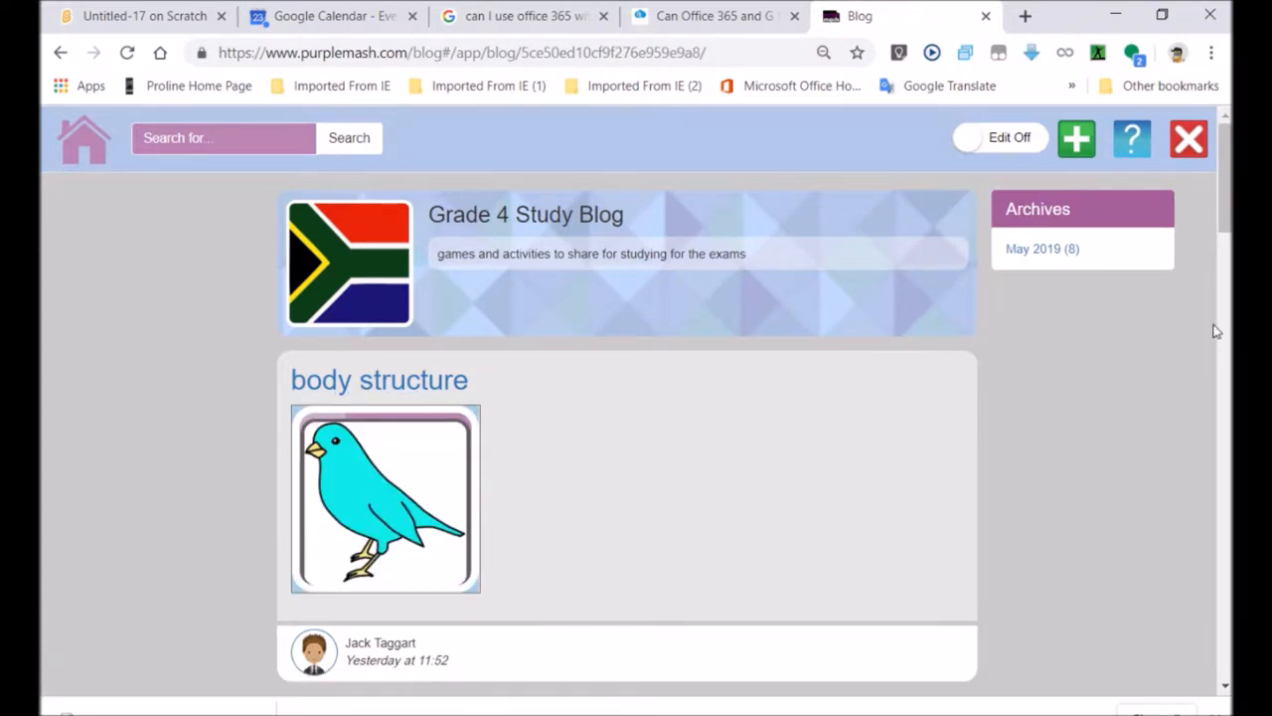
{"action": "scroll", "scroll_direction": "down", "scroll_amount": 3}
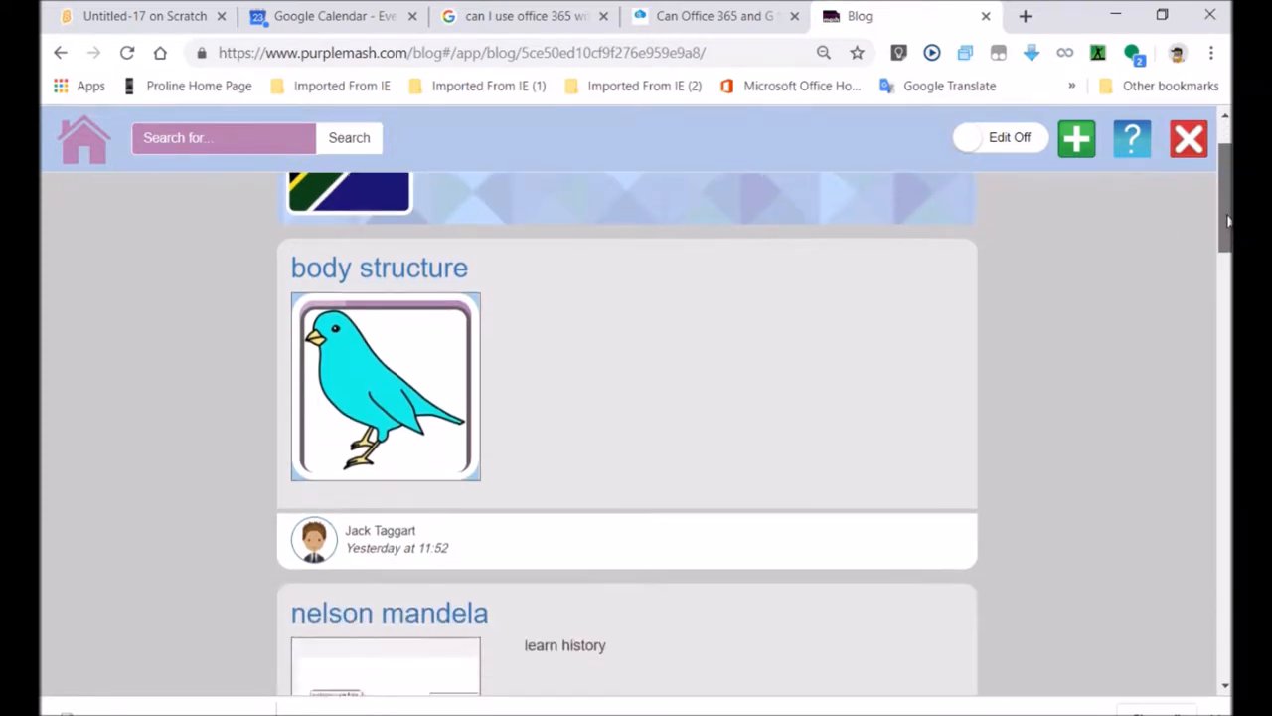
{"action": "scroll", "scroll_direction": "down", "scroll_amount": 3}
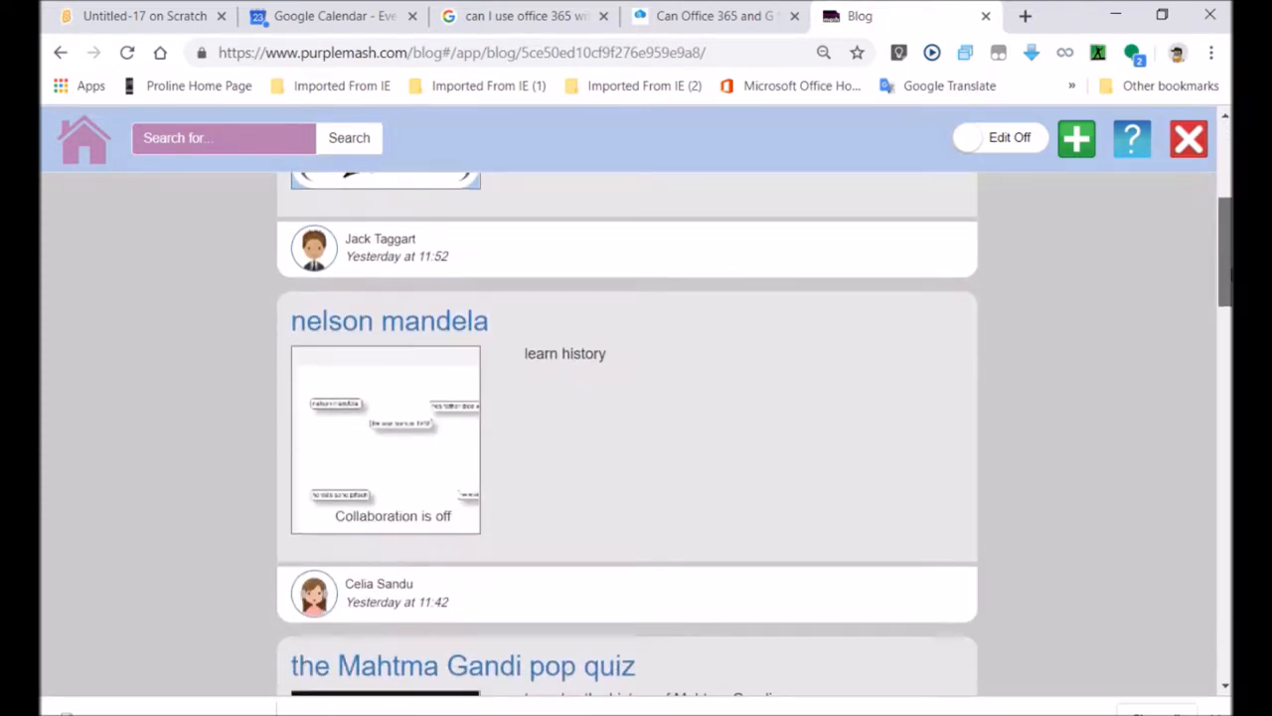
{"action": "mouse_move", "coordinate": [433, 371]}
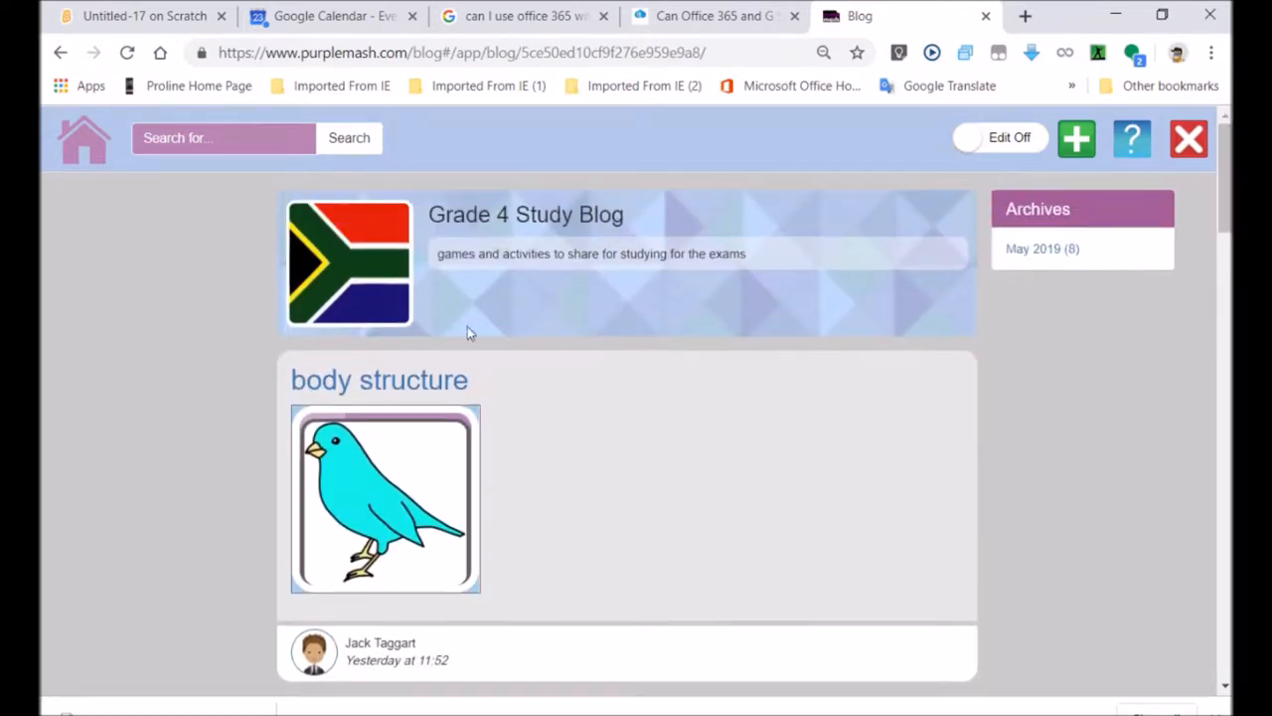
{"action": "mouse_move", "coordinate": [379, 380]}
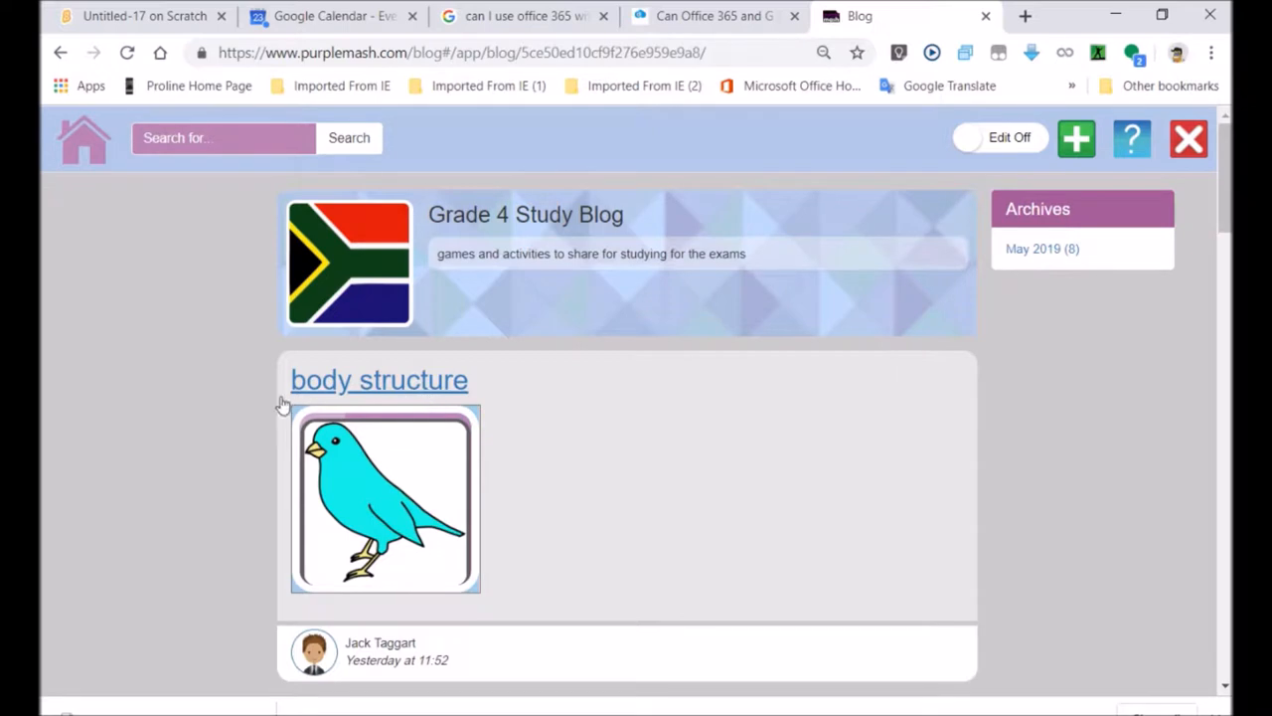
{"action": "mouse_move", "coordinate": [947, 431]}
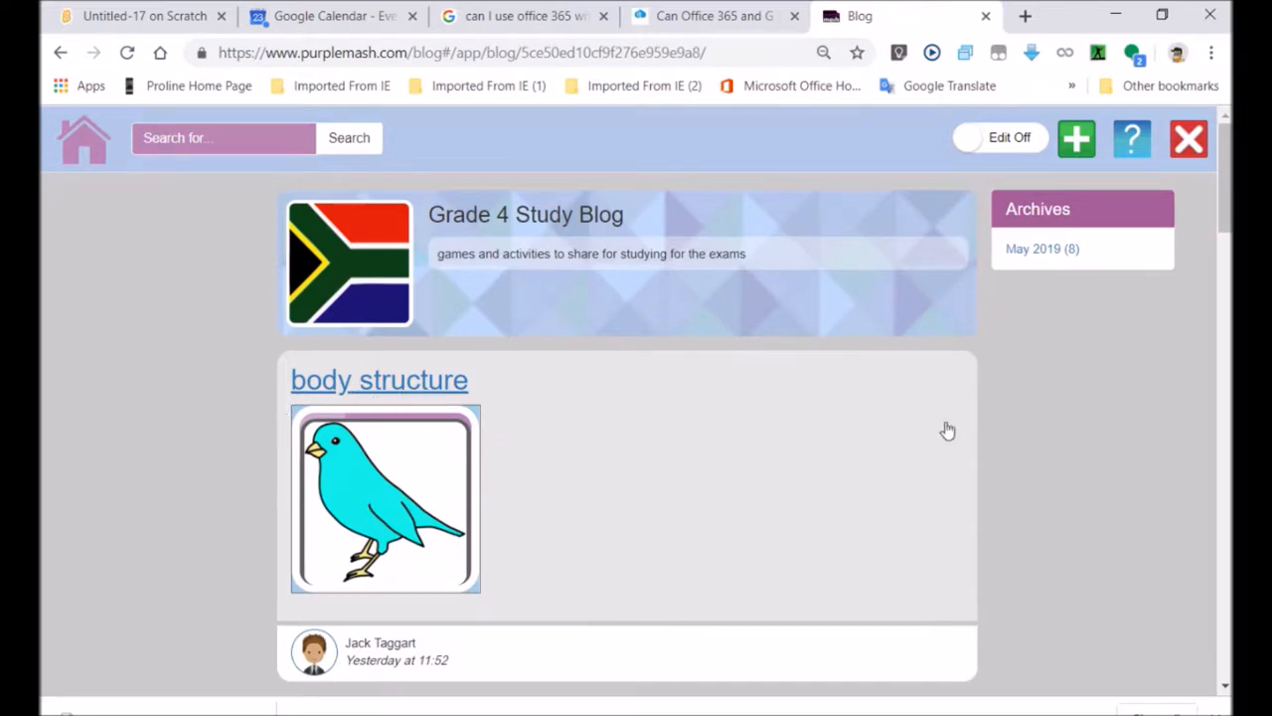
{"action": "mouse_move", "coordinate": [472, 351]}
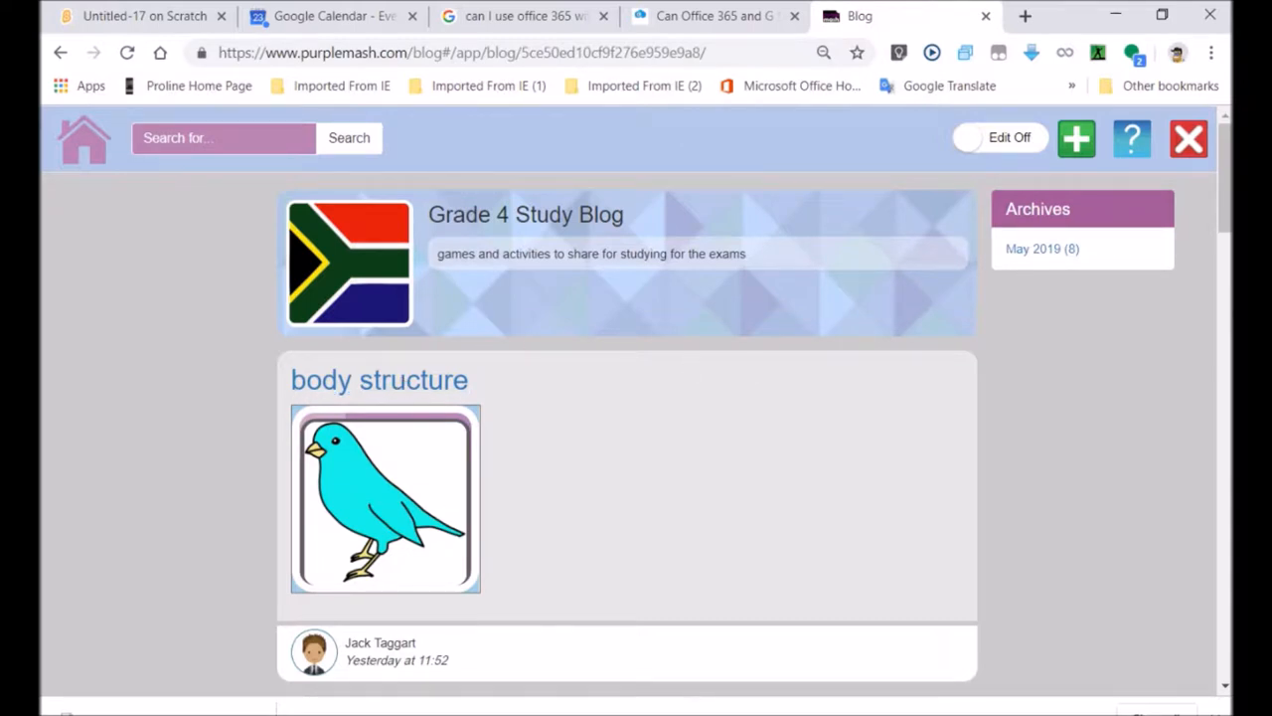
{"action": "scroll", "scroll_direction": "down", "scroll_amount": 3}
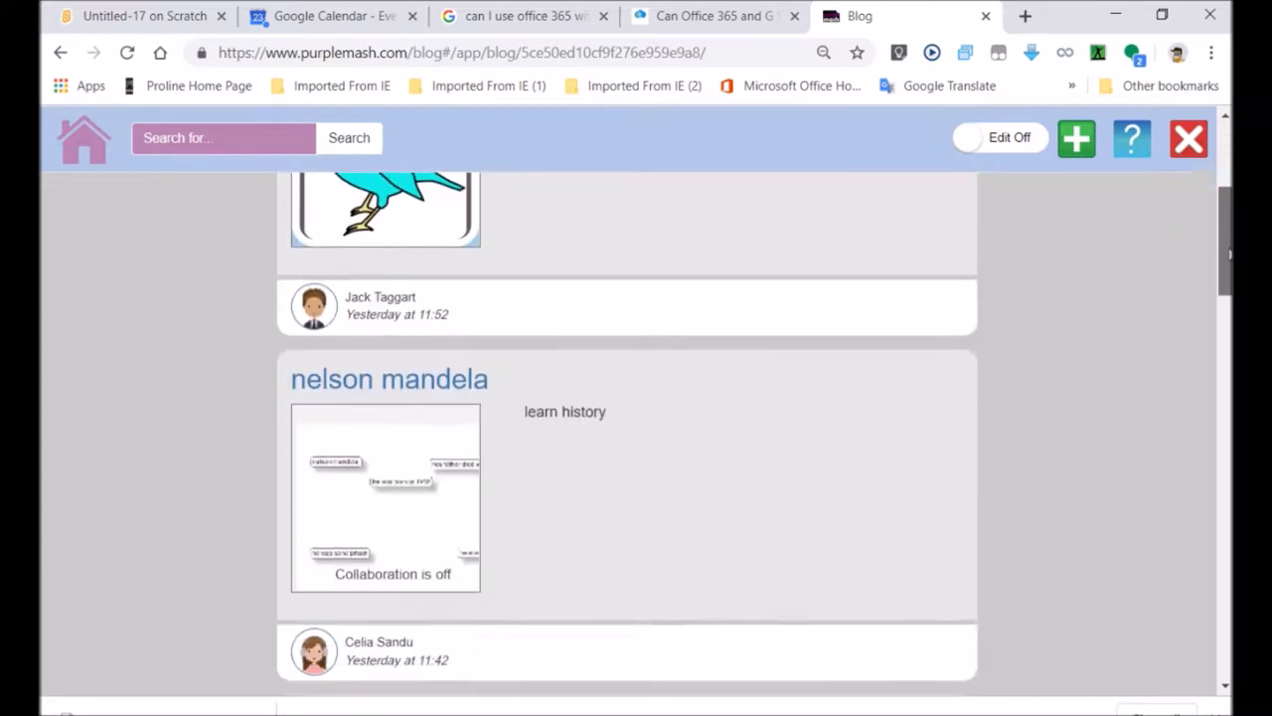
{"action": "scroll", "scroll_direction": "down", "scroll_amount": 3}
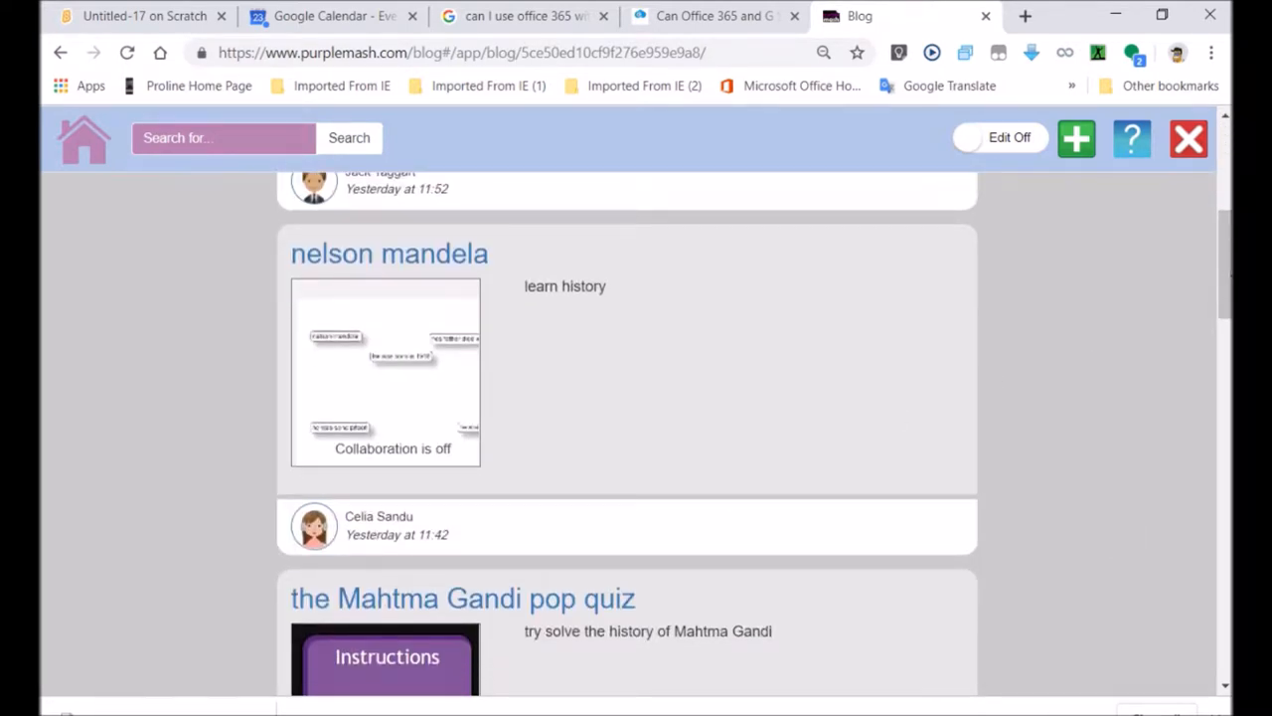
{"action": "scroll", "scroll_direction": "down", "scroll_amount": 3}
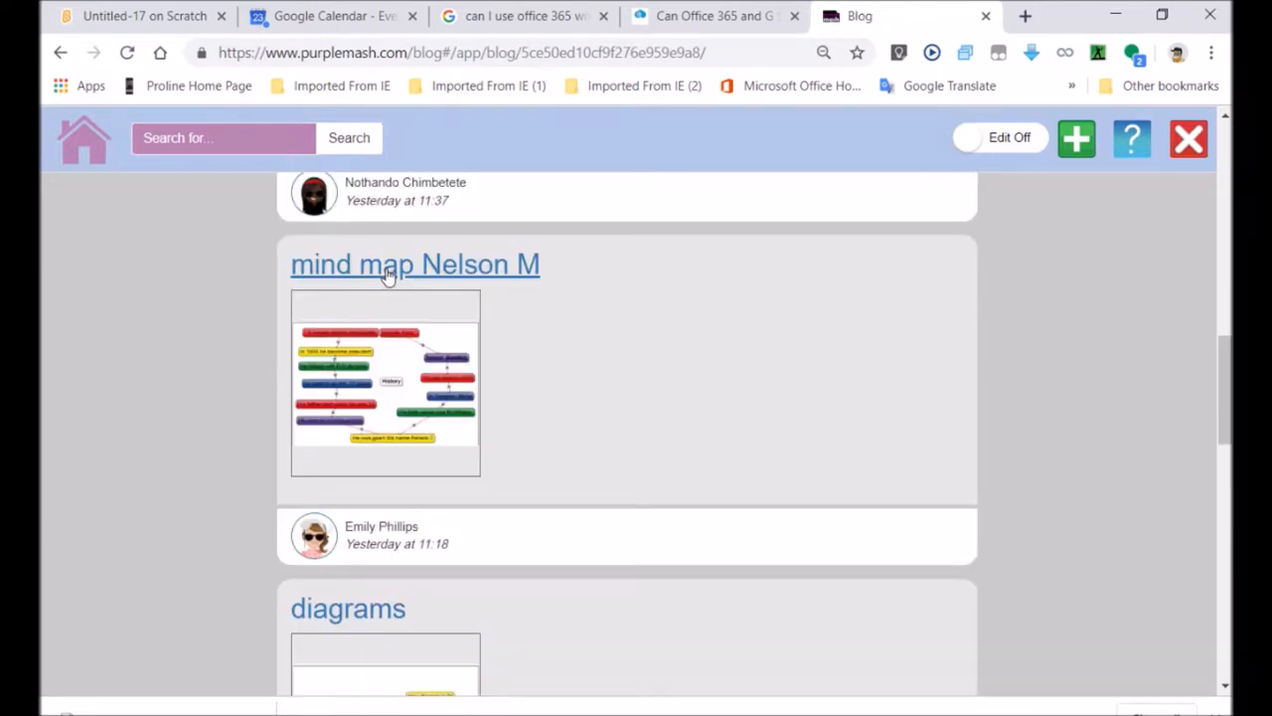
{"action": "left_click", "coordinate": [415, 264]}
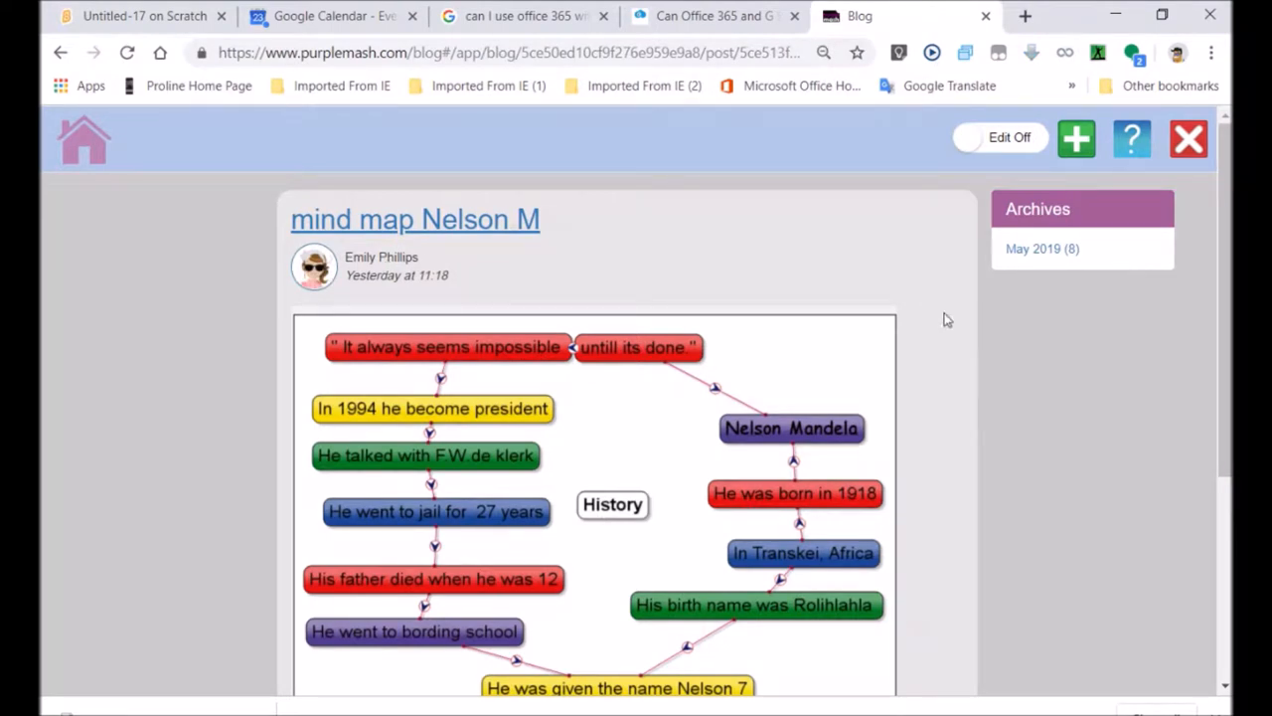
{"action": "scroll", "scroll_direction": "down", "scroll_amount": 3}
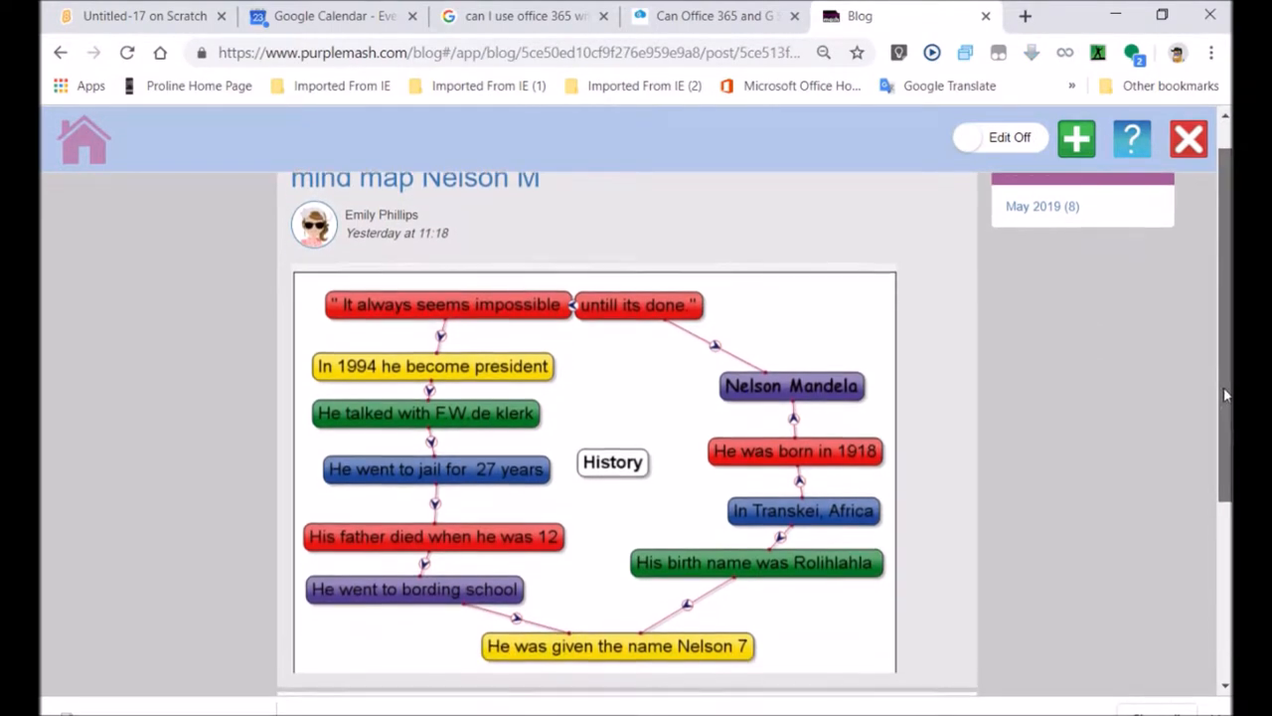
{"action": "scroll", "scroll_direction": "down", "scroll_amount": 3}
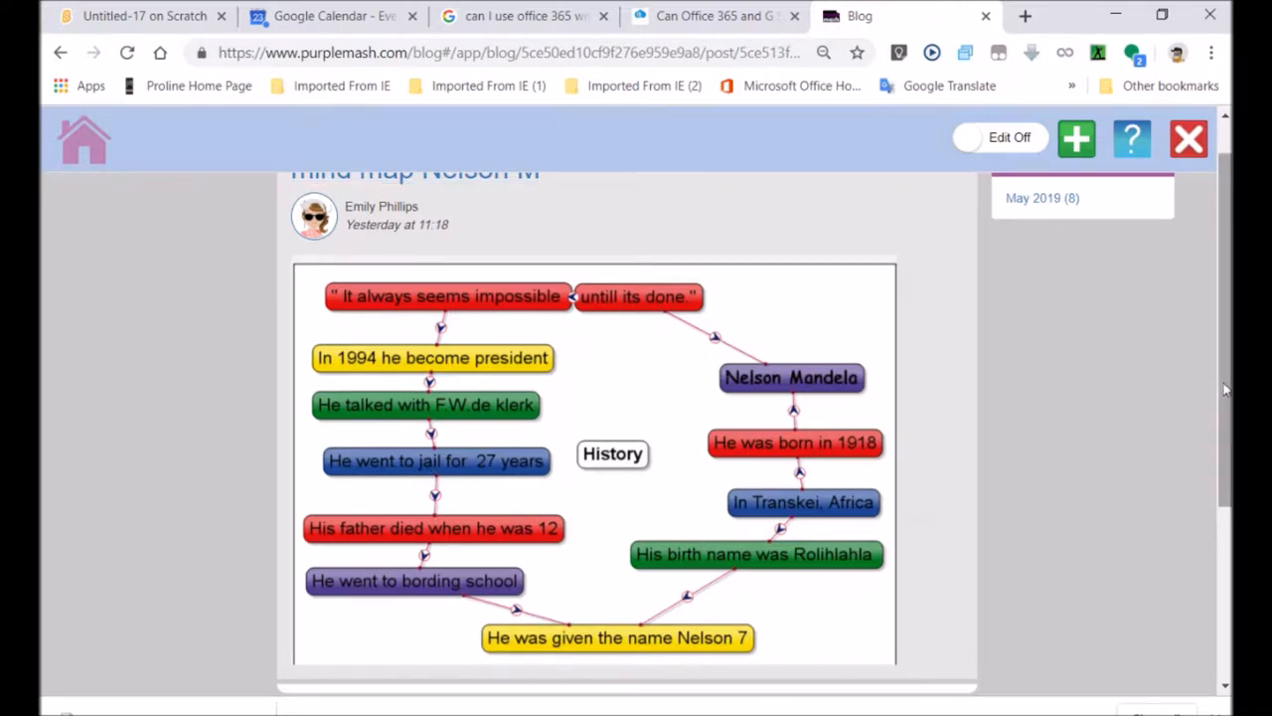
{"action": "scroll", "scroll_direction": "down", "scroll_amount": 3}
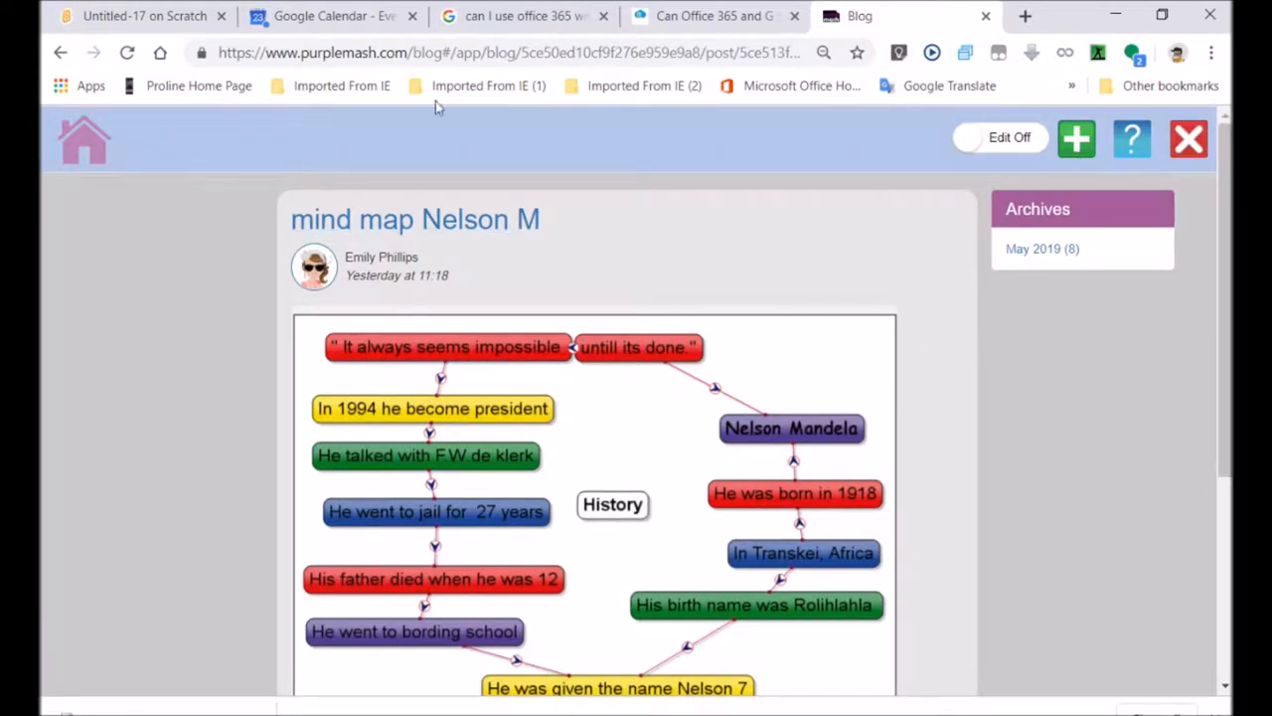
{"action": "mouse_move", "coordinate": [87, 152]}
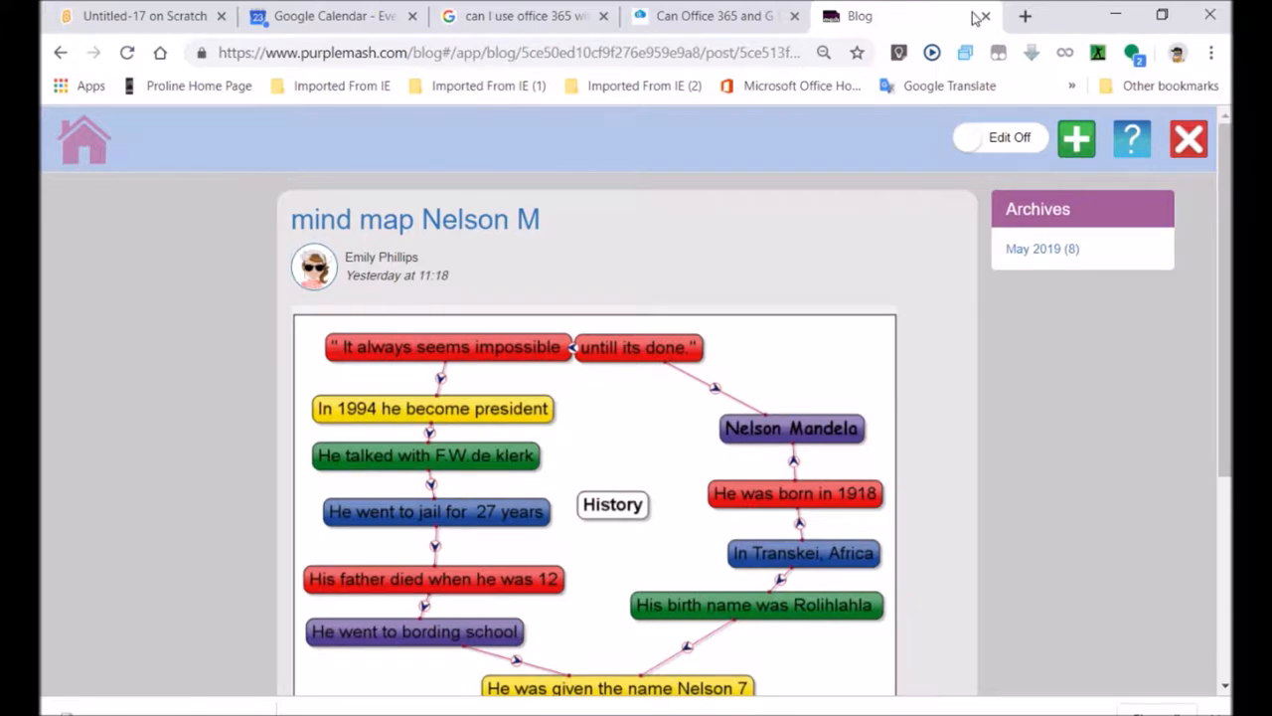
{"action": "left_click", "coordinate": [60, 53]}
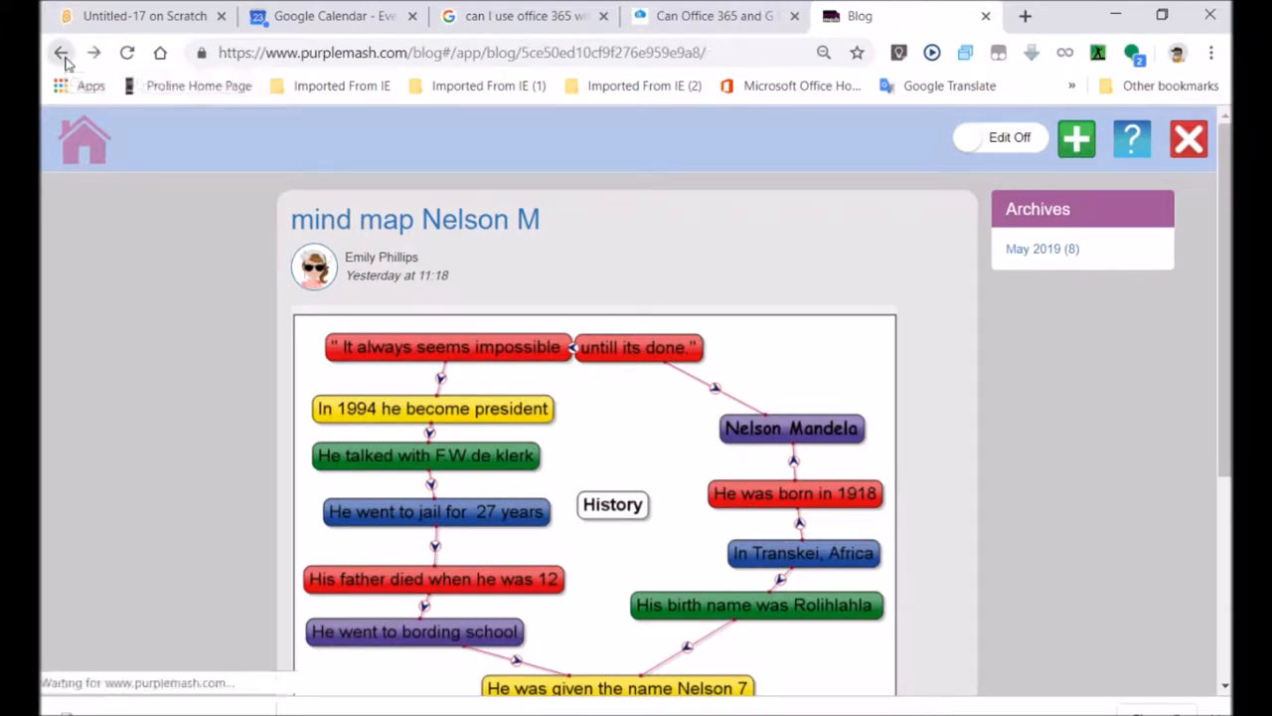
{"action": "left_click", "coordinate": [61, 53]}
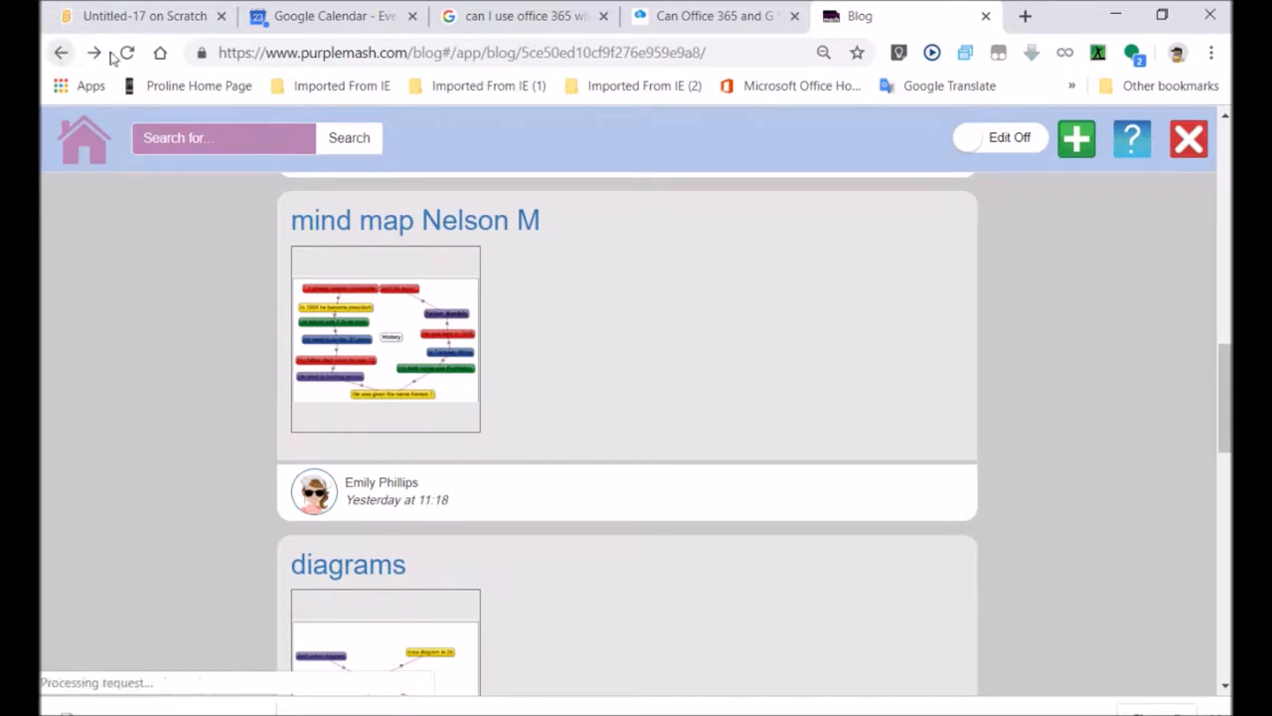
Go back to Tools, open the Text Toolkit and launch Word Spot.
{"action": "left_click", "coordinate": [85, 139]}
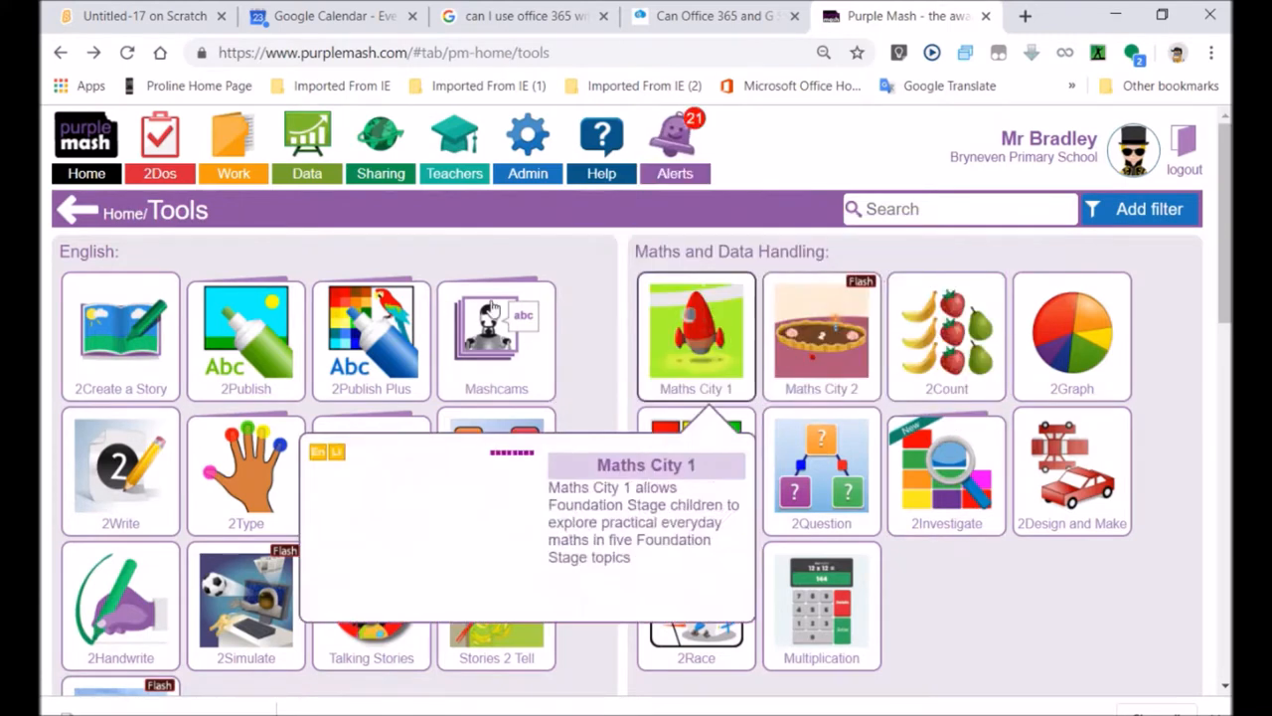
{"action": "mouse_move", "coordinate": [370, 475]}
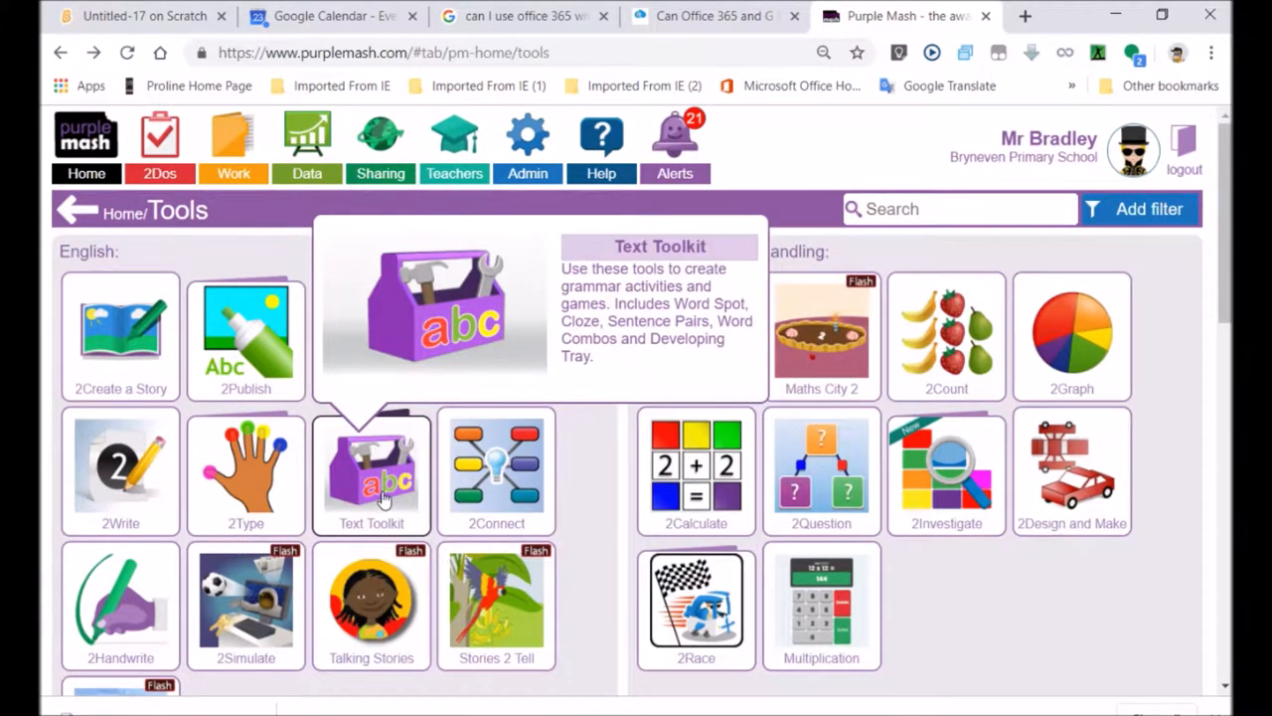
{"action": "left_click", "coordinate": [371, 472]}
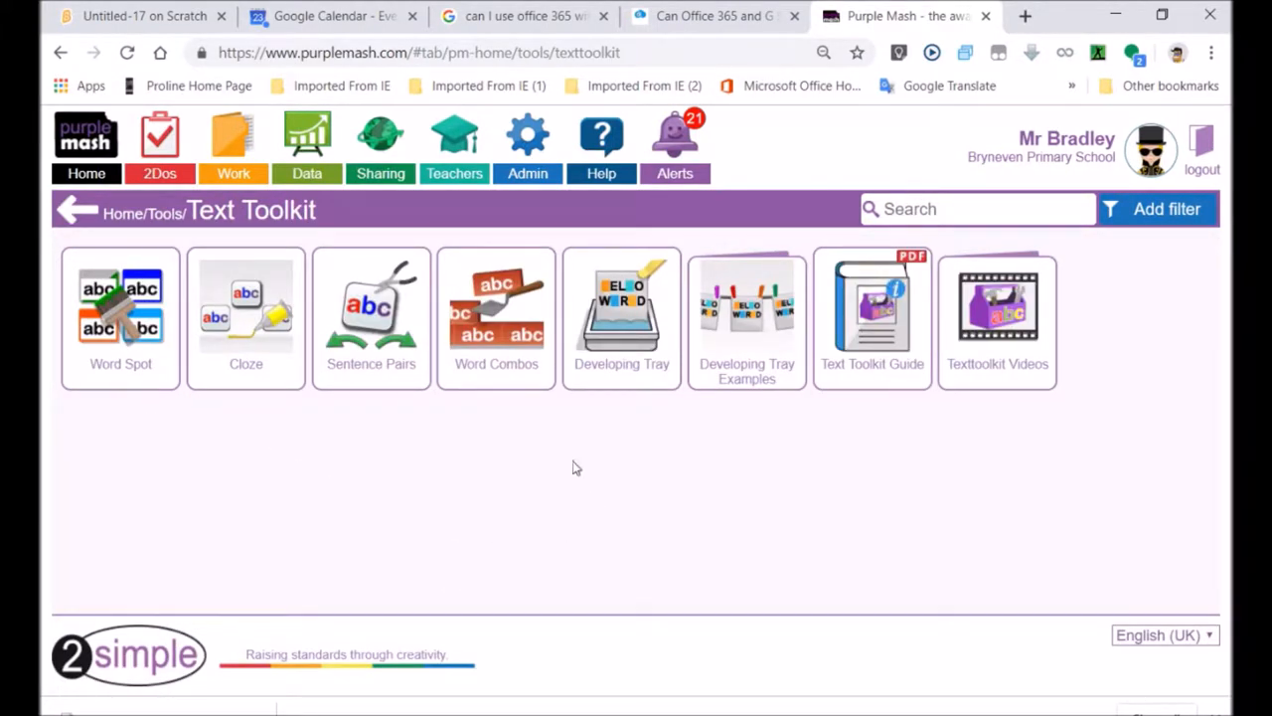
{"action": "mouse_move", "coordinate": [120, 318]}
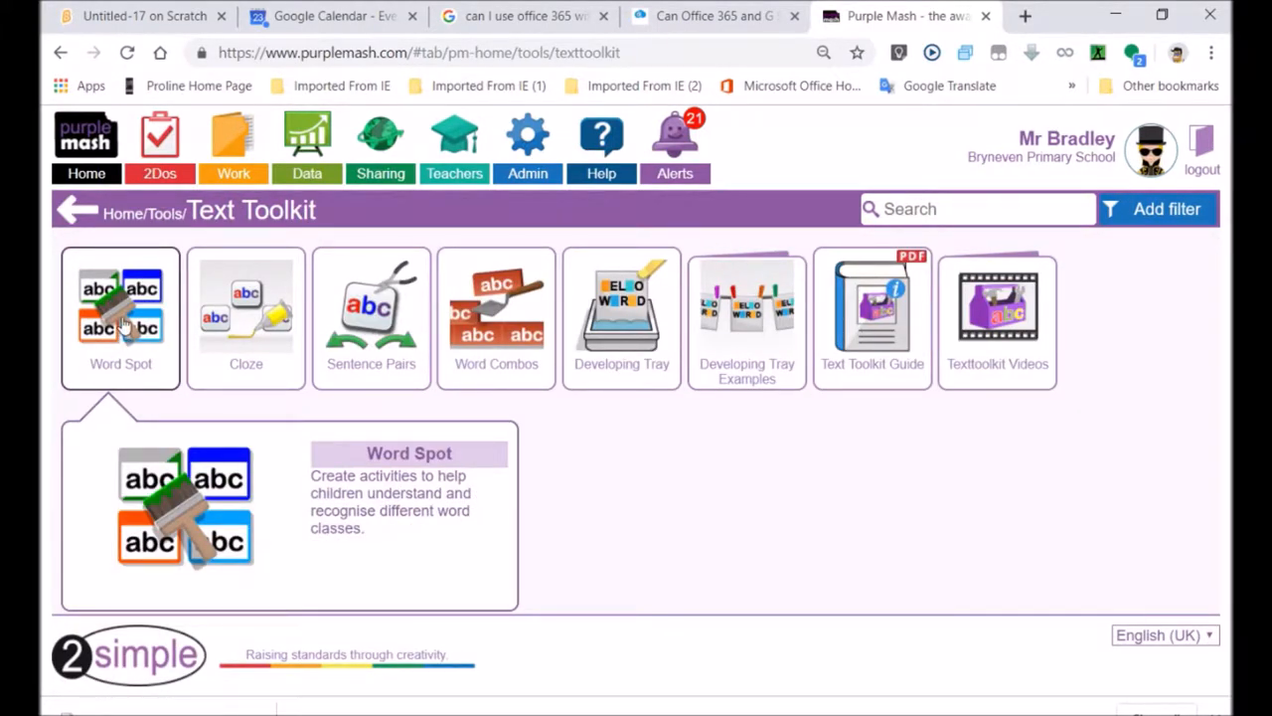
{"action": "left_click", "coordinate": [120, 318]}
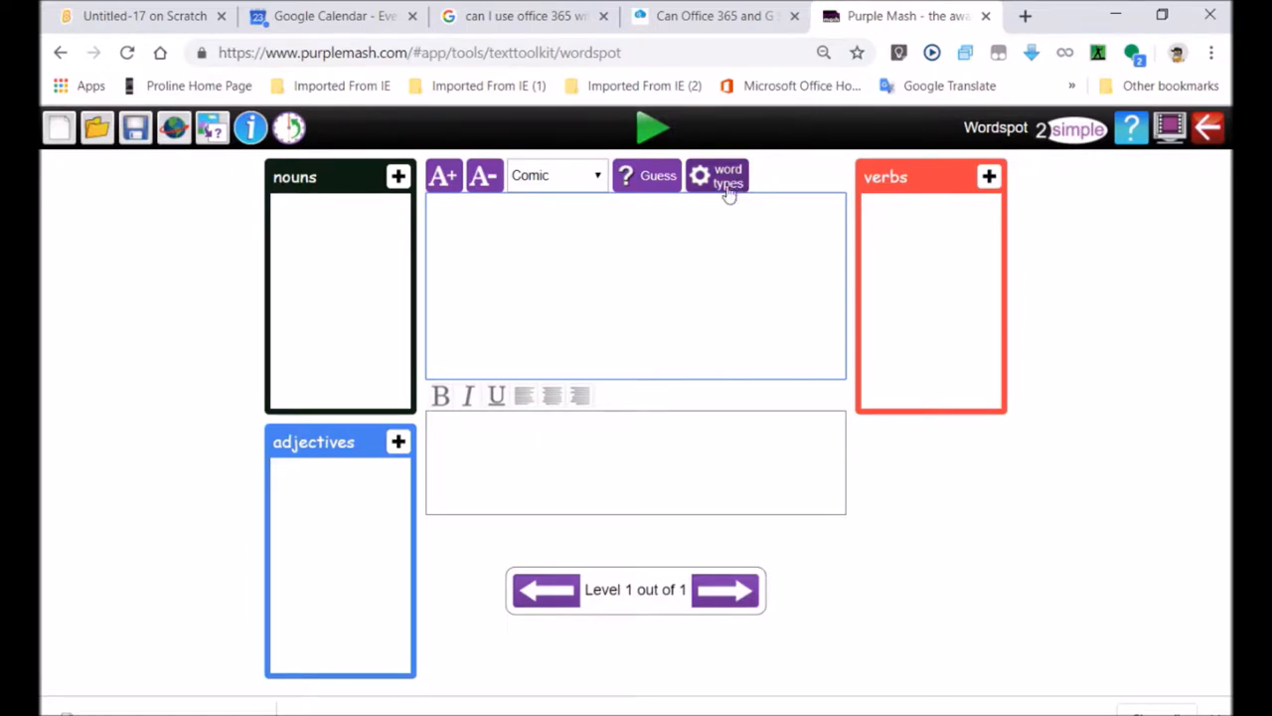
Add a custom Mammals word type with a dark colour.
{"action": "left_click", "coordinate": [716, 174]}
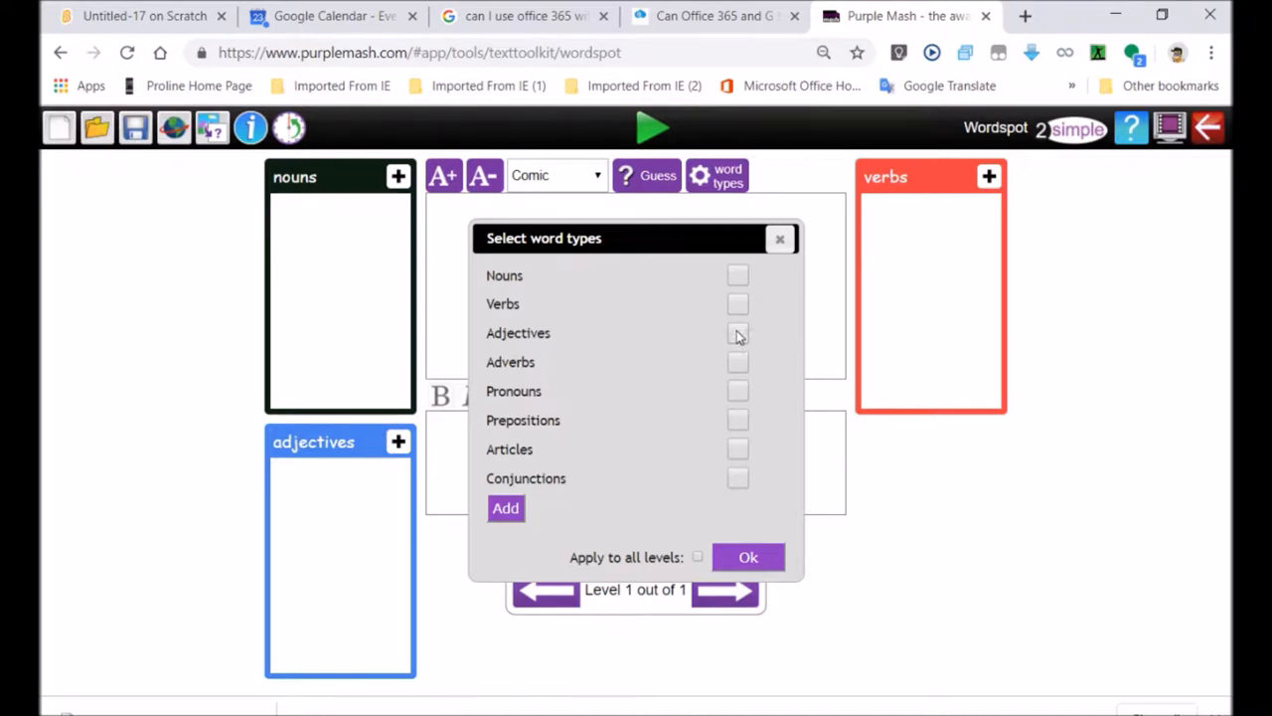
{"action": "mouse_move", "coordinate": [640, 528]}
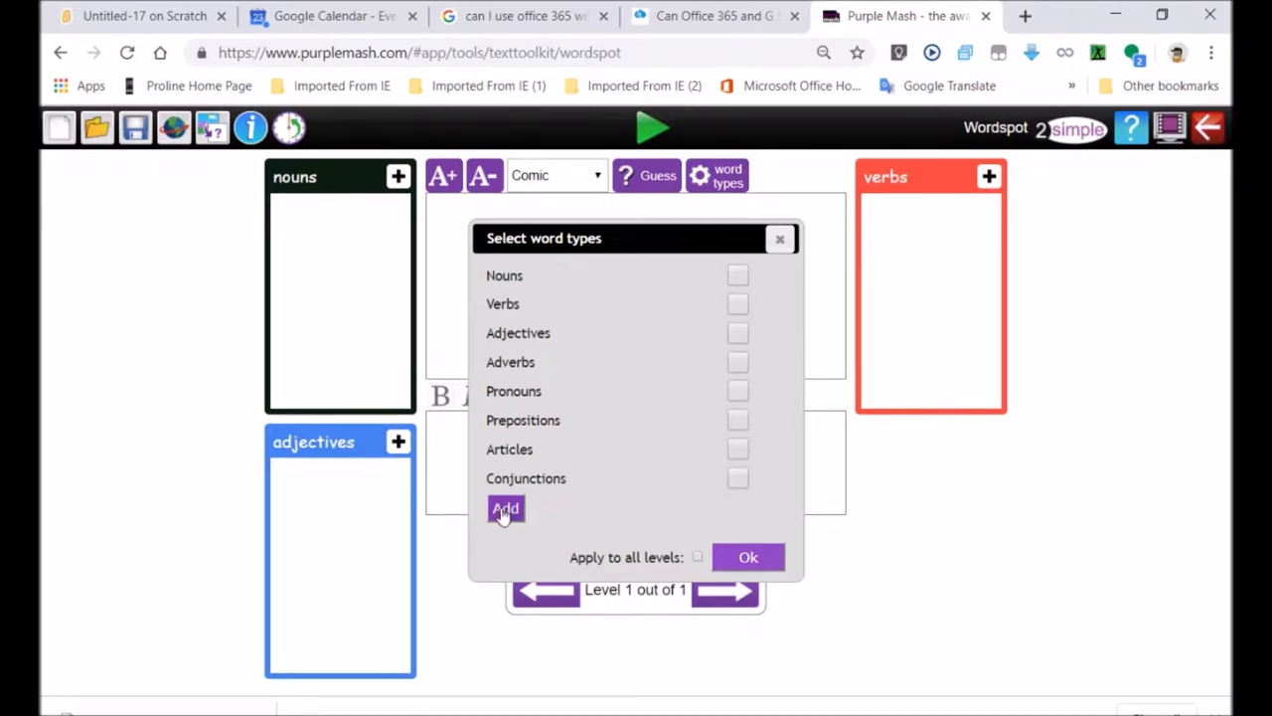
{"action": "left_click", "coordinate": [505, 508]}
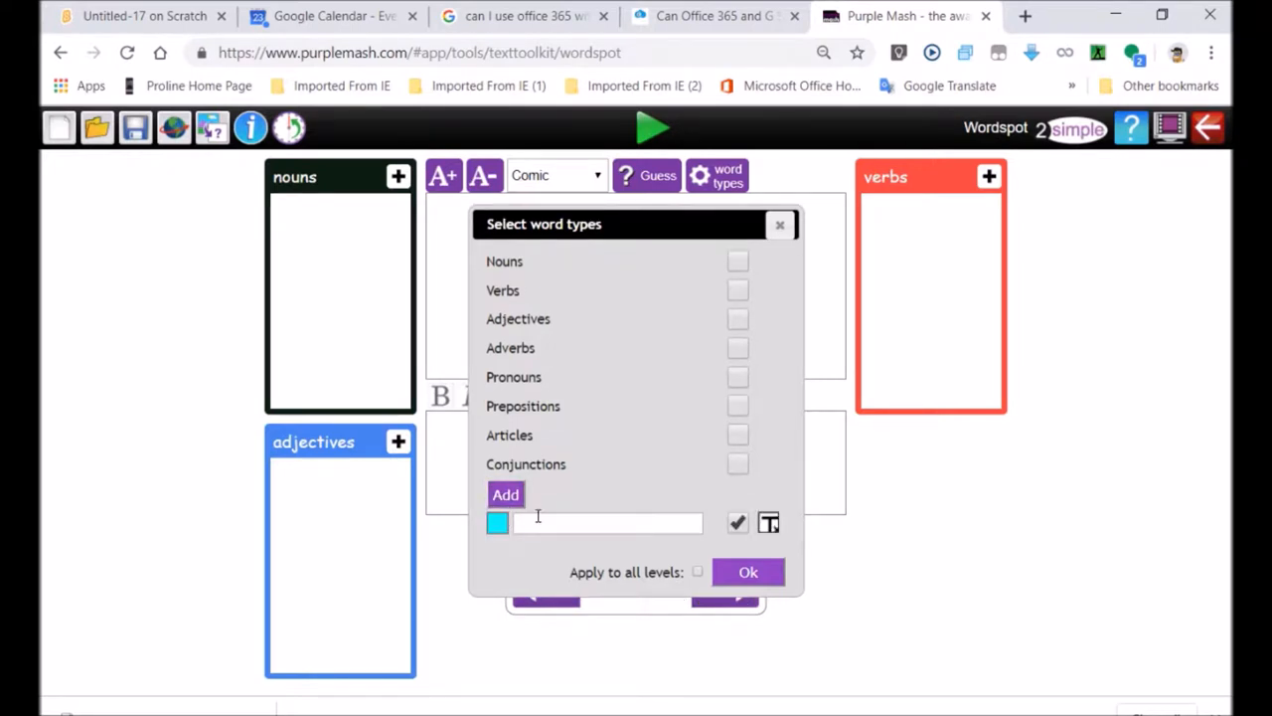
{"action": "type", "text": "Mammals"}
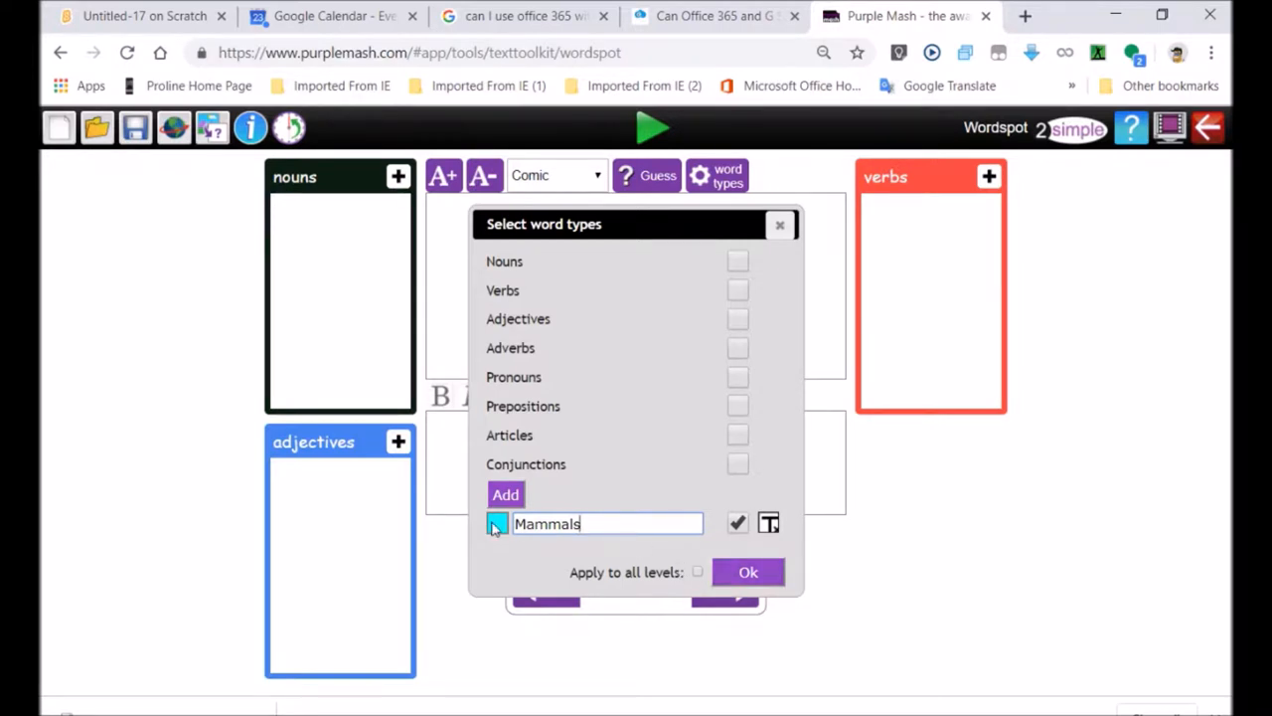
{"action": "left_click", "coordinate": [497, 524]}
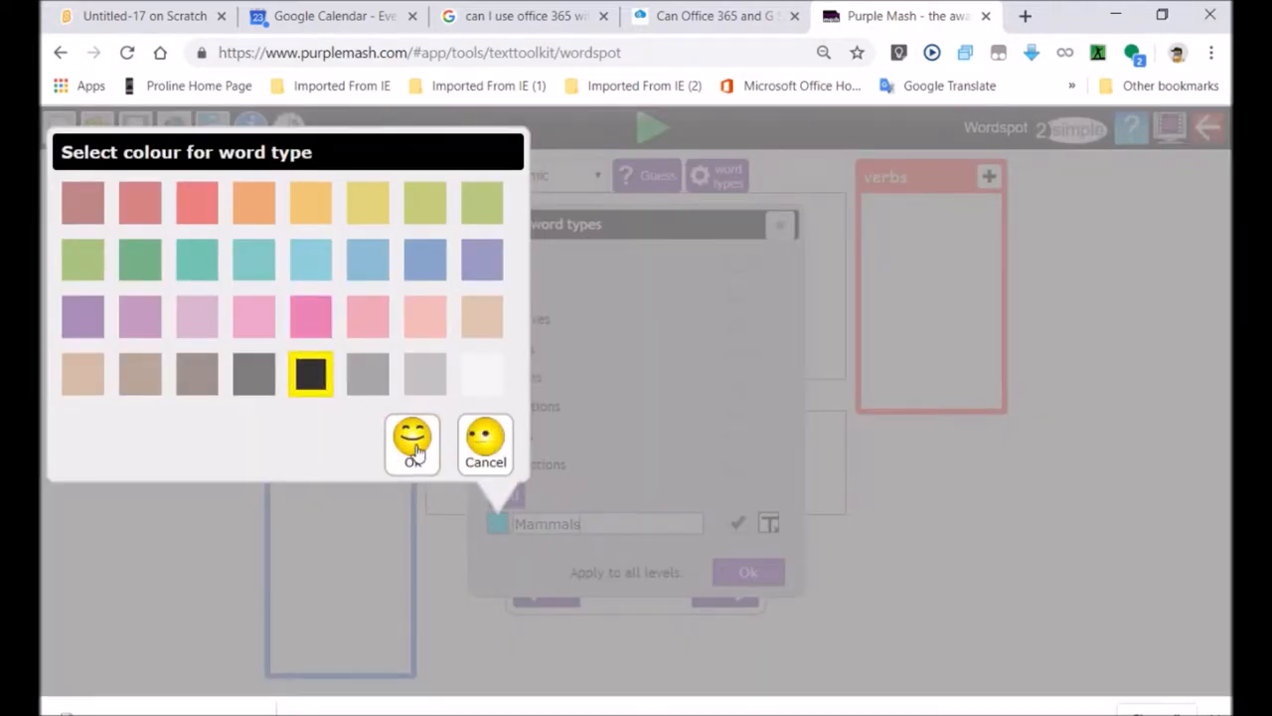
{"action": "left_click", "coordinate": [412, 442]}
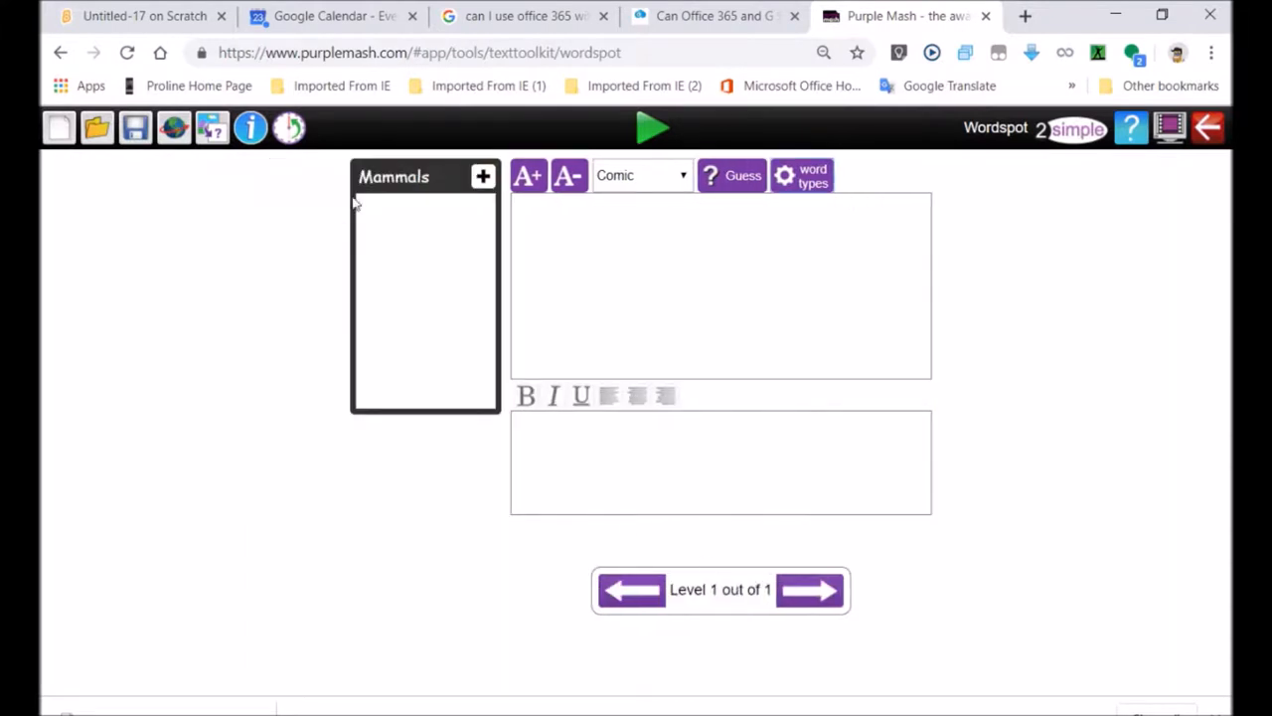
Add a second custom word type, Reptiles, and apply the types.
{"action": "left_click", "coordinate": [801, 175]}
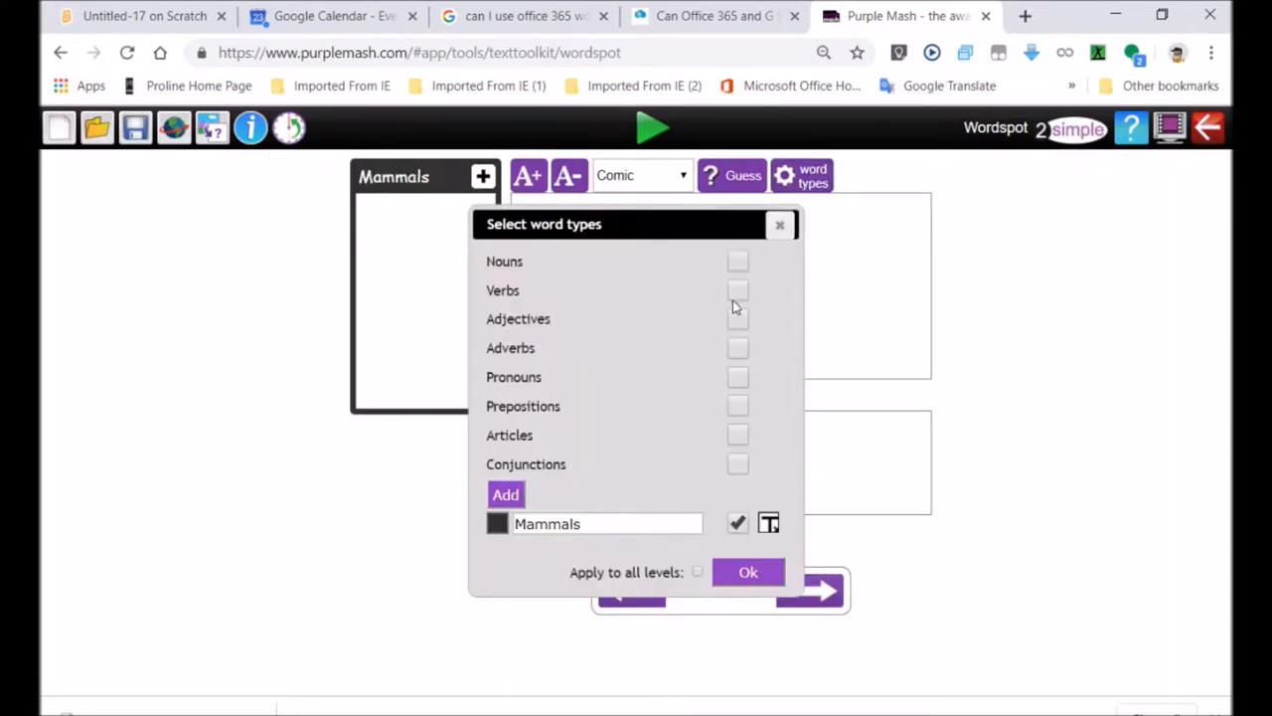
{"action": "left_click", "coordinate": [505, 494]}
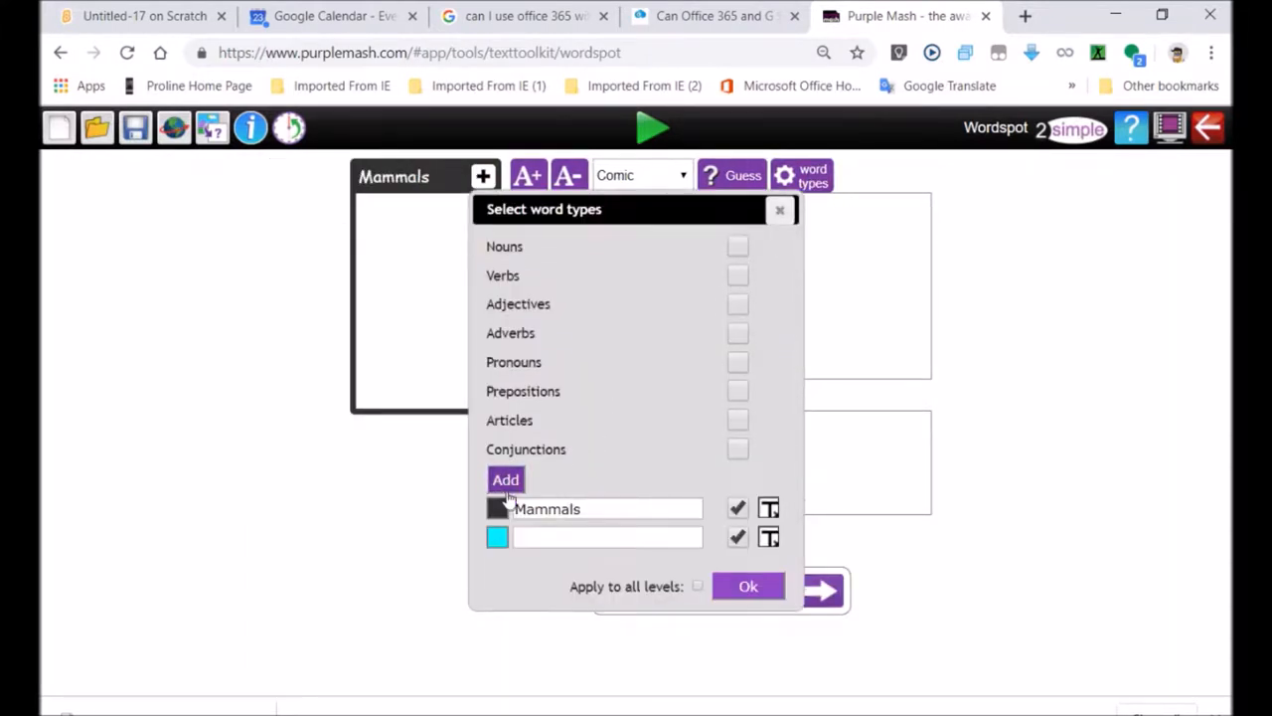
{"action": "left_click", "coordinate": [505, 479]}
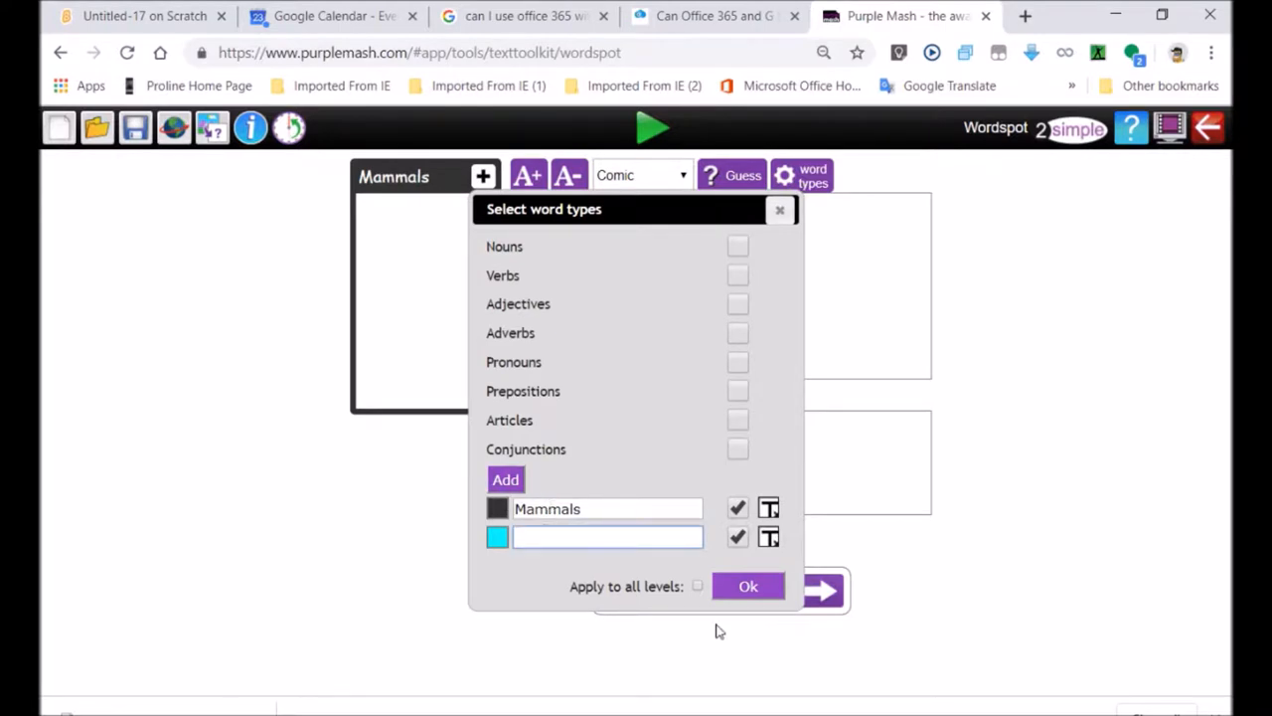
{"action": "type", "text": "Reptiles"}
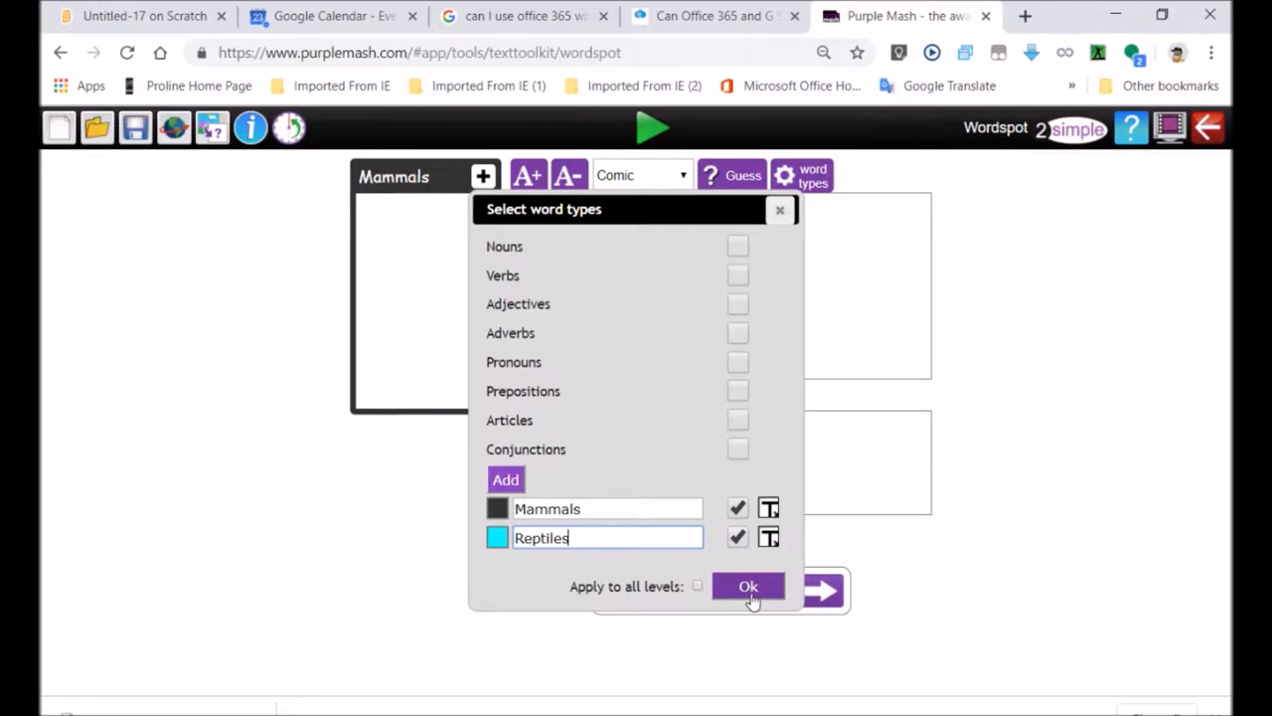
{"action": "left_click", "coordinate": [748, 587]}
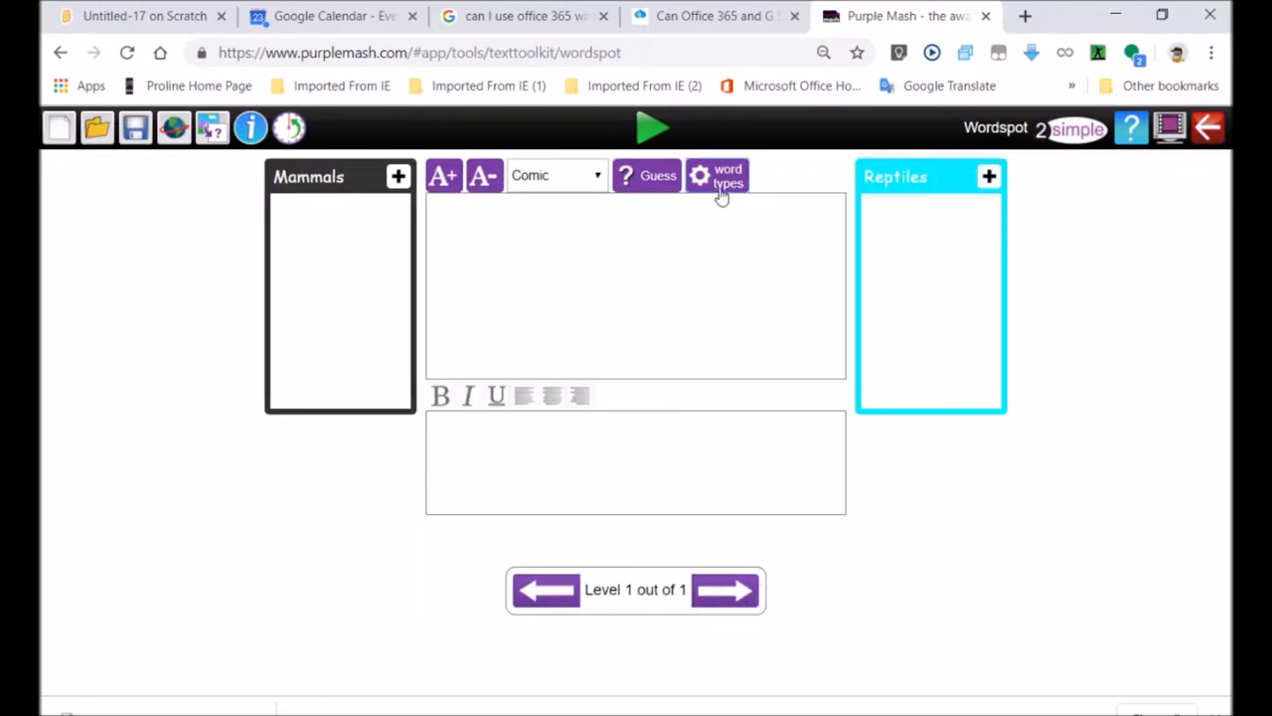
Add a third custom word type, Fish, with its own colour.
{"action": "left_click", "coordinate": [718, 175]}
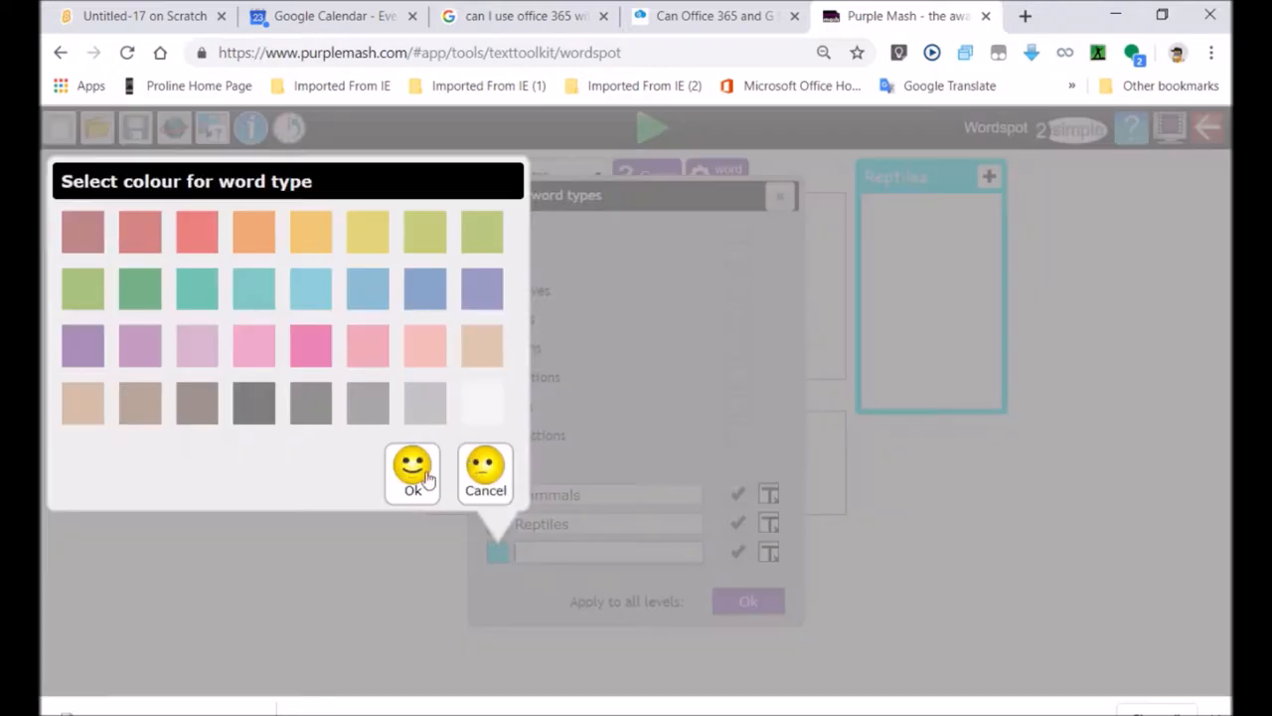
{"action": "left_click", "coordinate": [83, 232]}
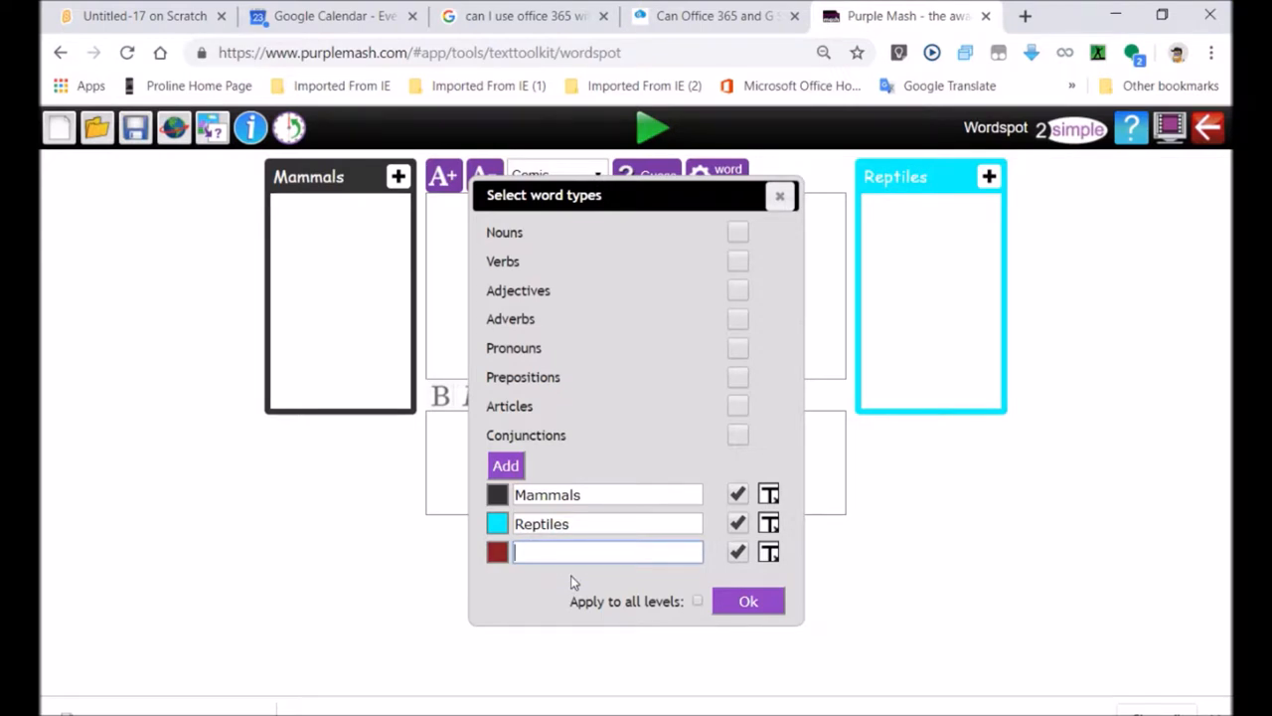
{"action": "type", "text": "Fish"}
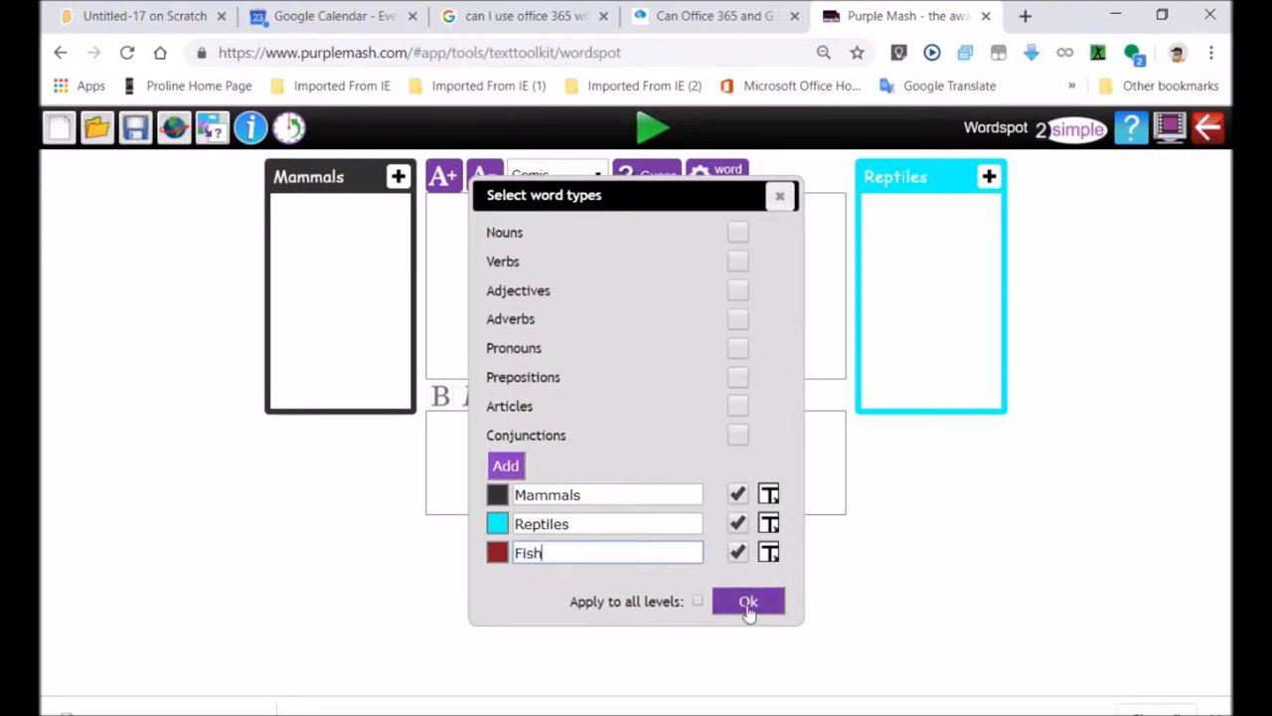
{"action": "left_click", "coordinate": [748, 601]}
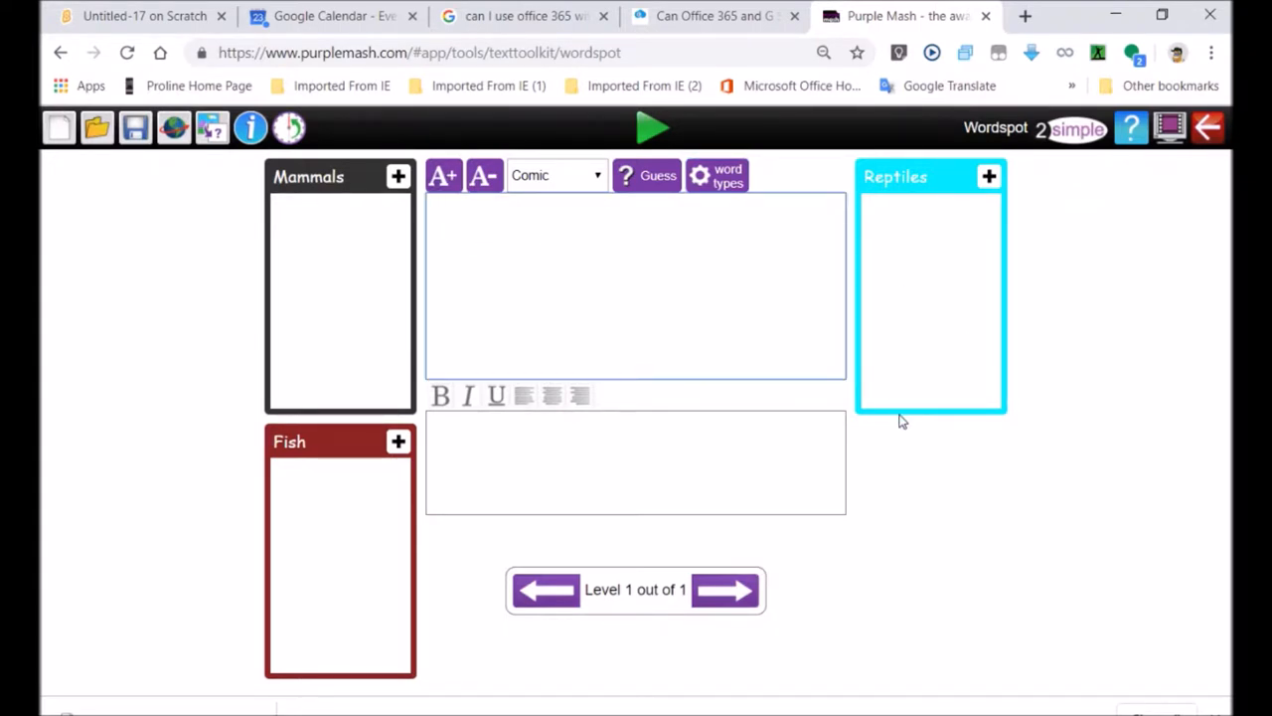
Type 'Whale dolphin lion lizard dog giraffe tuna' into the text box.
{"action": "type", "text": "W"}
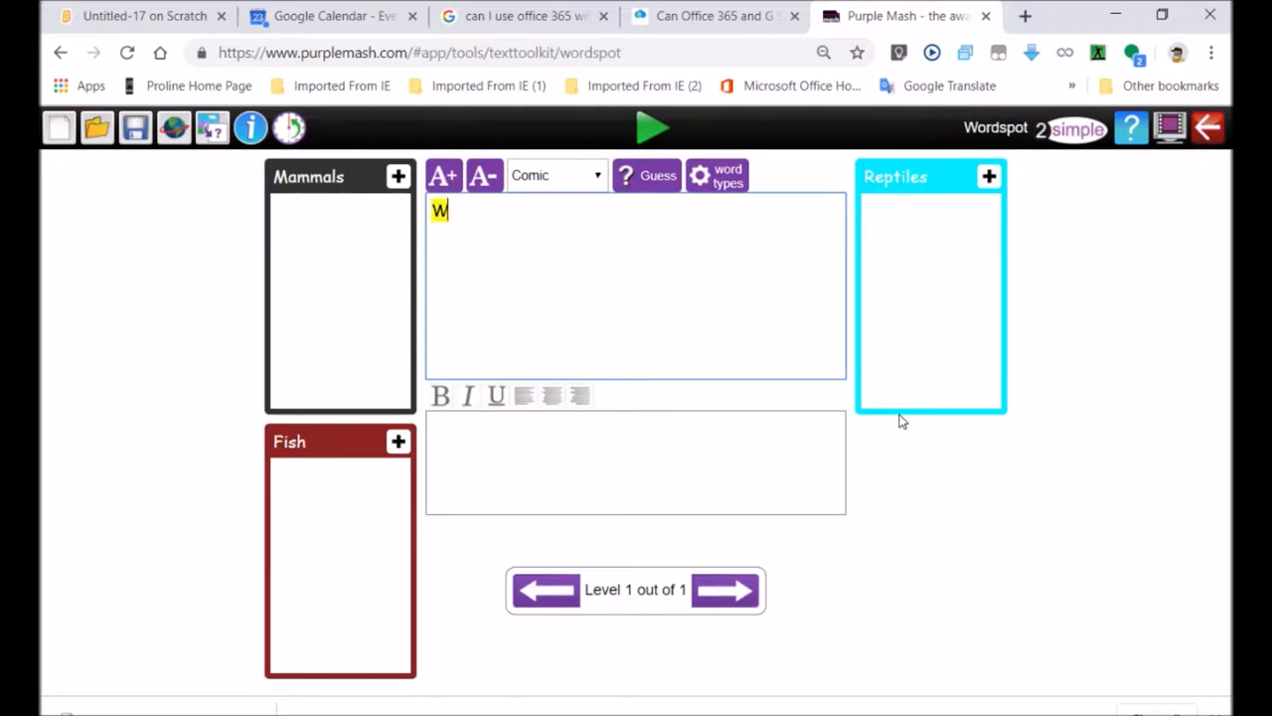
{"action": "type", "text": "hale"}
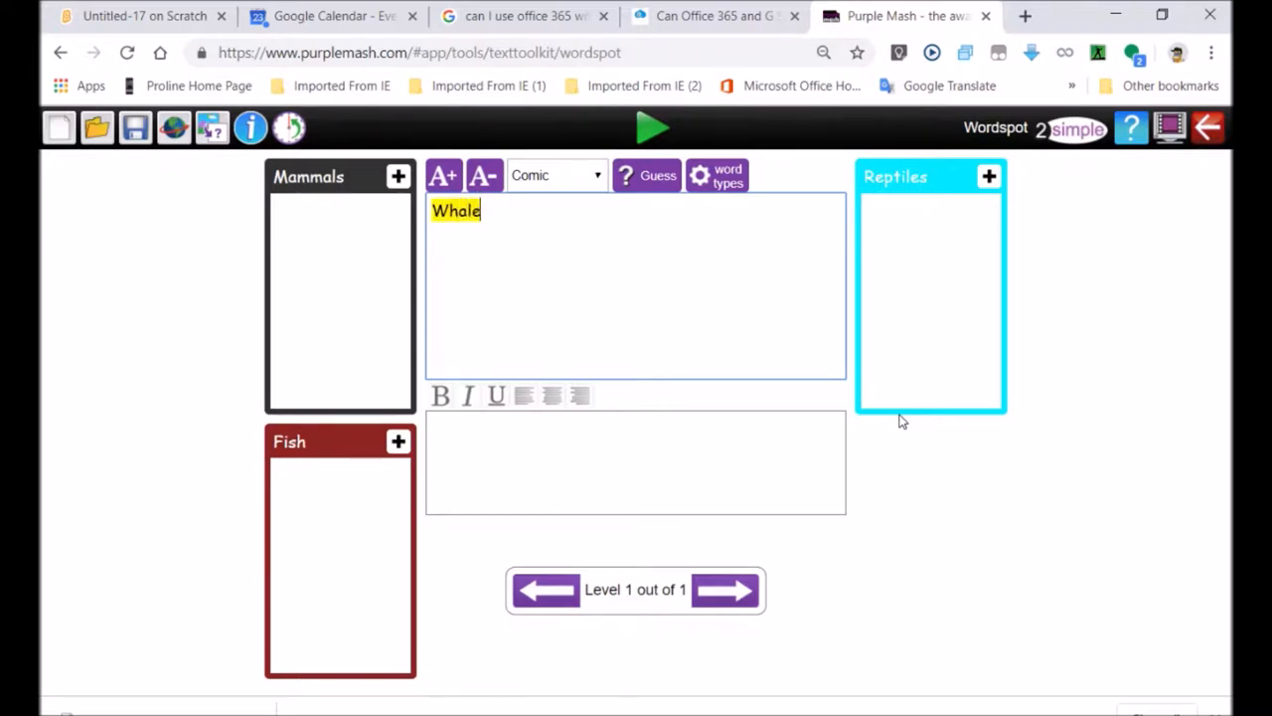
{"action": "type", "text": "dol"}
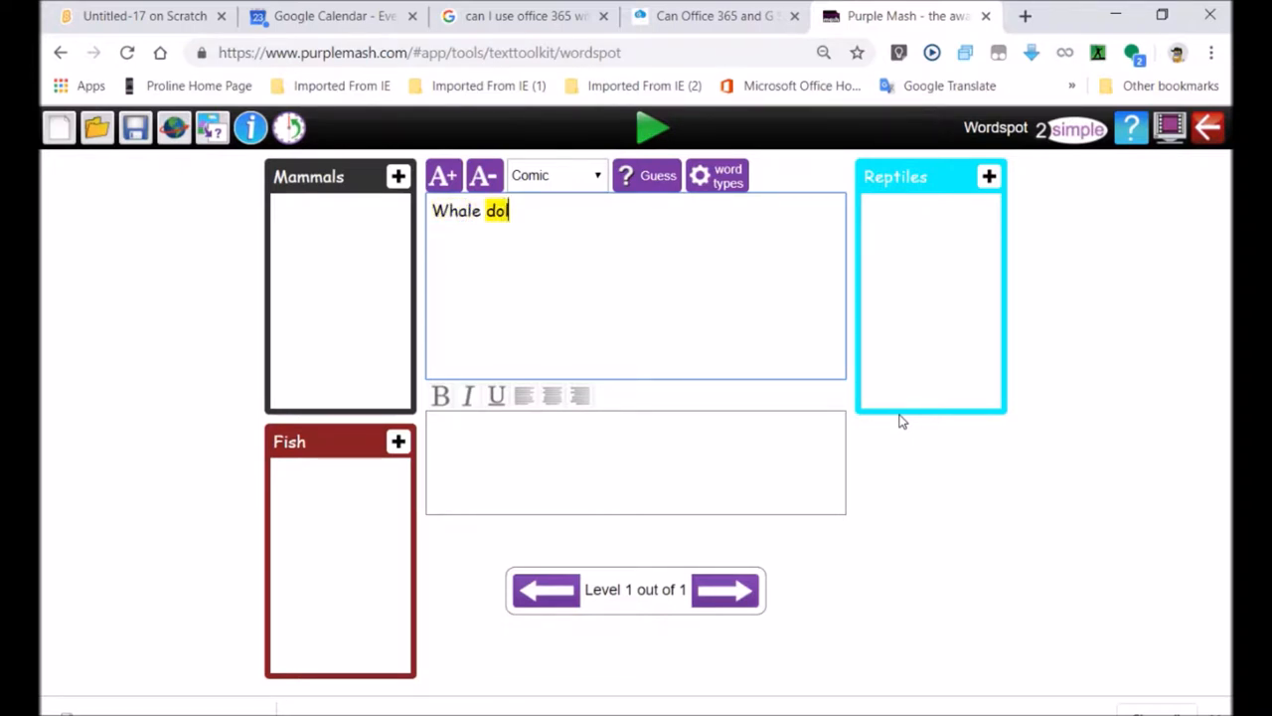
{"action": "type", "text": "phin"}
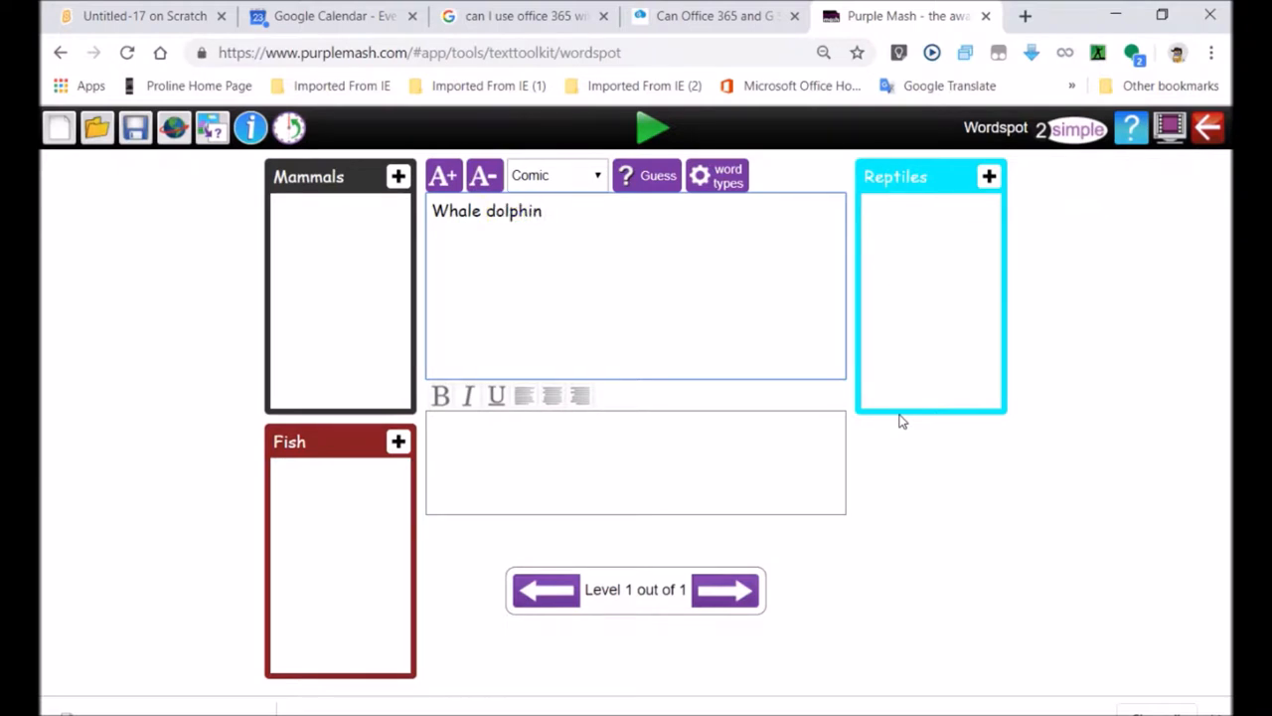
{"action": "type", "text": "lion"}
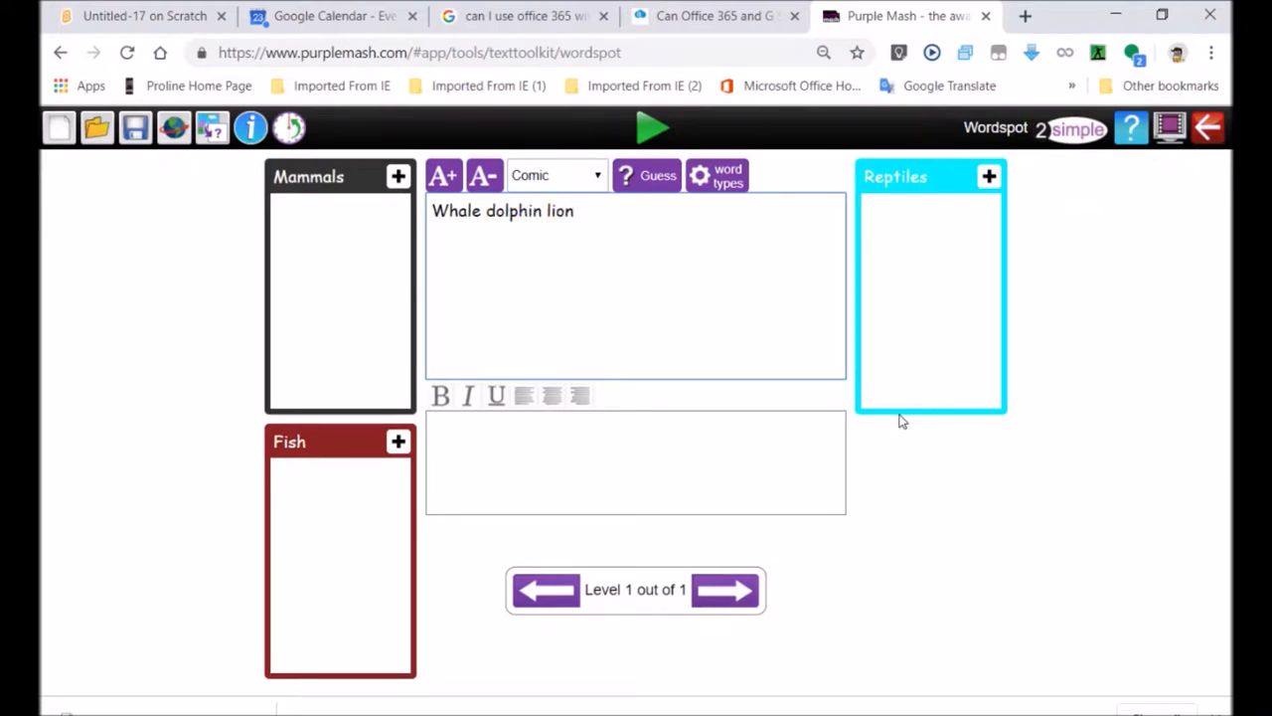
{"action": "type", "text": "lizard"}
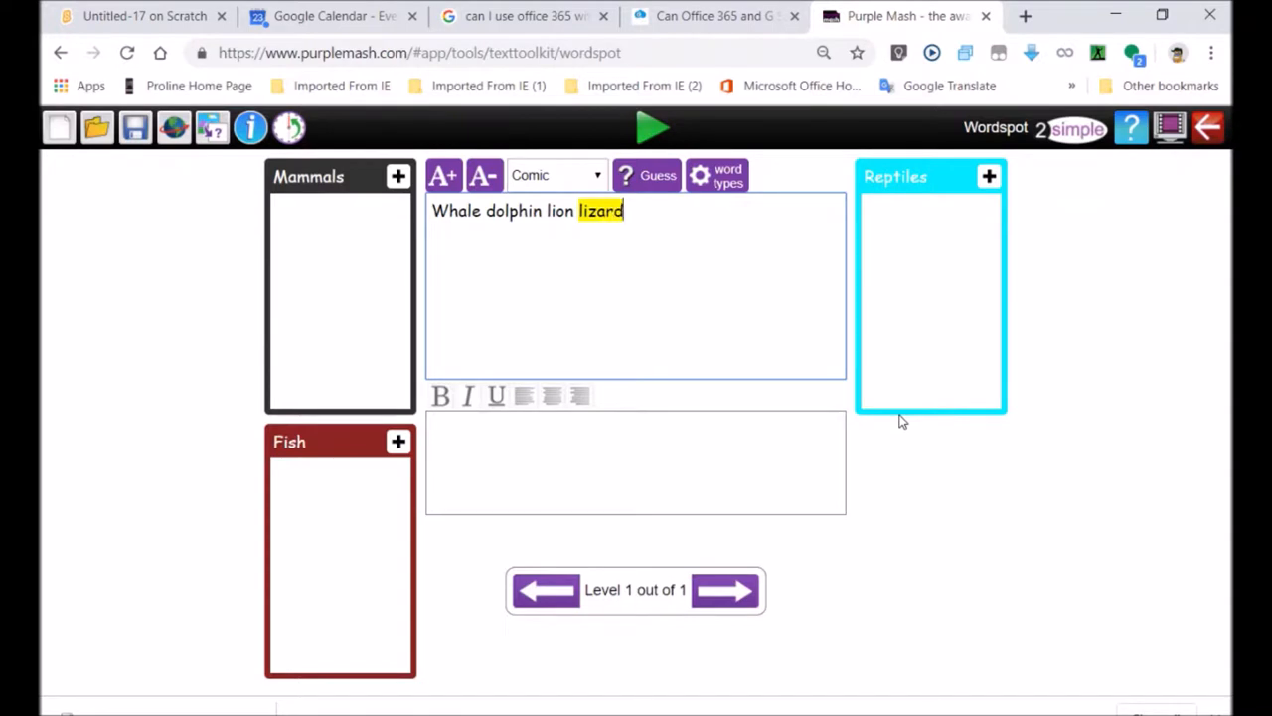
{"action": "type", "text": "dog"}
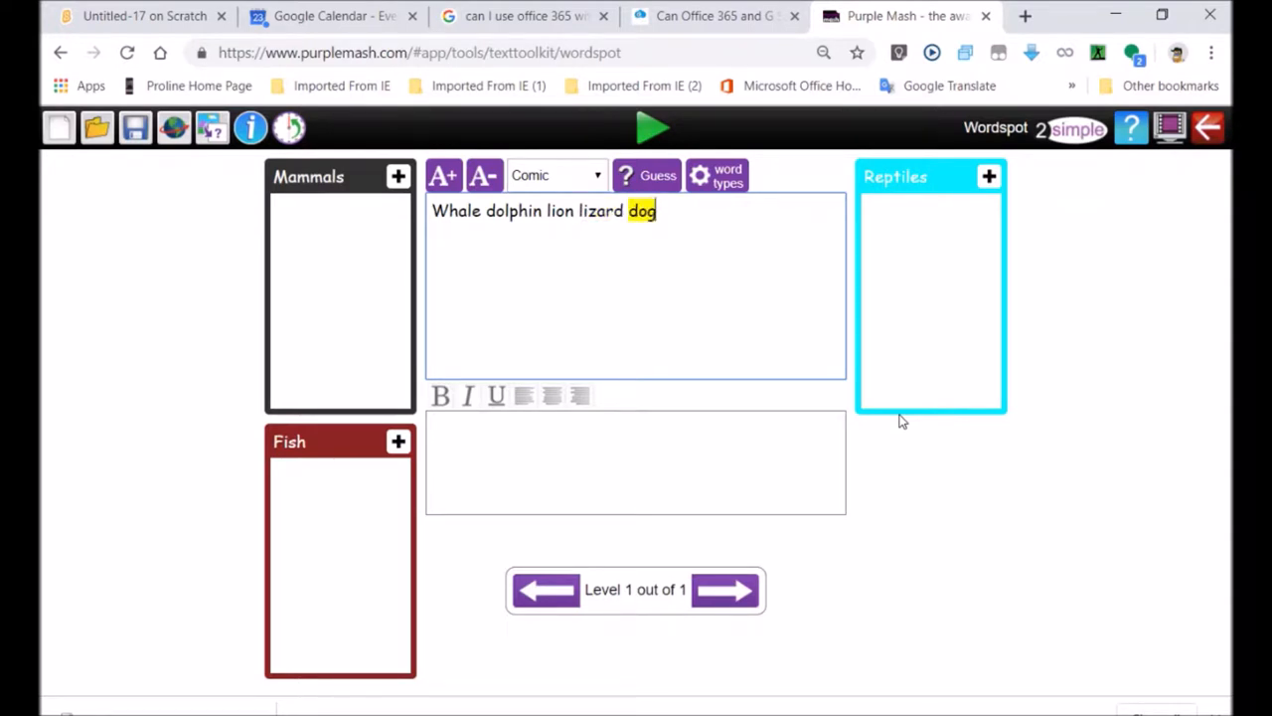
{"action": "type", "text": "giraffe tur"}
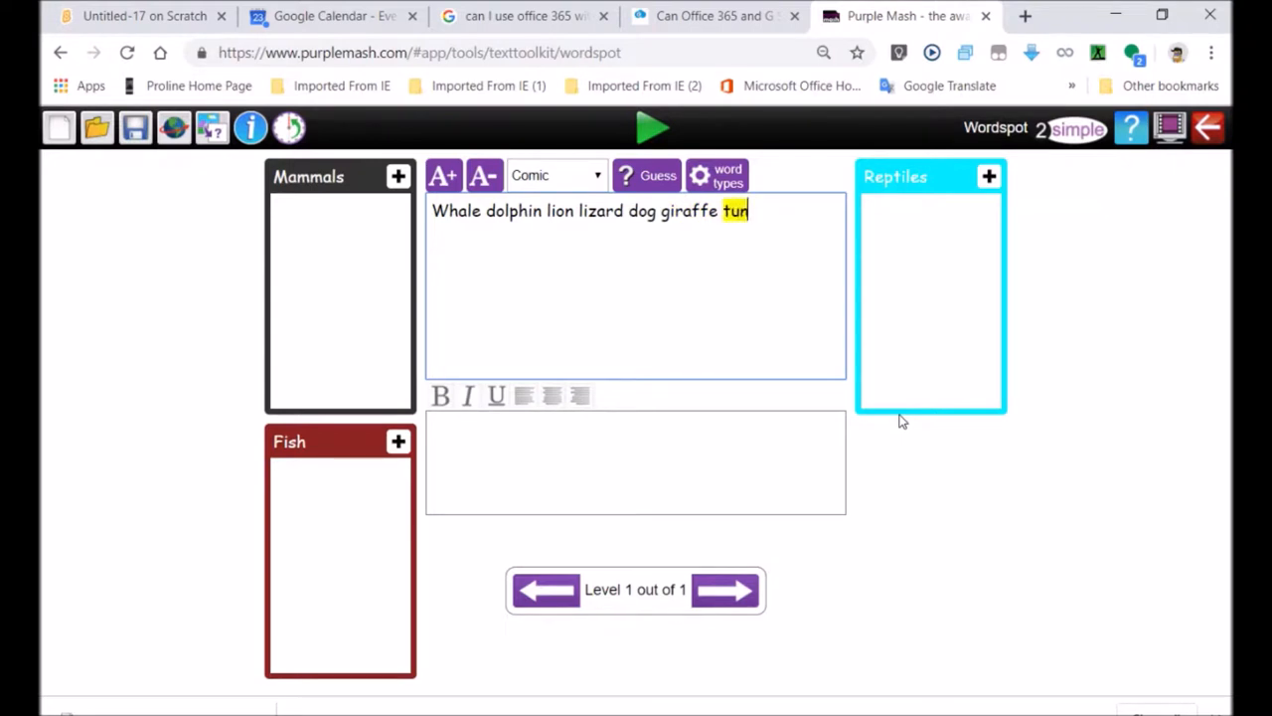
{"action": "type", "text": "na"}
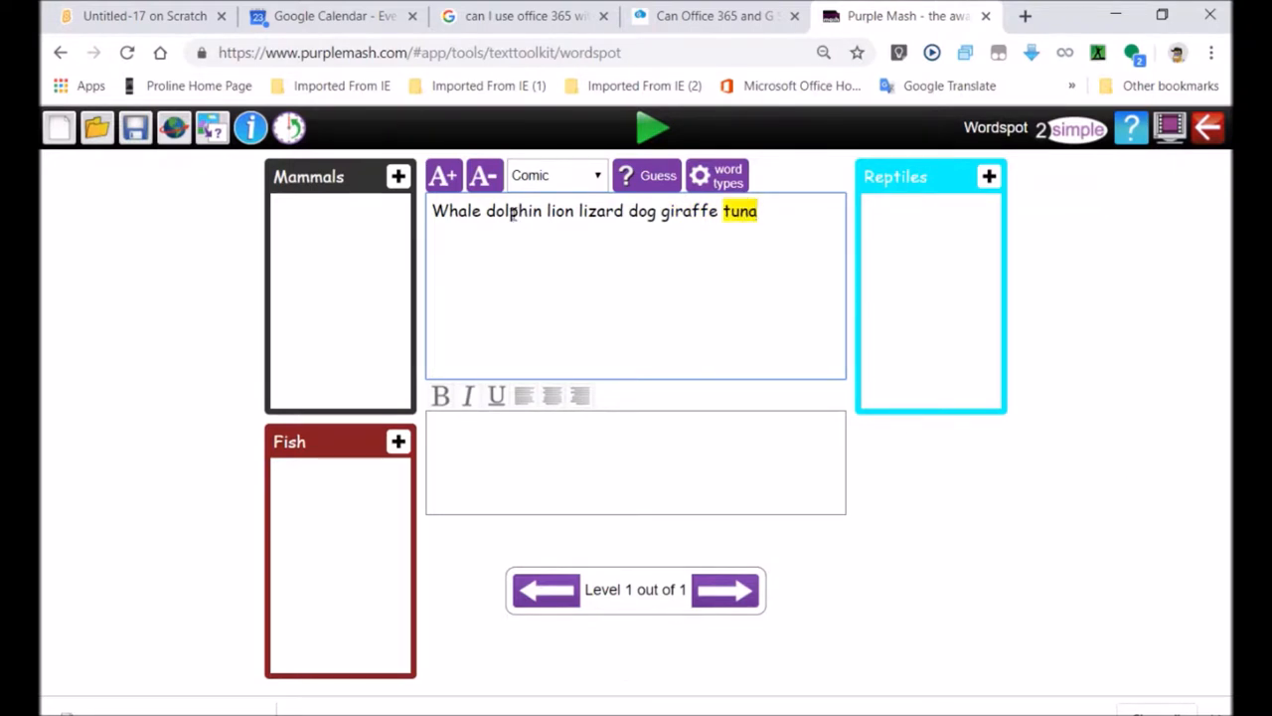
Sort Whale, dolphin and giraffe into Mammals, then open the game settings.
{"action": "double_click", "coordinate": [456, 211]}
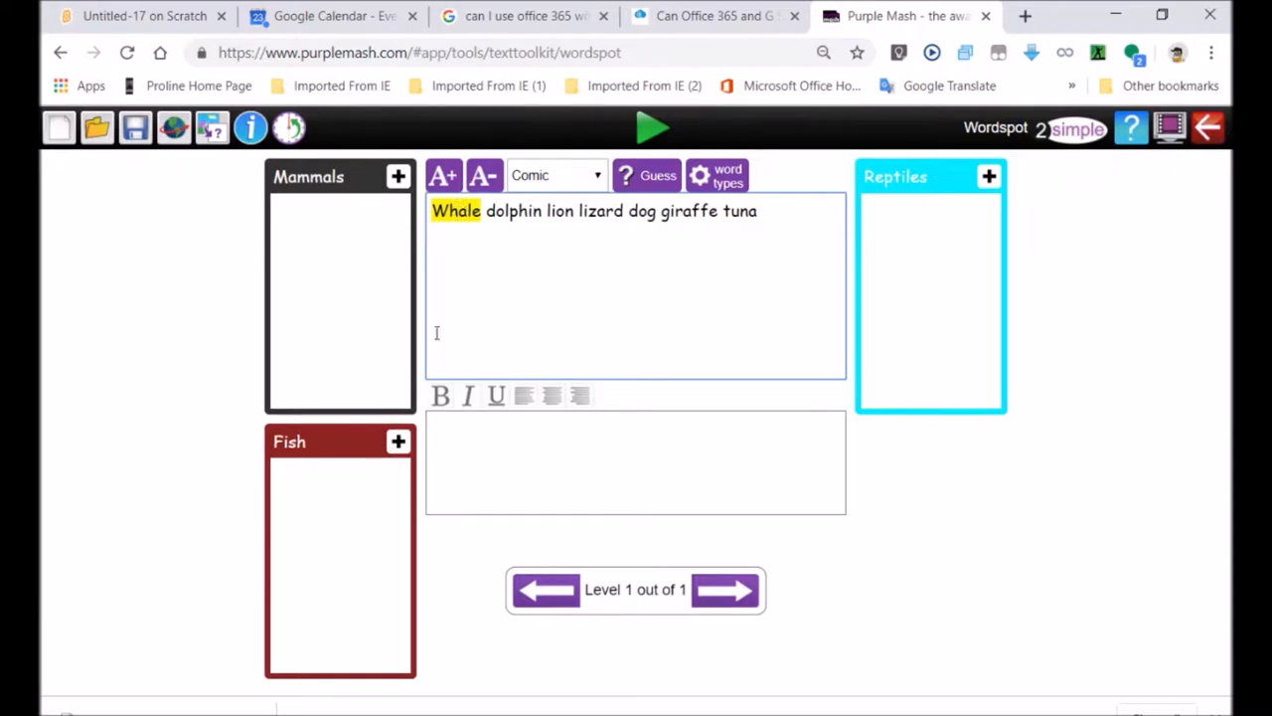
{"action": "left_click_drag", "start_coordinate": [456, 210], "coordinate": [340, 218]}
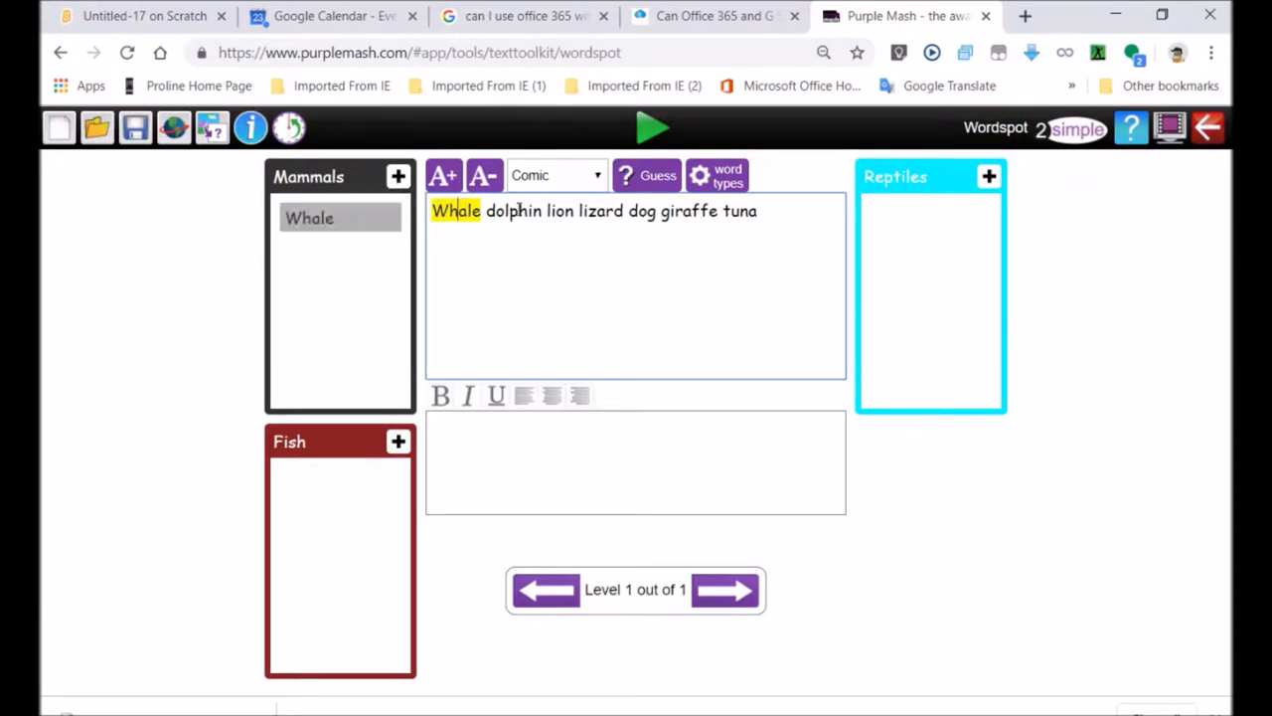
{"action": "double_click", "coordinate": [512, 211]}
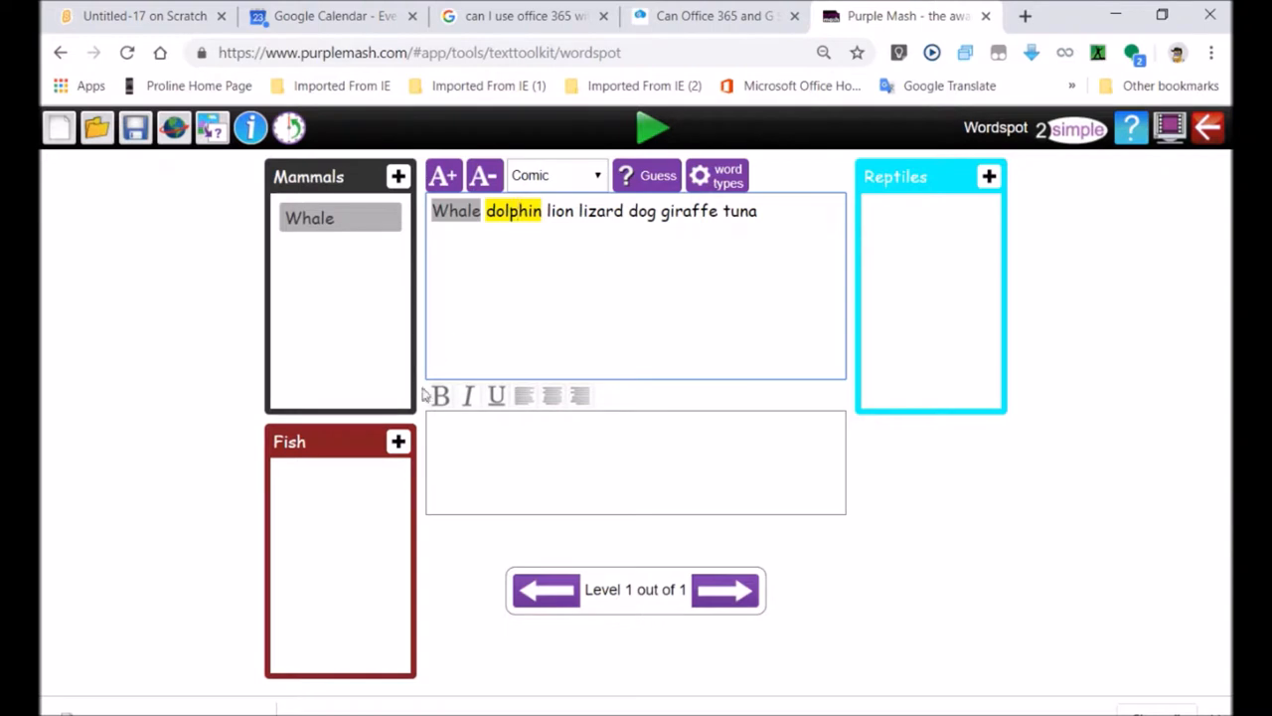
{"action": "left_click", "coordinate": [513, 210]}
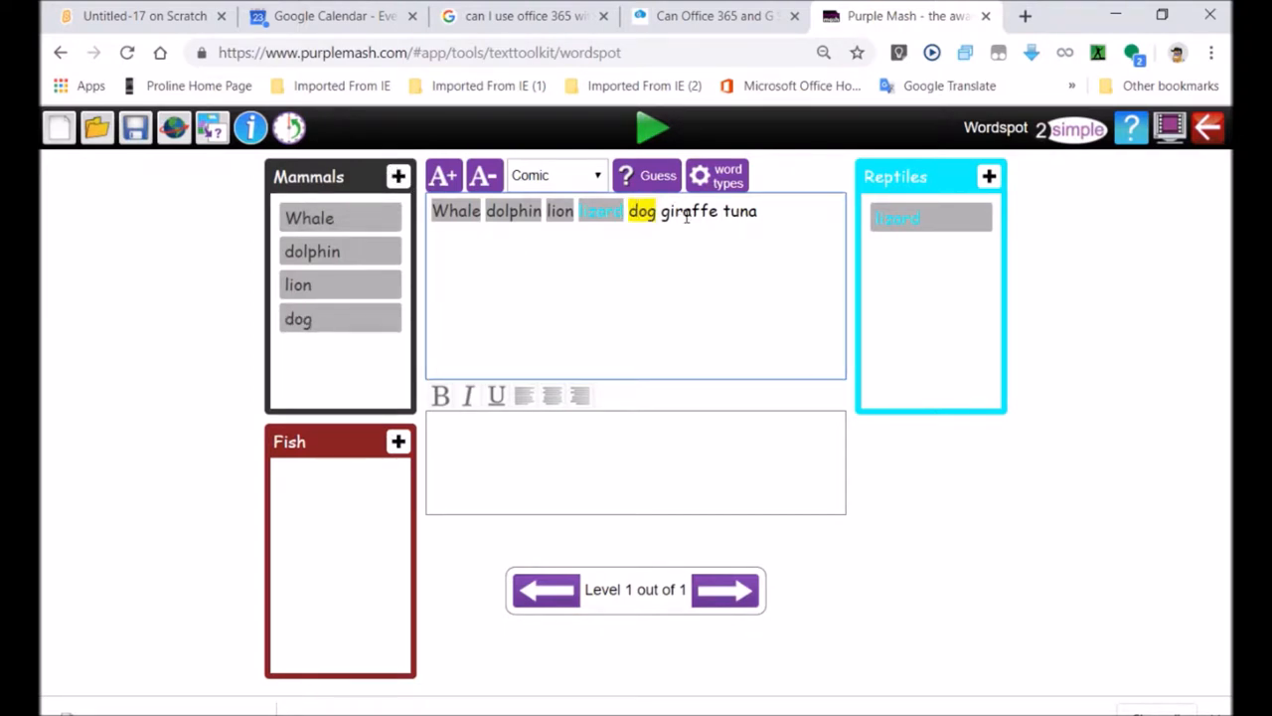
{"action": "double_click", "coordinate": [689, 211]}
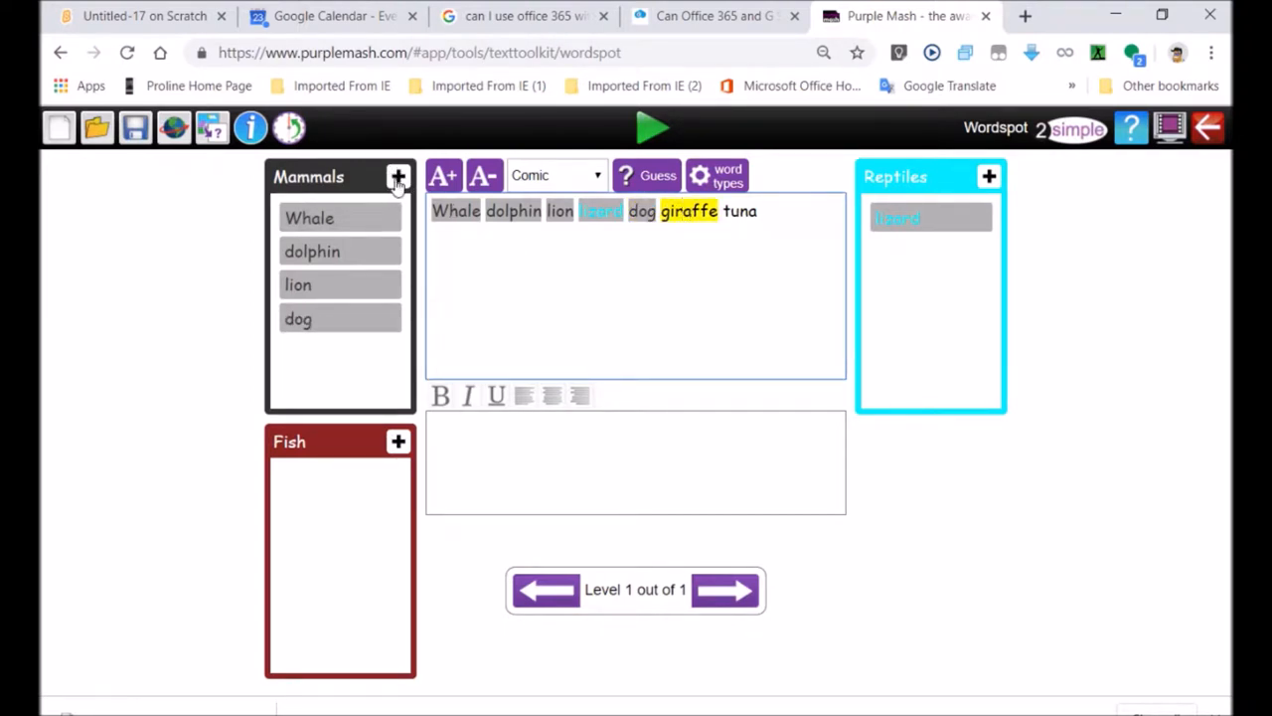
{"action": "left_click", "coordinate": [398, 176]}
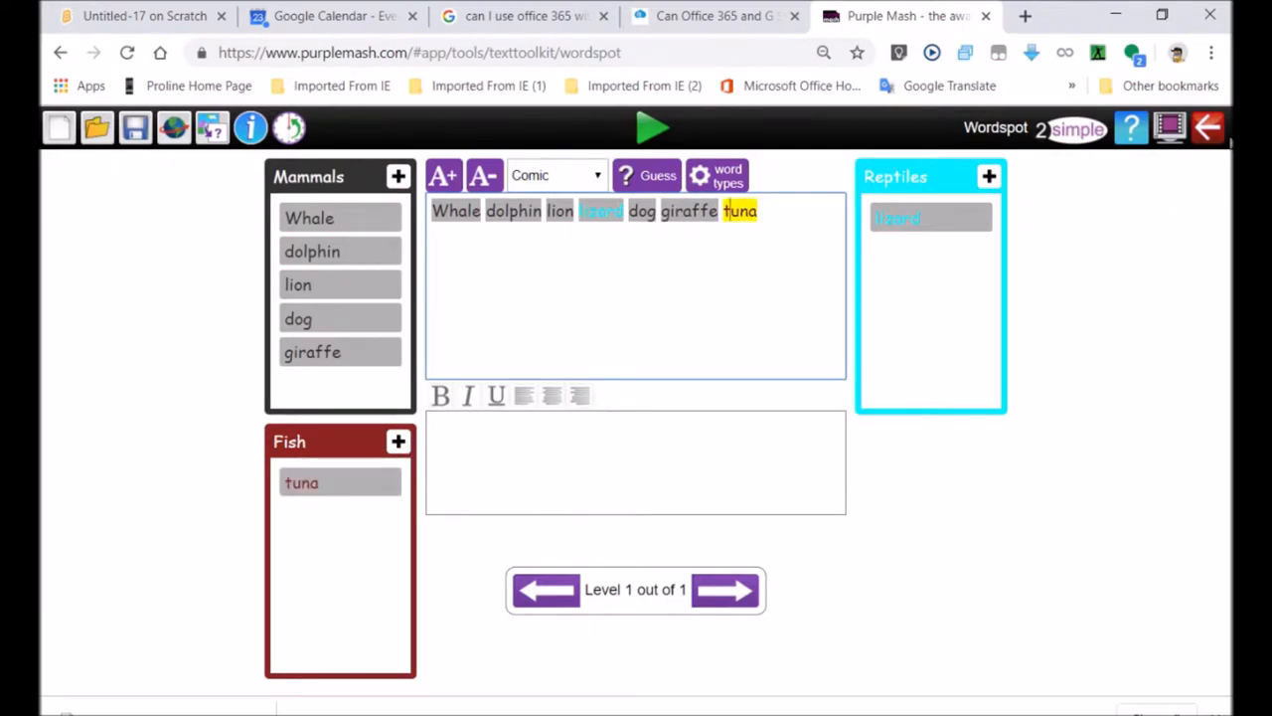
{"action": "left_click", "coordinate": [1209, 127]}
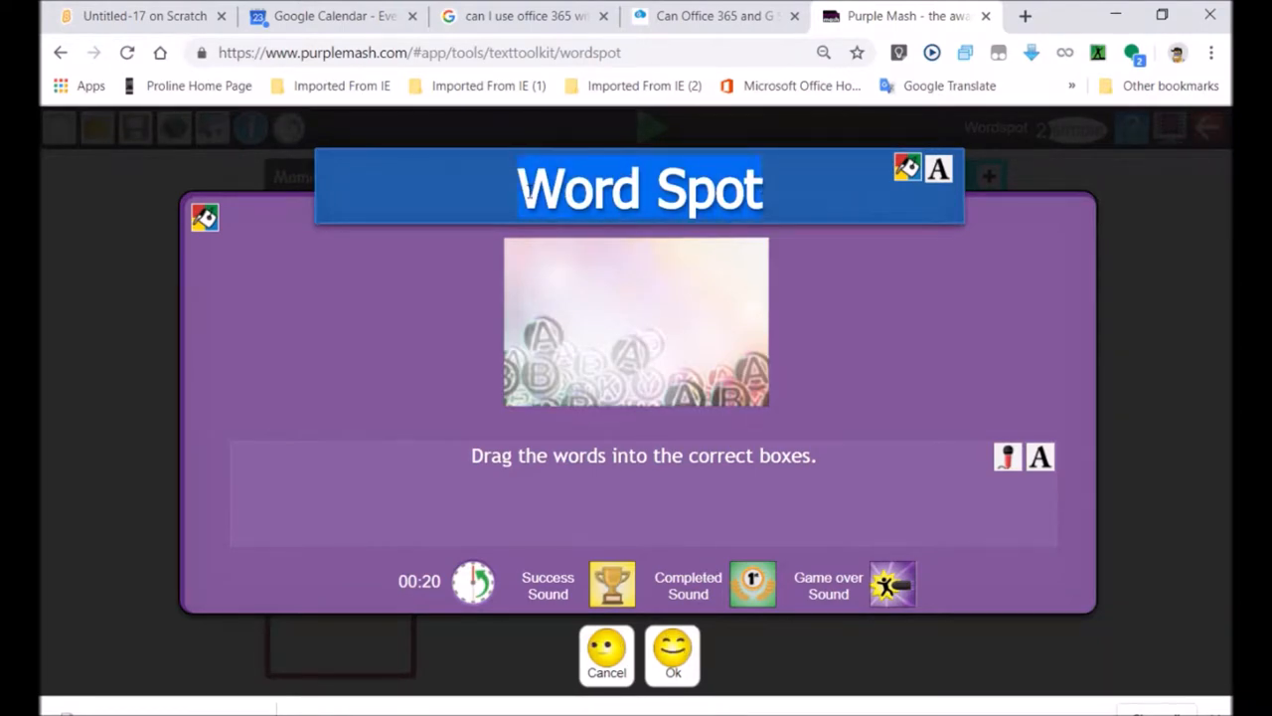
Title the game 'Gr 4 NS animal types' with instructions about helping with tomorrow's exam.
{"action": "type", "text": "Gr 4 NS"}
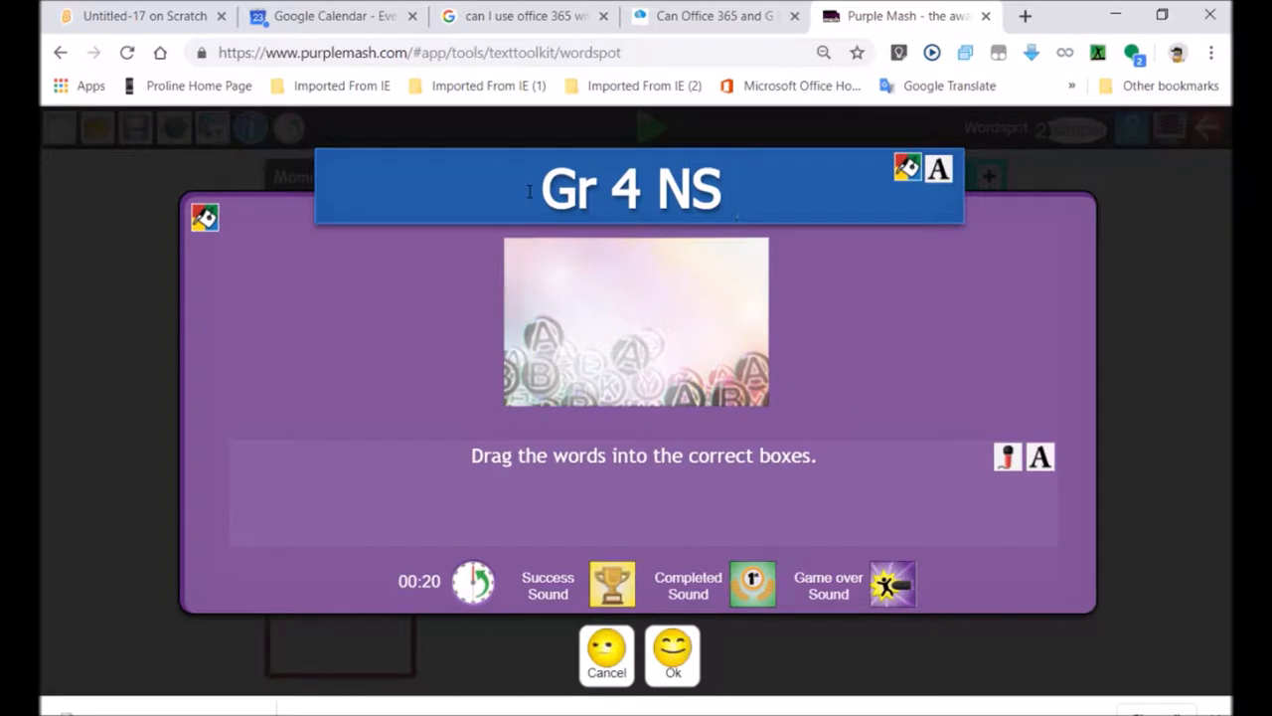
{"action": "type", "text": "animal types"}
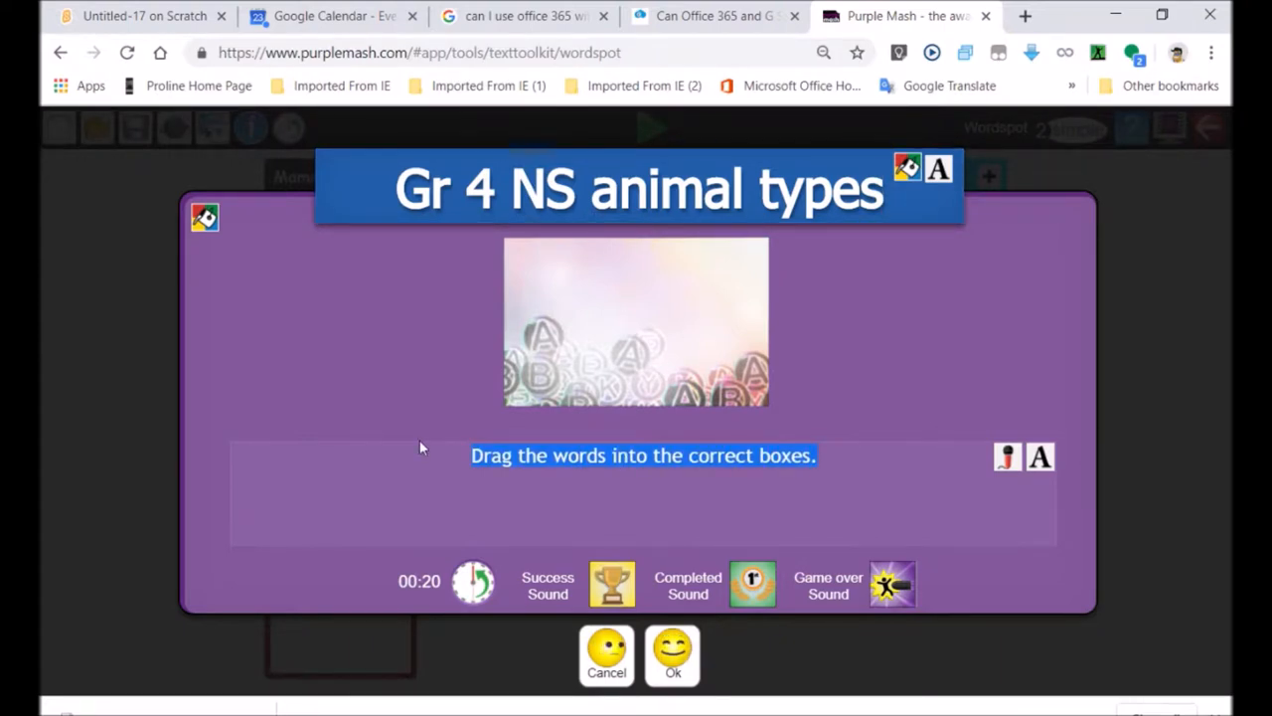
{"action": "type", "text": "This wi"}
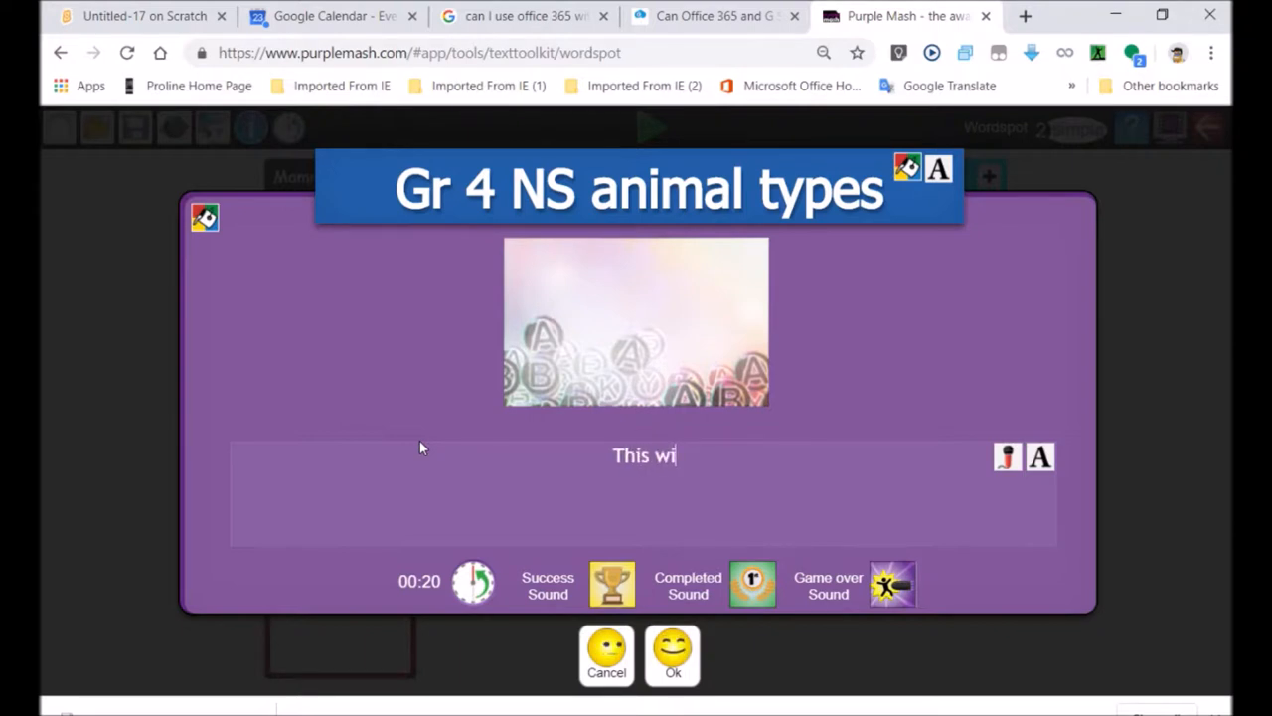
{"action": "type", "text": "ll help with our ex"}
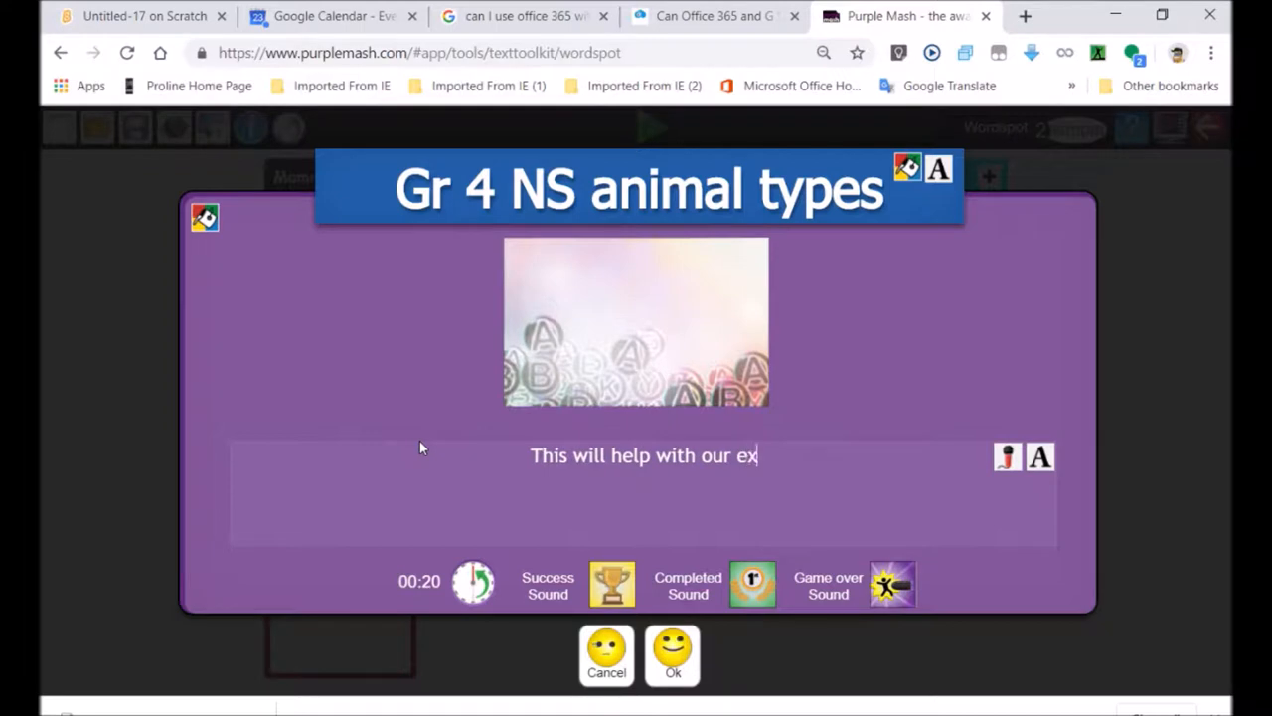
{"action": "type", "text": "am tomorrow"}
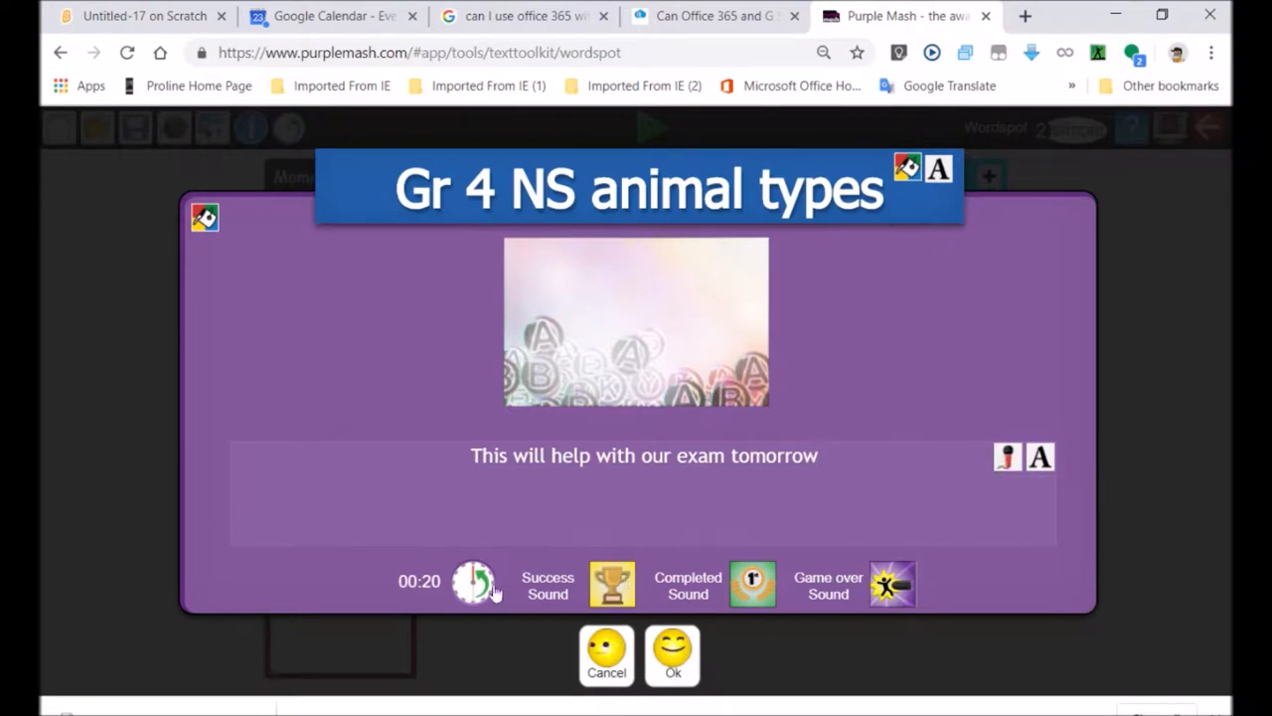
{"action": "mouse_move", "coordinate": [474, 582]}
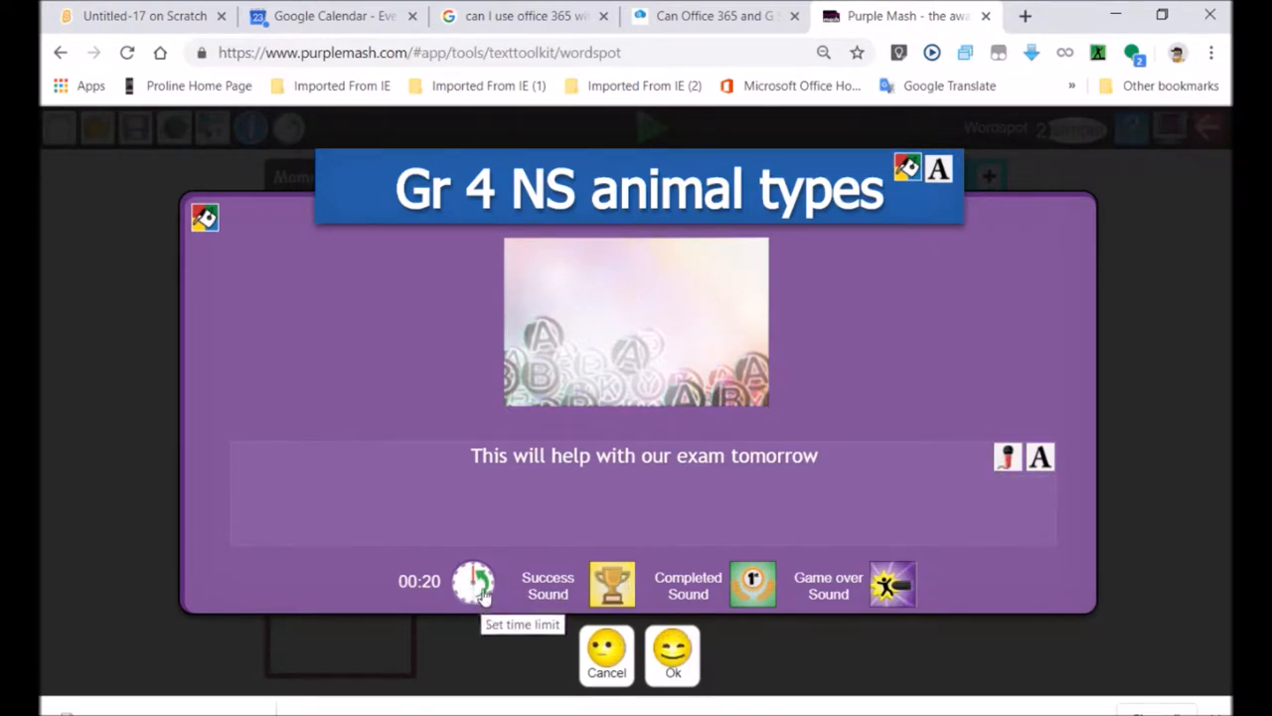
Set a 10-second time limit, apply the settings, and start saving.
{"action": "left_click", "coordinate": [473, 582]}
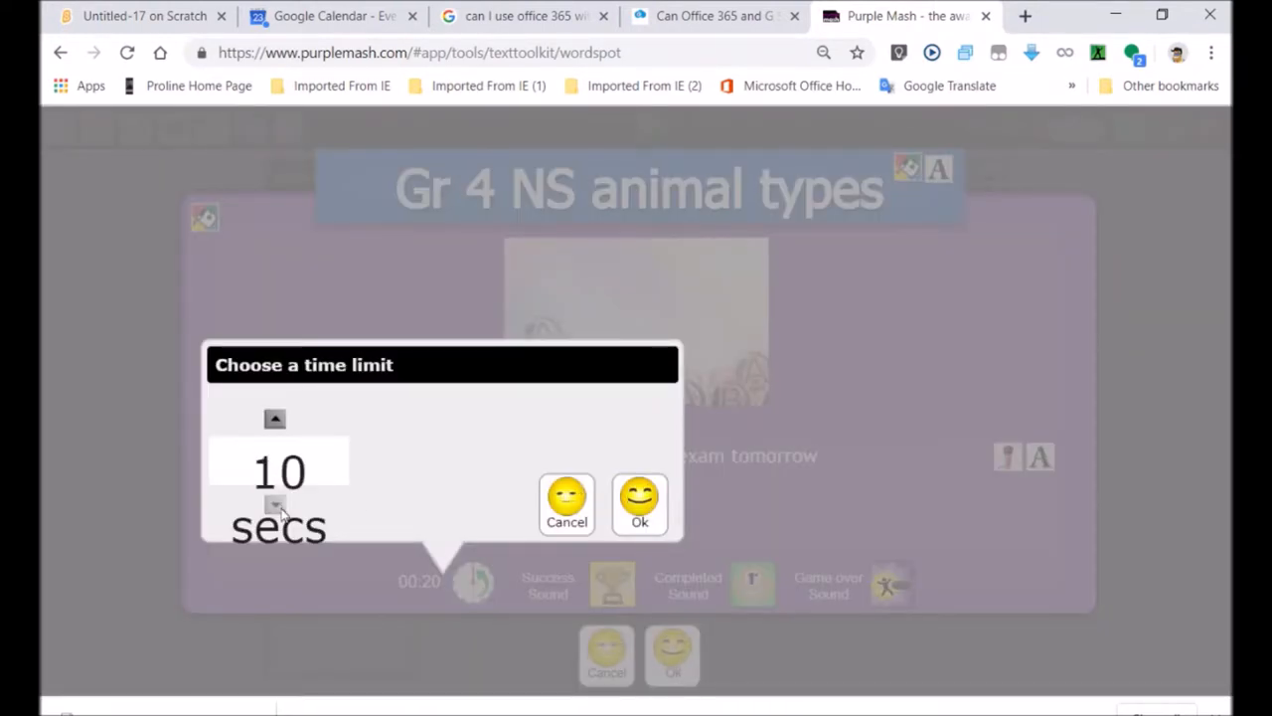
{"action": "left_click", "coordinate": [640, 504]}
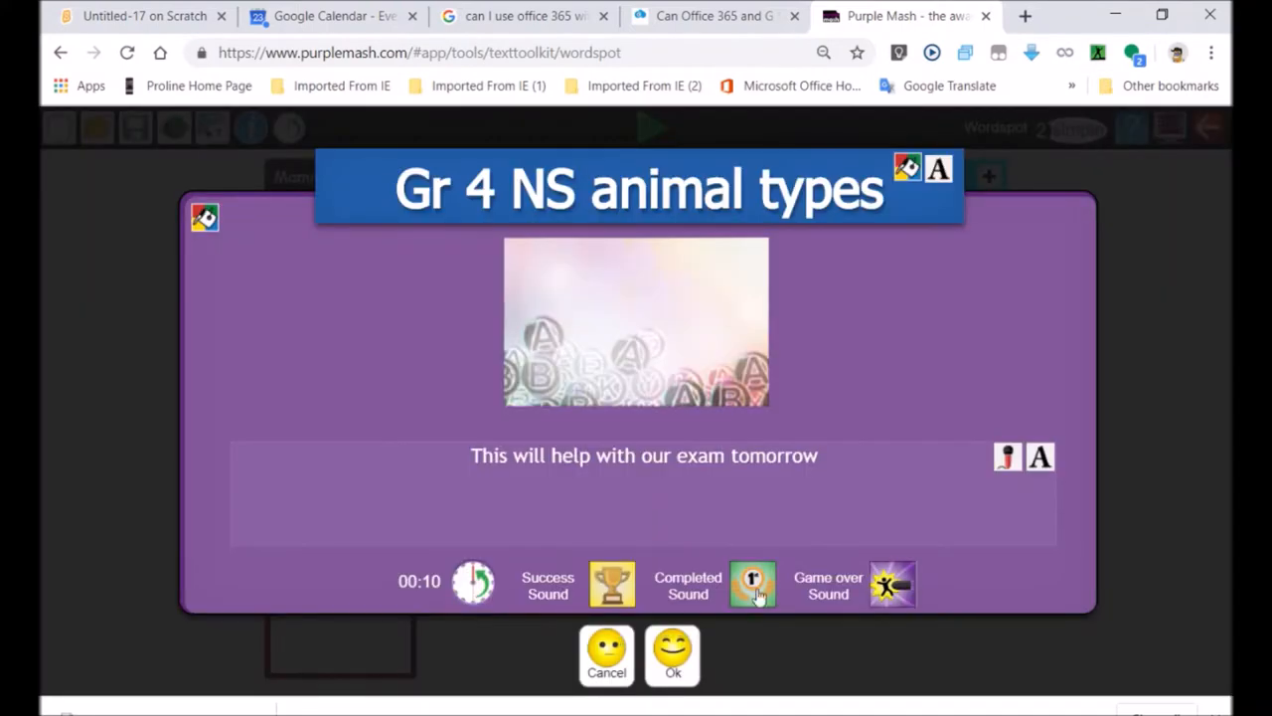
{"action": "left_click", "coordinate": [673, 655]}
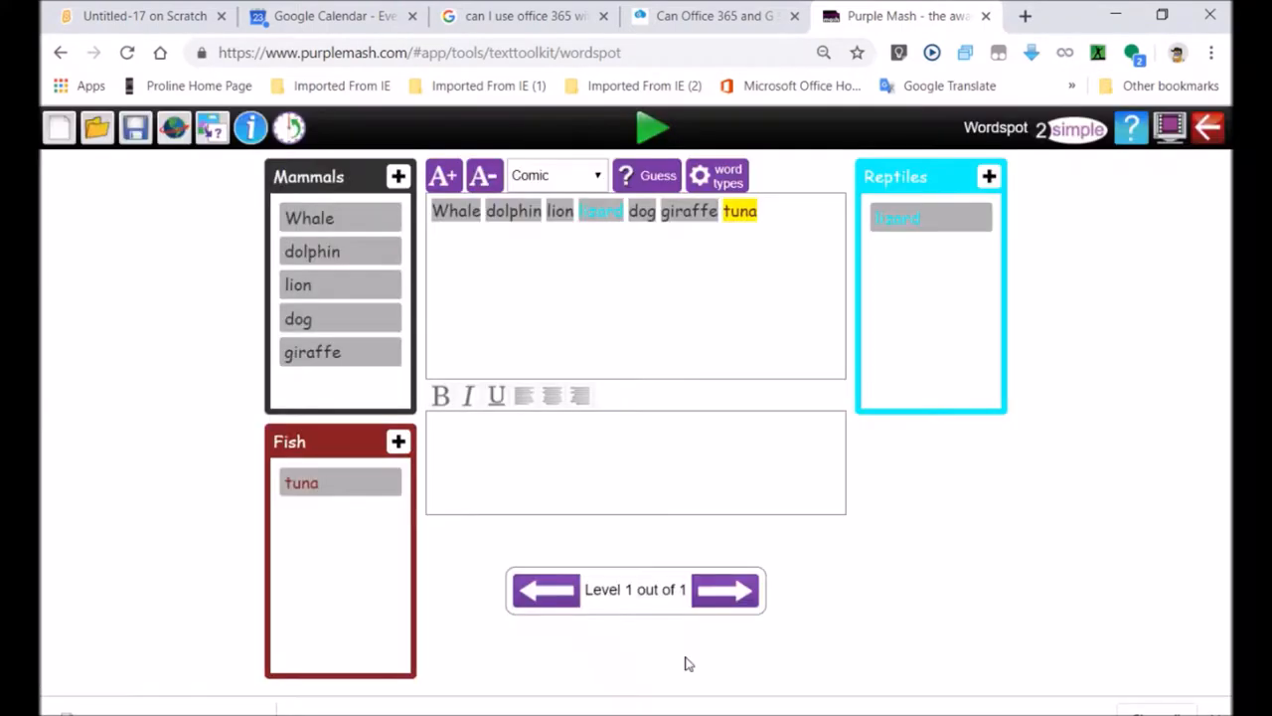
{"action": "left_click", "coordinate": [1209, 127]}
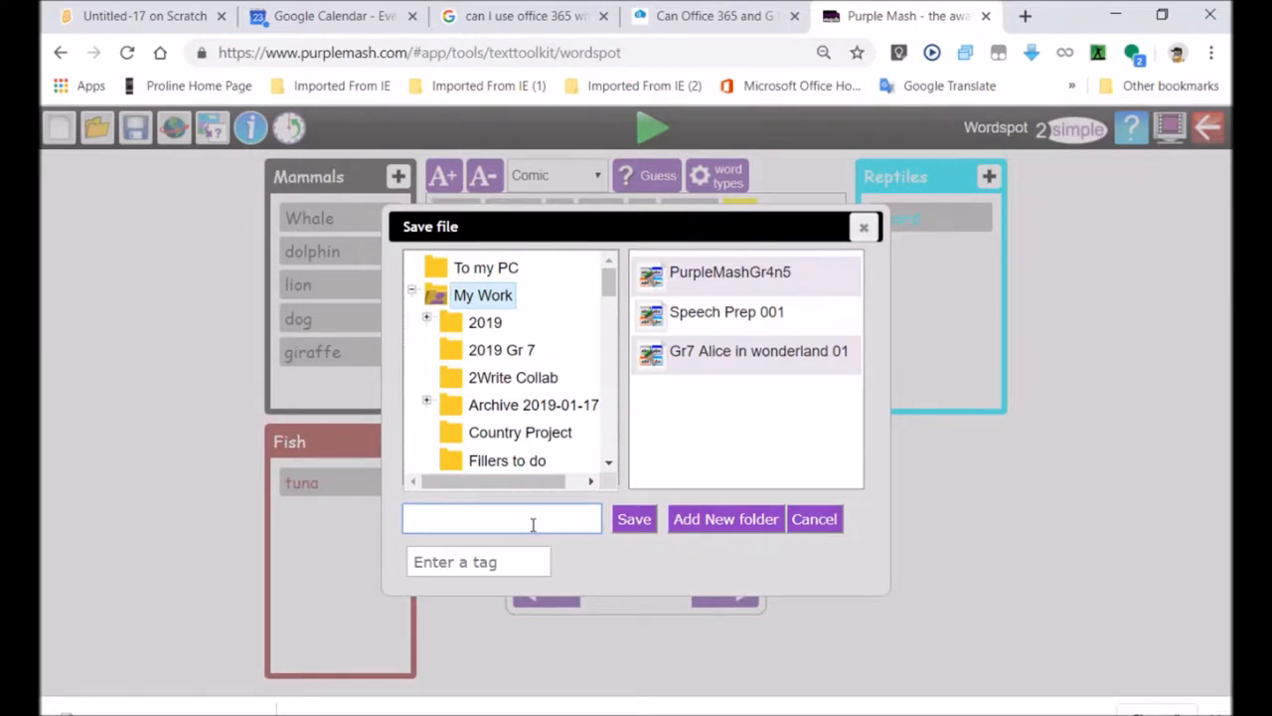
Save the Word Spot game as testAnimalTypes in My Work.
{"action": "type", "text": "testAnimal"}
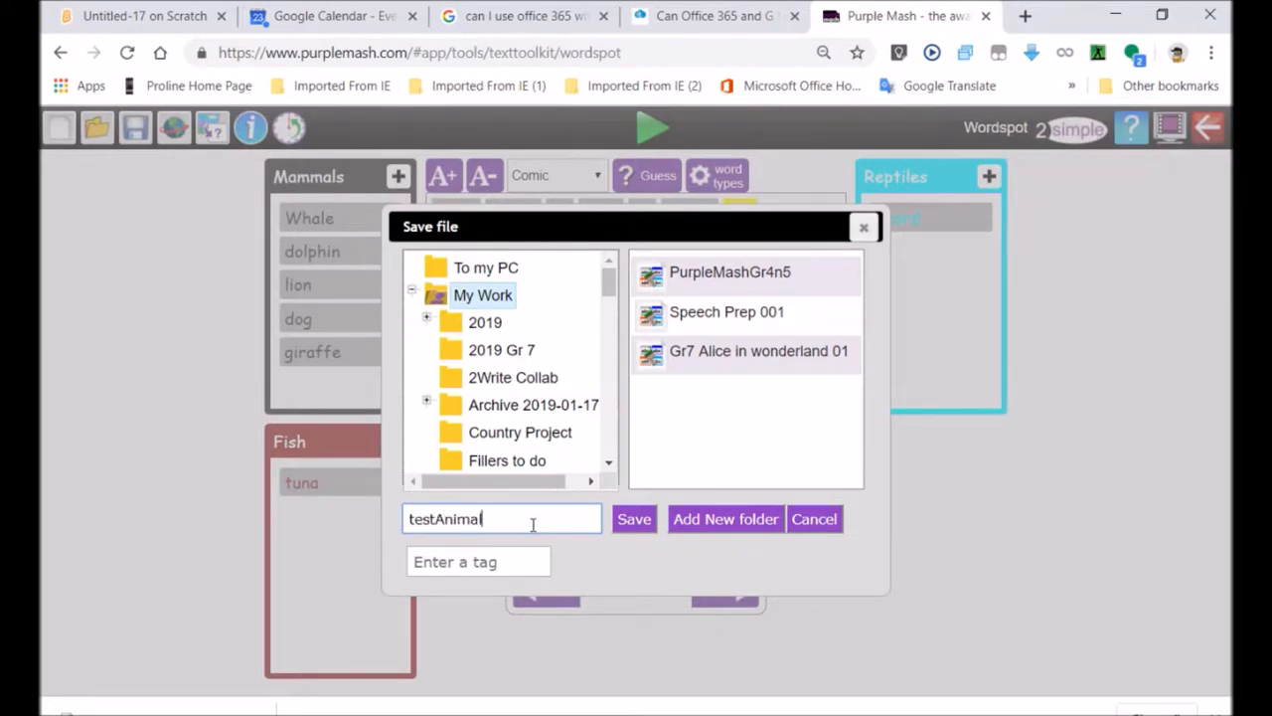
{"action": "type", "text": "Types"}
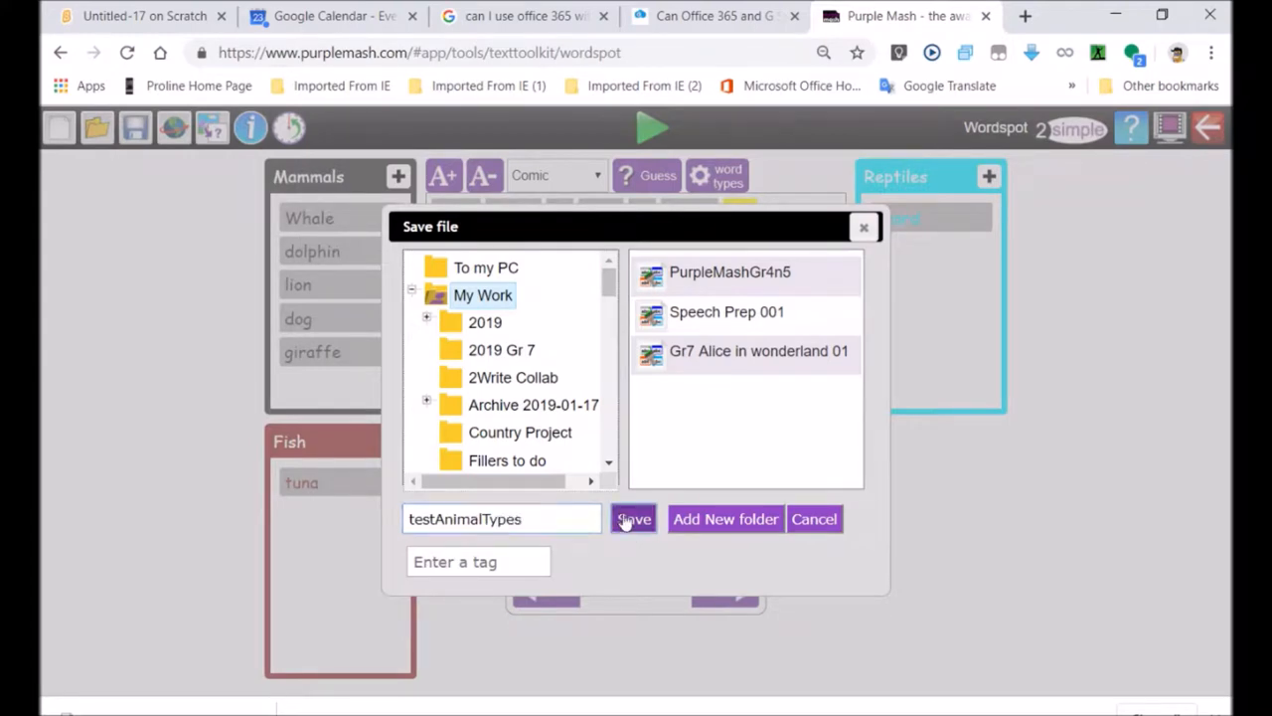
{"action": "left_click", "coordinate": [633, 518]}
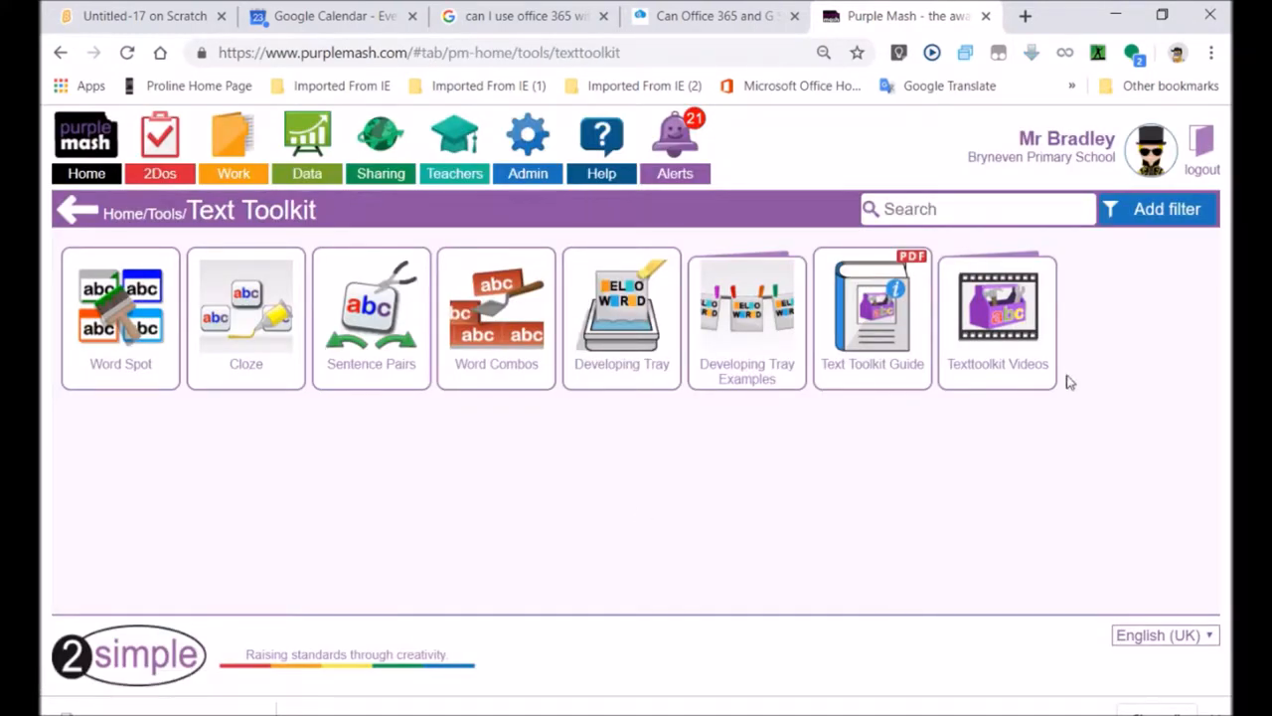
{"action": "mouse_move", "coordinate": [455, 231]}
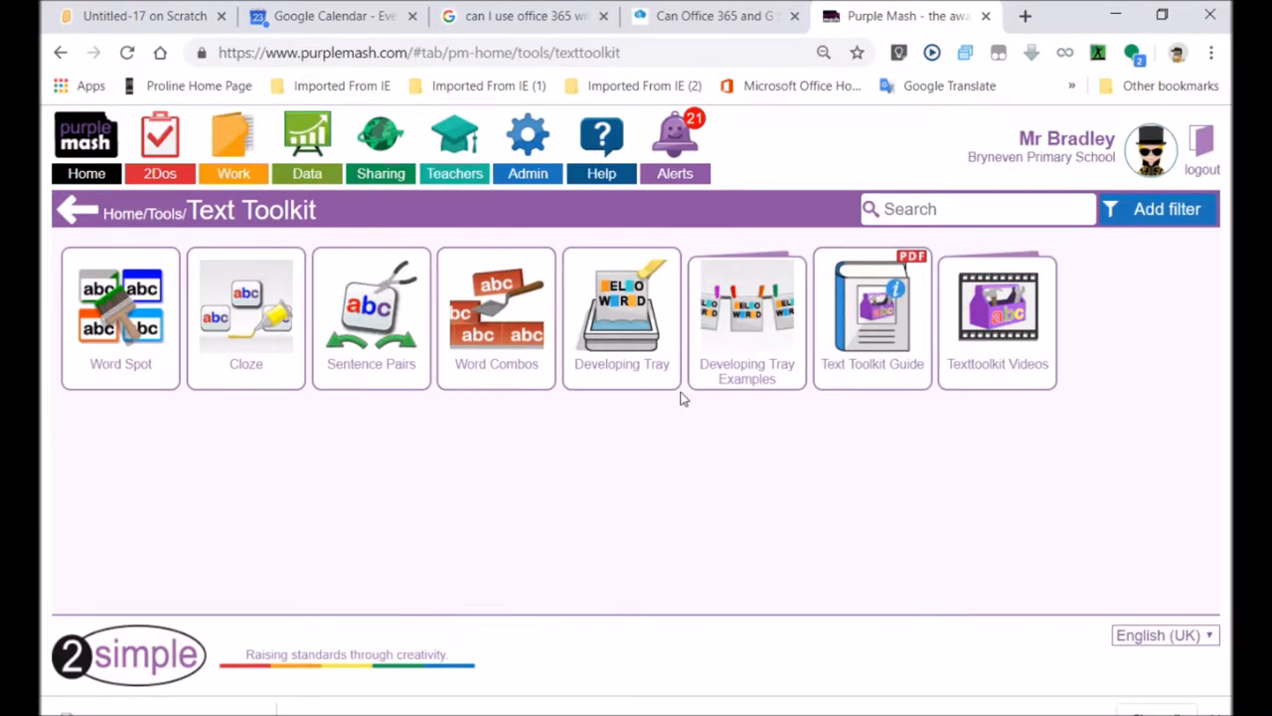
{"action": "mouse_move", "coordinate": [127, 243]}
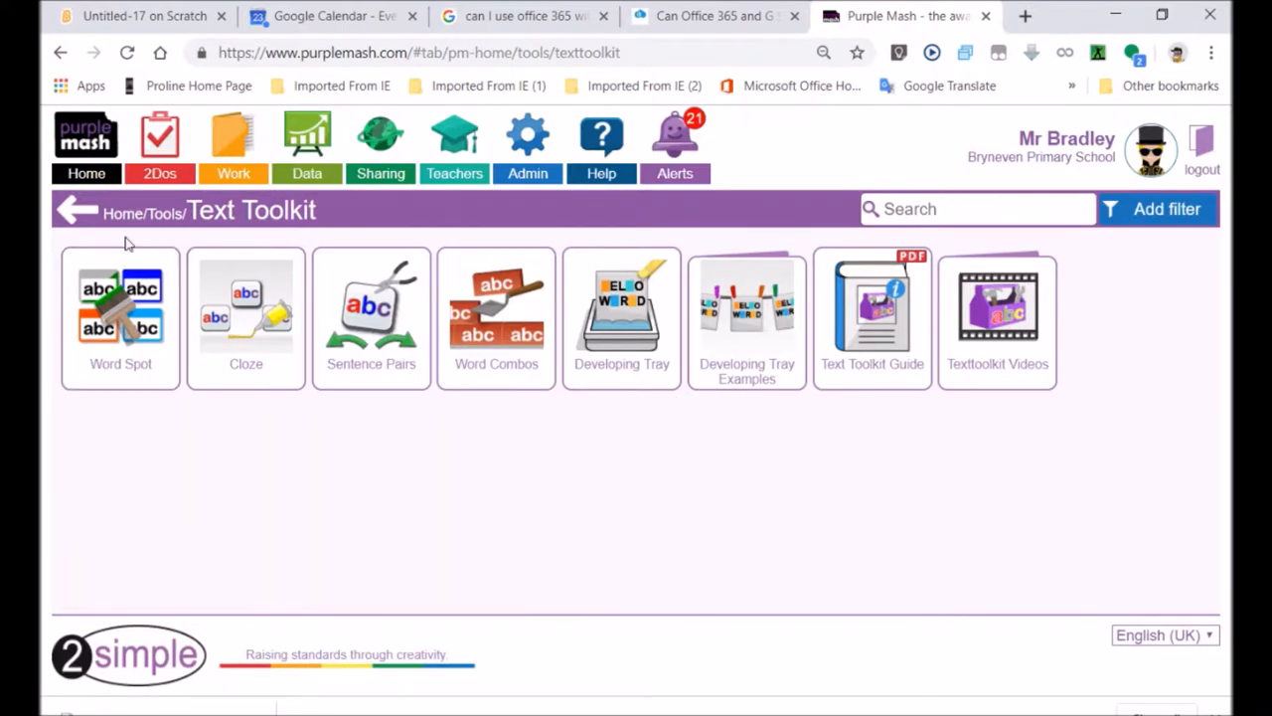
{"action": "mouse_move", "coordinate": [189, 169]}
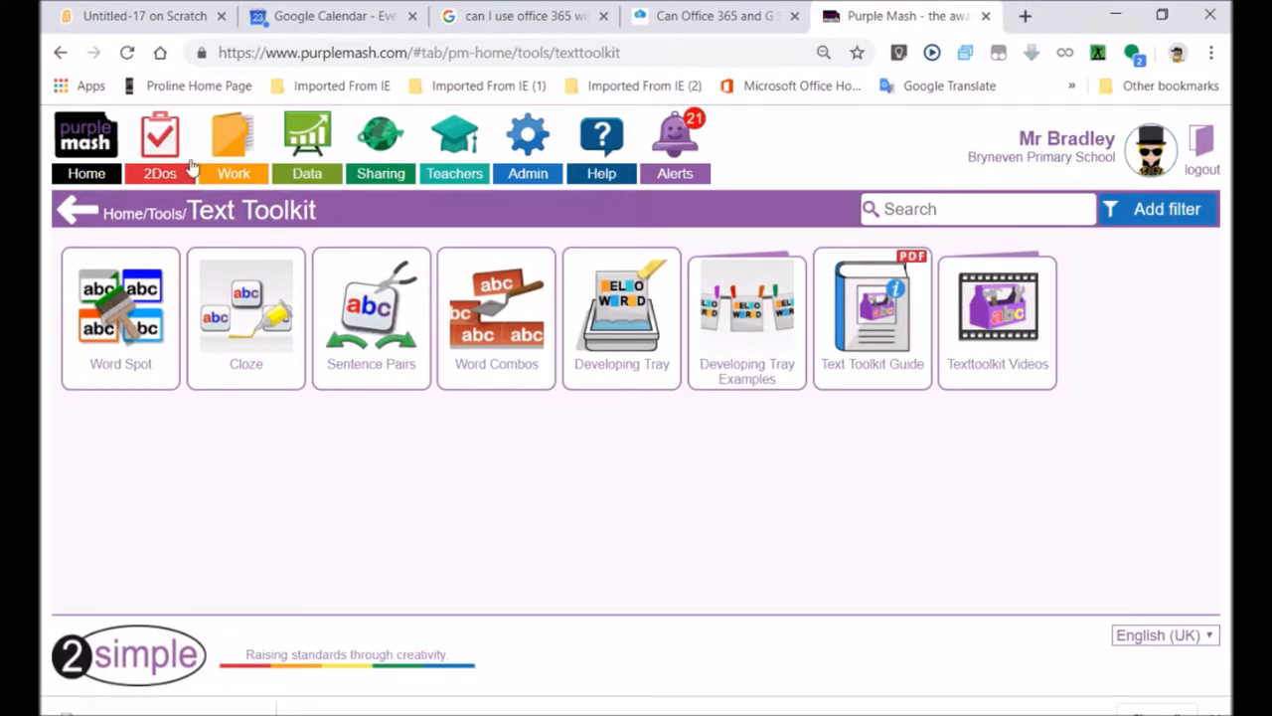
Return Home and reopen the Grade 4 Study Blog via Sharing's Shared Blogs.
{"action": "left_click", "coordinate": [86, 149]}
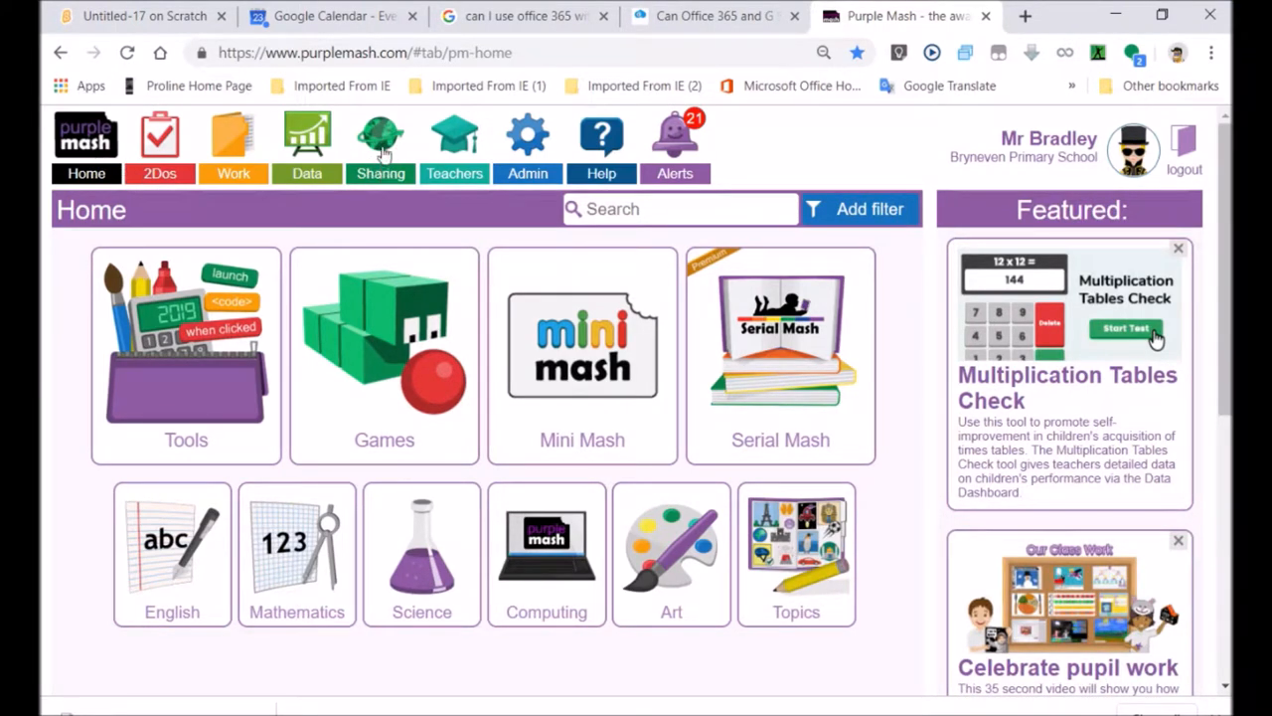
{"action": "mouse_move", "coordinate": [381, 134]}
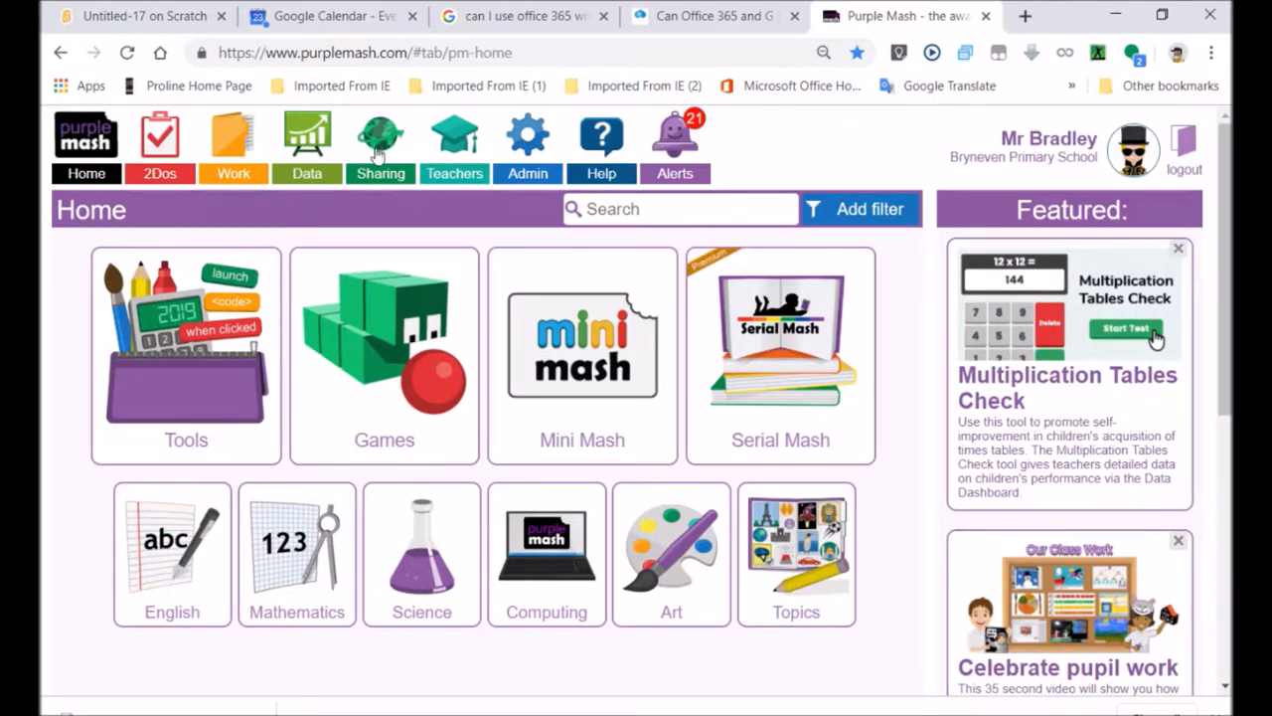
{"action": "left_click", "coordinate": [381, 144]}
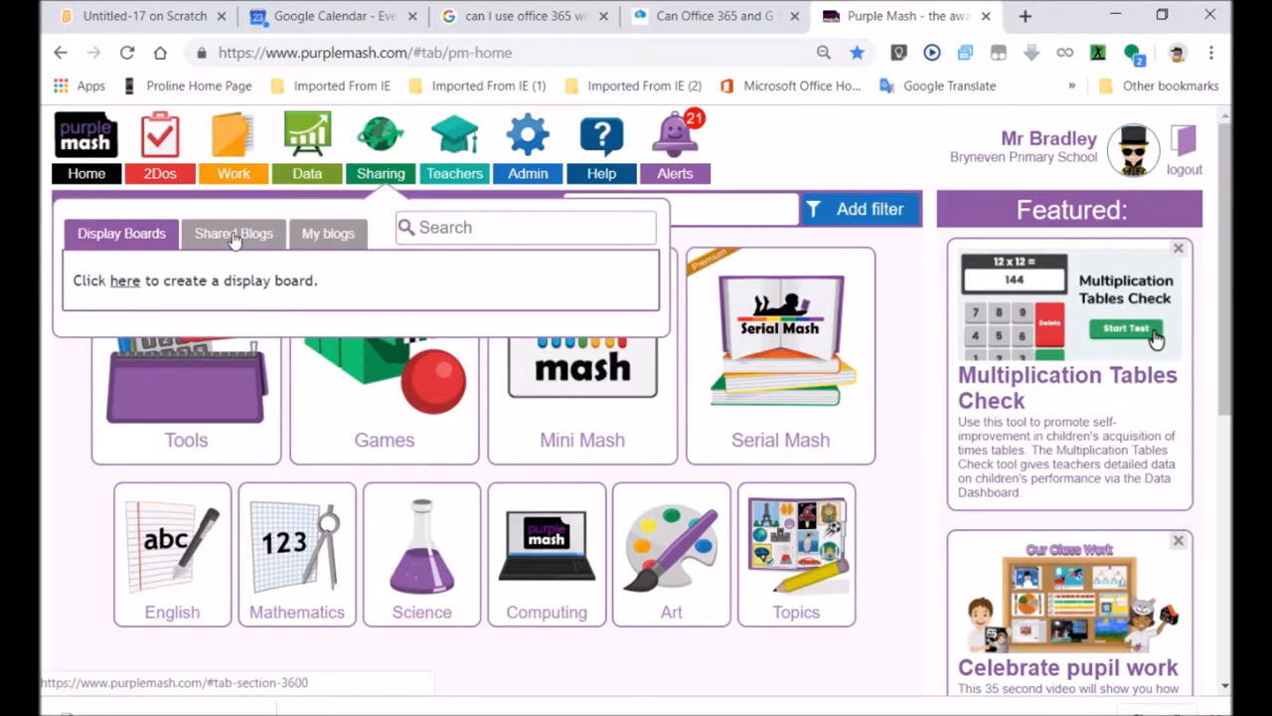
{"action": "left_click", "coordinate": [233, 233]}
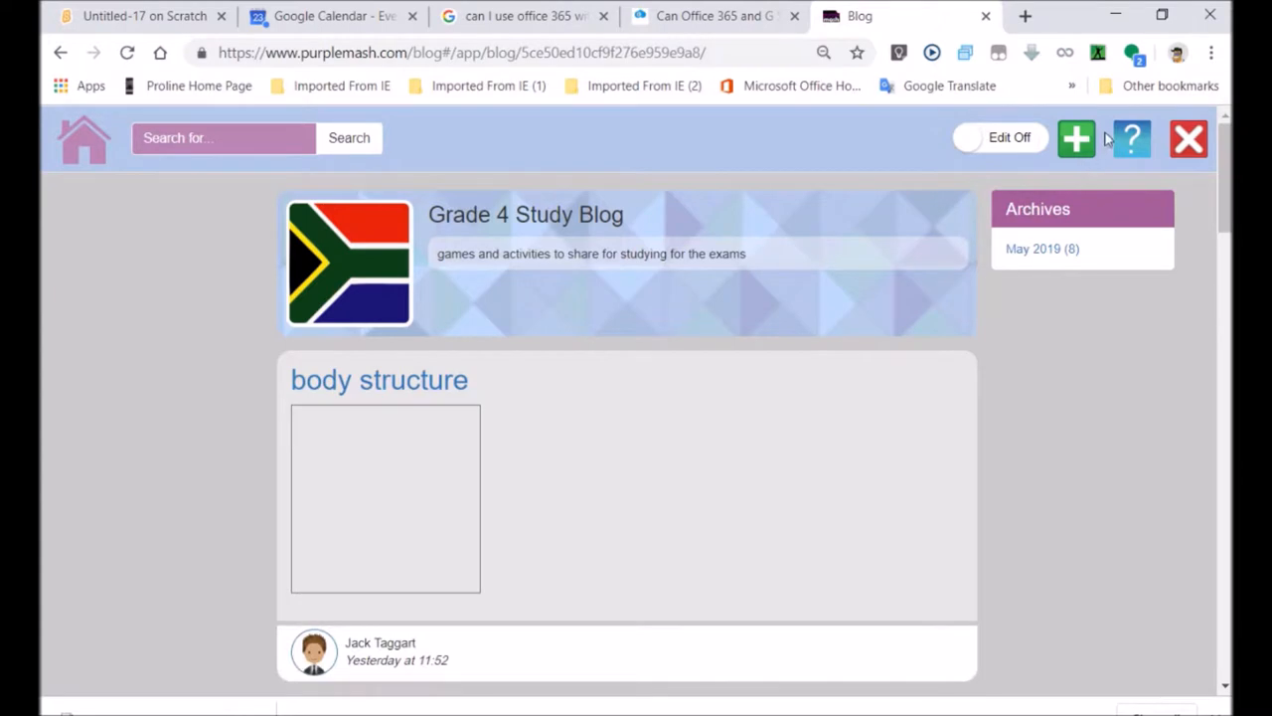
Create a Grade 4 Study Blog post titled 'NS Animals' with summary 'this is a test to ...'.
{"action": "left_click", "coordinate": [379, 379]}
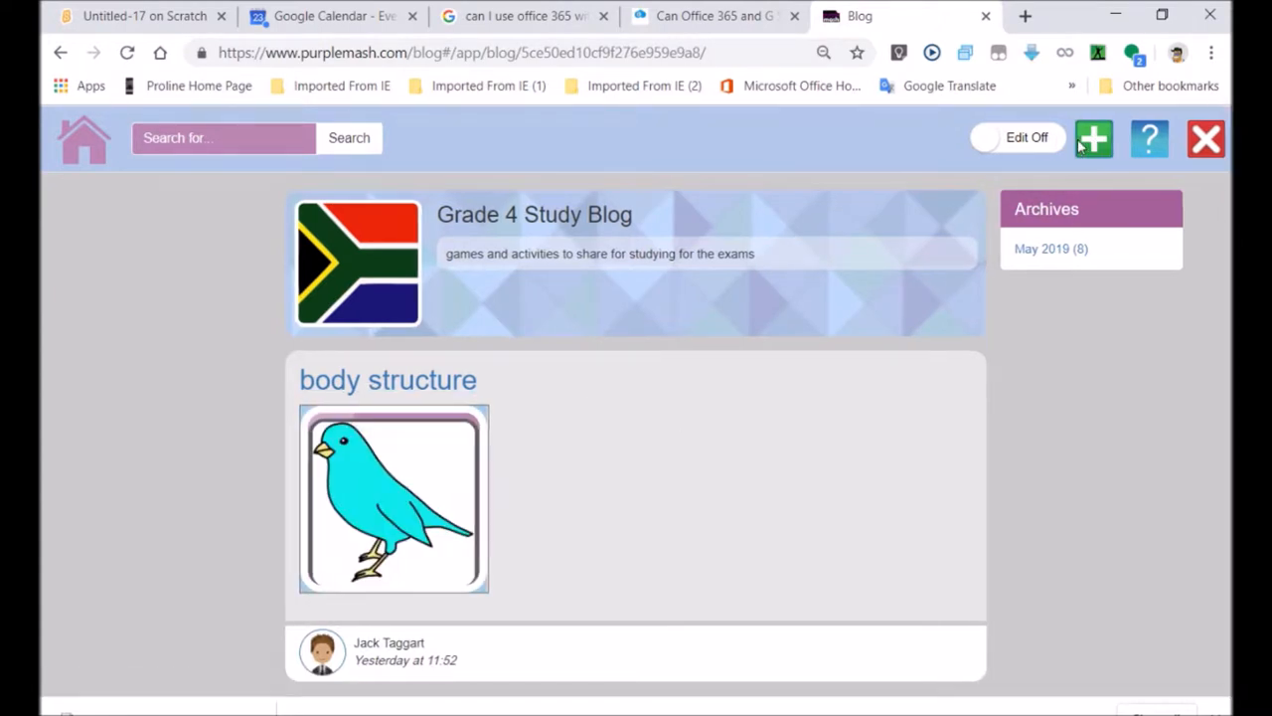
{"action": "left_click", "coordinate": [1094, 137]}
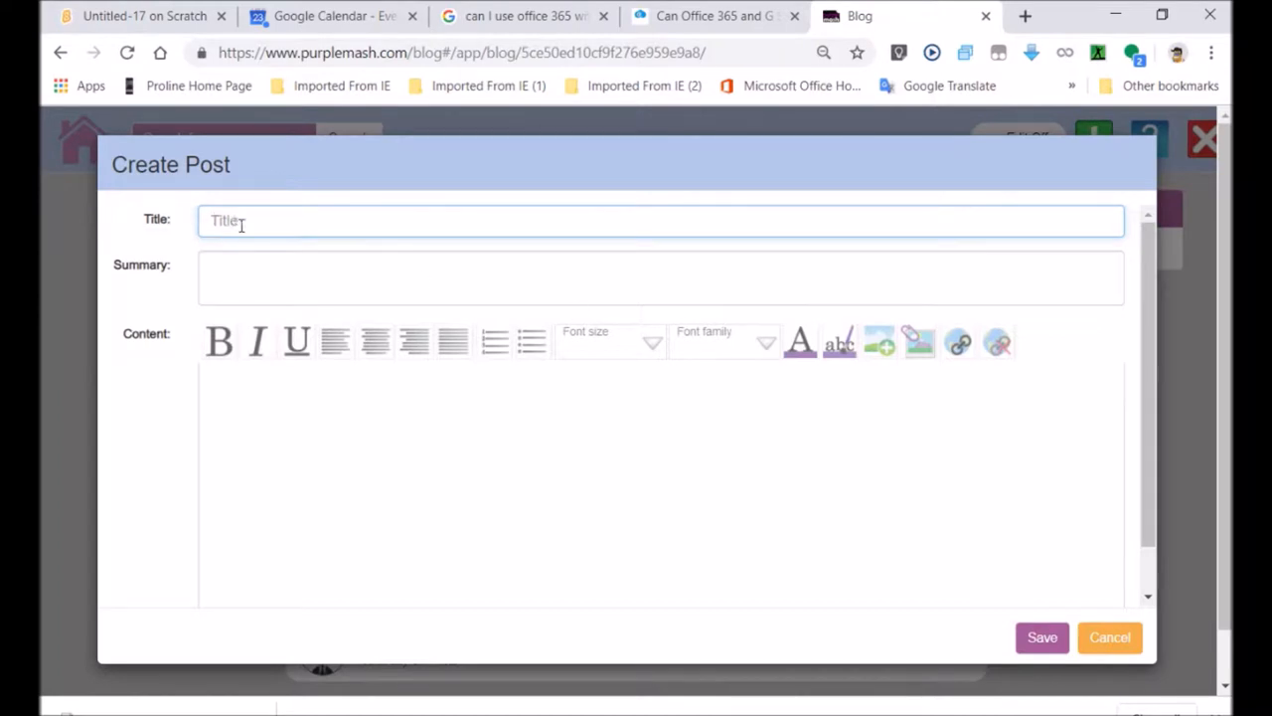
{"action": "type", "text": "NS A"}
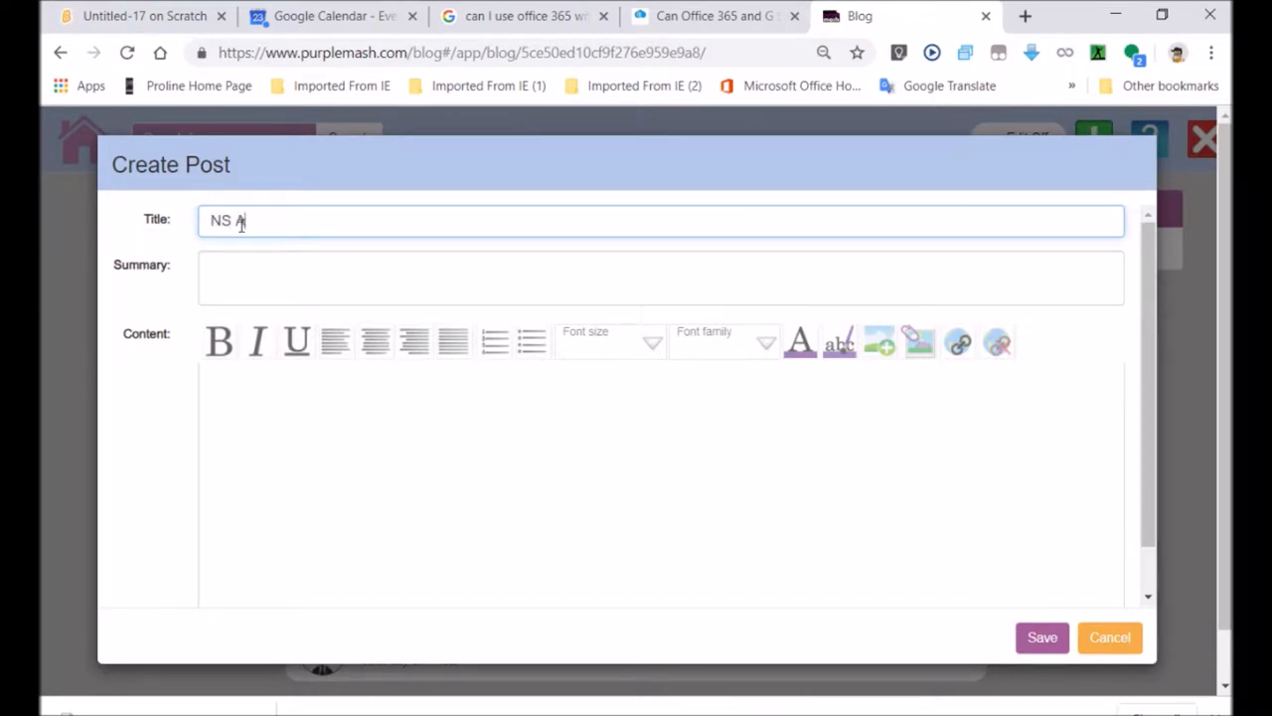
{"action": "type", "text": "nimals"}
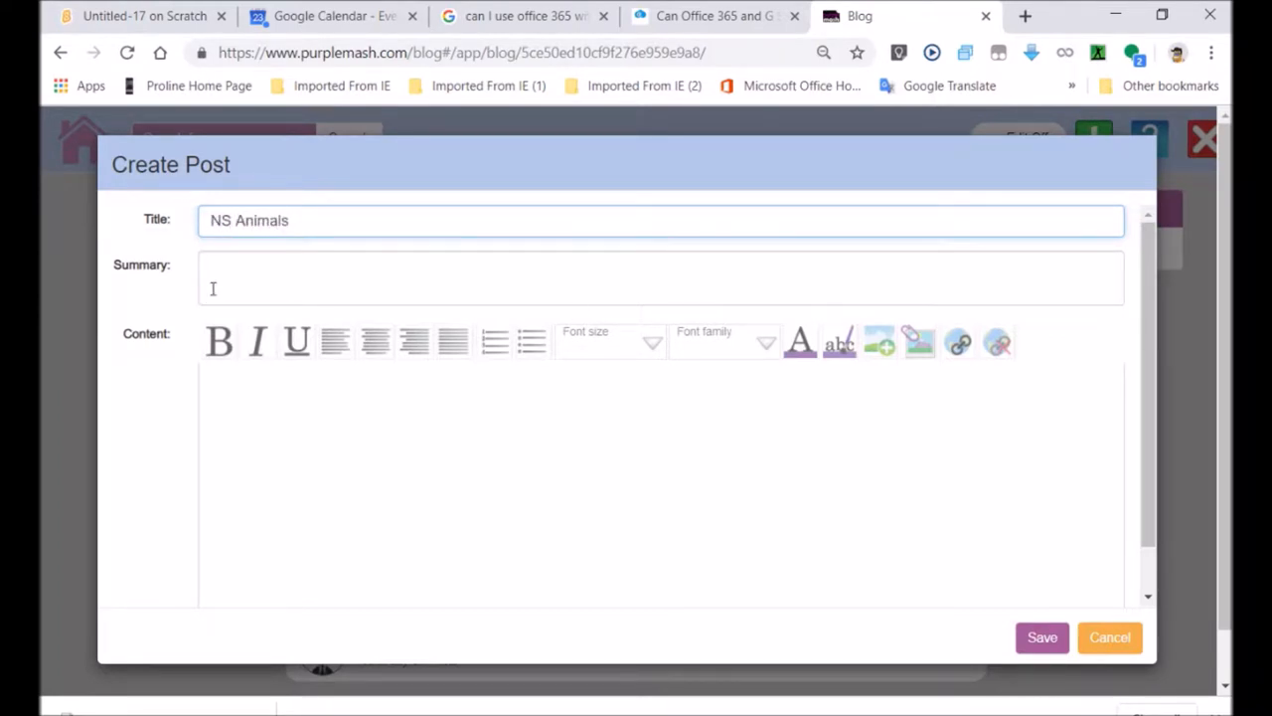
{"action": "type", "text": "this is a test to"}
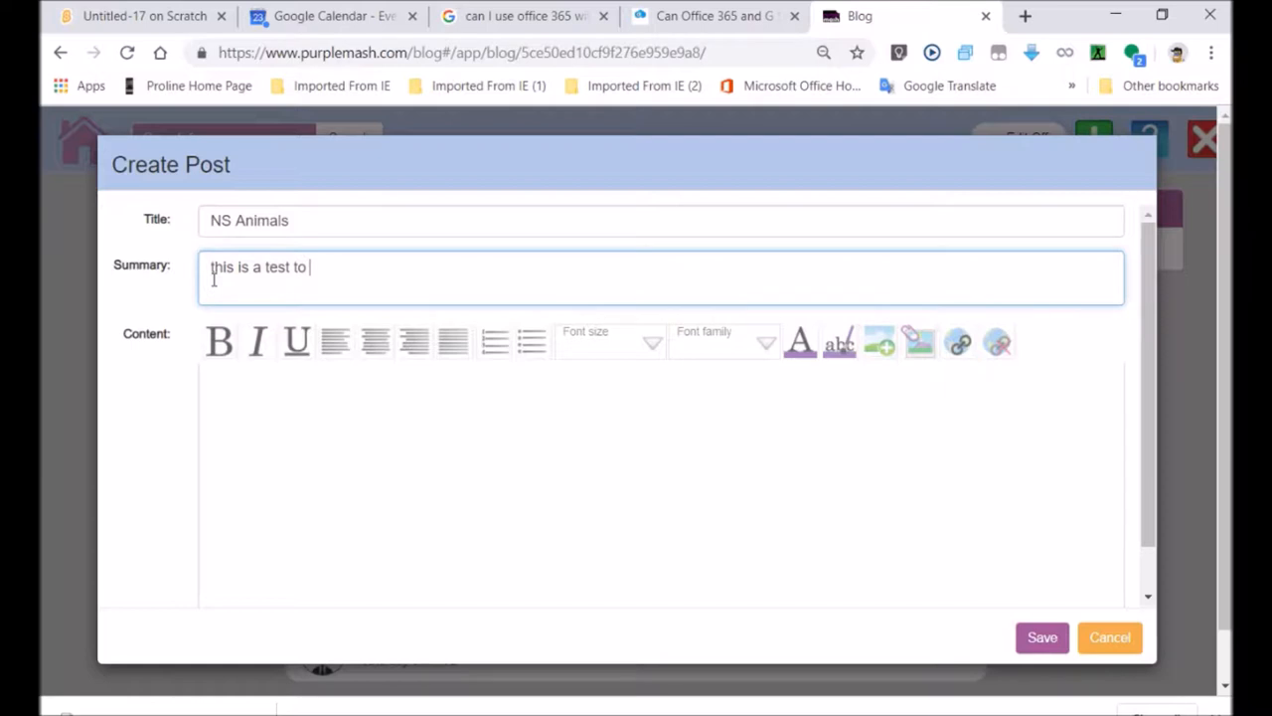
{"action": "type", "text": "..."}
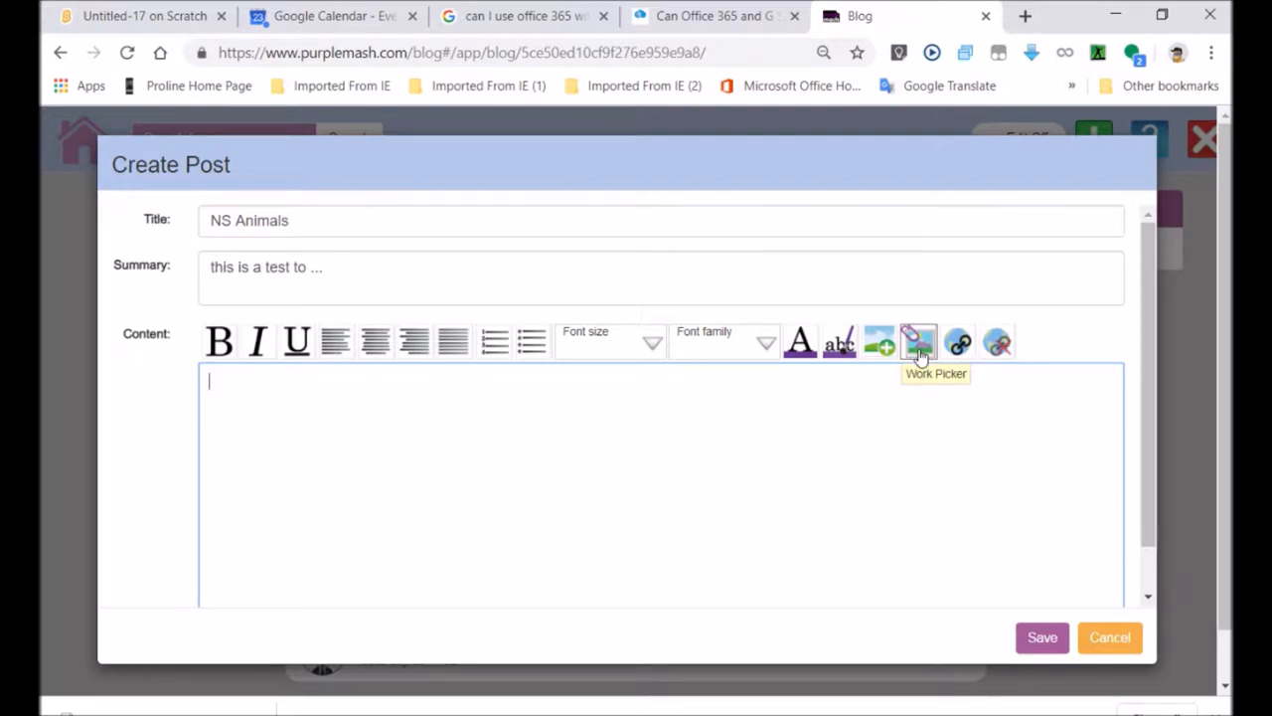
Embed the testAnimalTypes work via Work Picker and publish the NS Animals post.
{"action": "left_click", "coordinate": [917, 342]}
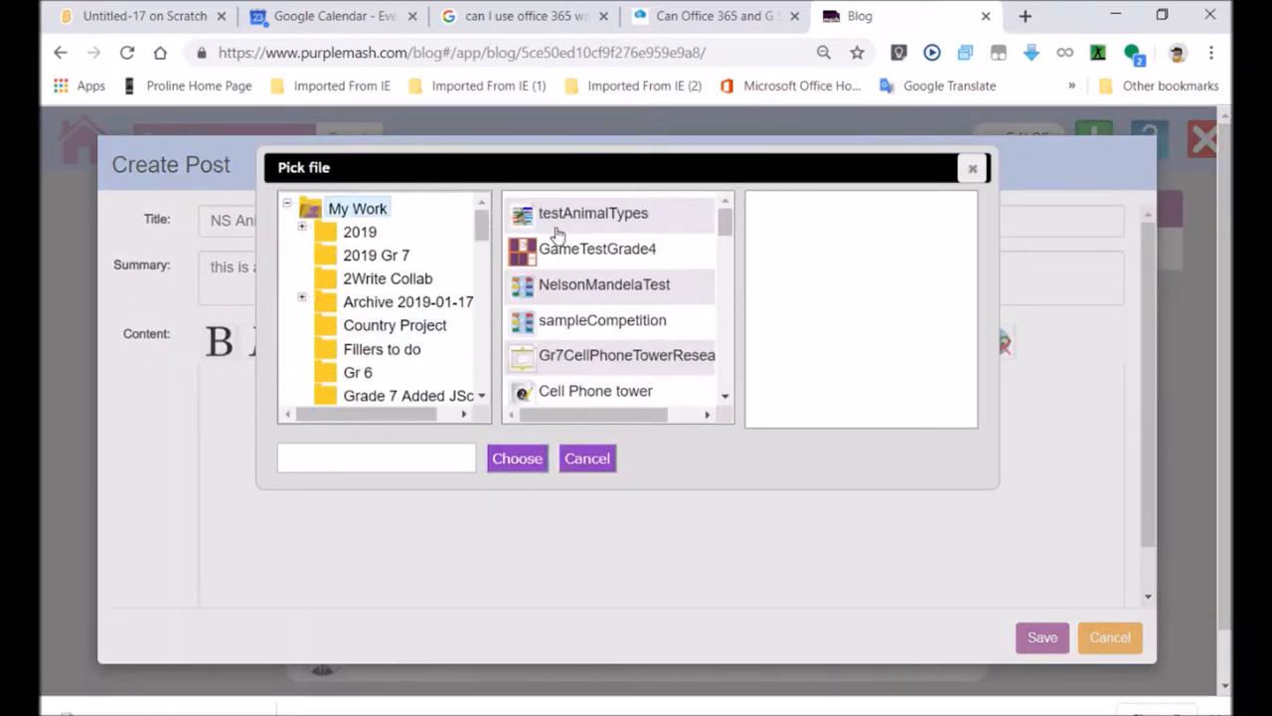
{"action": "left_click", "coordinate": [592, 213]}
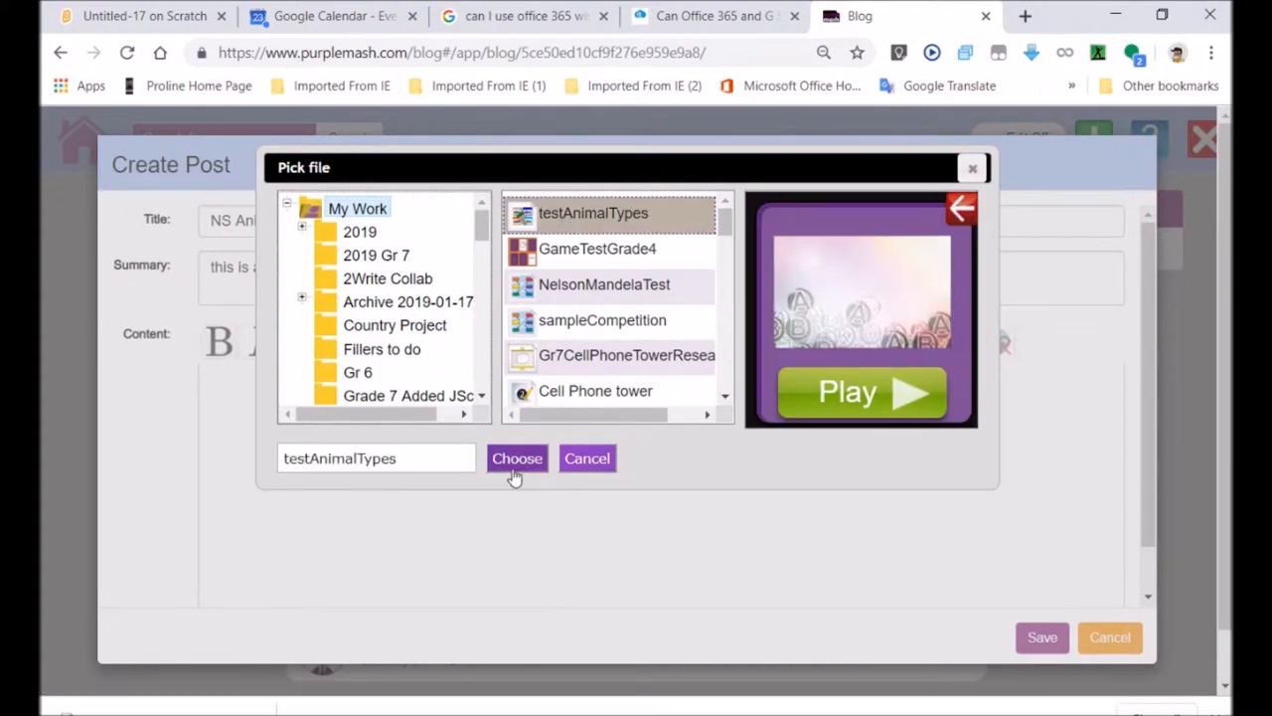
{"action": "left_click", "coordinate": [517, 458]}
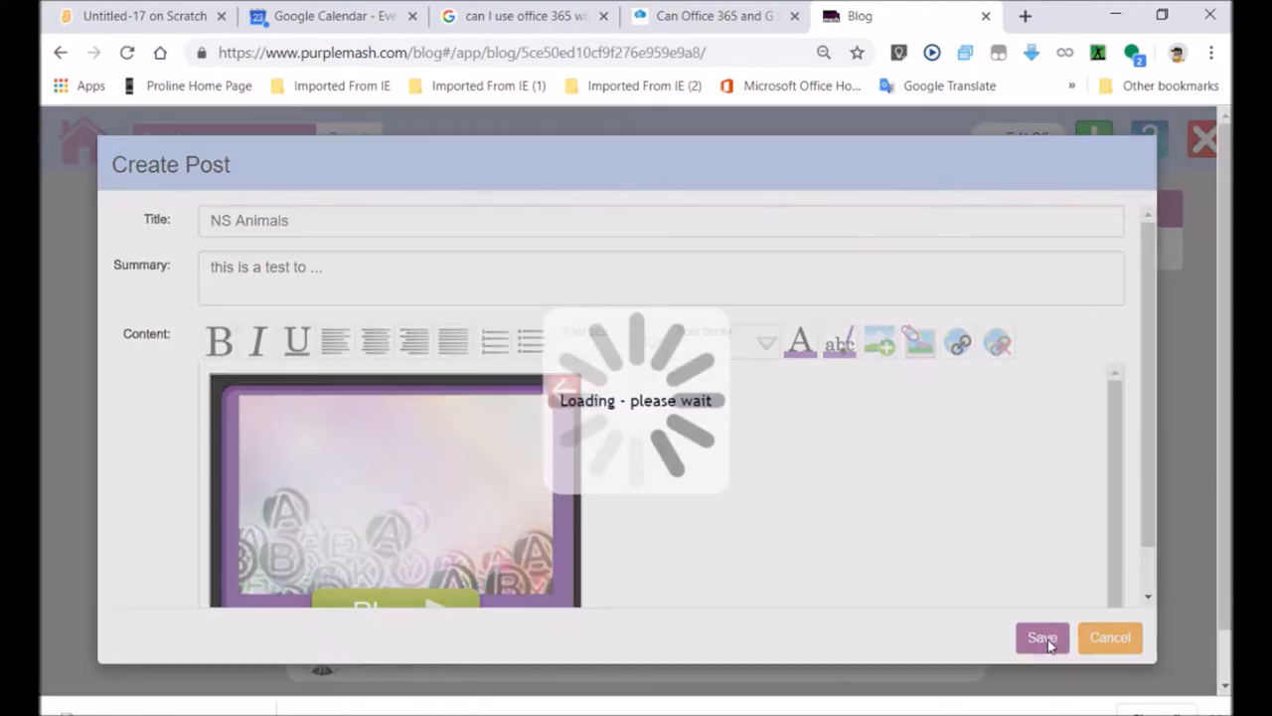
{"action": "left_click", "coordinate": [1042, 637]}
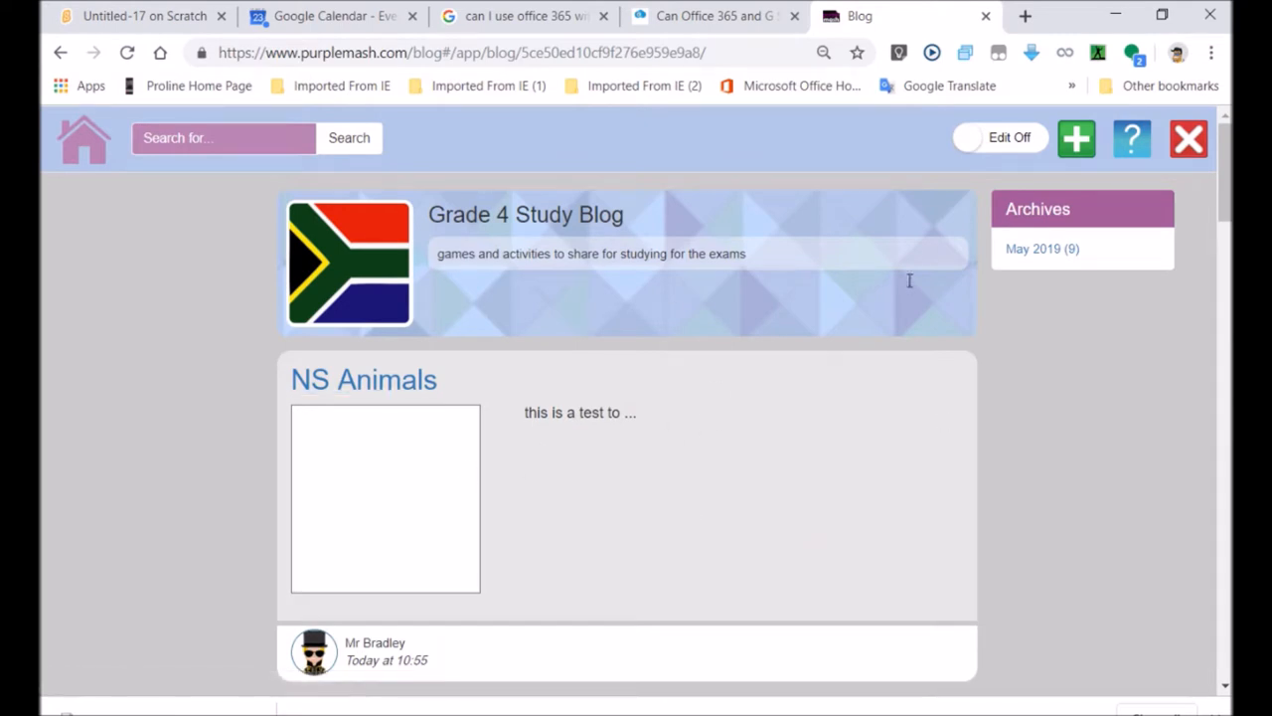
{"action": "scroll", "scroll_direction": "down", "scroll_amount": 3}
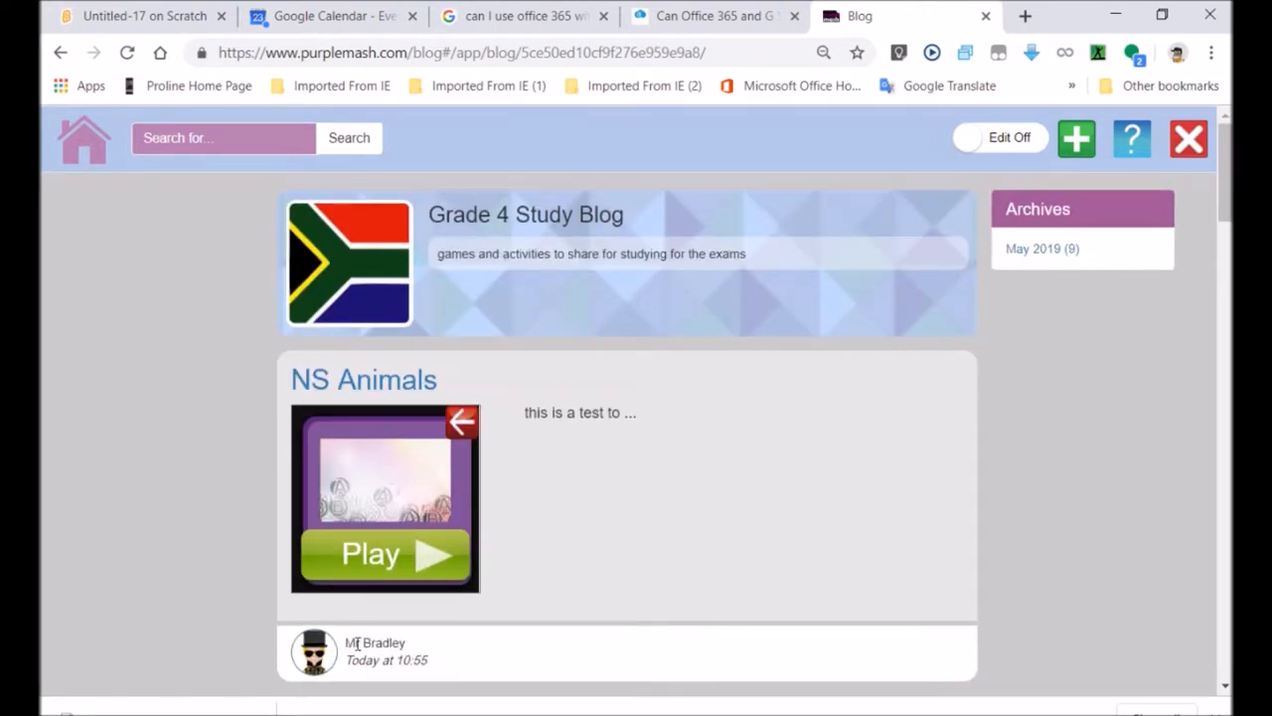
{"action": "mouse_move", "coordinate": [506, 697]}
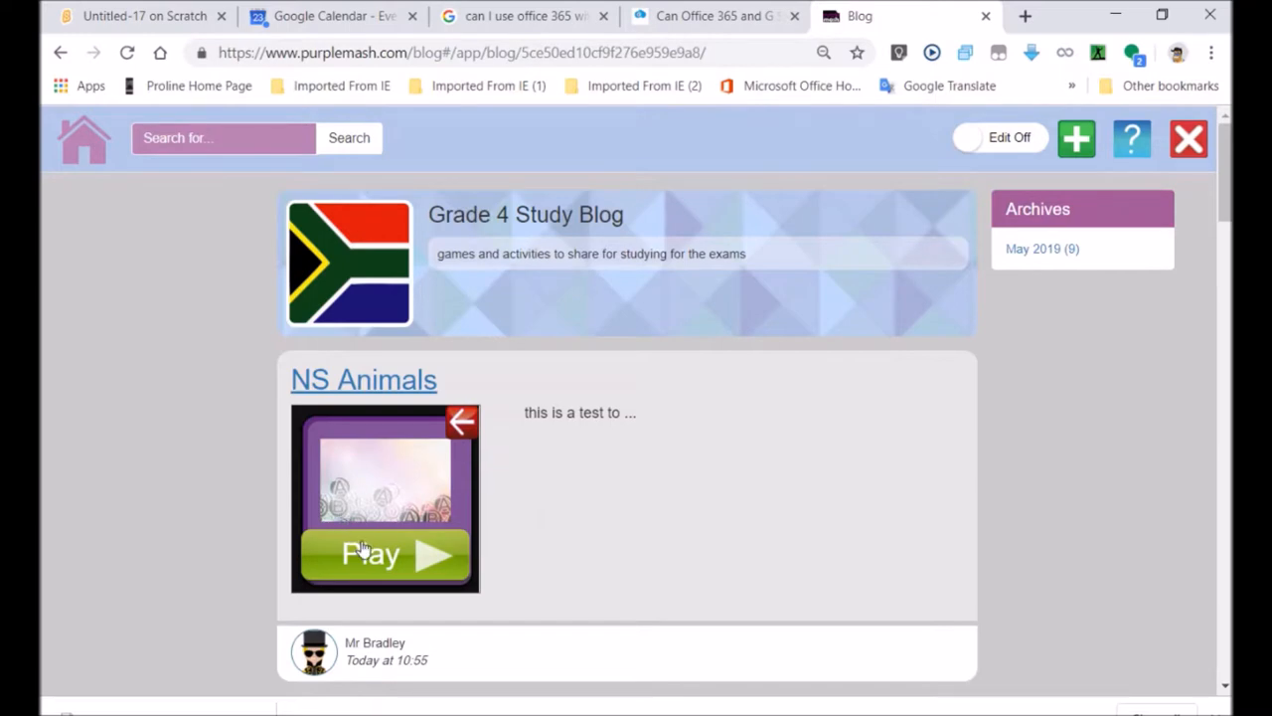
{"action": "left_click", "coordinate": [363, 379]}
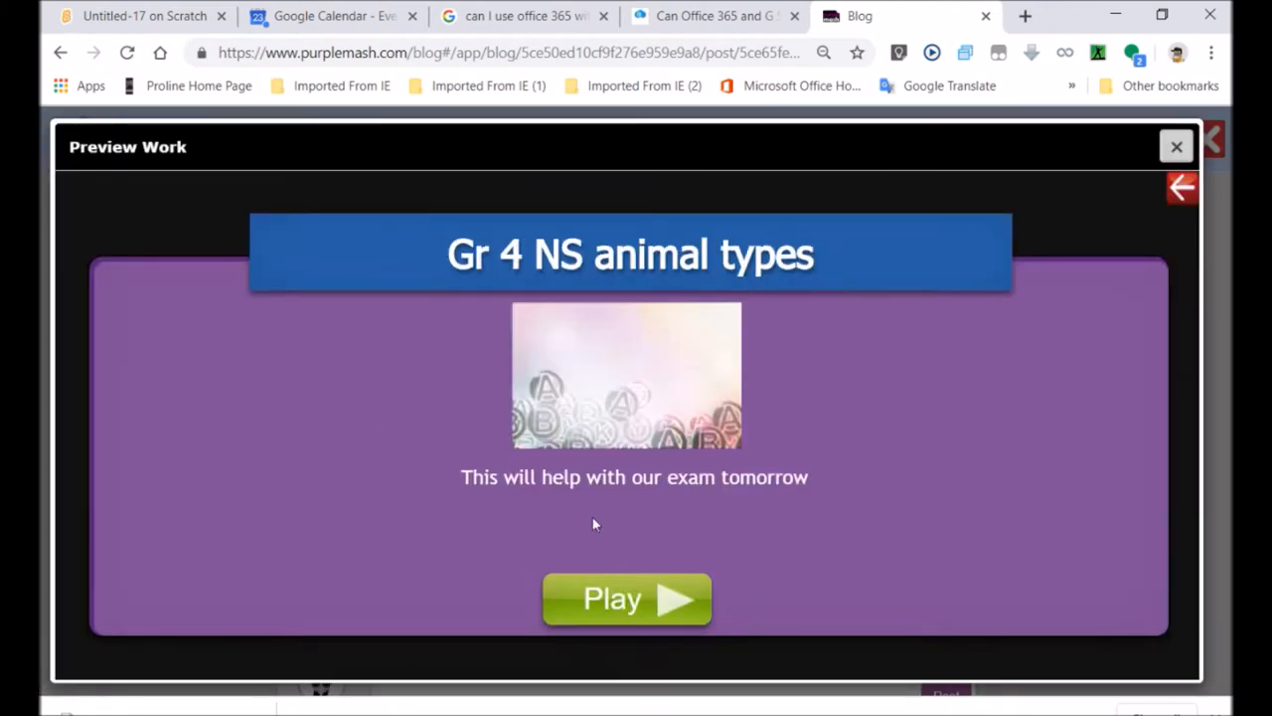
{"action": "left_click", "coordinate": [627, 599]}
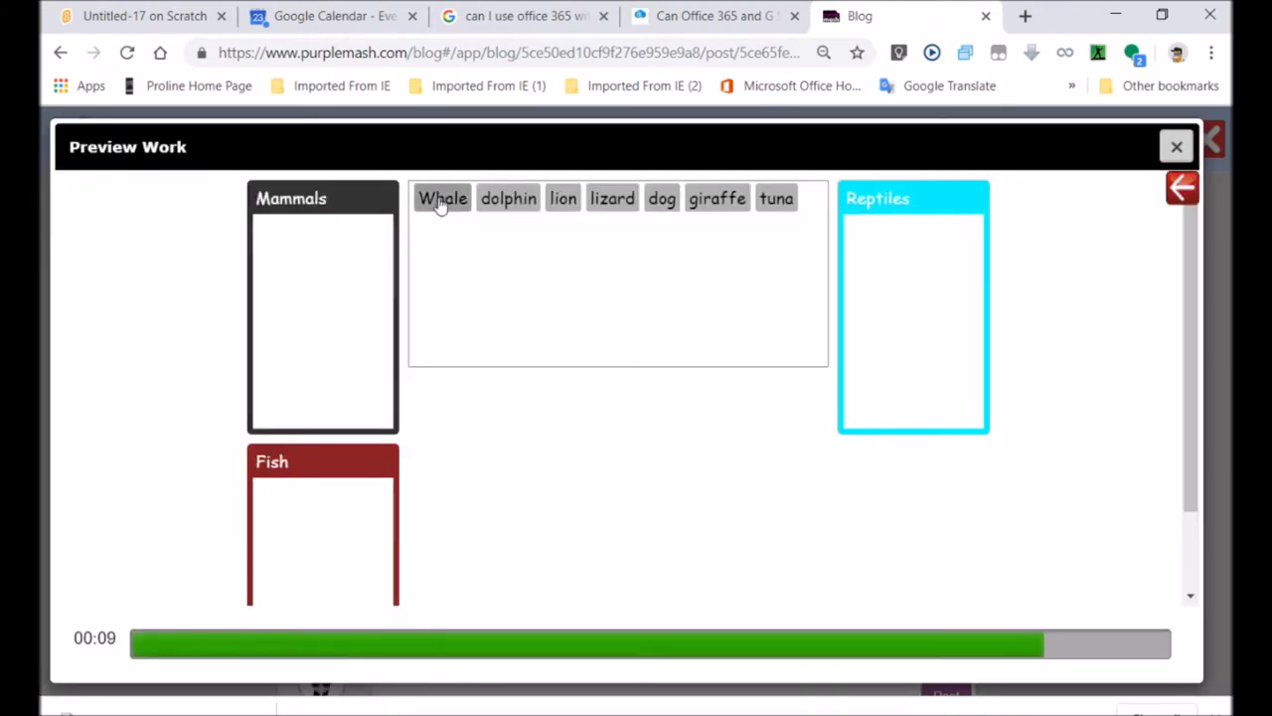
{"action": "left_click_drag", "start_coordinate": [442, 198], "coordinate": [291, 238]}
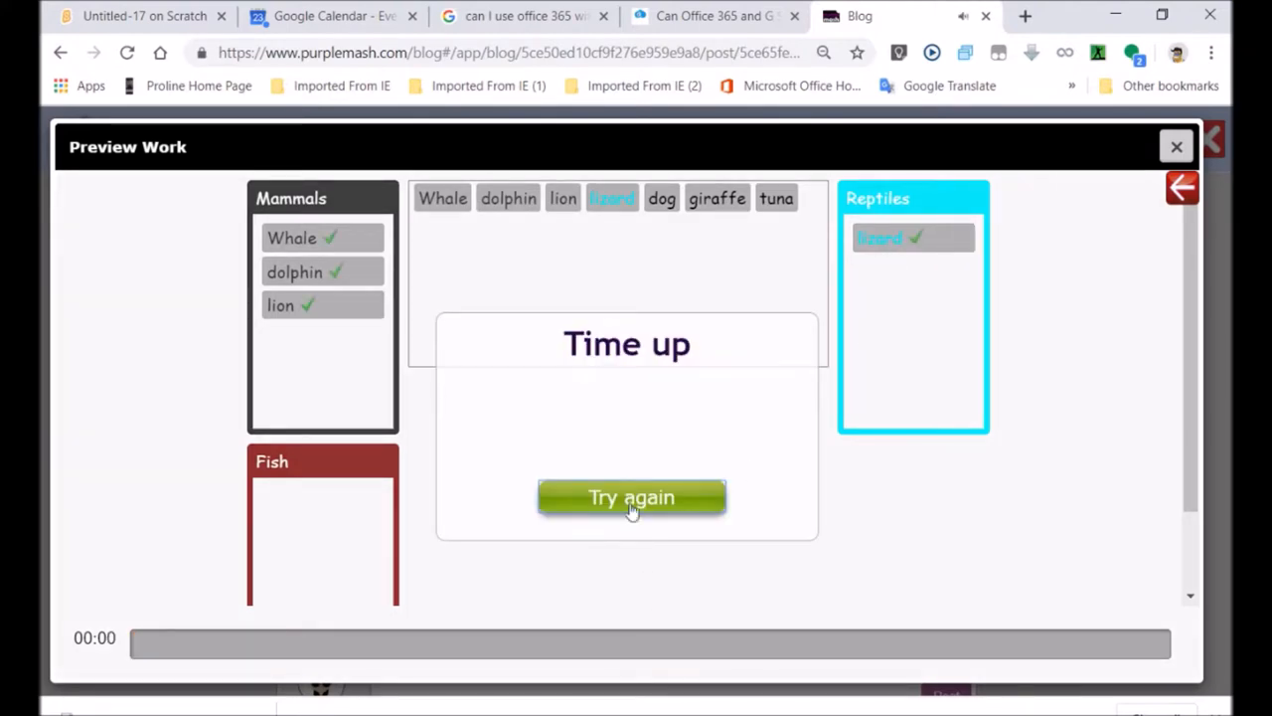
{"action": "mouse_move", "coordinate": [1117, 155]}
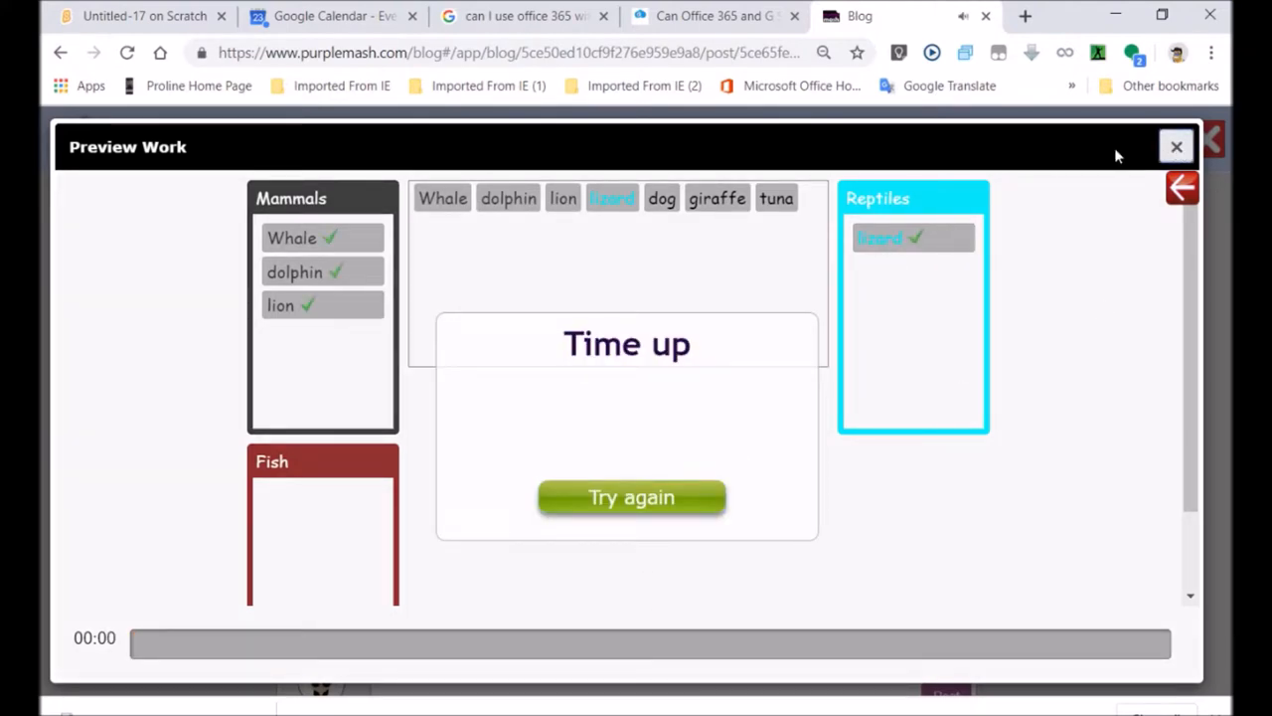
{"action": "left_click", "coordinate": [1176, 148]}
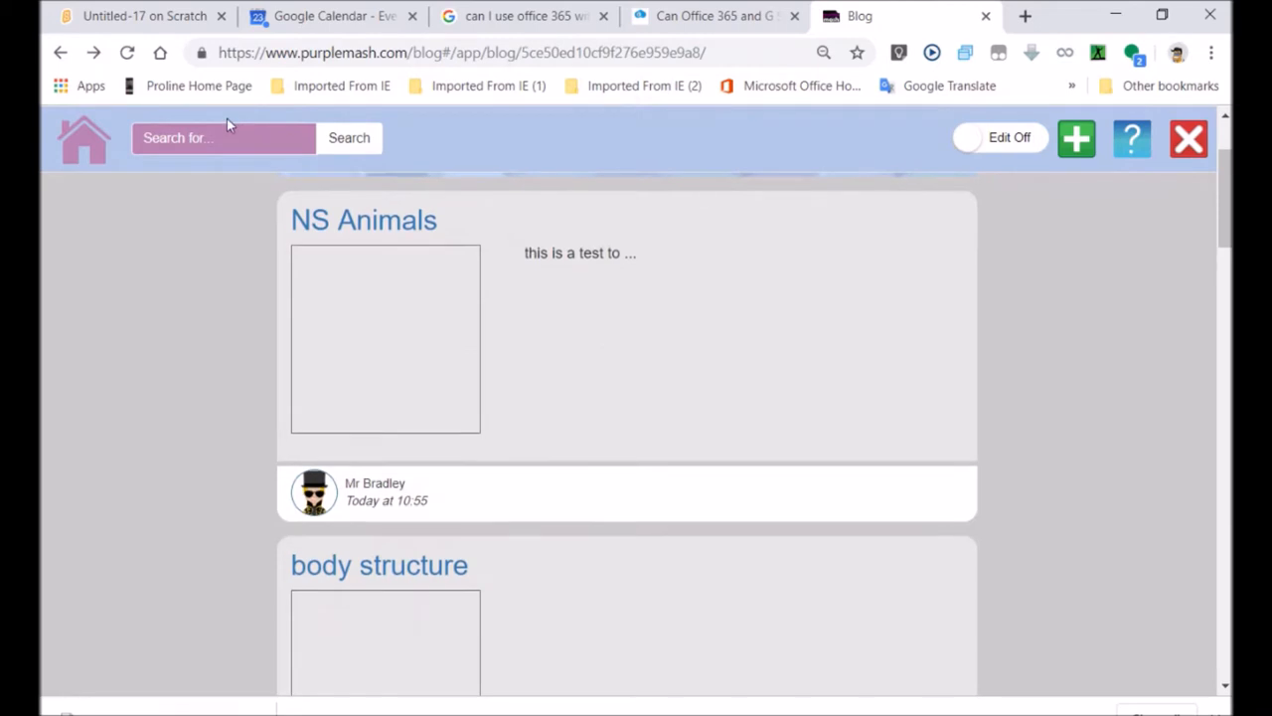
Leave the blog and open the My Work folder from the Purple Mash home.
{"action": "left_click", "coordinate": [126, 53]}
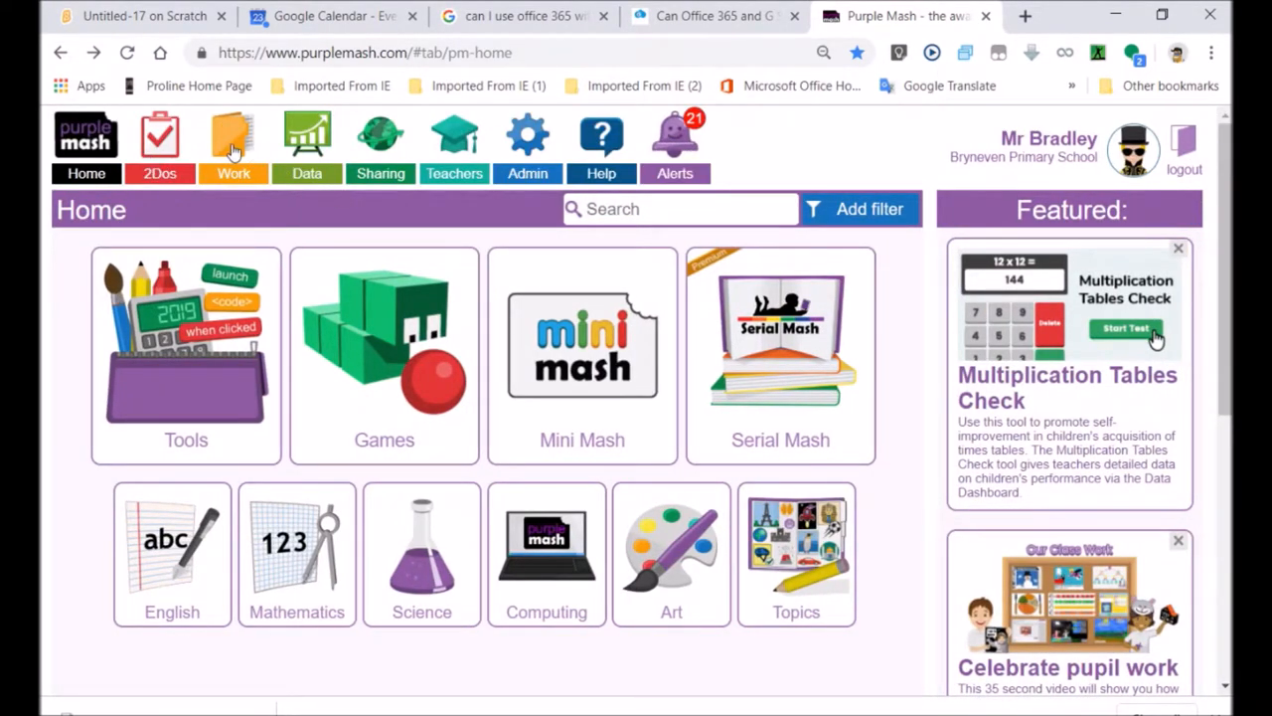
{"action": "left_click", "coordinate": [232, 144]}
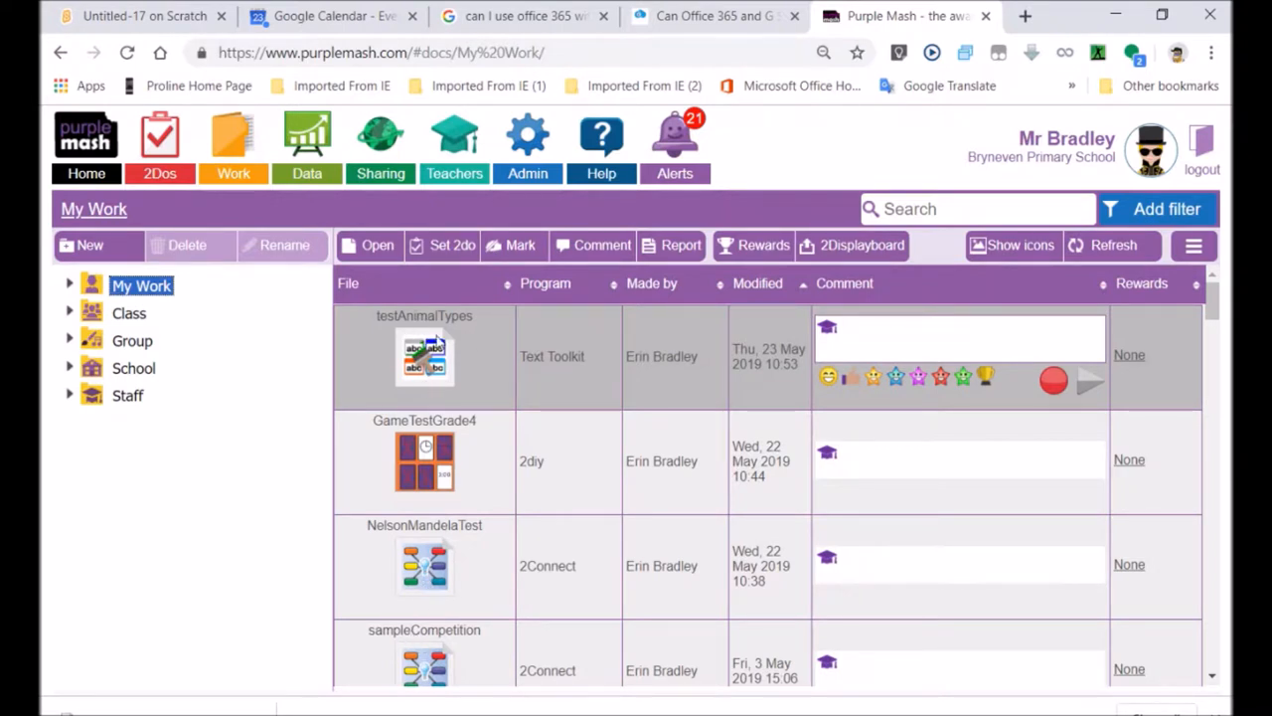
{"action": "mouse_move", "coordinate": [435, 368]}
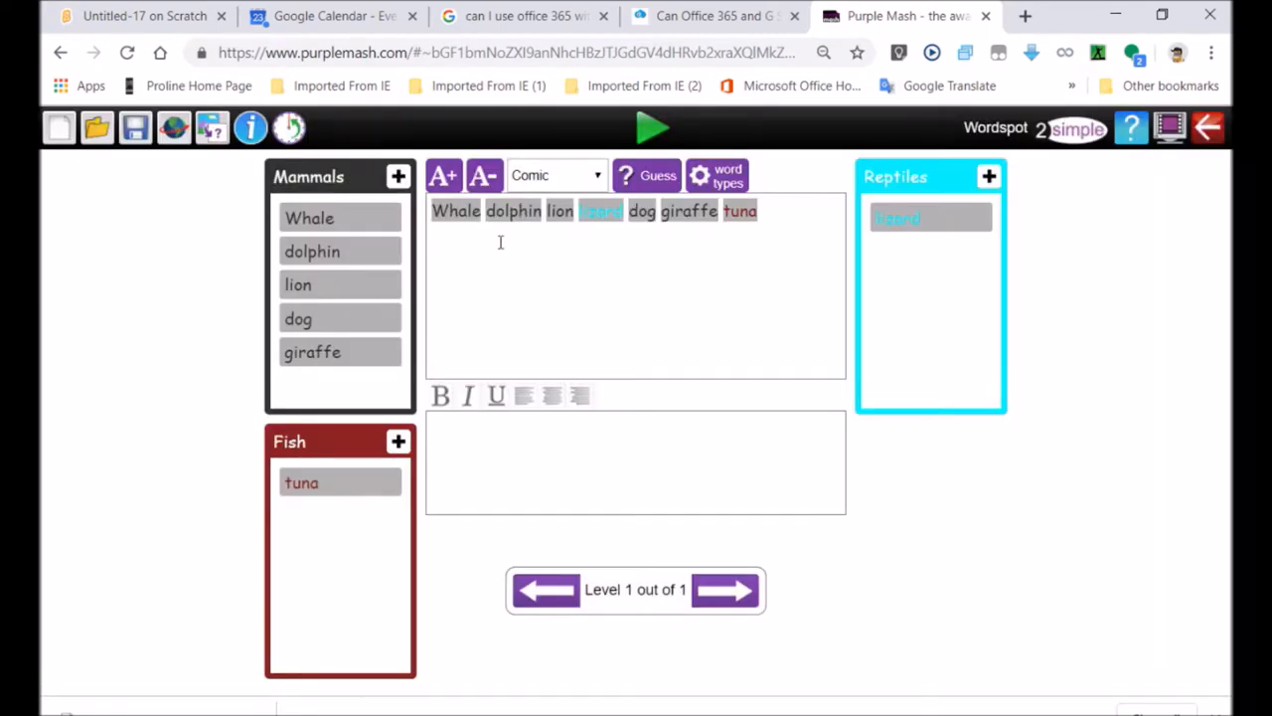
{"action": "mouse_move", "coordinate": [174, 127]}
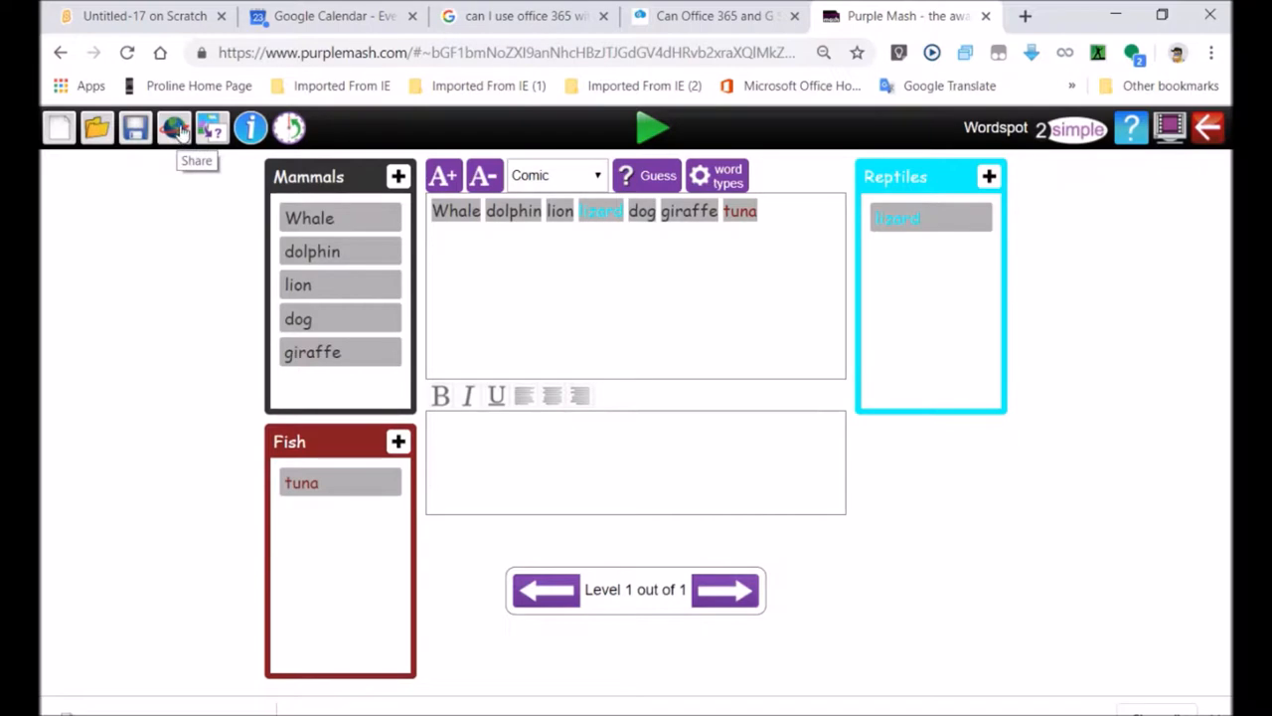
{"action": "left_click", "coordinate": [172, 127]}
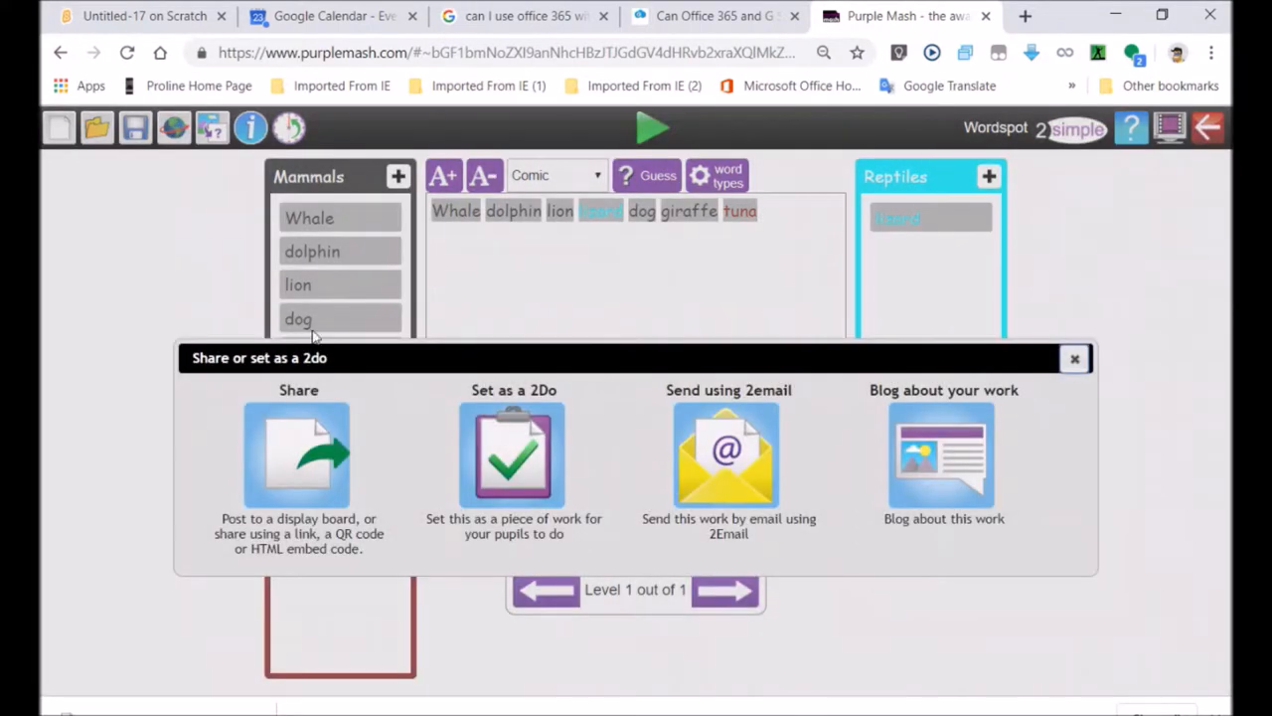
{"action": "mouse_move", "coordinate": [790, 475]}
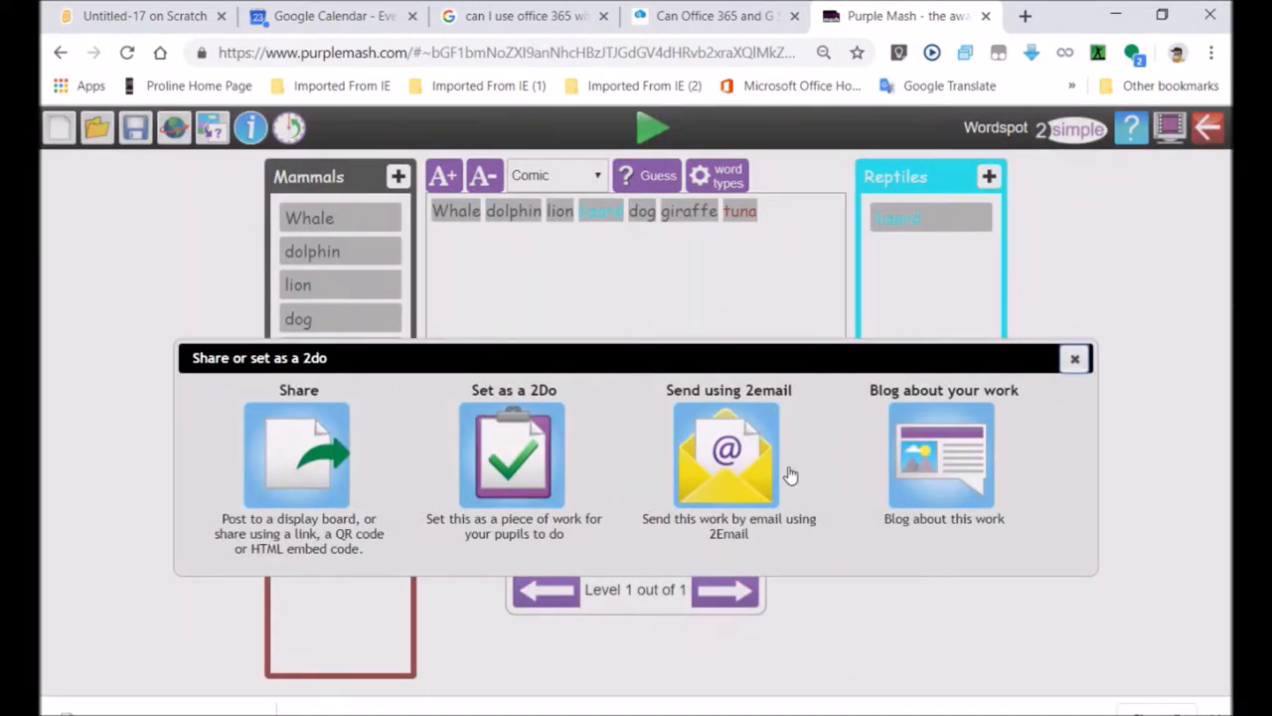
{"action": "mouse_move", "coordinate": [328, 462]}
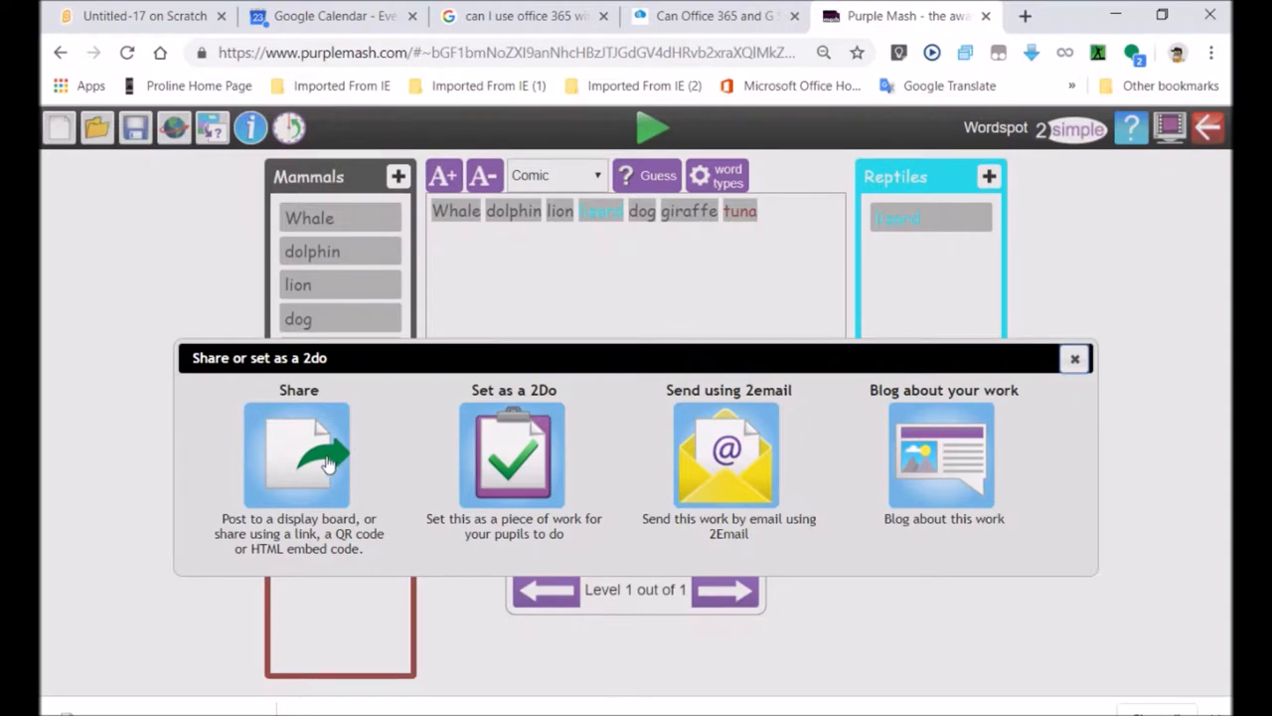
{"action": "left_click", "coordinate": [297, 455]}
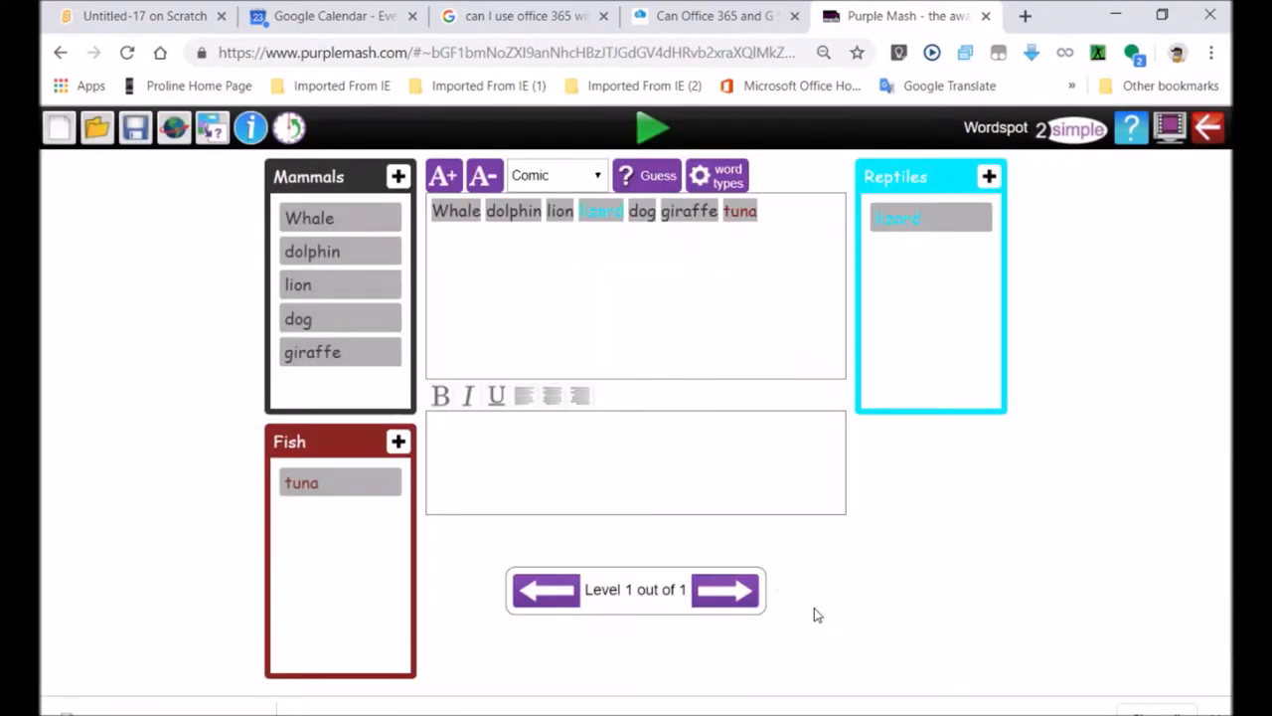
{"action": "left_click", "coordinate": [174, 128]}
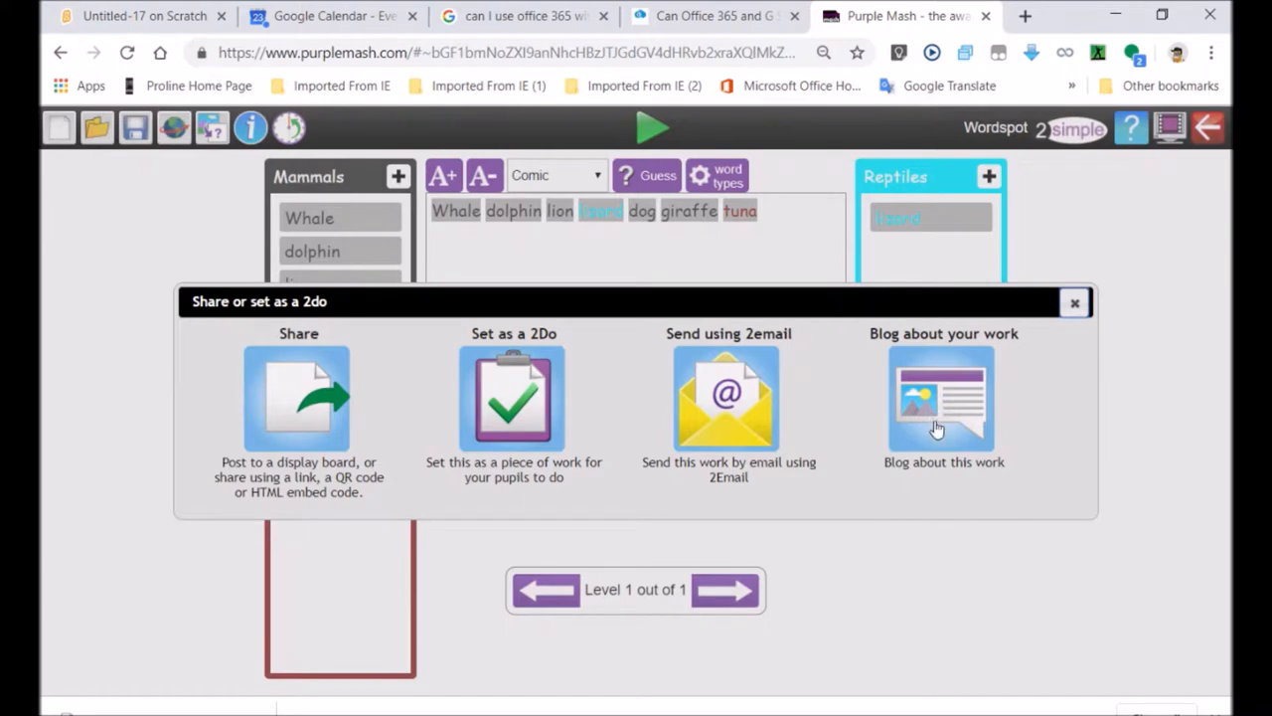
{"action": "left_click", "coordinate": [942, 399]}
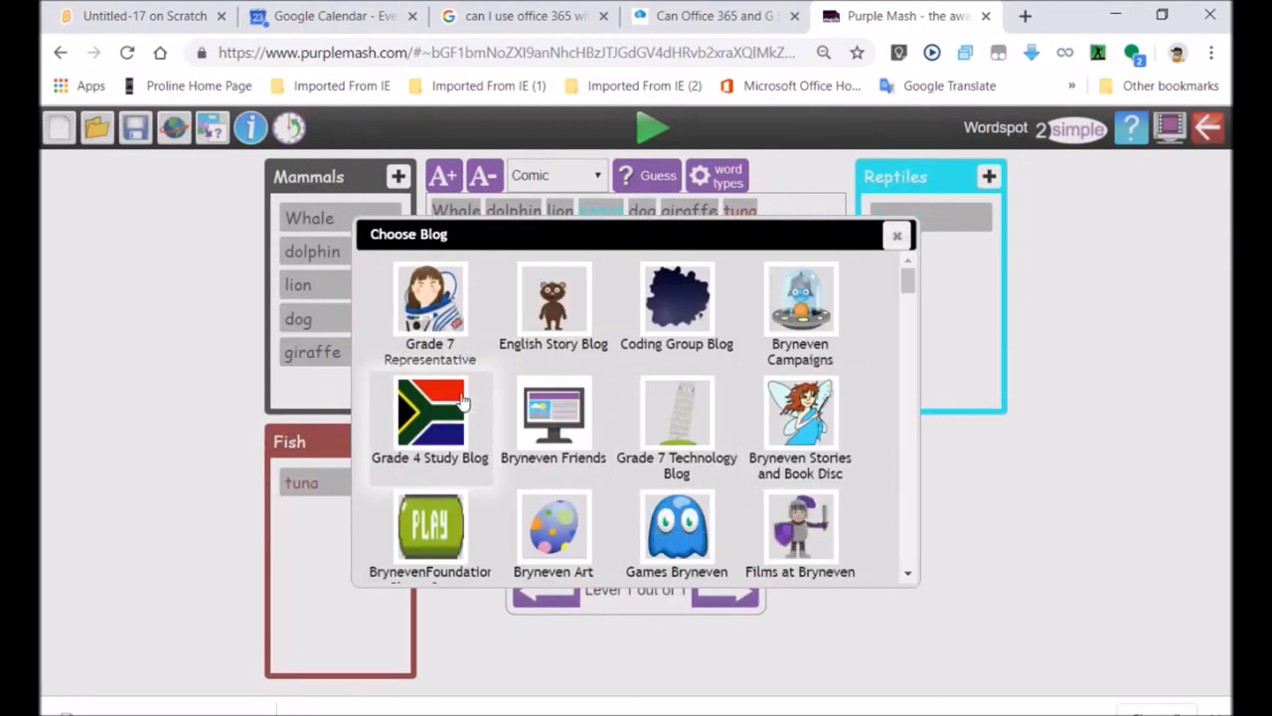
{"action": "mouse_move", "coordinate": [438, 422]}
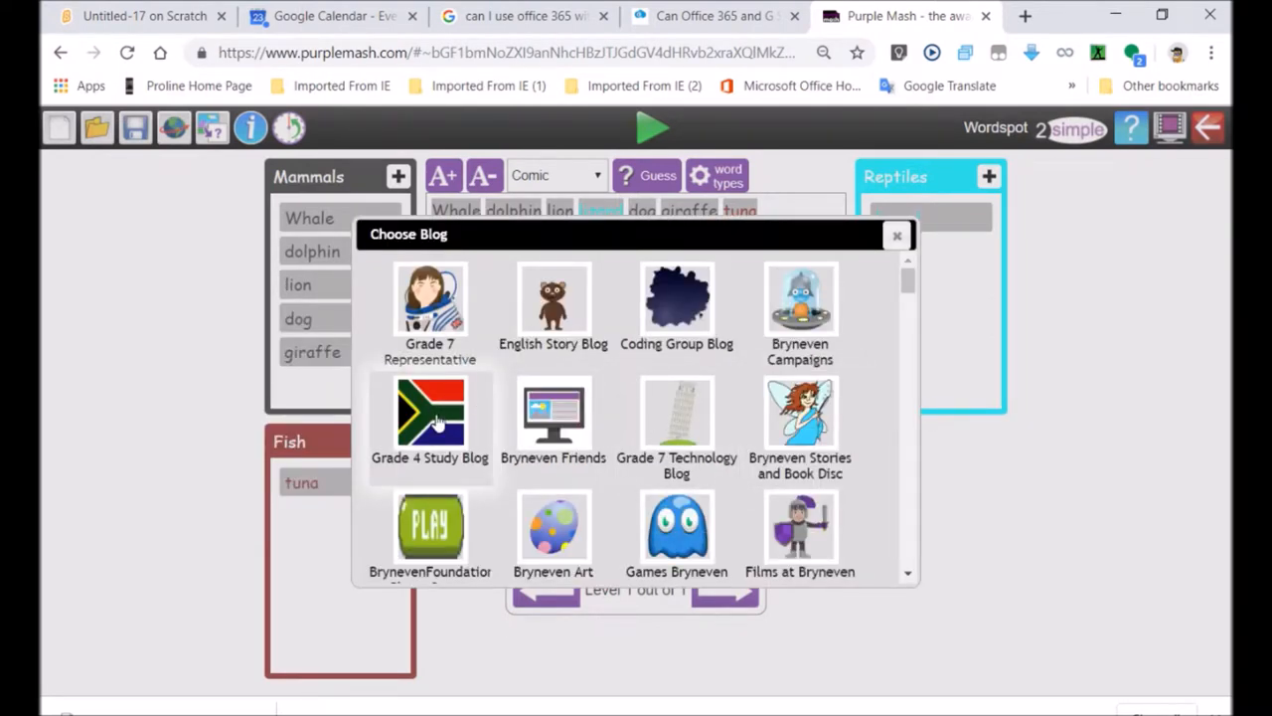
{"action": "mouse_move", "coordinate": [443, 423]}
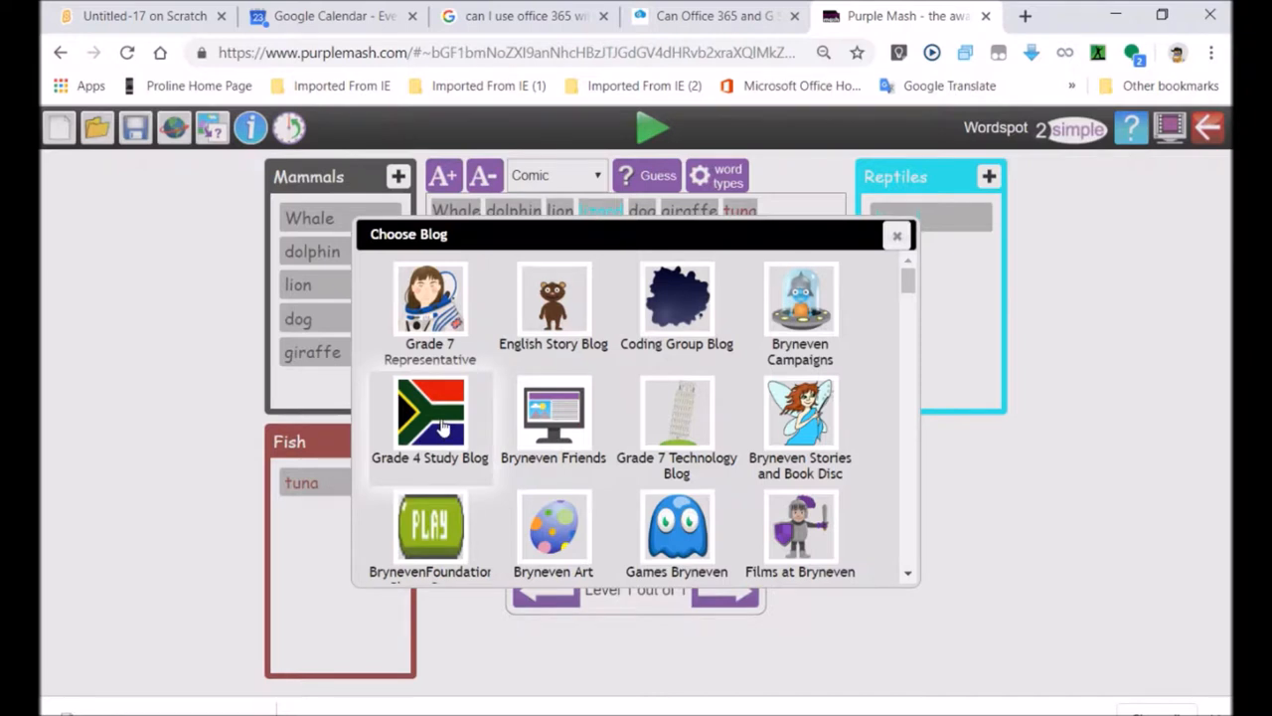
{"action": "mouse_move", "coordinate": [450, 432]}
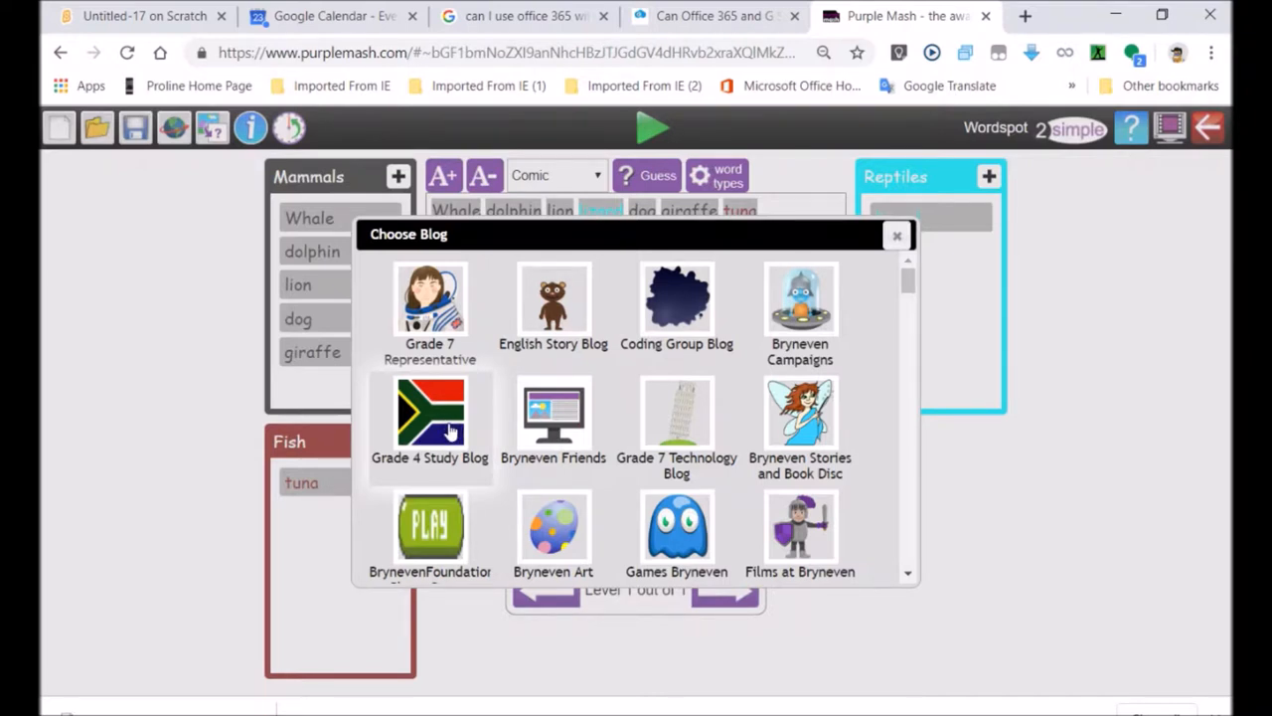
{"action": "mouse_move", "coordinate": [894, 236]}
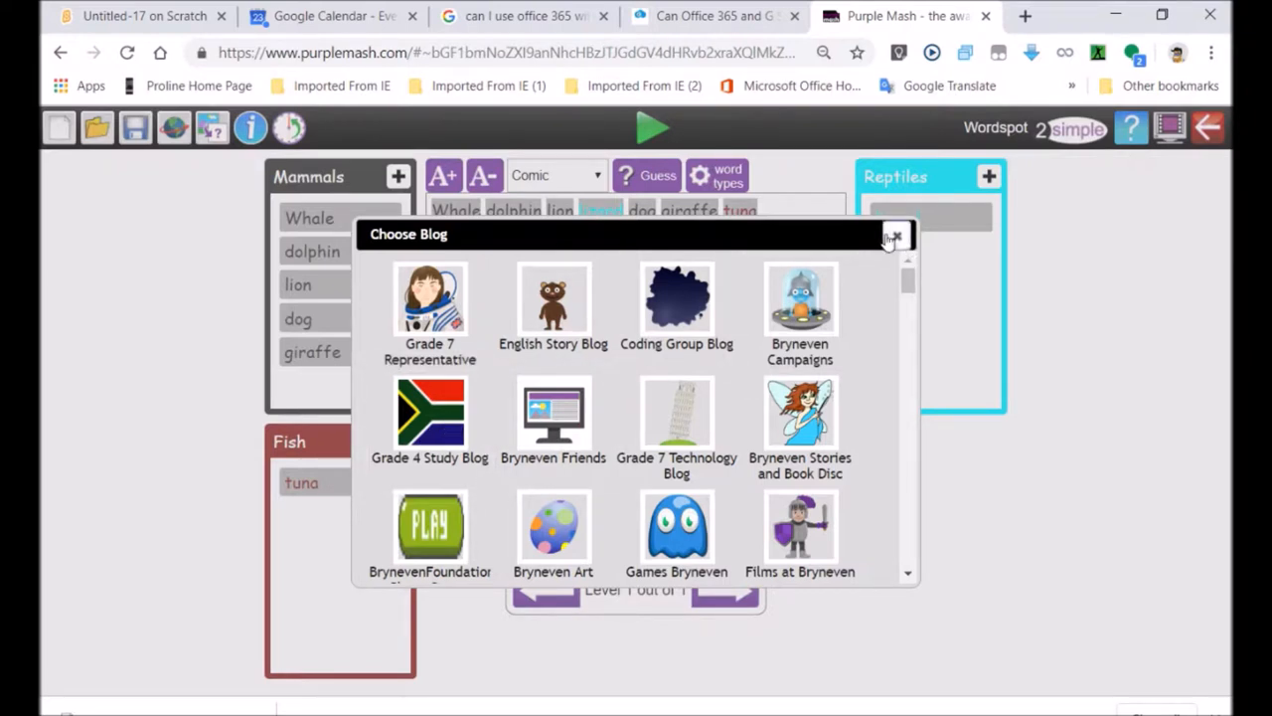
{"action": "left_click", "coordinate": [894, 237]}
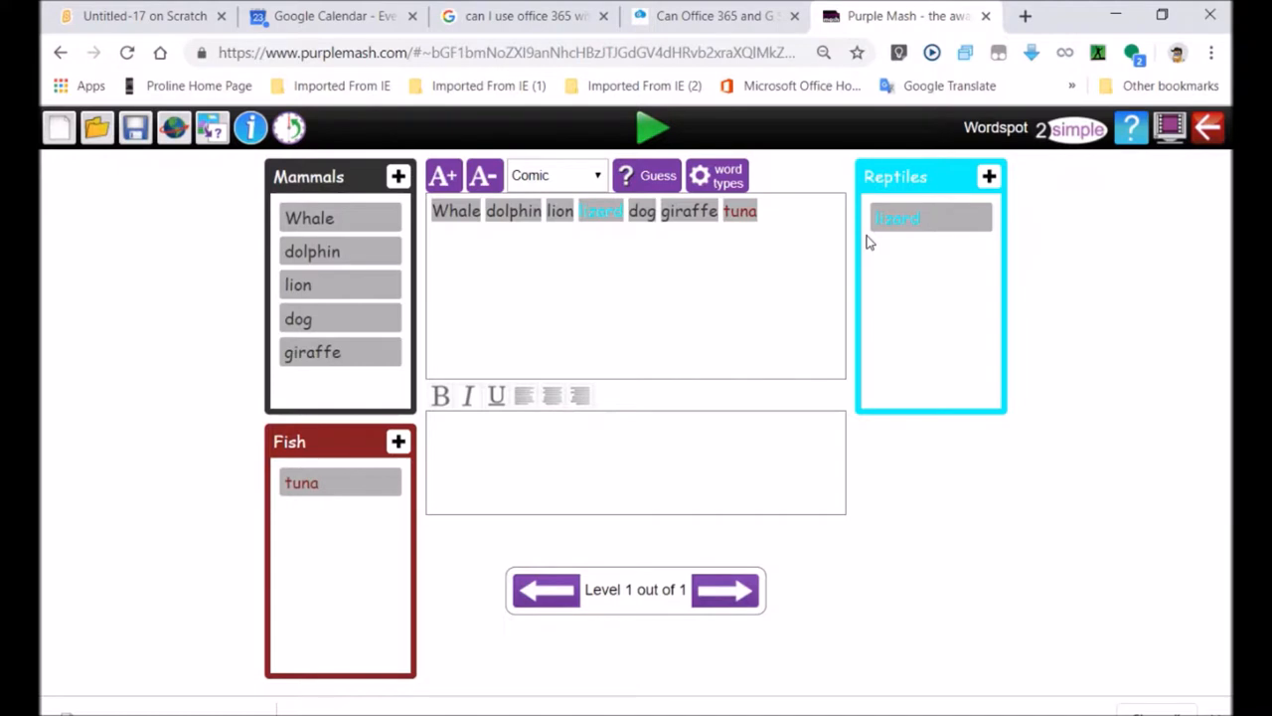
{"action": "mouse_move", "coordinate": [857, 239]}
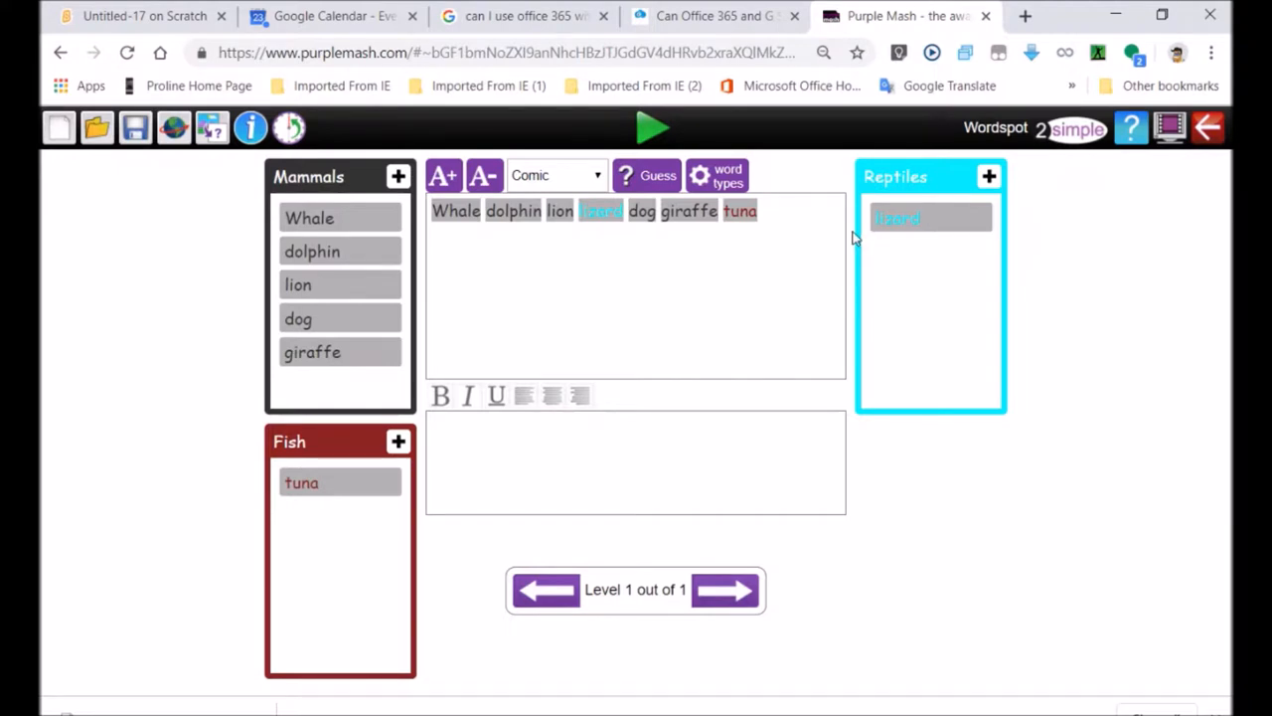
{"action": "mouse_move", "coordinate": [191, 138]}
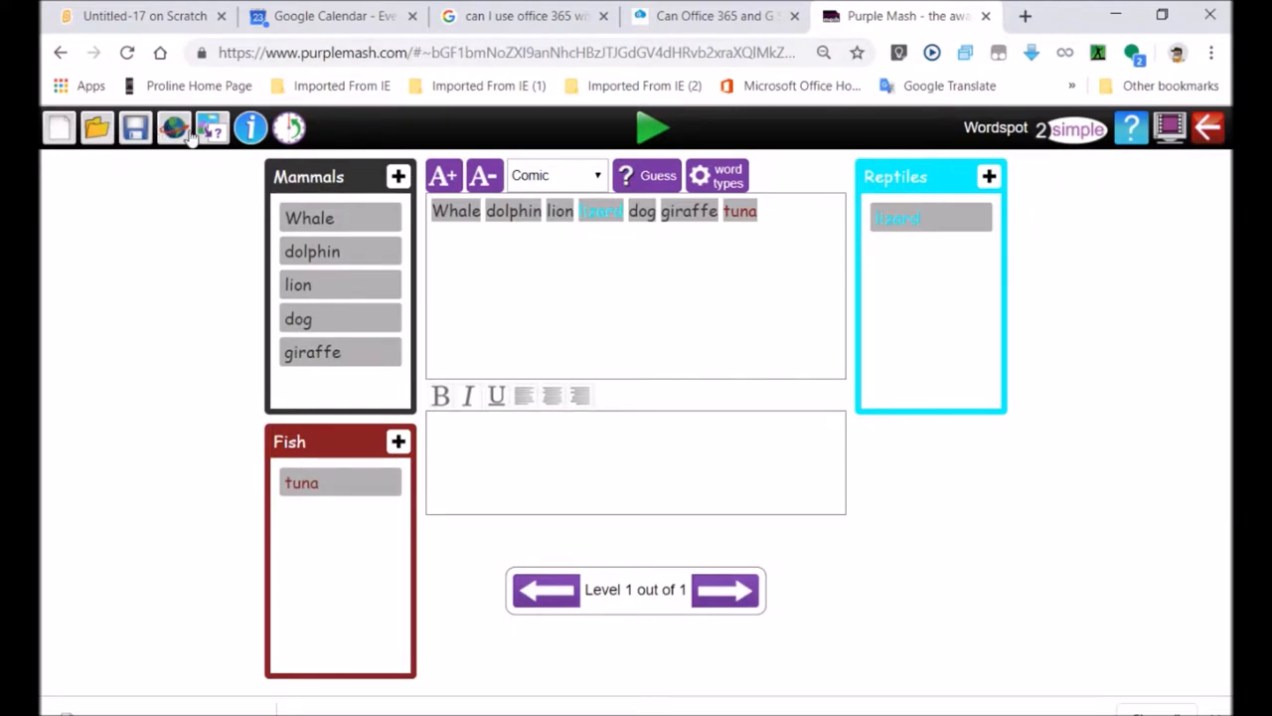
{"action": "mouse_move", "coordinate": [174, 128]}
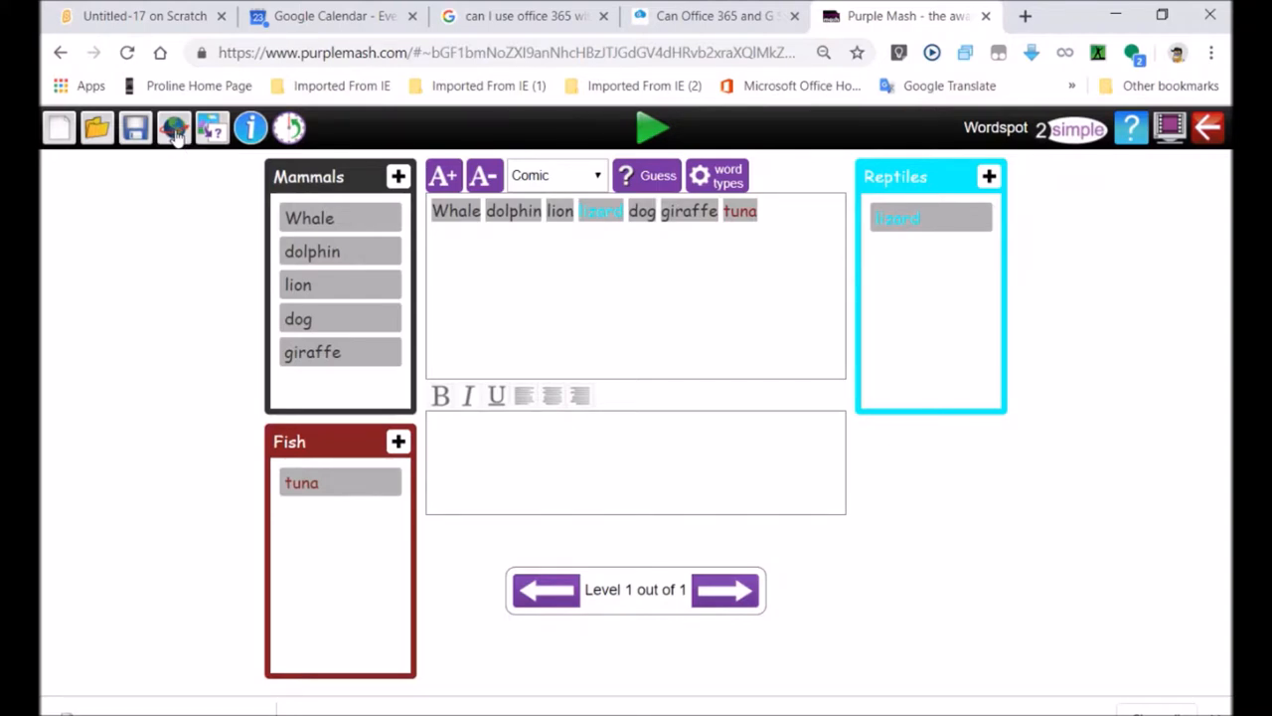
From the Share globe panel, choose Send using 2Email for this work.
{"action": "left_click", "coordinate": [174, 128]}
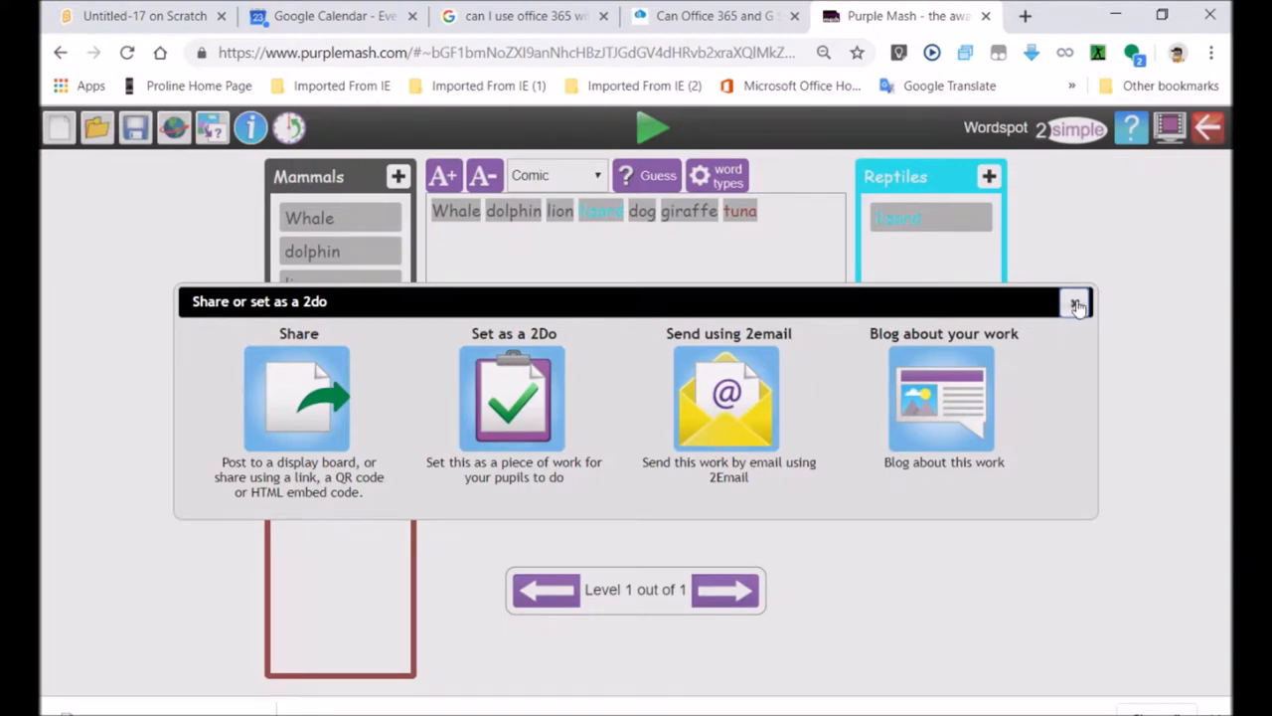
{"action": "left_click", "coordinate": [1077, 303]}
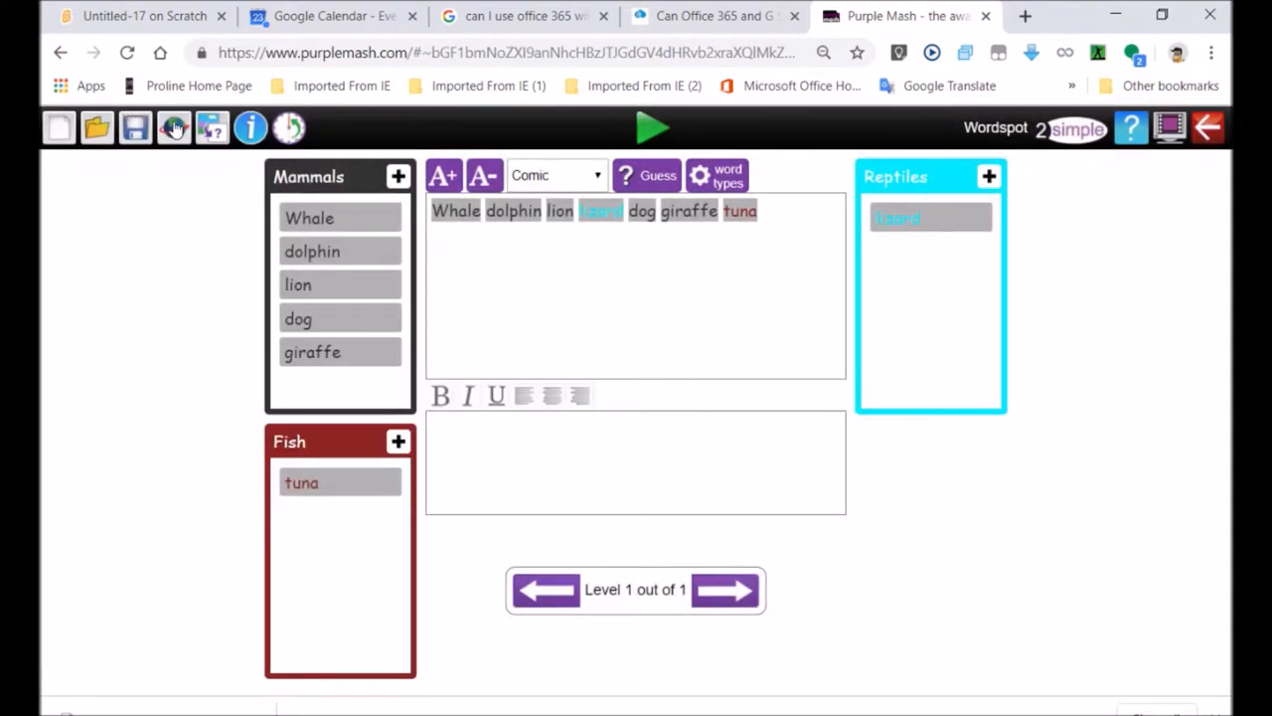
{"action": "left_click", "coordinate": [172, 127]}
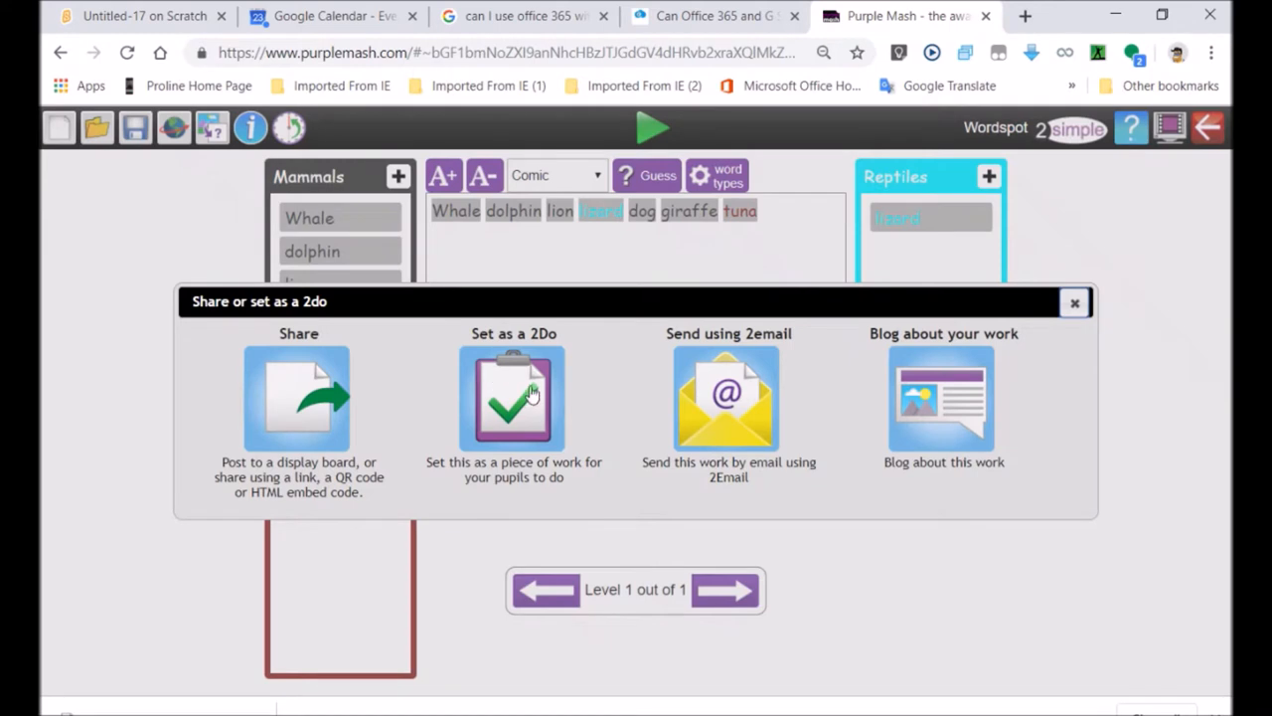
{"action": "left_click", "coordinate": [727, 400]}
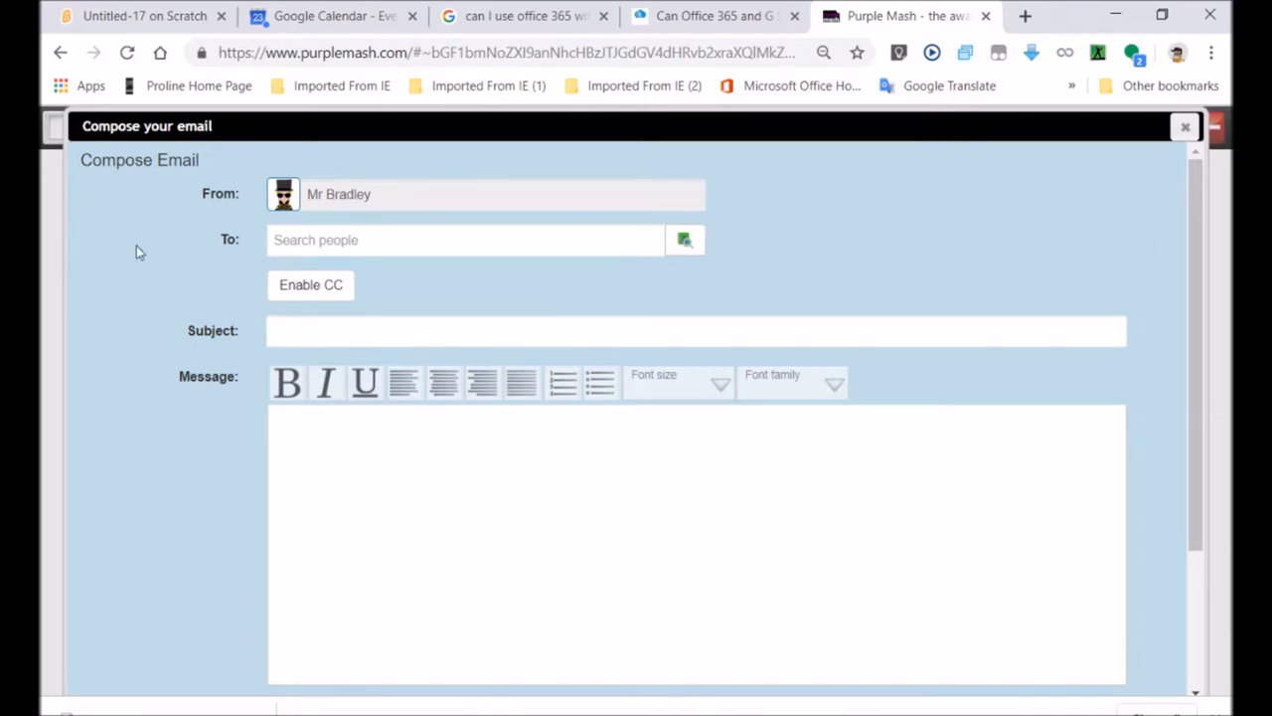
{"action": "mouse_move", "coordinate": [323, 198]}
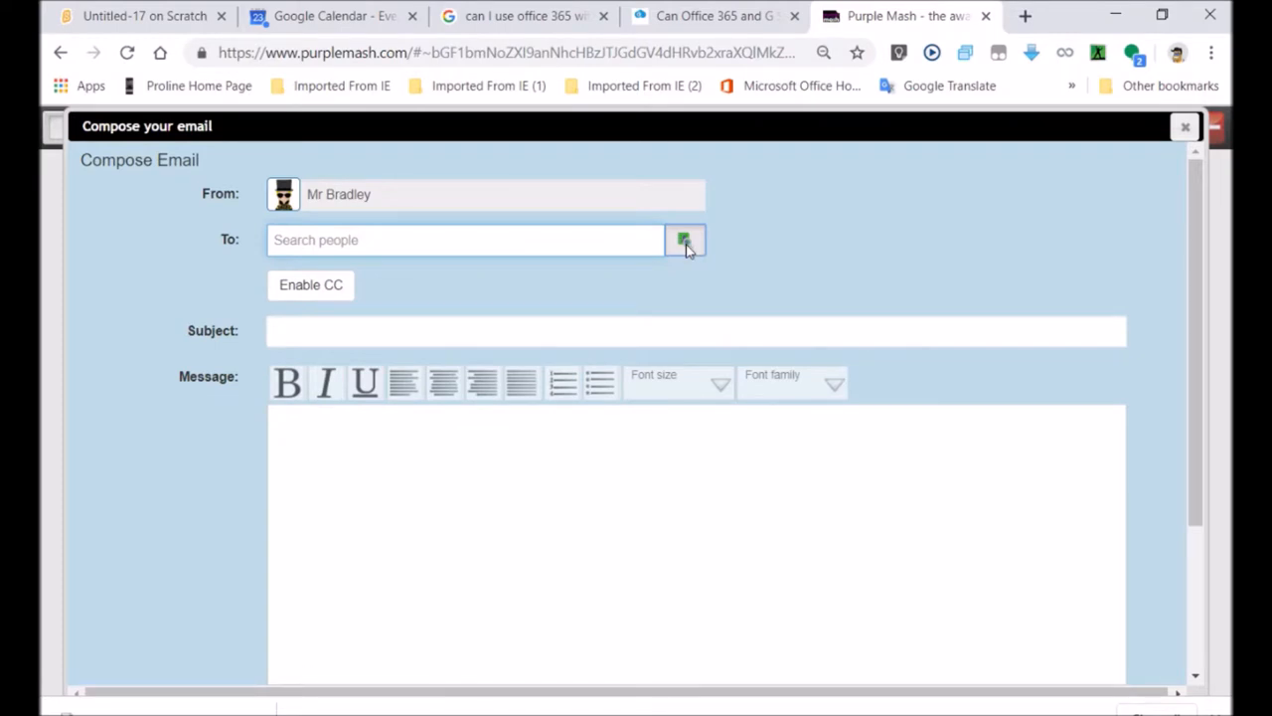
{"action": "left_click", "coordinate": [685, 240]}
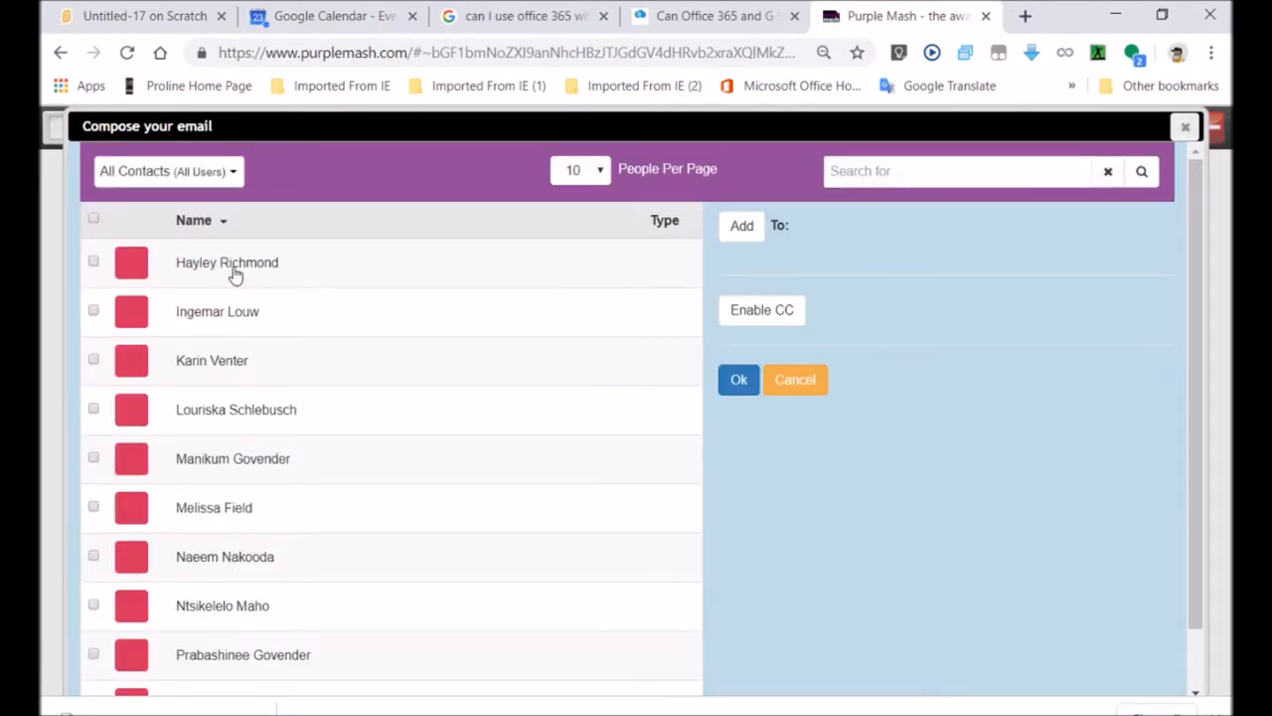
{"action": "left_click", "coordinate": [167, 170]}
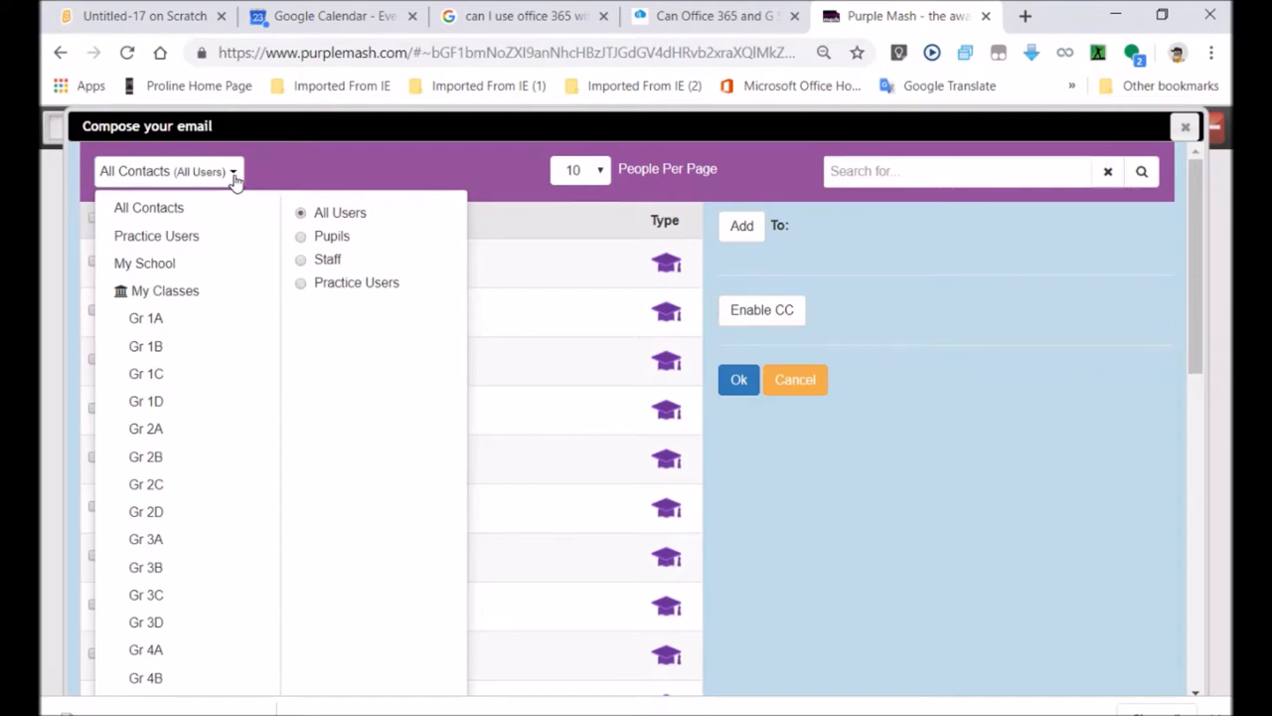
{"action": "mouse_move", "coordinate": [310, 254]}
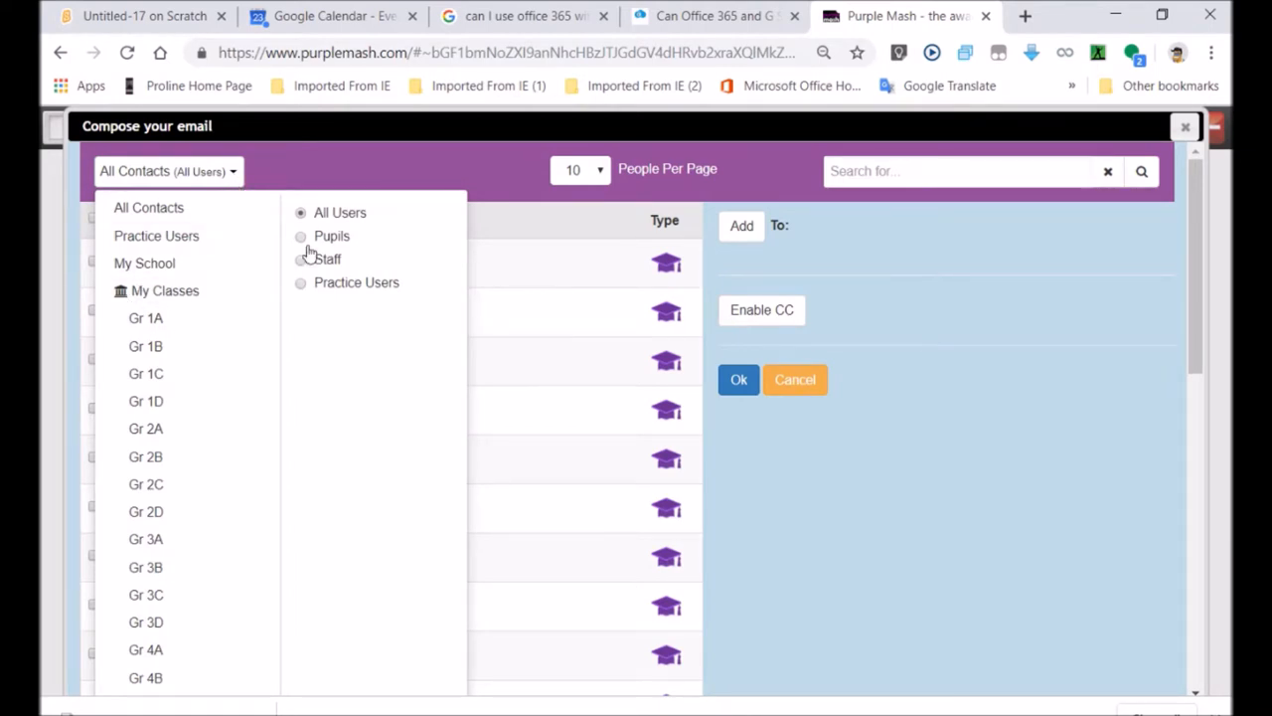
{"action": "left_click", "coordinate": [301, 235]}
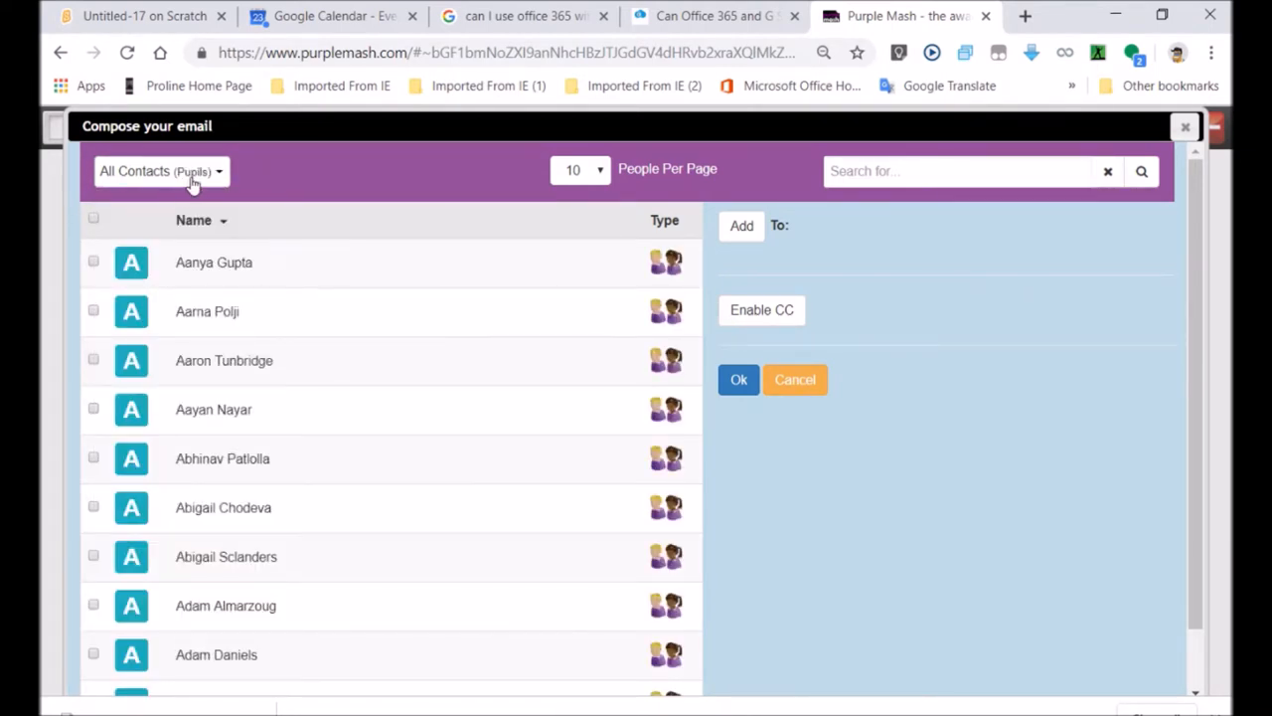
{"action": "left_click", "coordinate": [159, 170]}
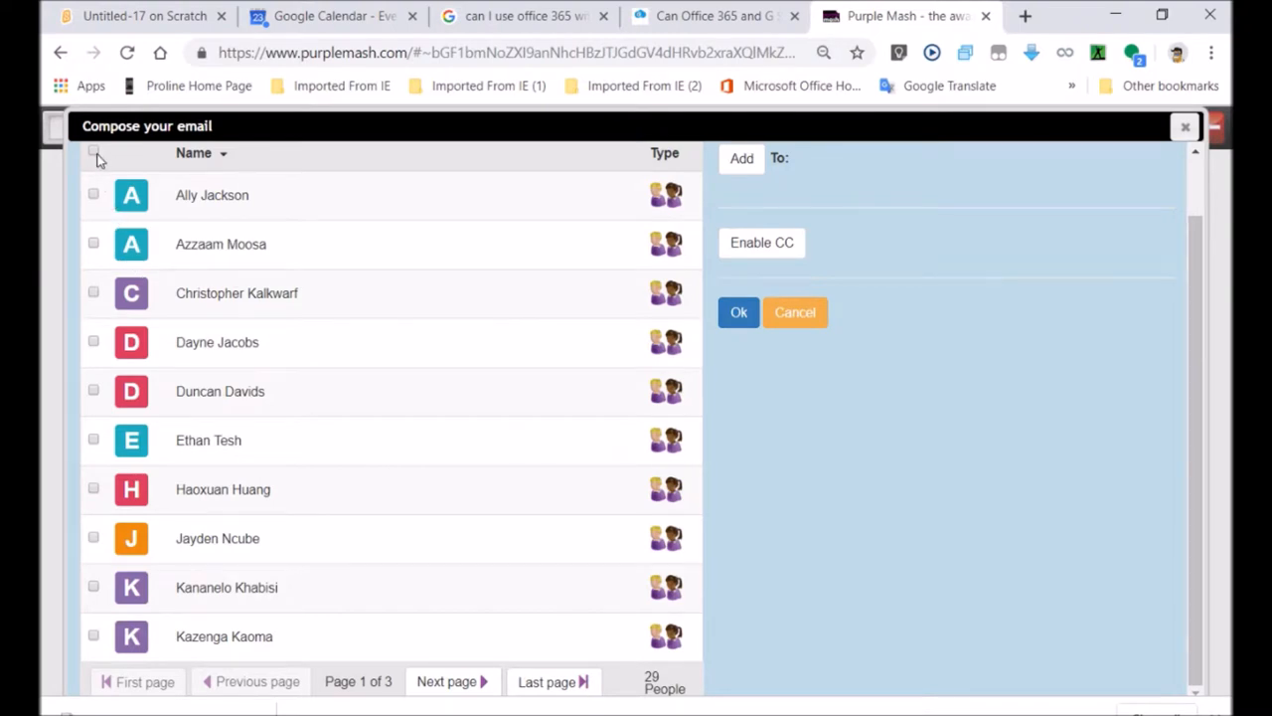
{"action": "left_click", "coordinate": [94, 151]}
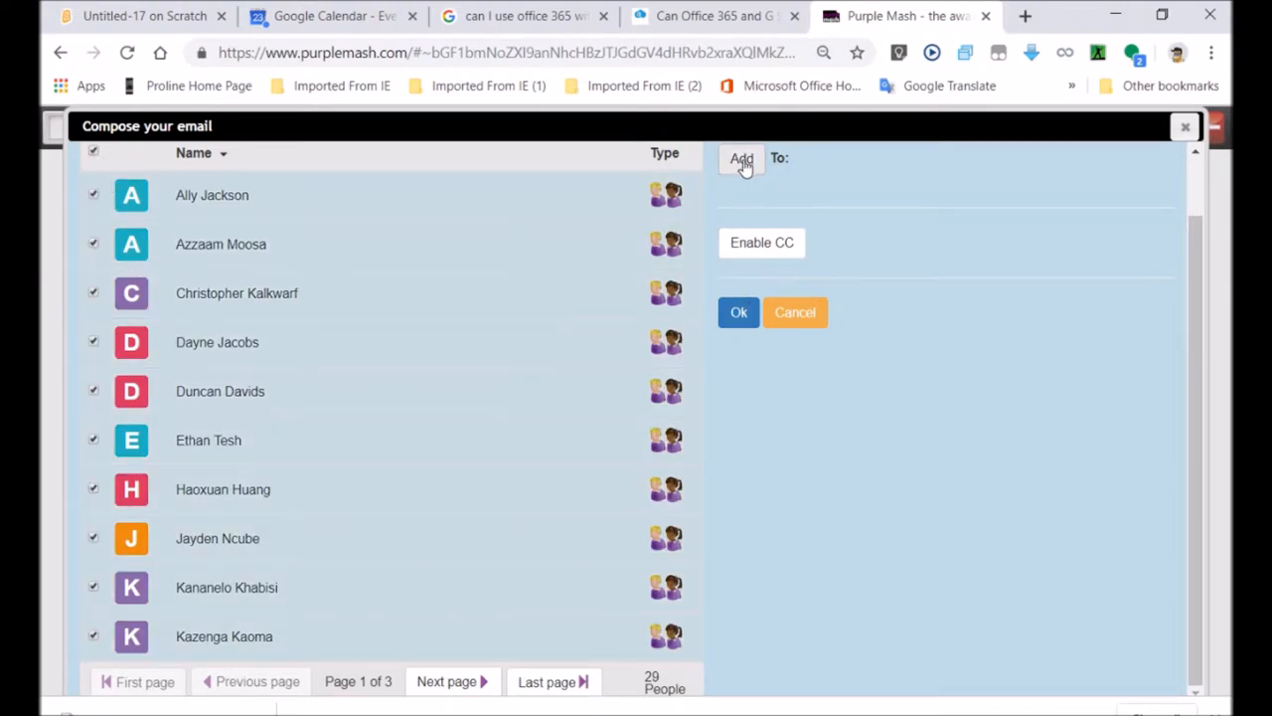
{"action": "left_click", "coordinate": [742, 158]}
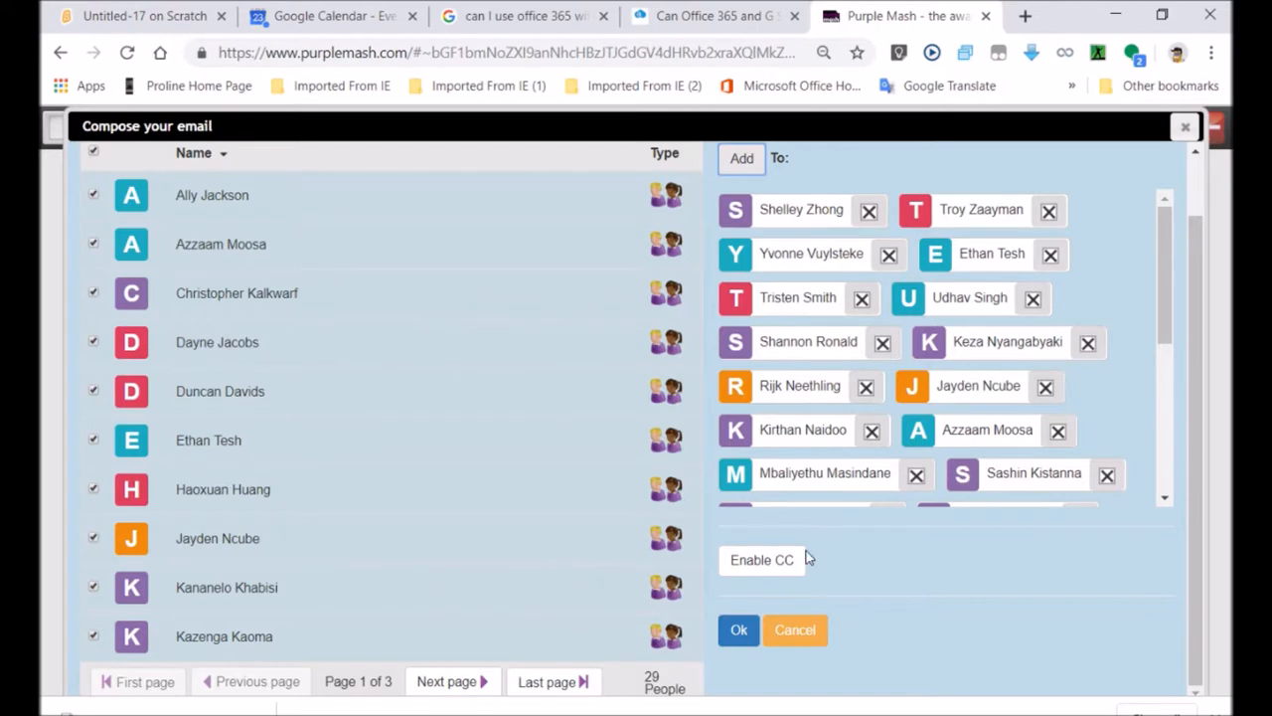
{"action": "left_click", "coordinate": [739, 629]}
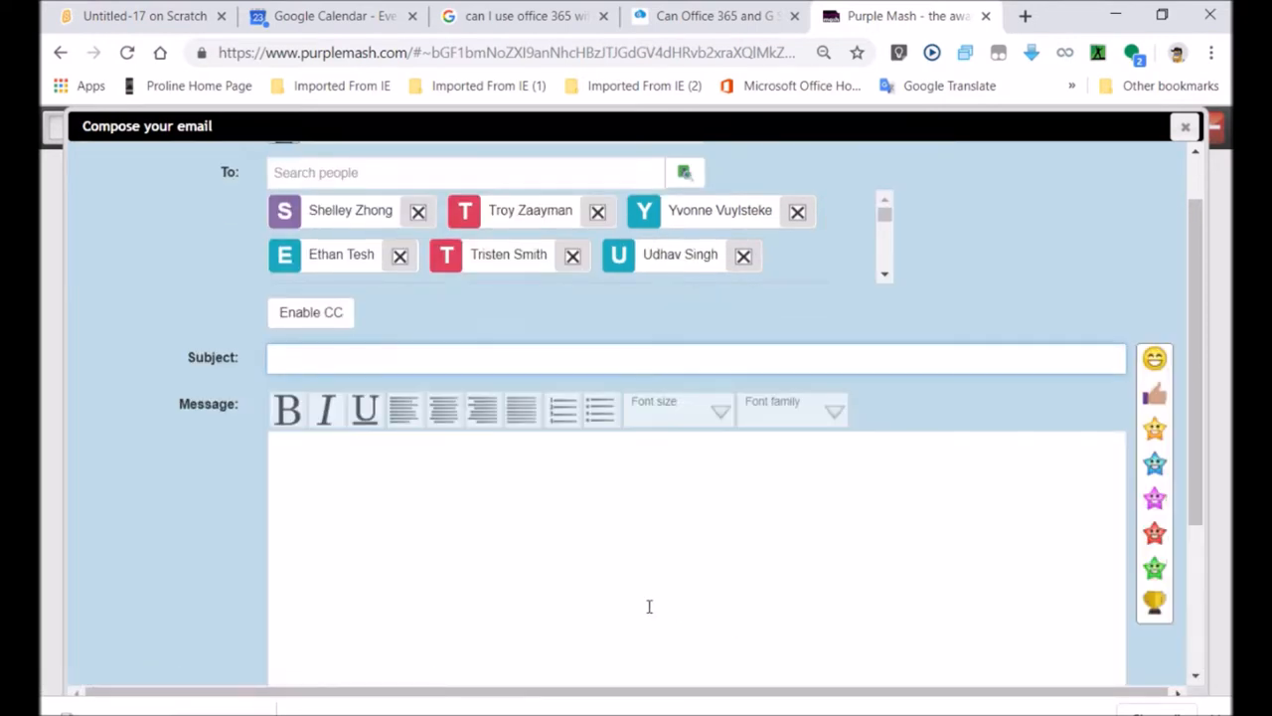
Write 'try this guys' in the email's Message box.
{"action": "scroll", "scroll_direction": "down", "scroll_amount": 3}
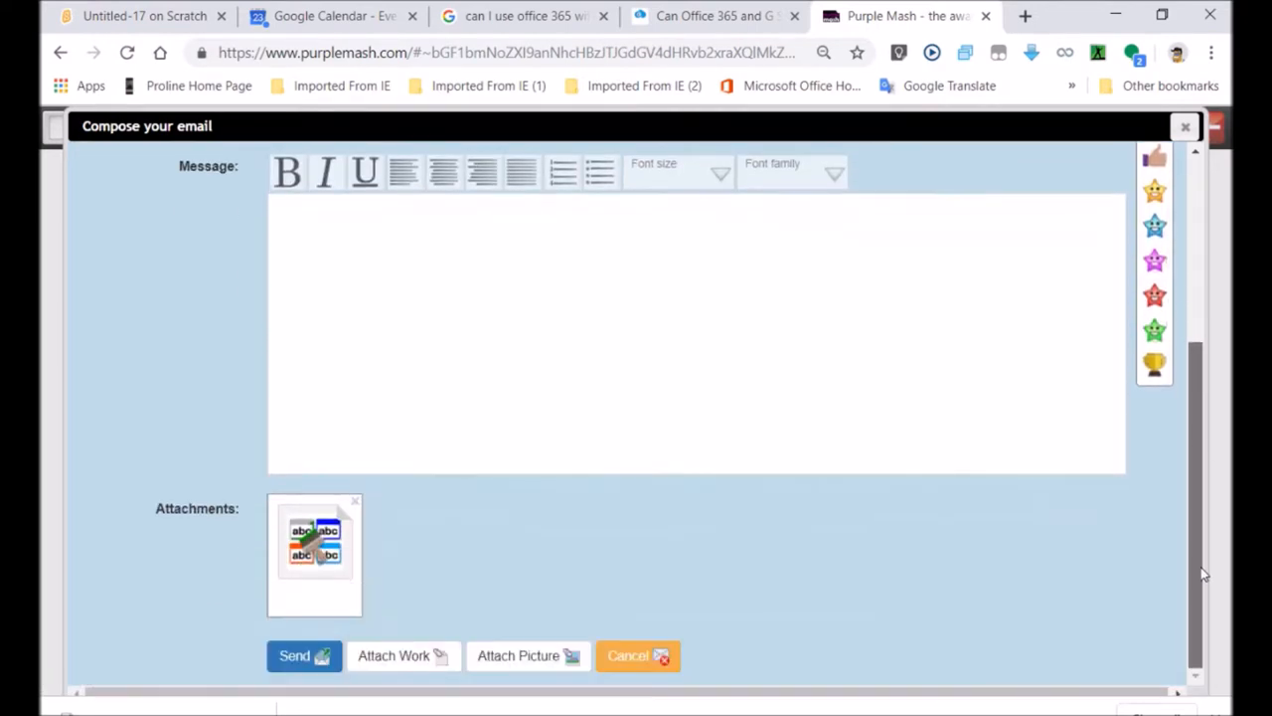
{"action": "left_click", "coordinate": [342, 242]}
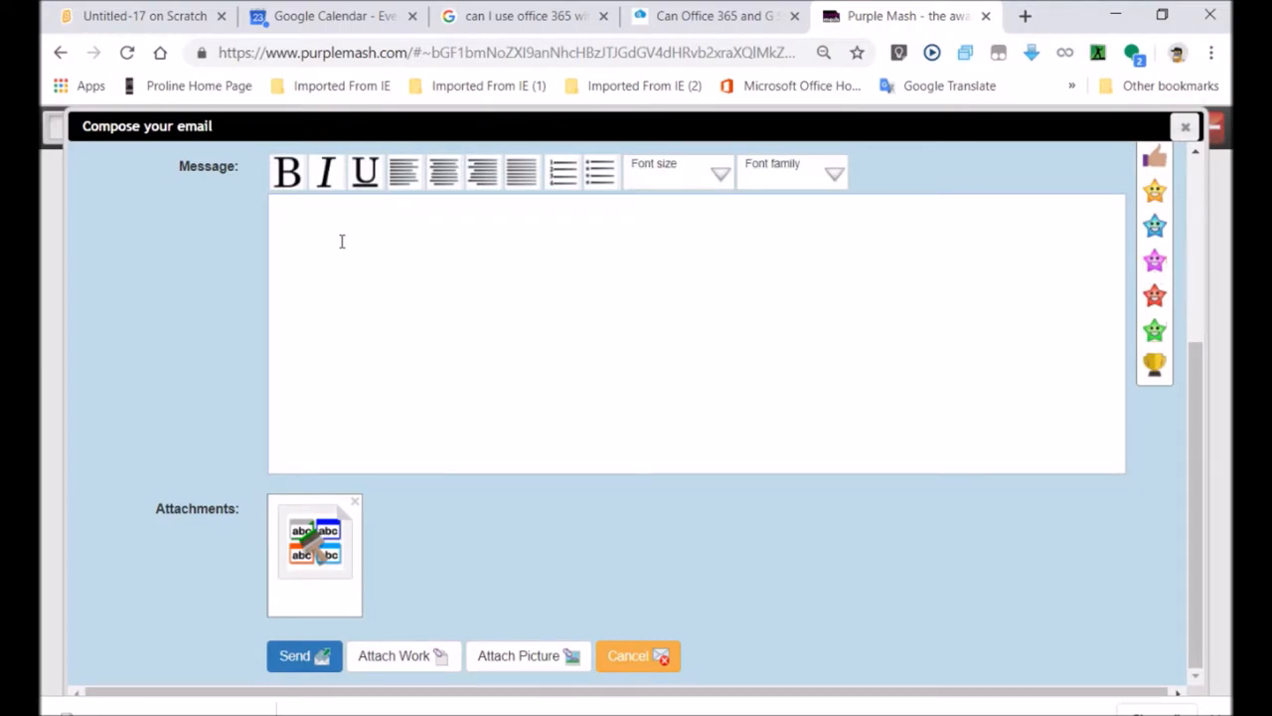
{"action": "type", "text": "try this"}
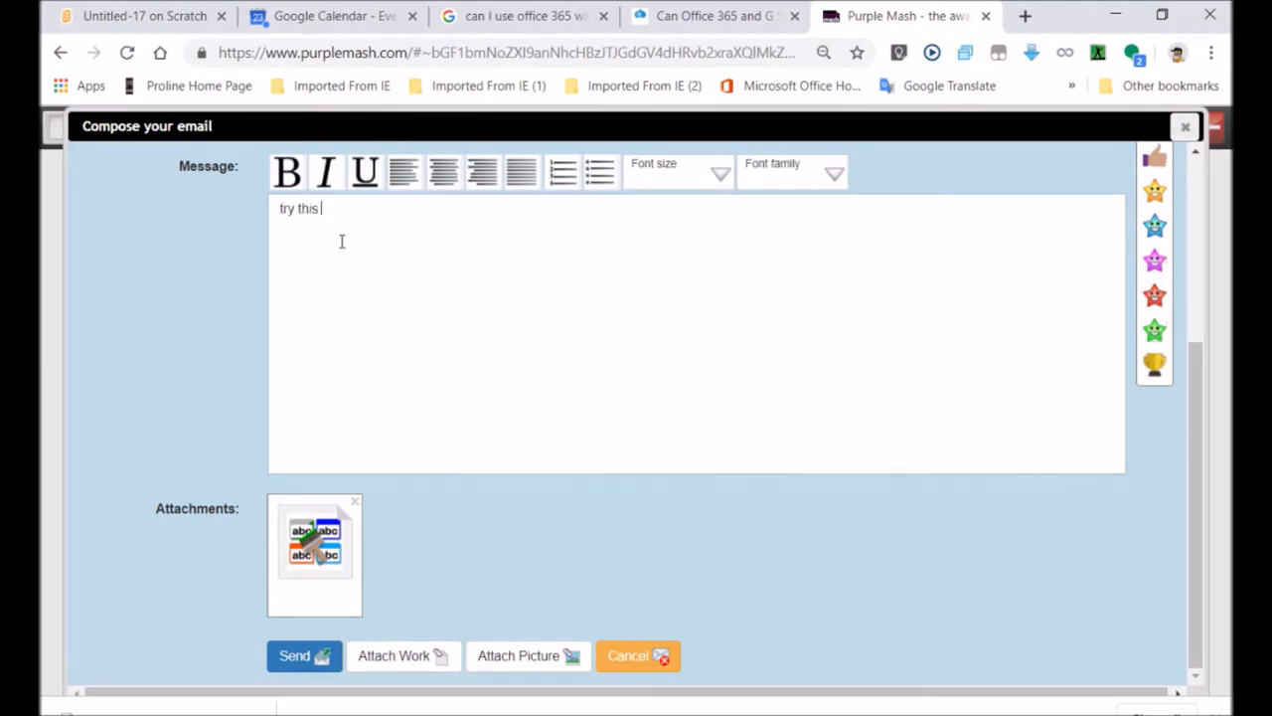
{"action": "type", "text": "guys"}
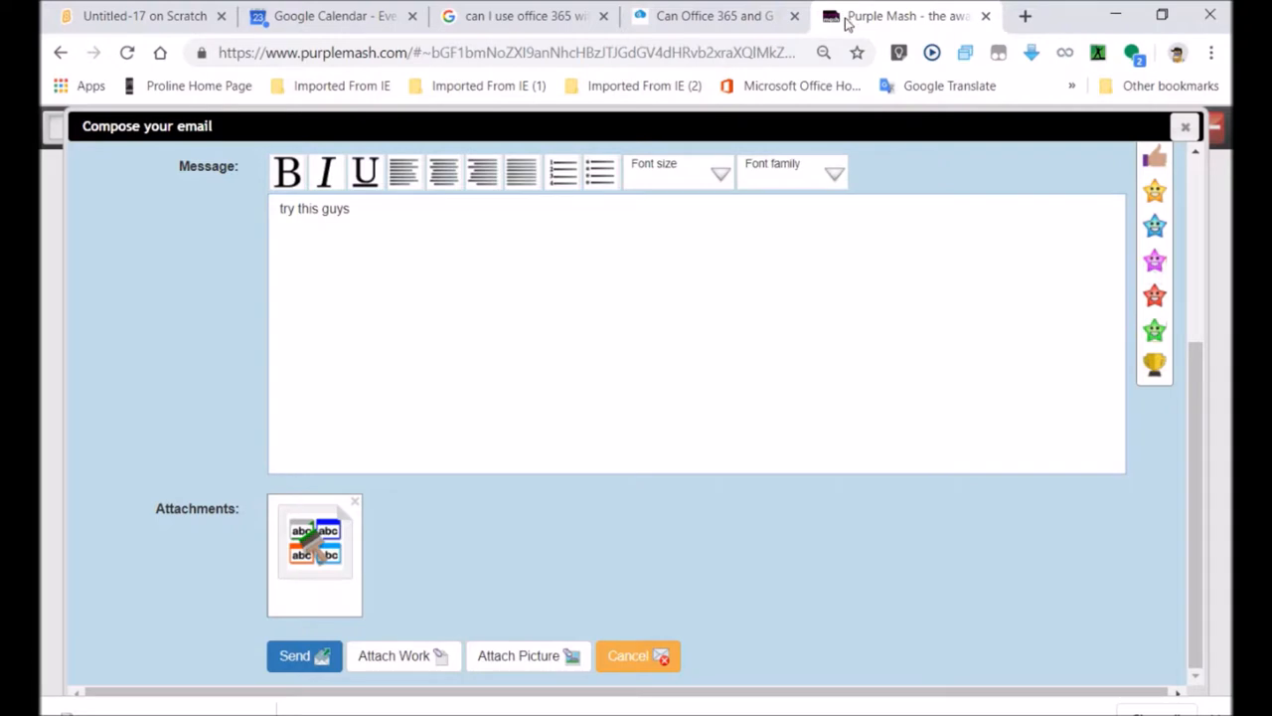
{"action": "mouse_move", "coordinate": [944, 90]}
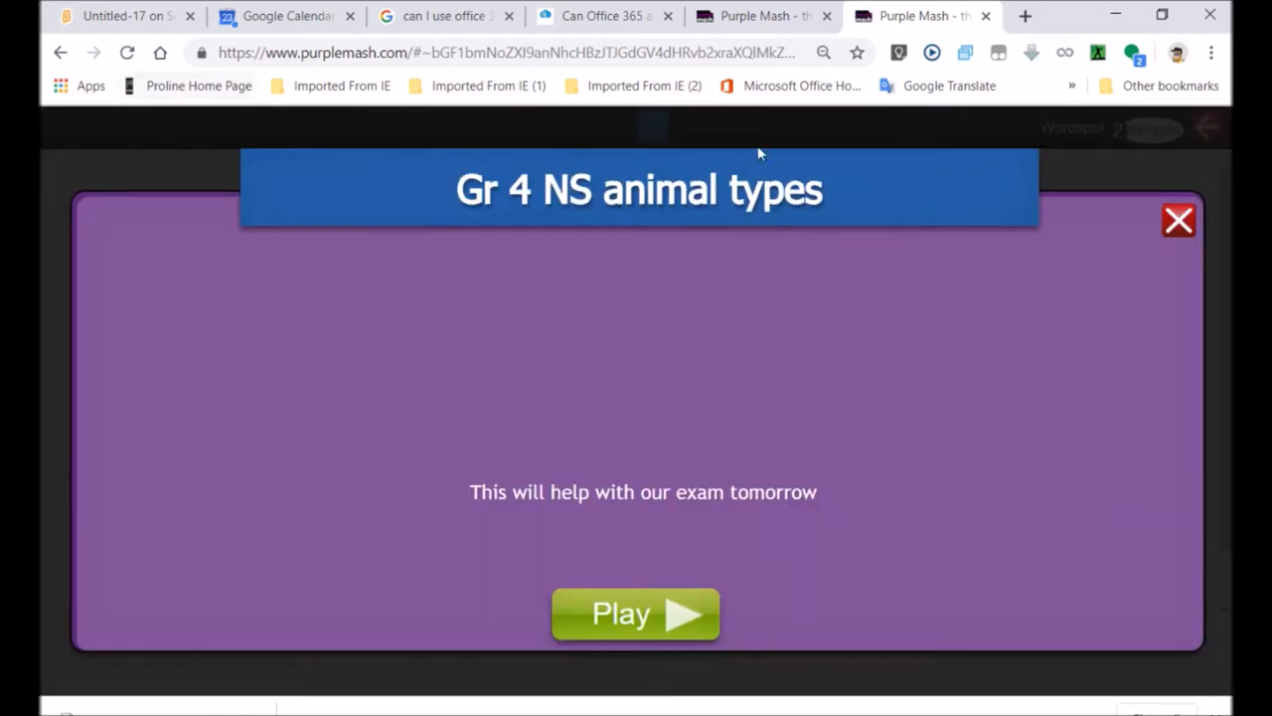
Paste the activity's copied web address into the message and send the email.
{"action": "left_click", "coordinate": [636, 613]}
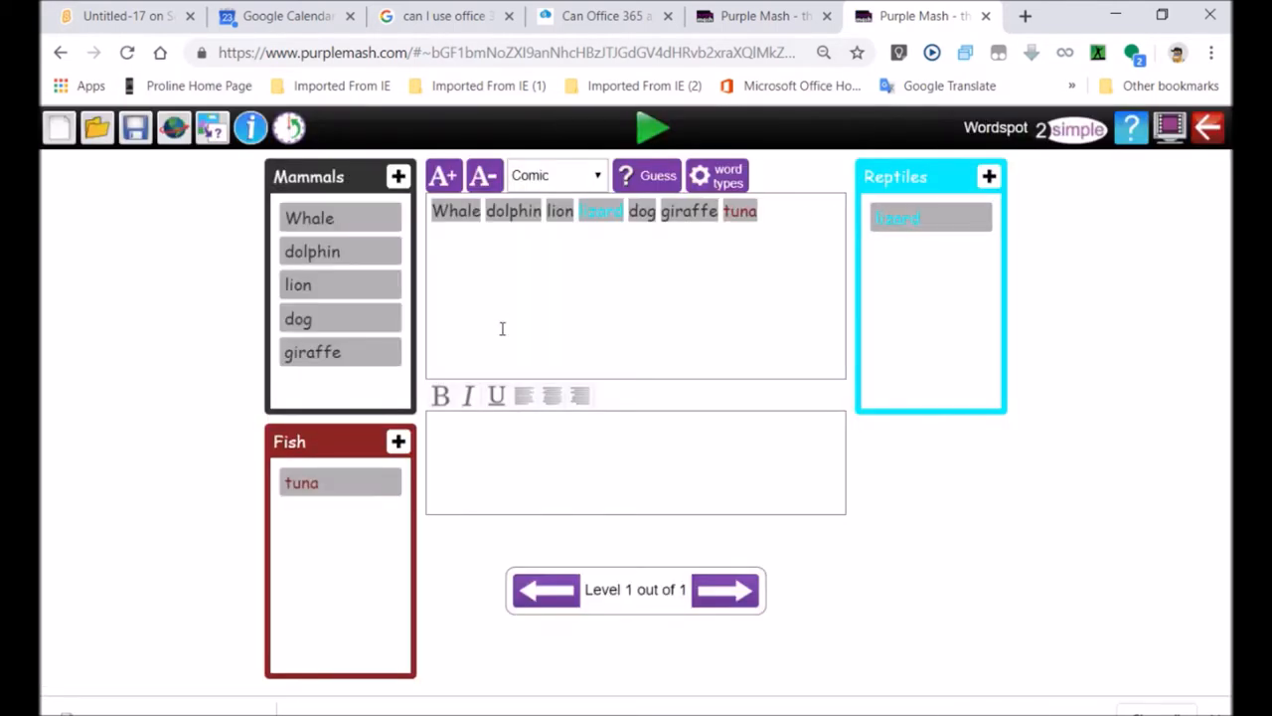
{"action": "mouse_move", "coordinate": [482, 72]}
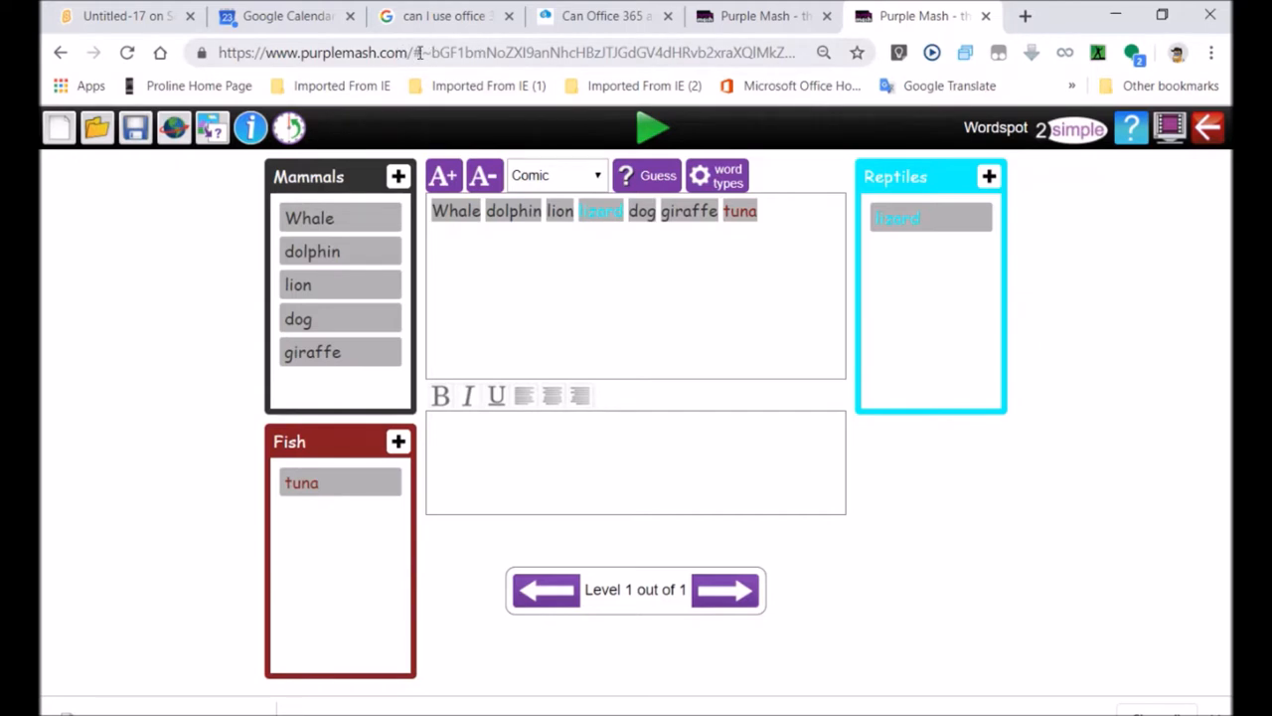
{"action": "left_click", "coordinate": [502, 53]}
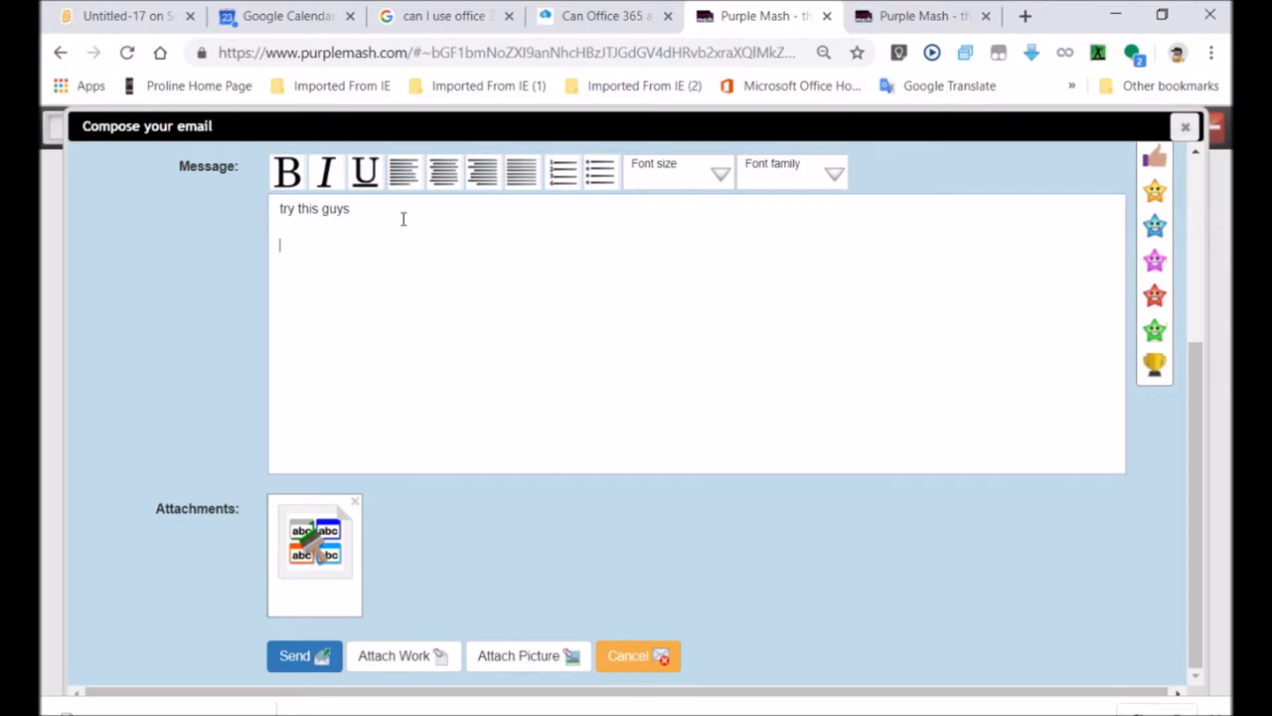
{"action": "type", "text": "Sasher"}
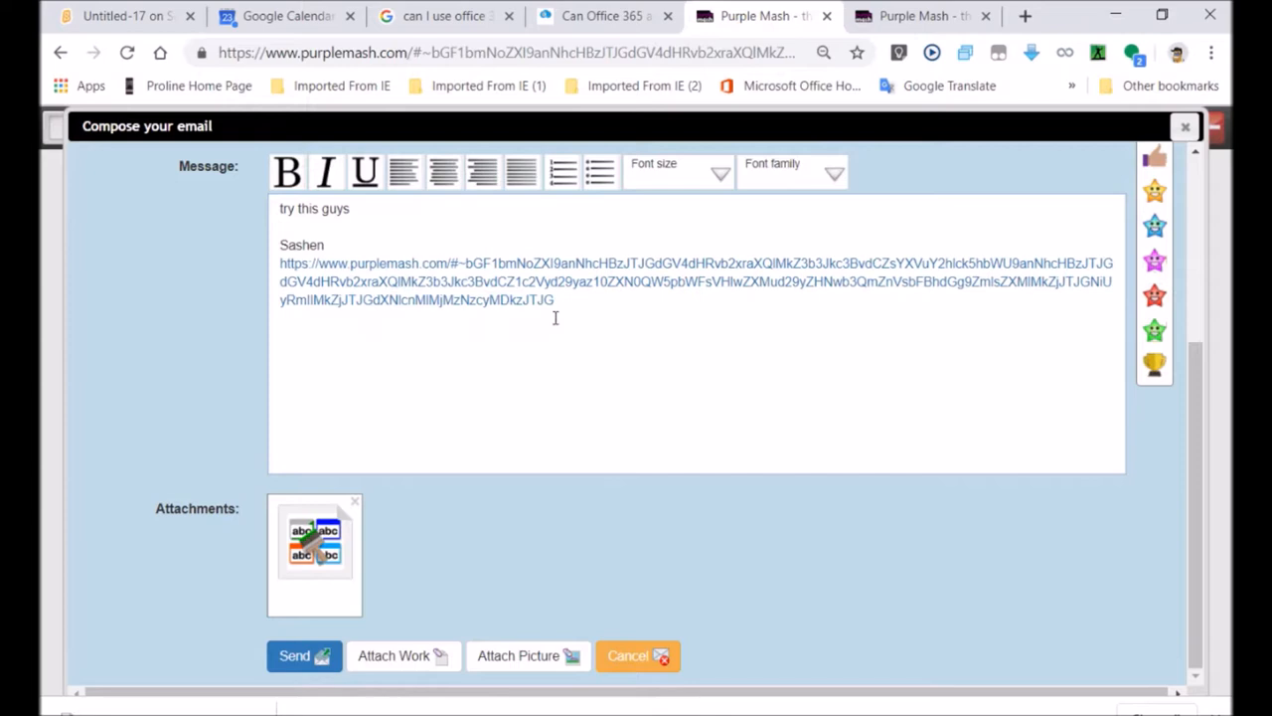
{"action": "mouse_move", "coordinate": [432, 378]}
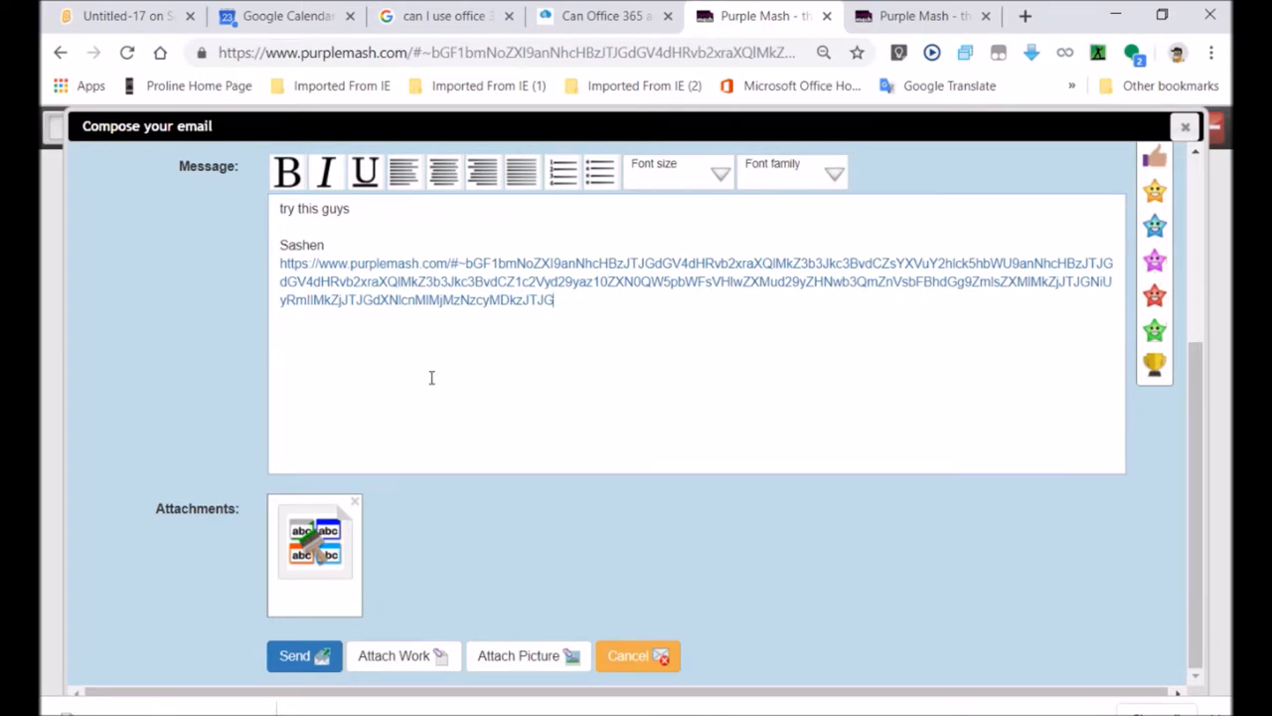
{"action": "mouse_move", "coordinate": [476, 373]}
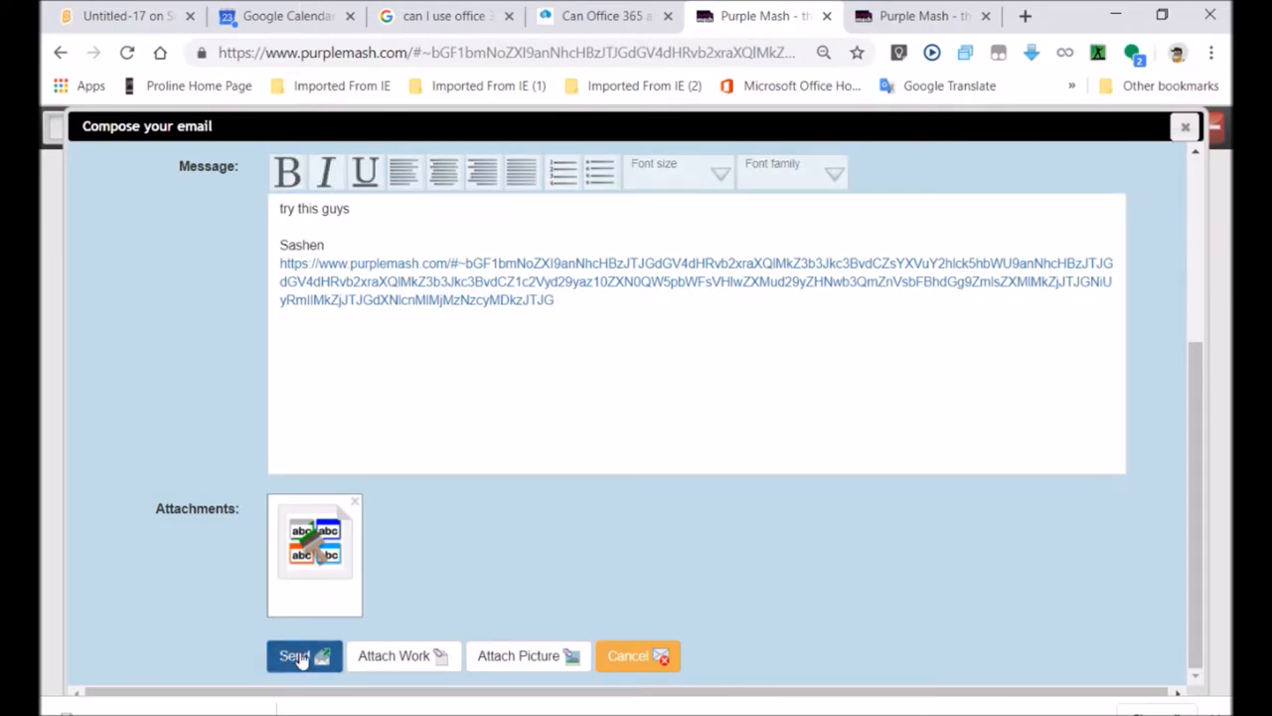
{"action": "left_click", "coordinate": [295, 655]}
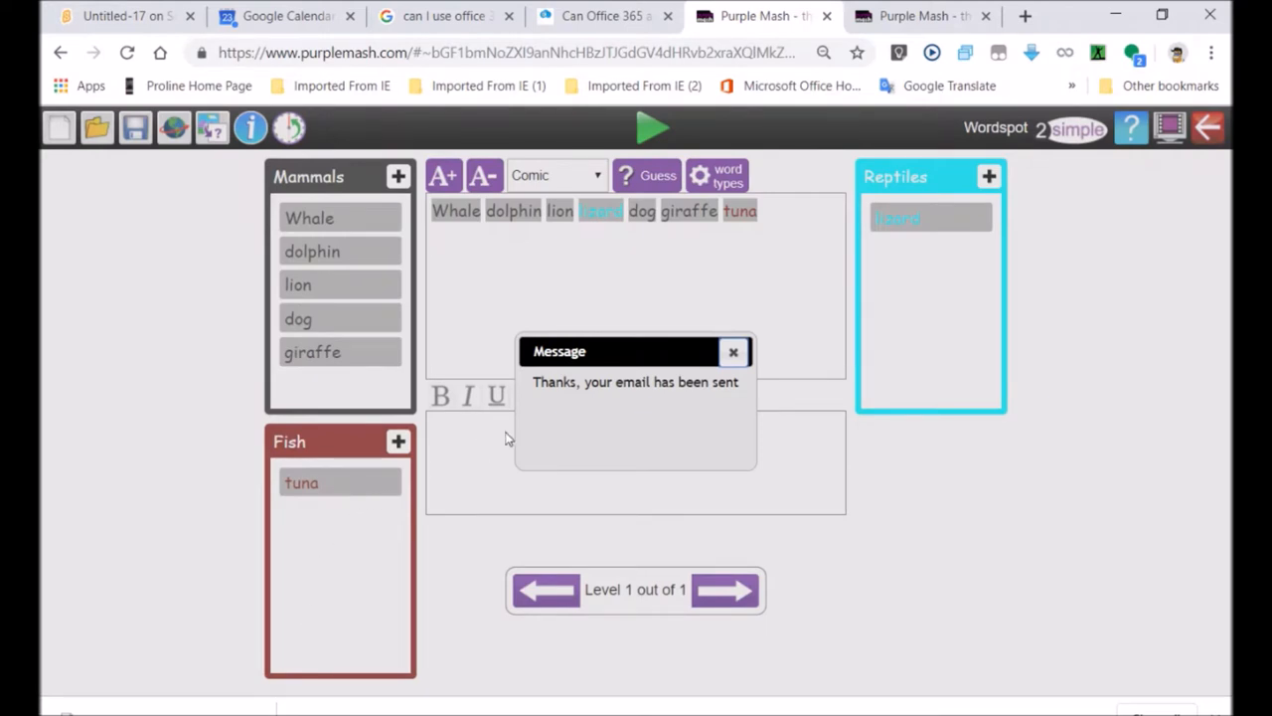
{"action": "mouse_move", "coordinate": [668, 402]}
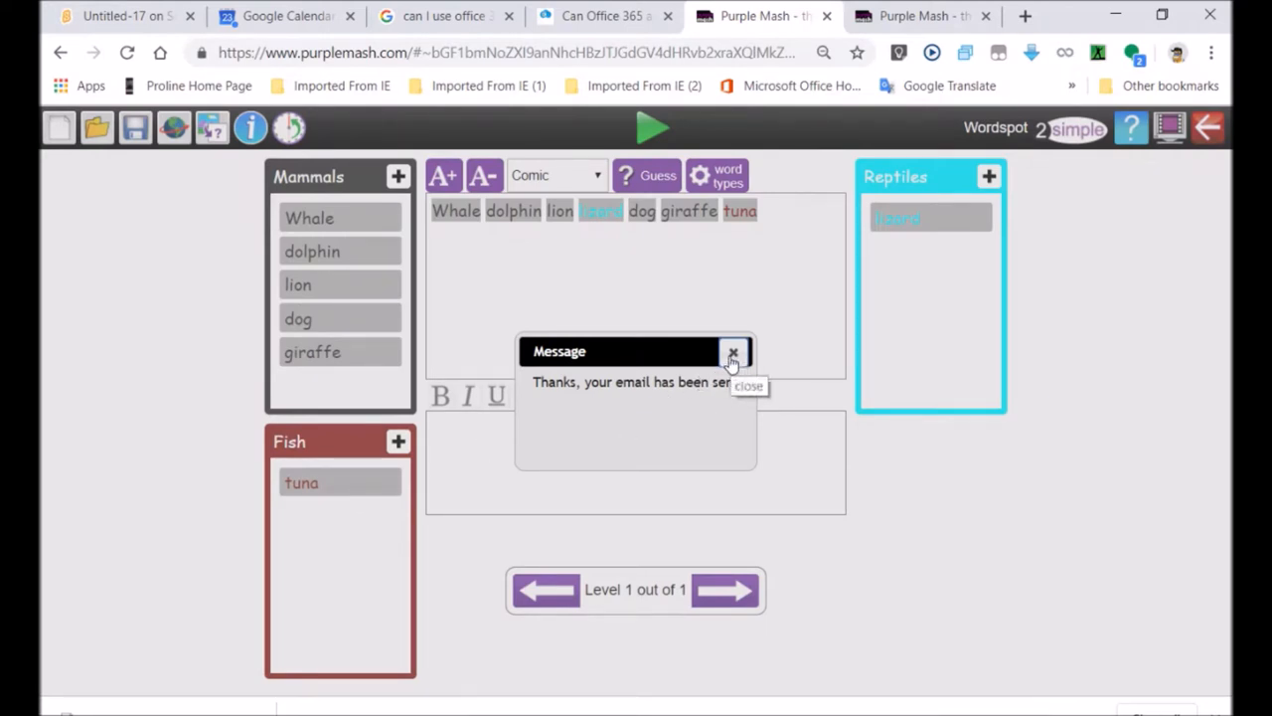
Dismiss the email-sent confirmation message.
{"action": "left_click", "coordinate": [734, 353]}
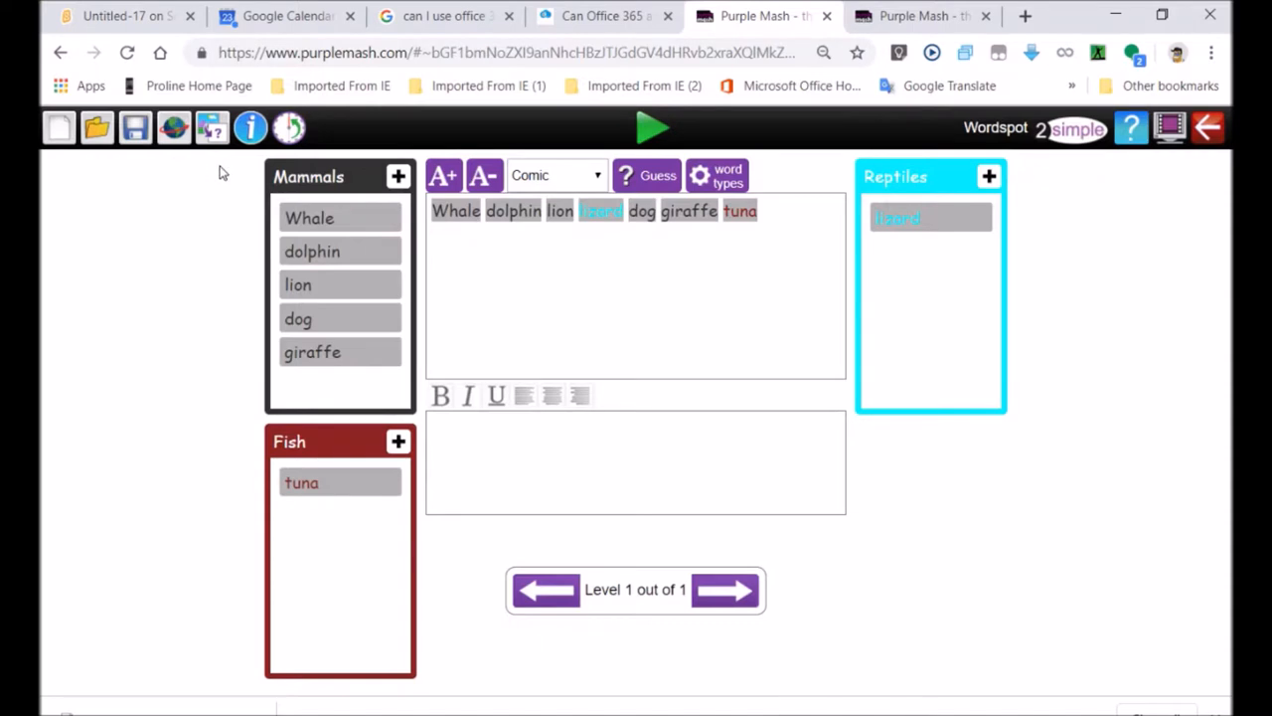
{"action": "mouse_move", "coordinate": [226, 174]}
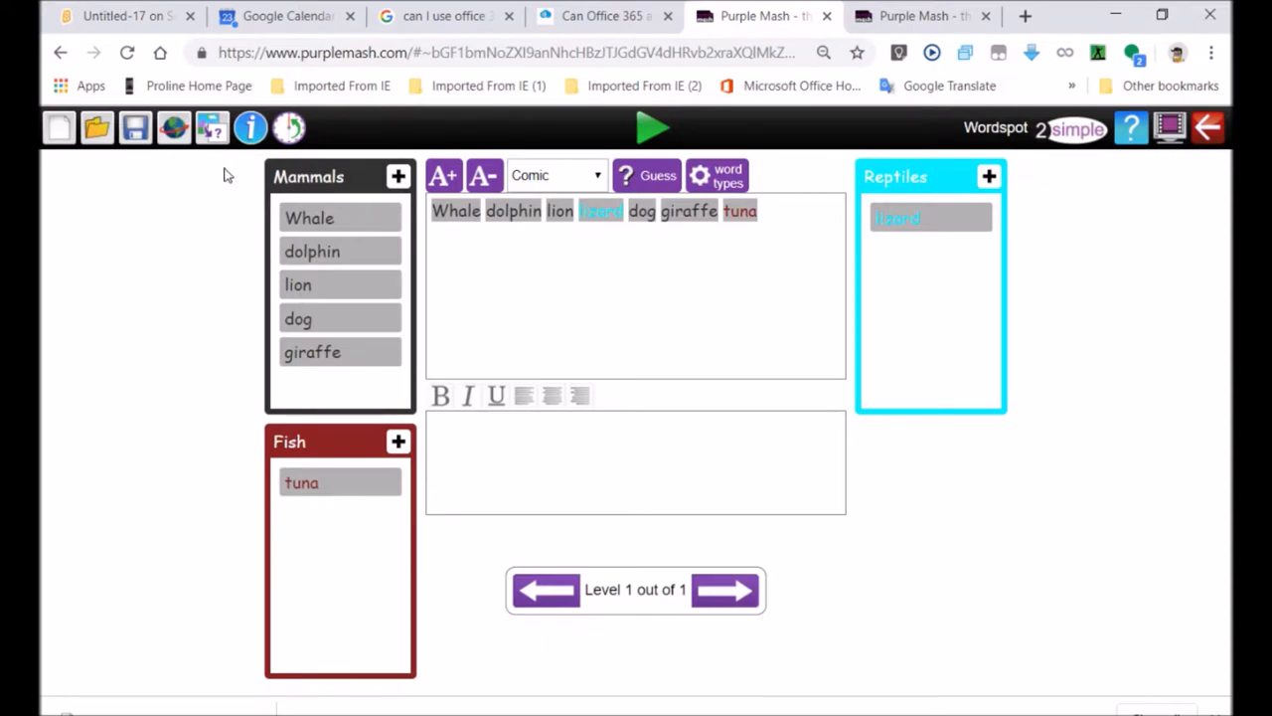
{"action": "mouse_move", "coordinate": [128, 348]}
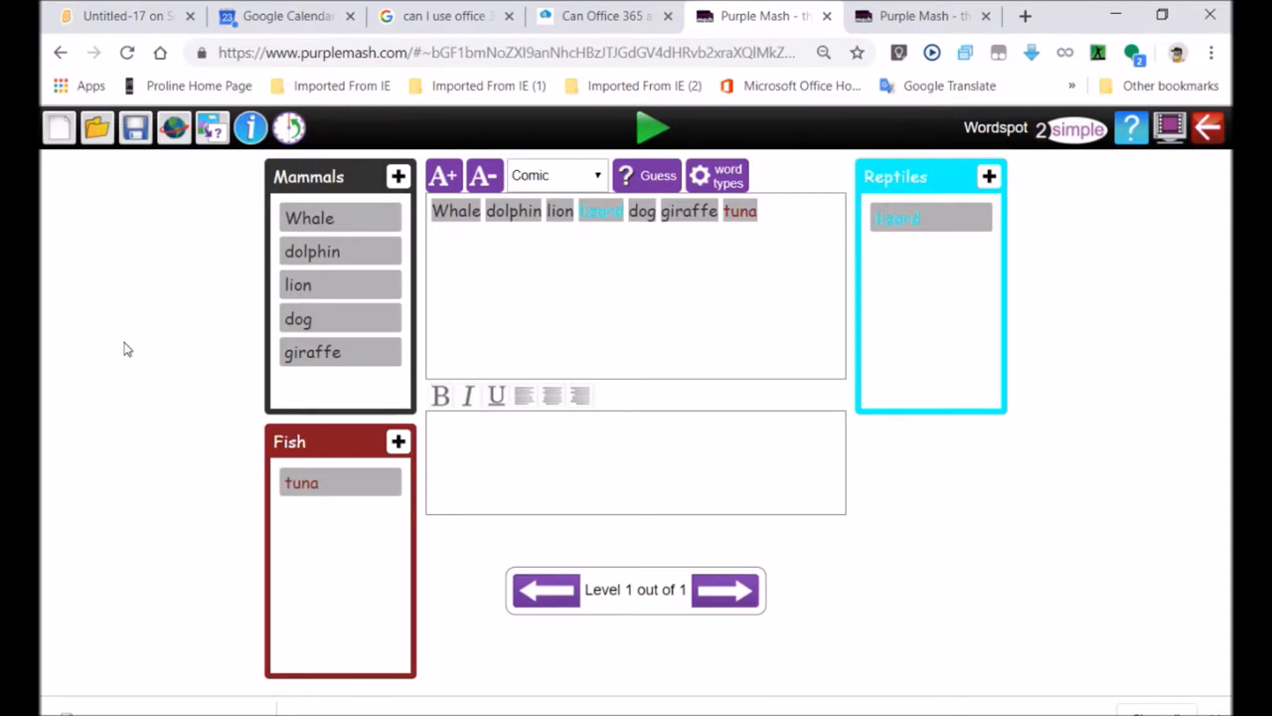
{"action": "mouse_move", "coordinate": [182, 155]}
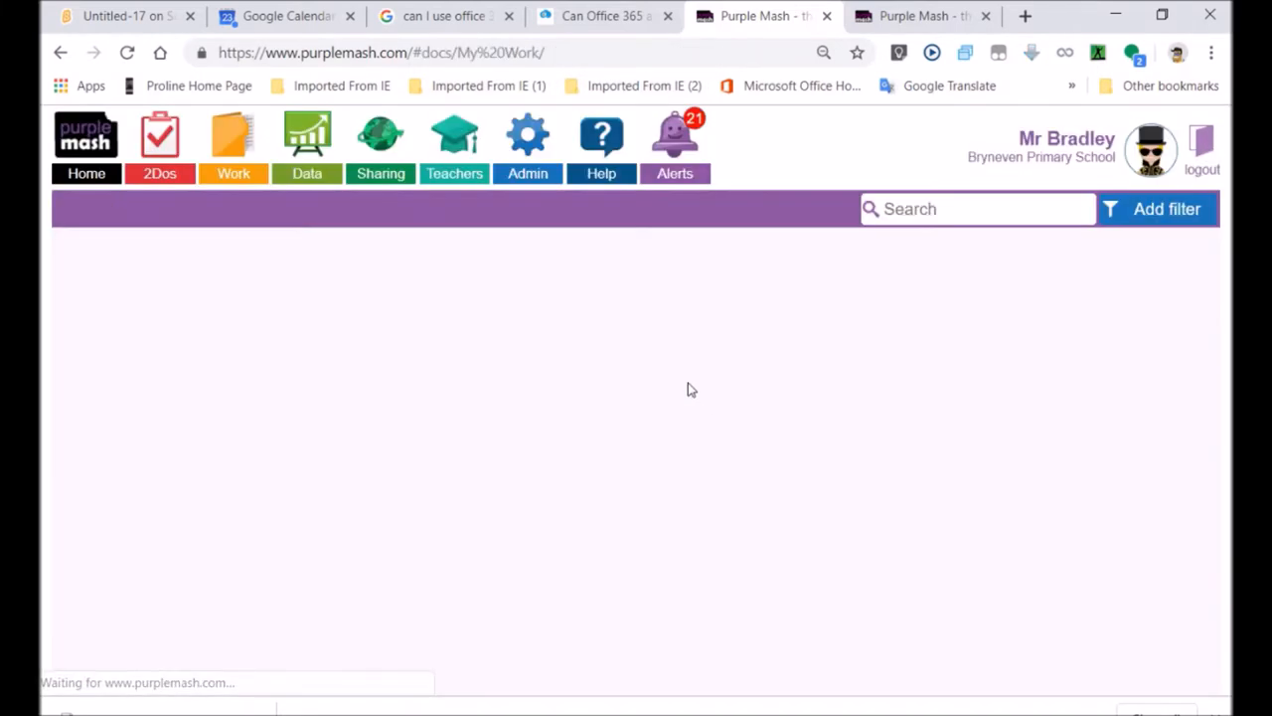
Launch 2Connect from the Communicating and Sharing section of Purple Mash Tools.
{"action": "left_click", "coordinate": [86, 169]}
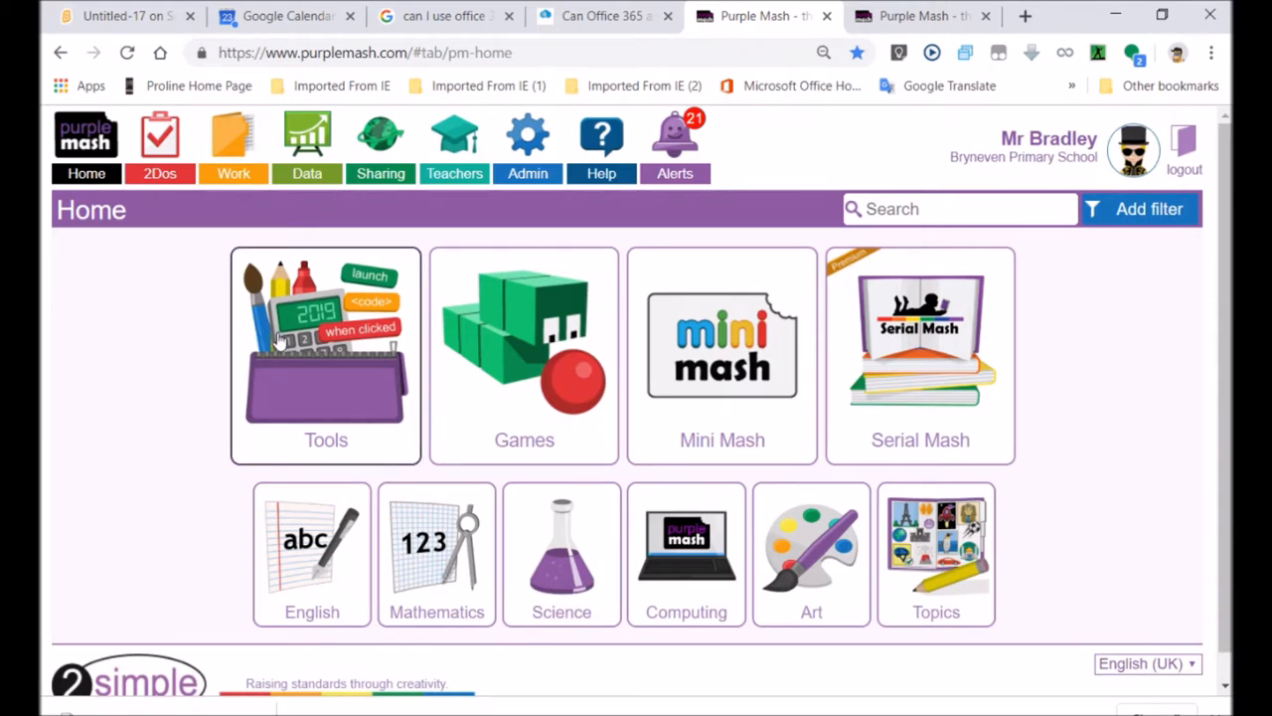
{"action": "left_click", "coordinate": [325, 338]}
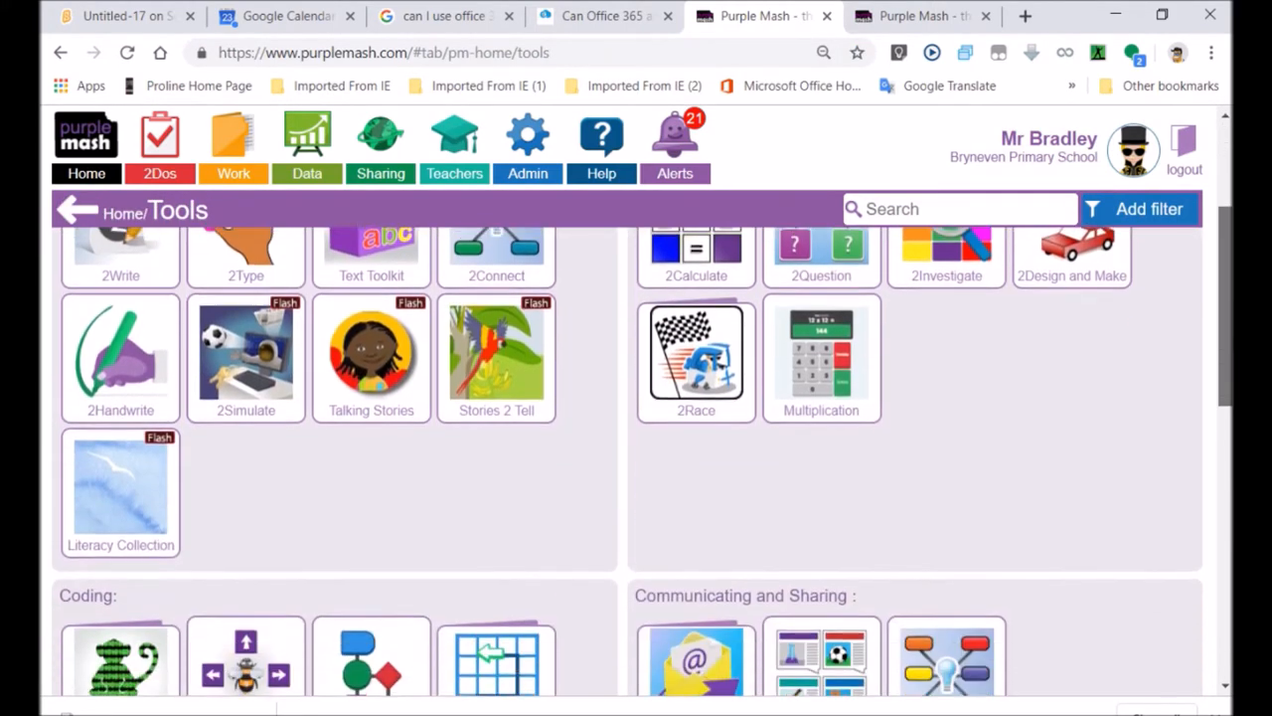
{"action": "scroll", "scroll_direction": "down", "scroll_amount": 3}
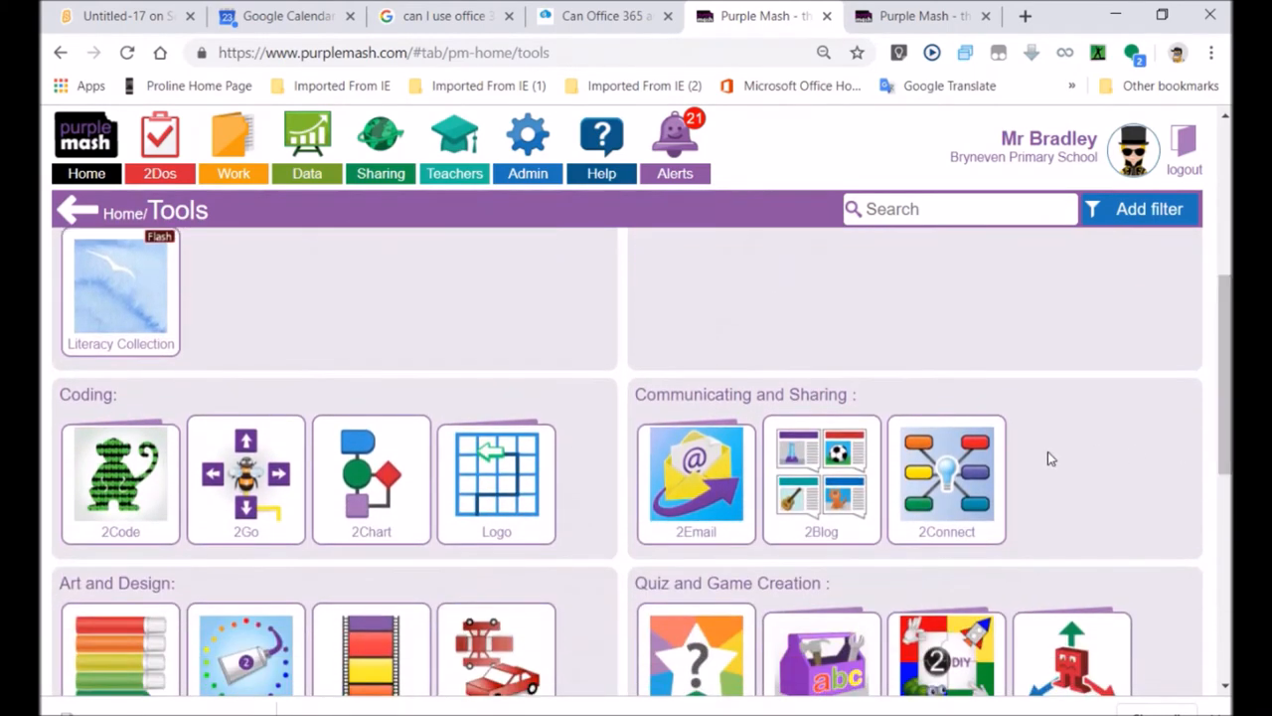
{"action": "mouse_move", "coordinate": [946, 480]}
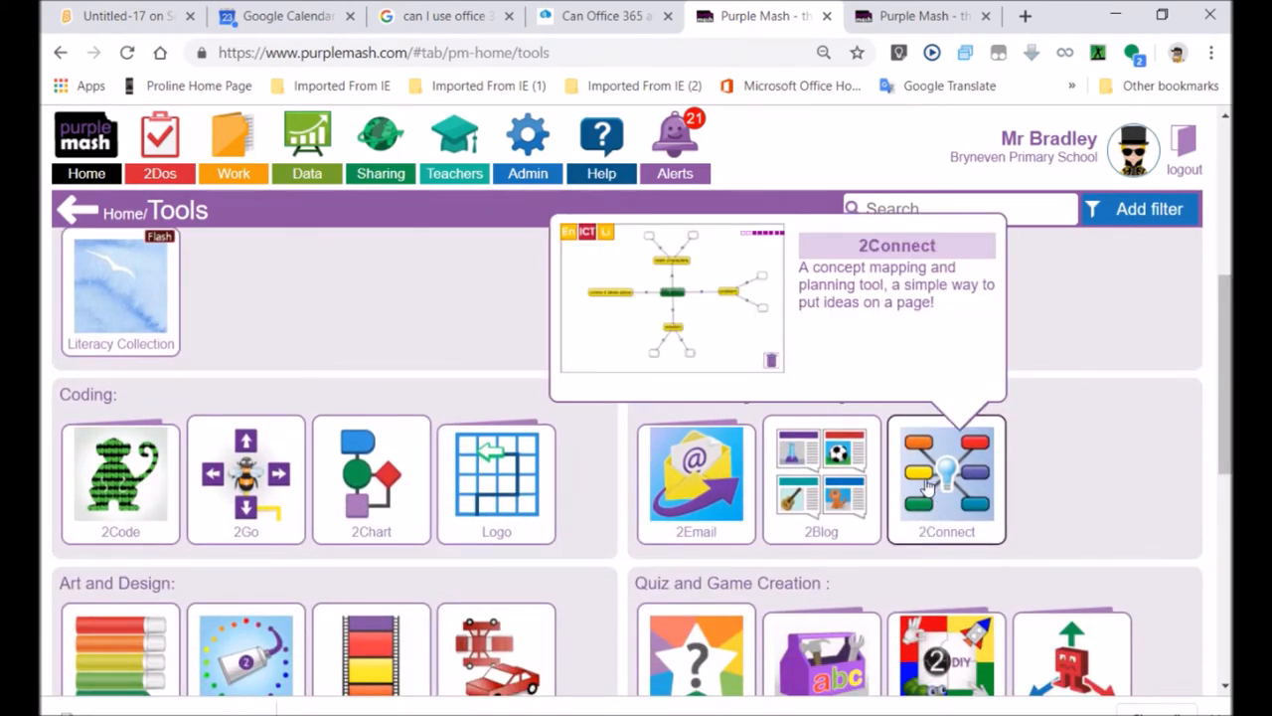
{"action": "left_click", "coordinate": [947, 477]}
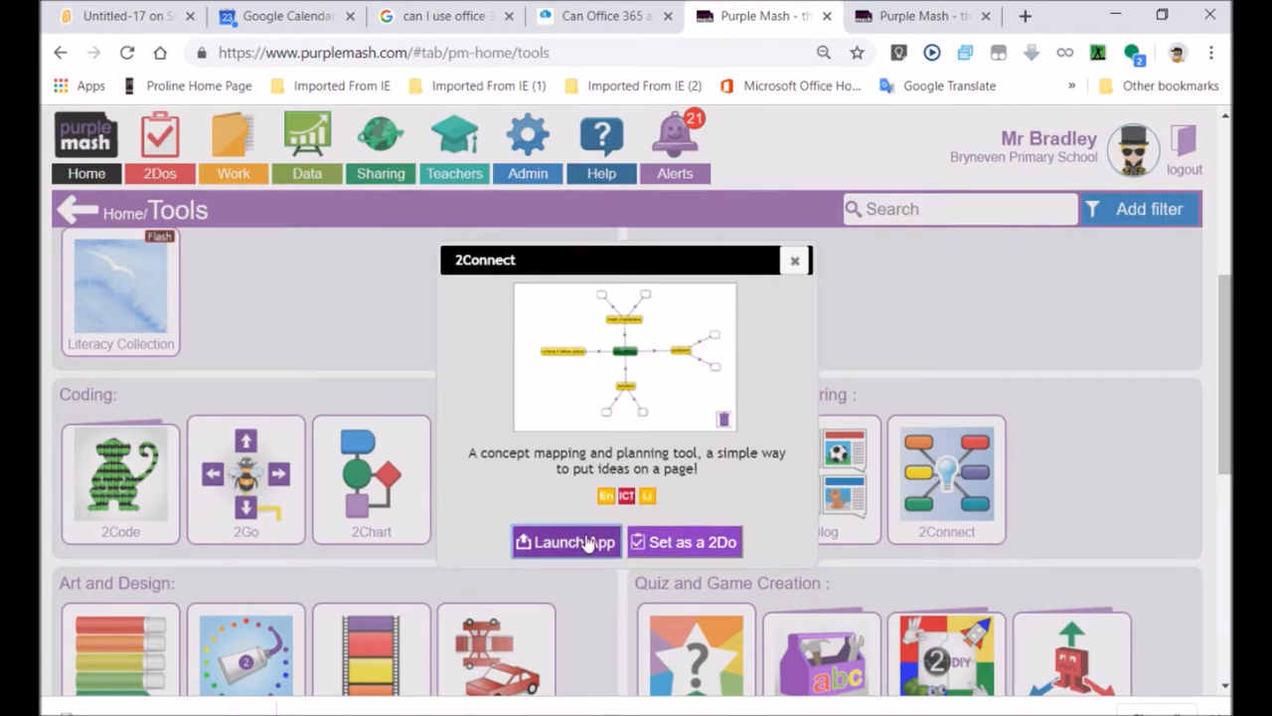
{"action": "left_click", "coordinate": [565, 542]}
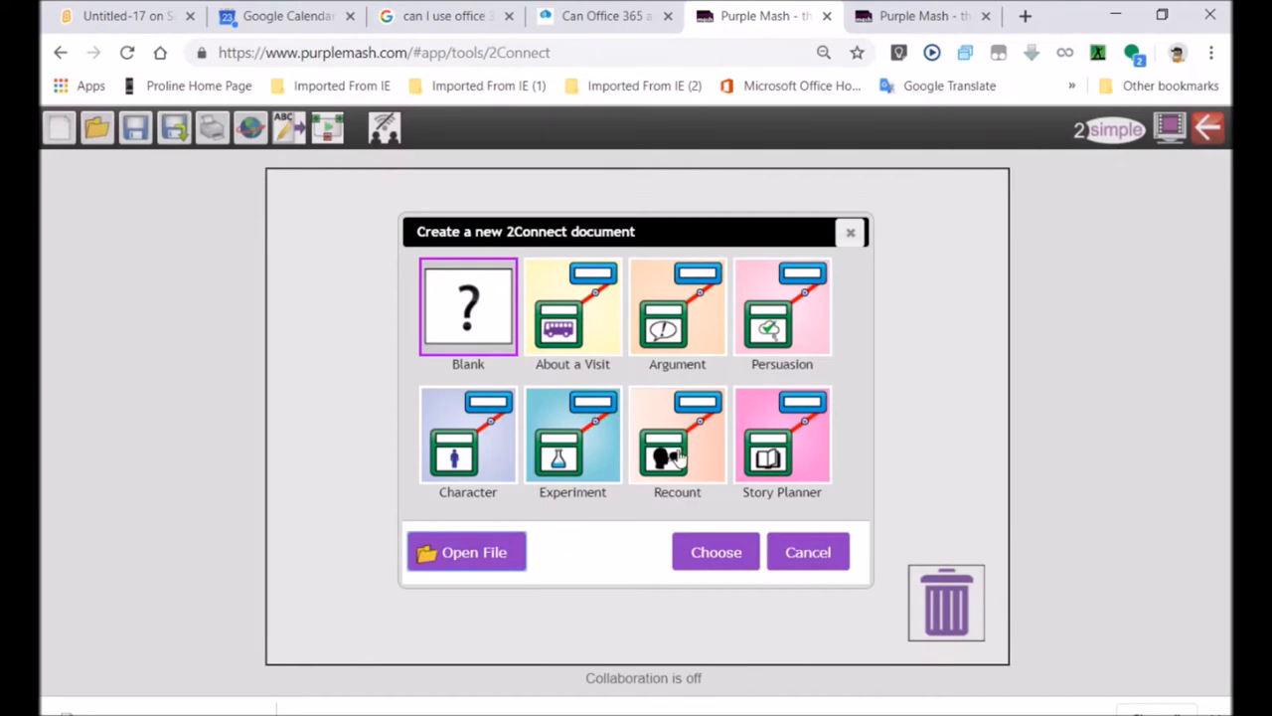
On a blank map, add a 'Mammals' node coloured purple with larger text.
{"action": "left_click", "coordinate": [714, 551]}
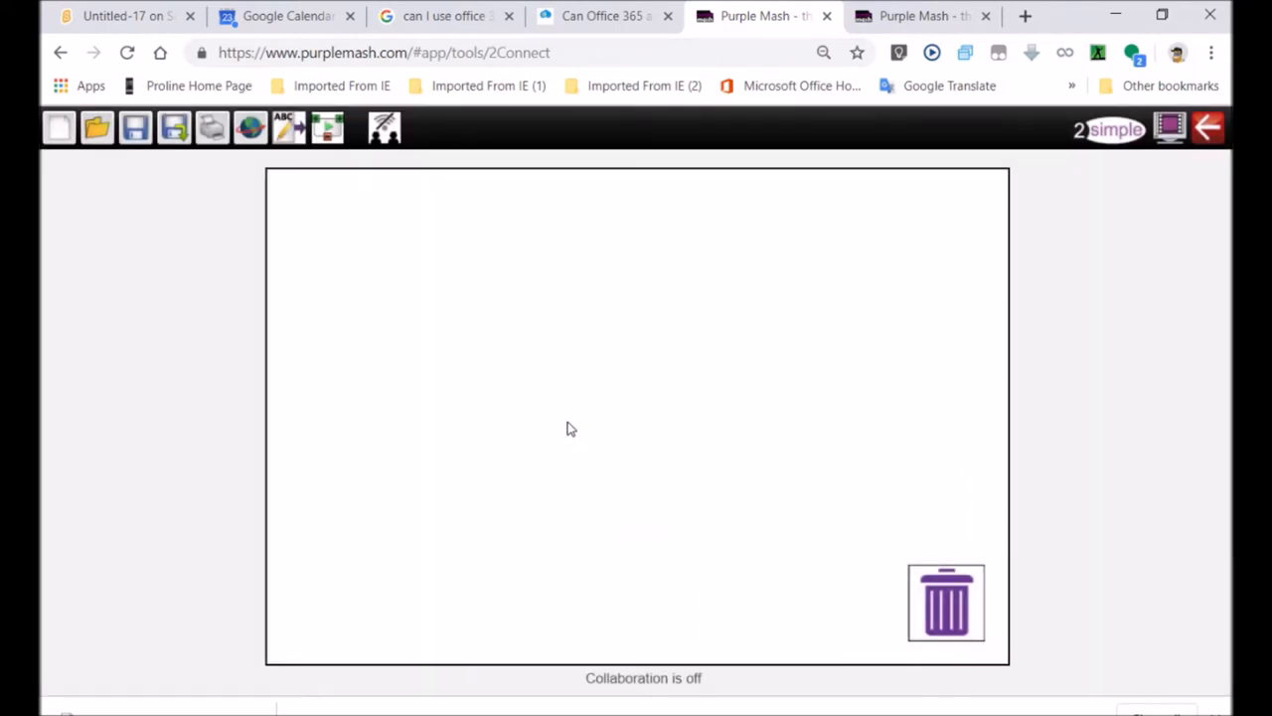
{"action": "left_click", "coordinate": [572, 423]}
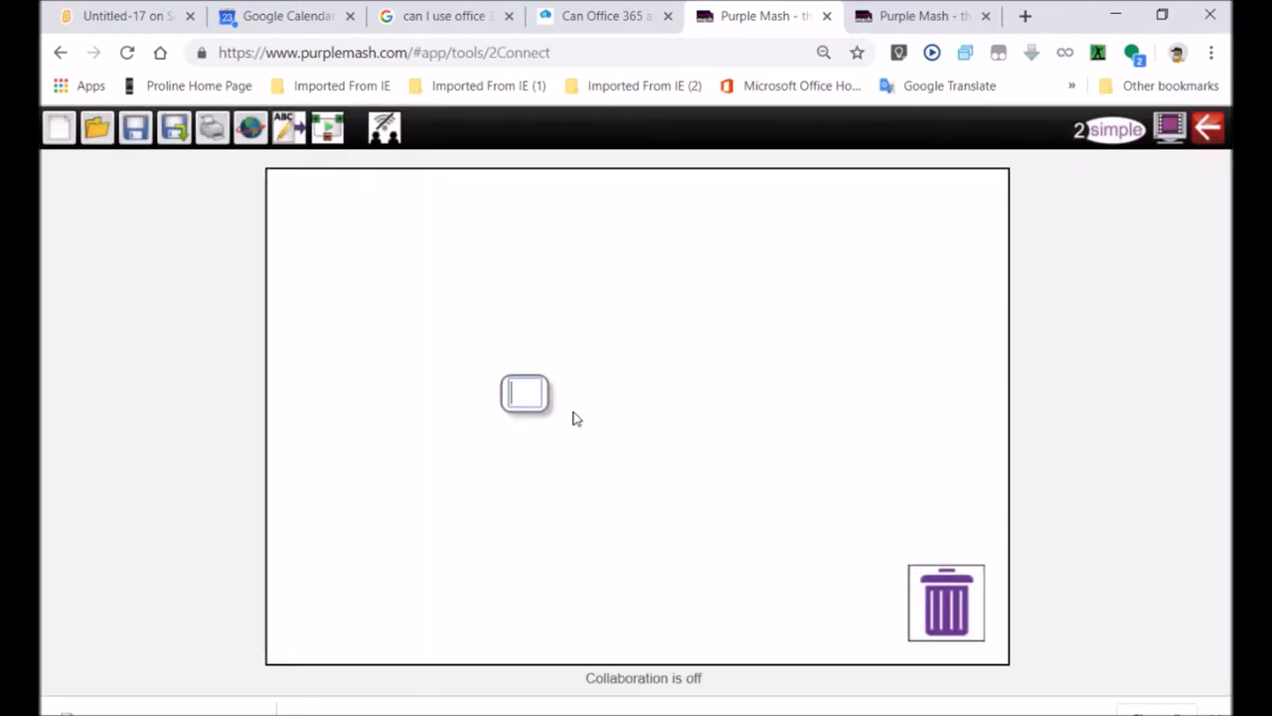
{"action": "type", "text": "Mammals"}
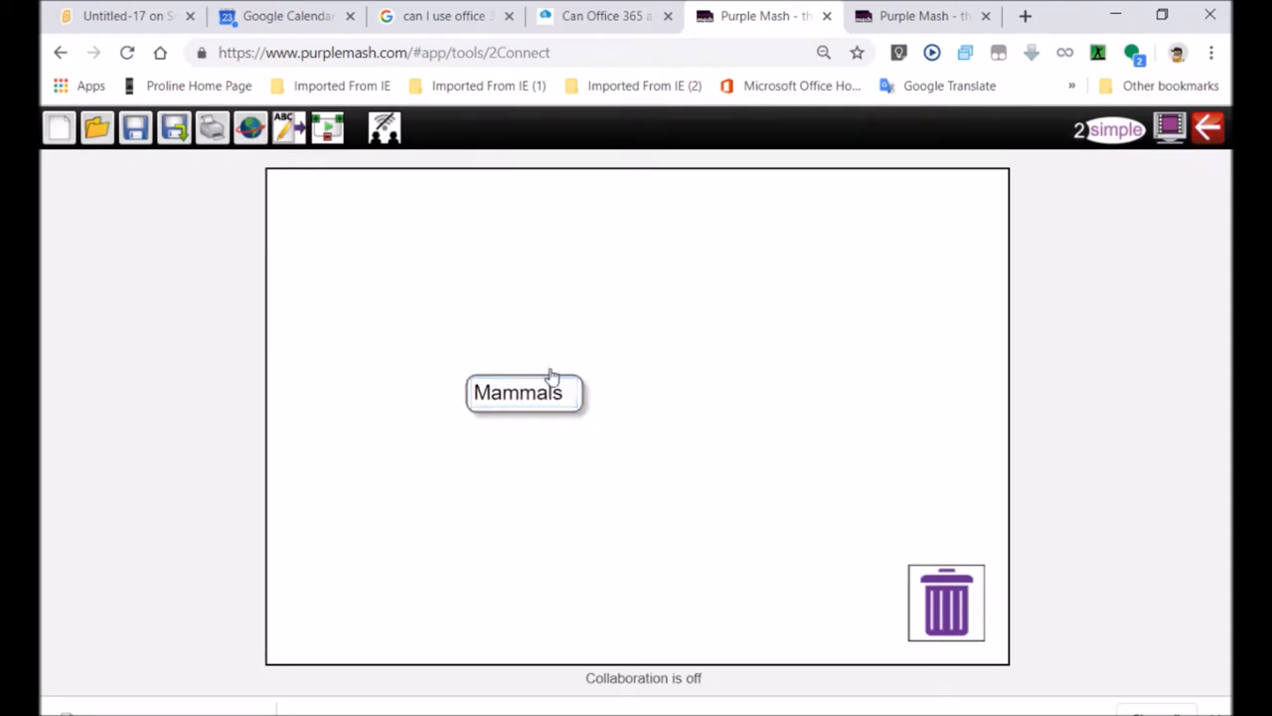
{"action": "left_click", "coordinate": [524, 392]}
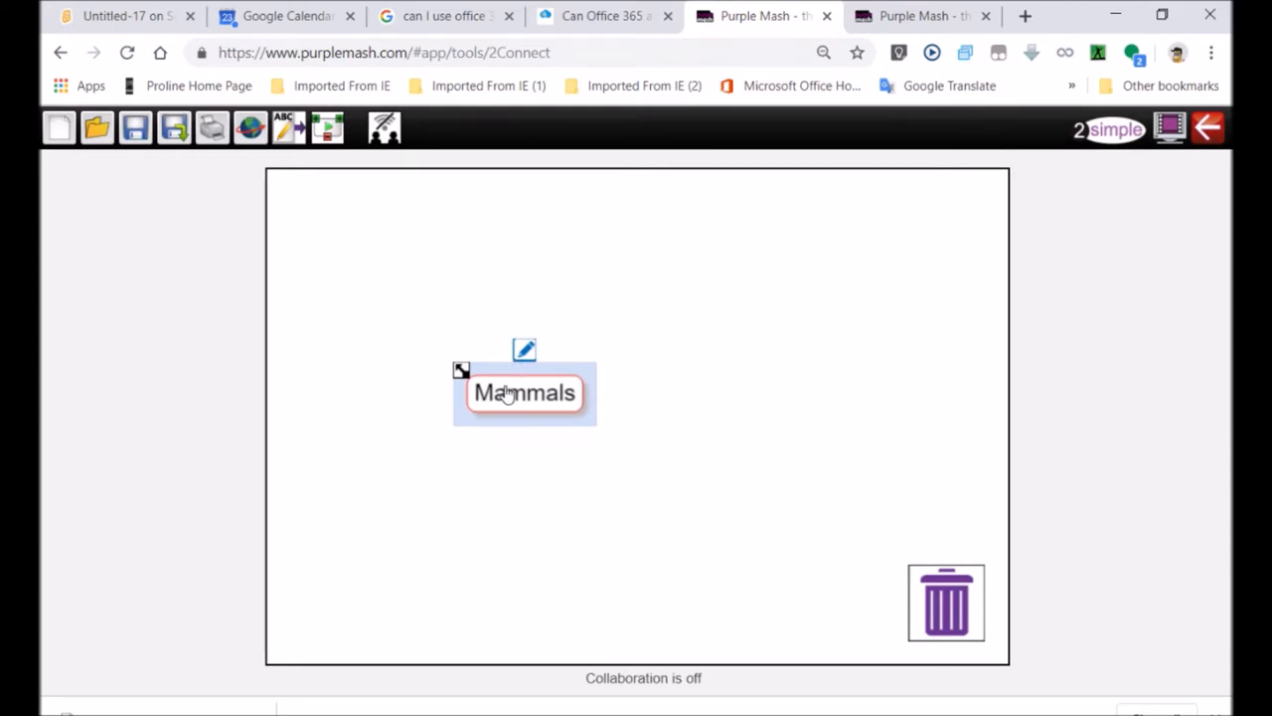
{"action": "left_click", "coordinate": [523, 350]}
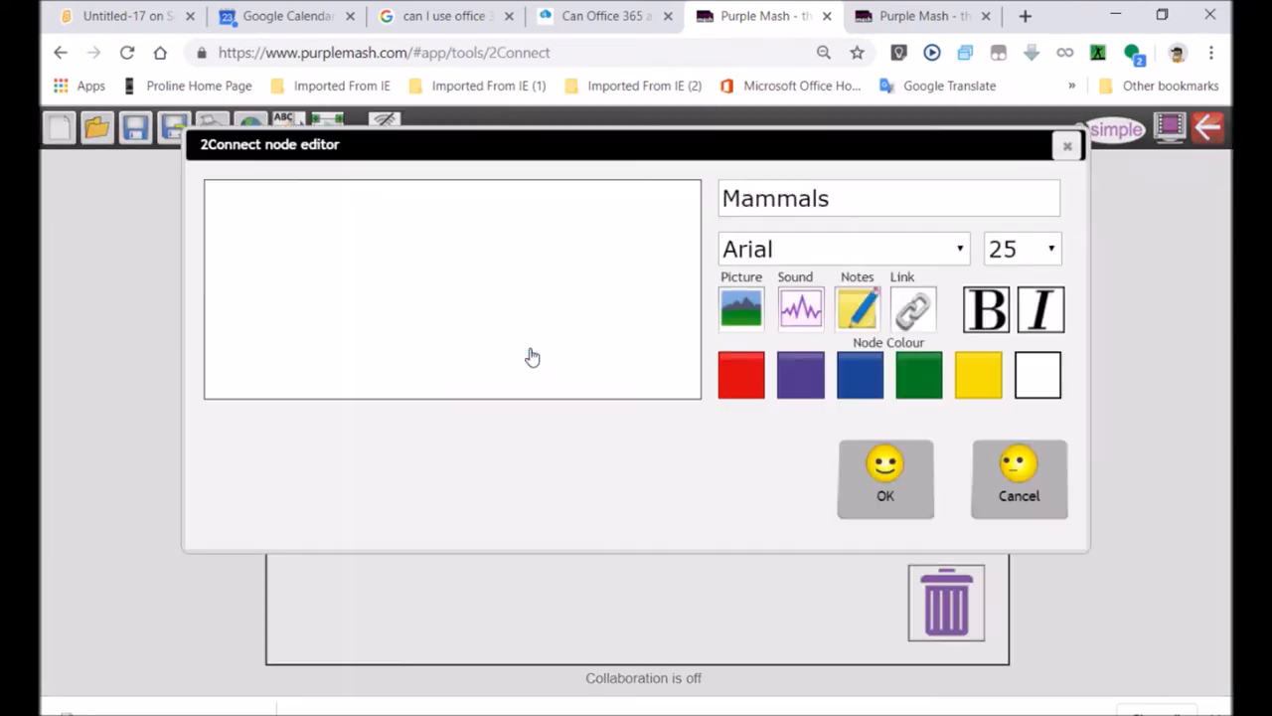
{"action": "left_click", "coordinate": [800, 375]}
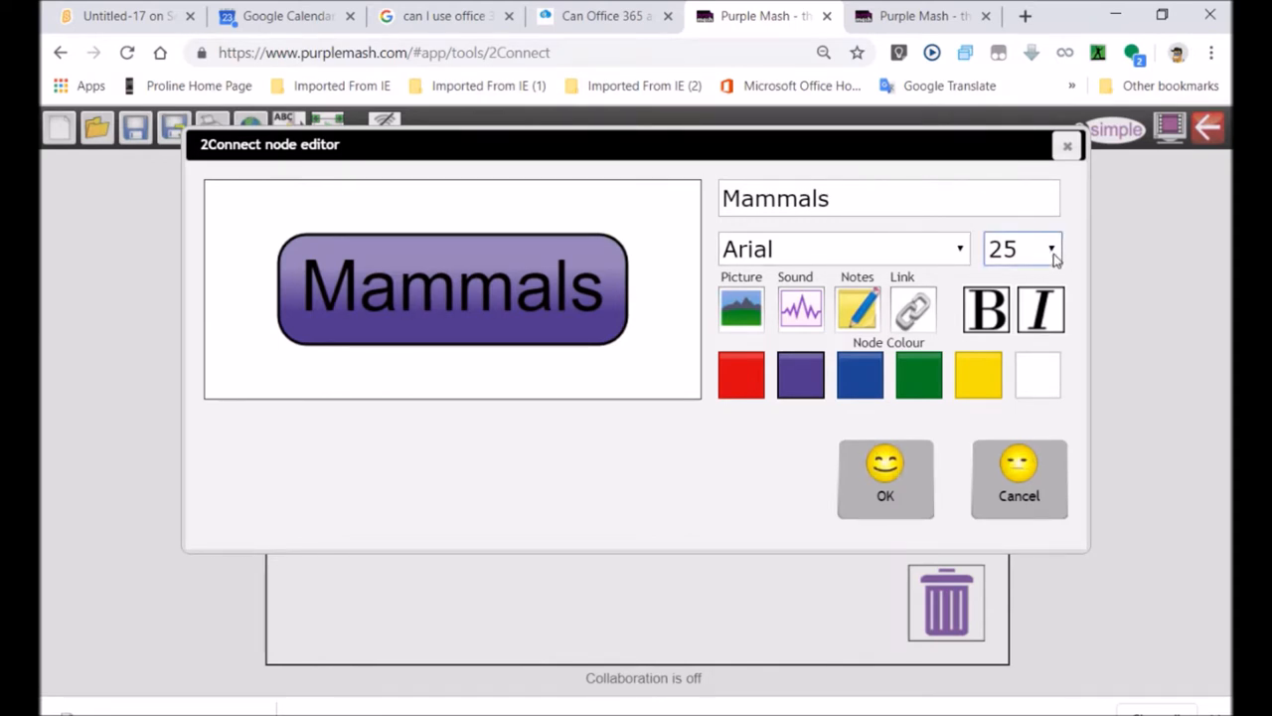
{"action": "left_click", "coordinate": [1022, 249]}
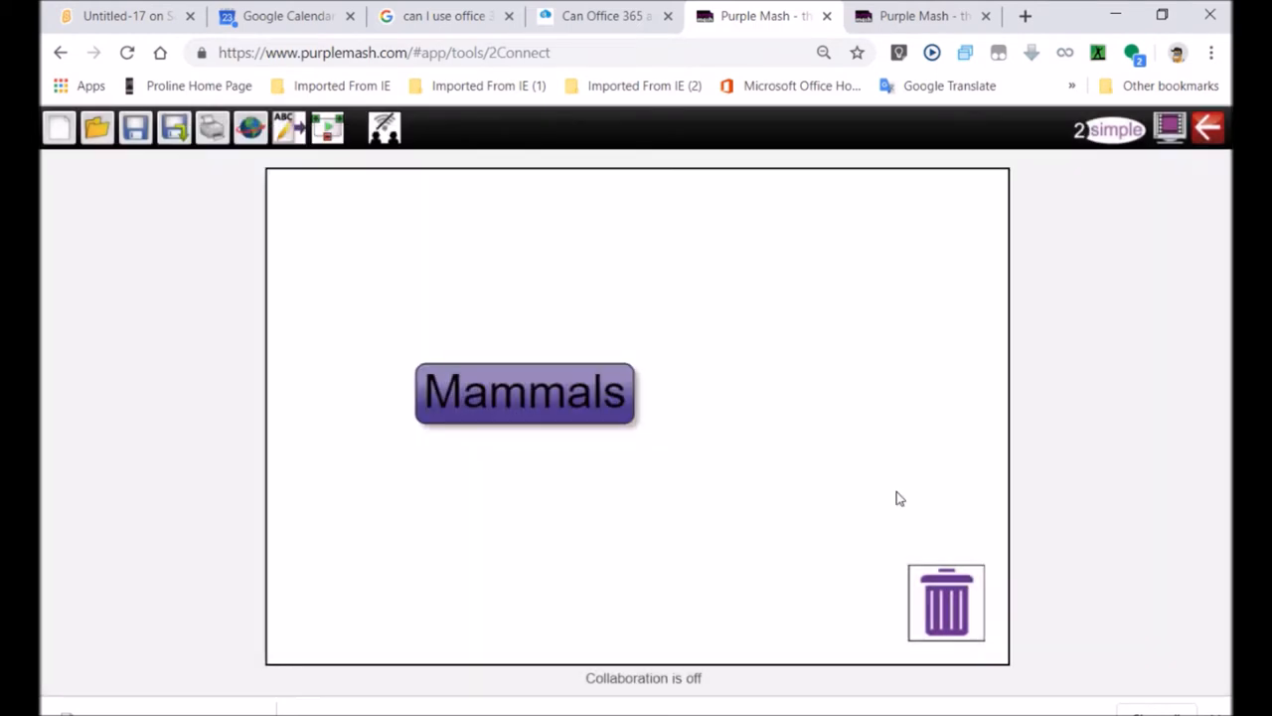
Add the bear clipart from the animals category to the Mammals node.
{"action": "left_click", "coordinate": [525, 392]}
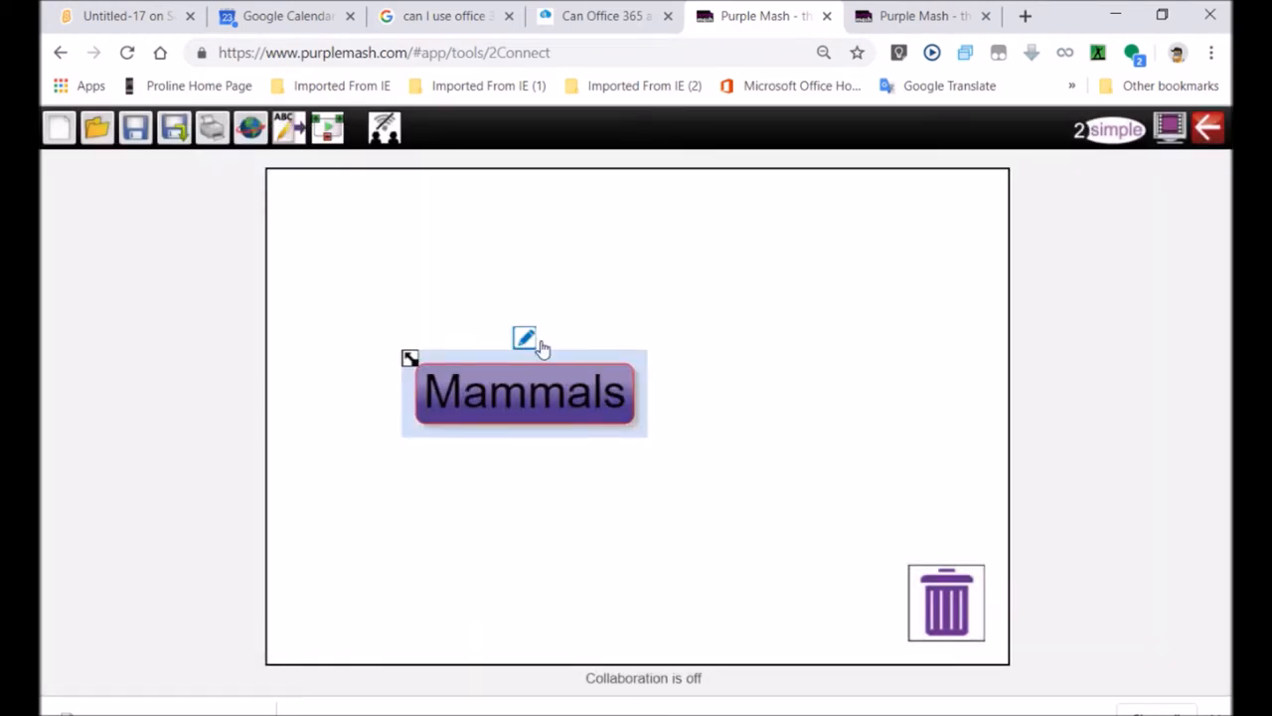
{"action": "left_click", "coordinate": [525, 338]}
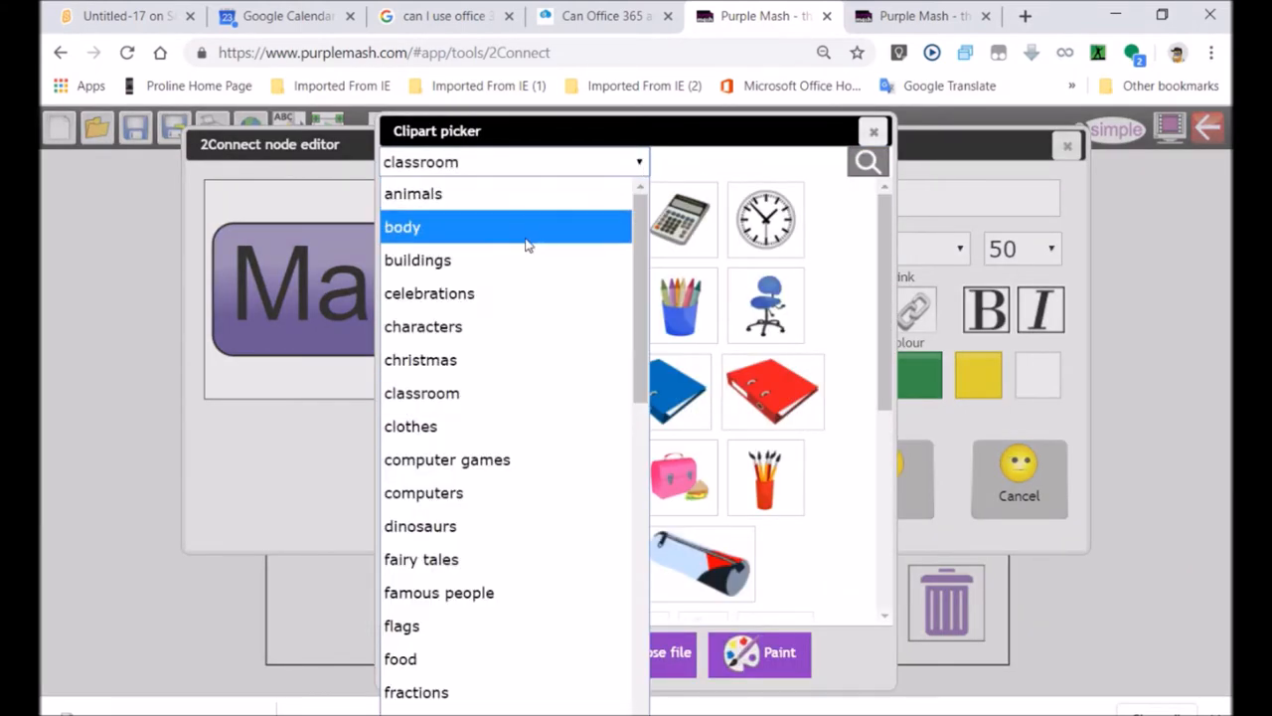
{"action": "left_click", "coordinate": [412, 193]}
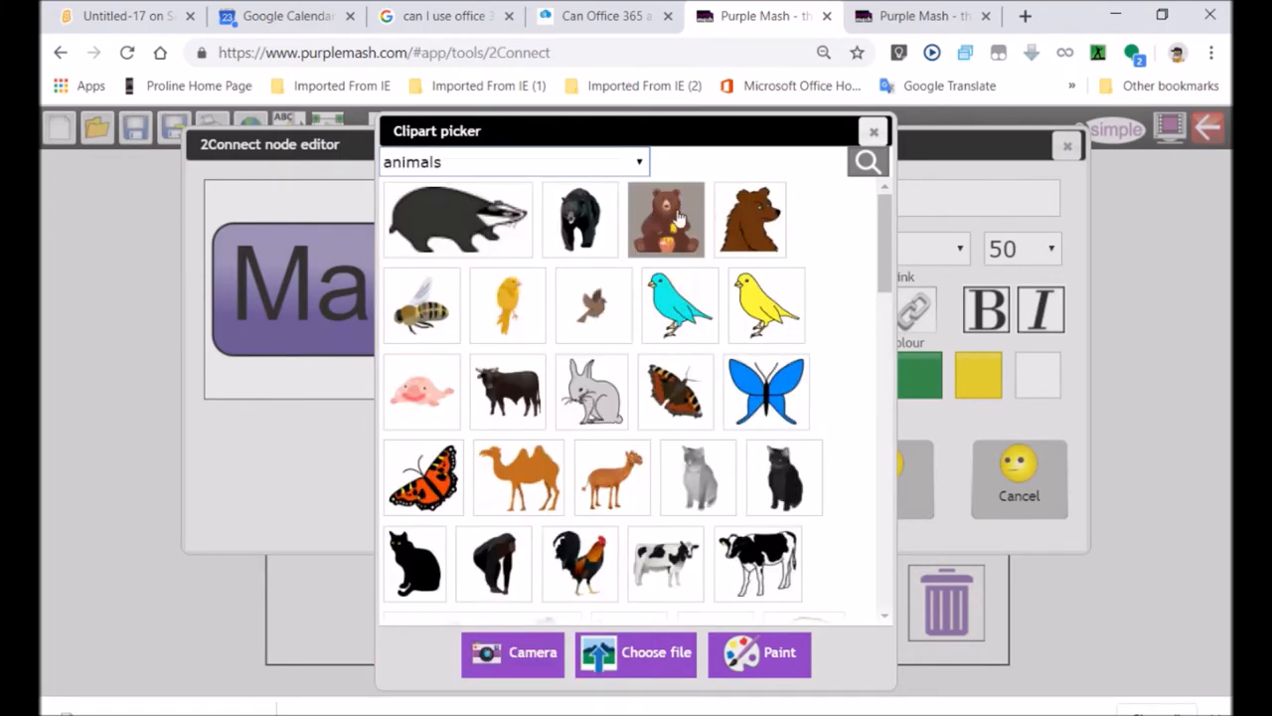
{"action": "left_click", "coordinate": [666, 219]}
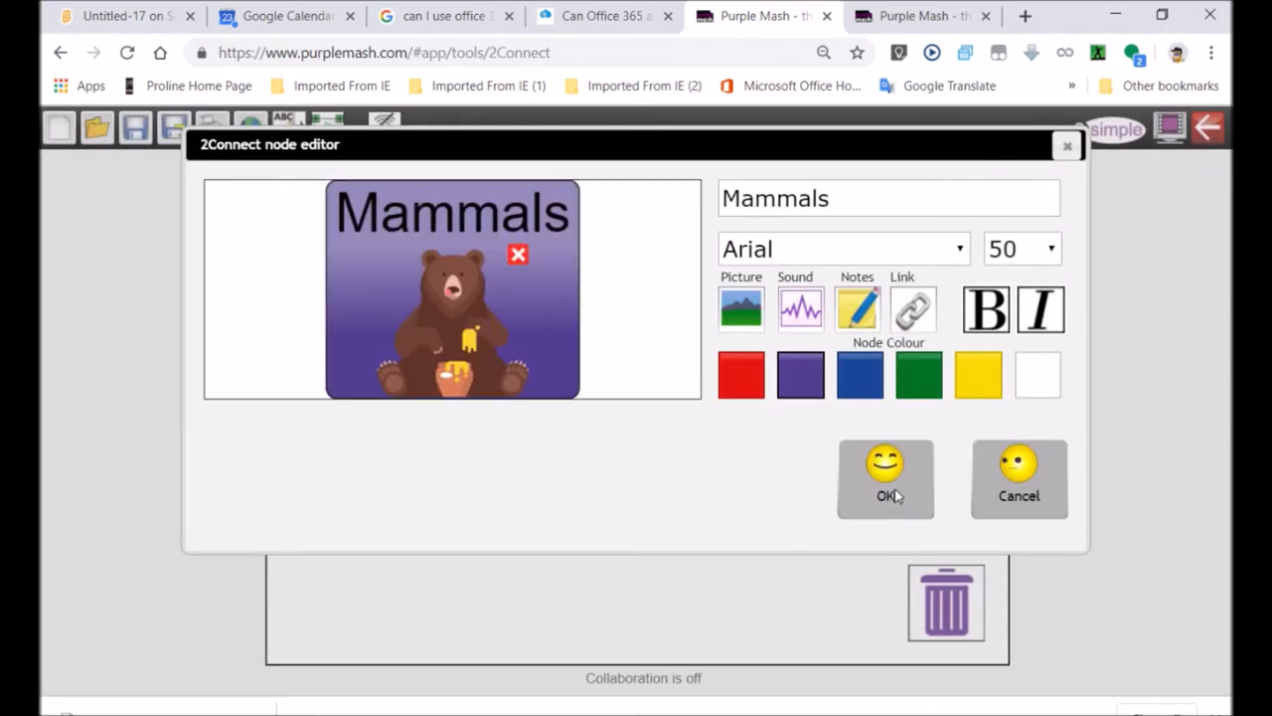
{"action": "left_click", "coordinate": [885, 478]}
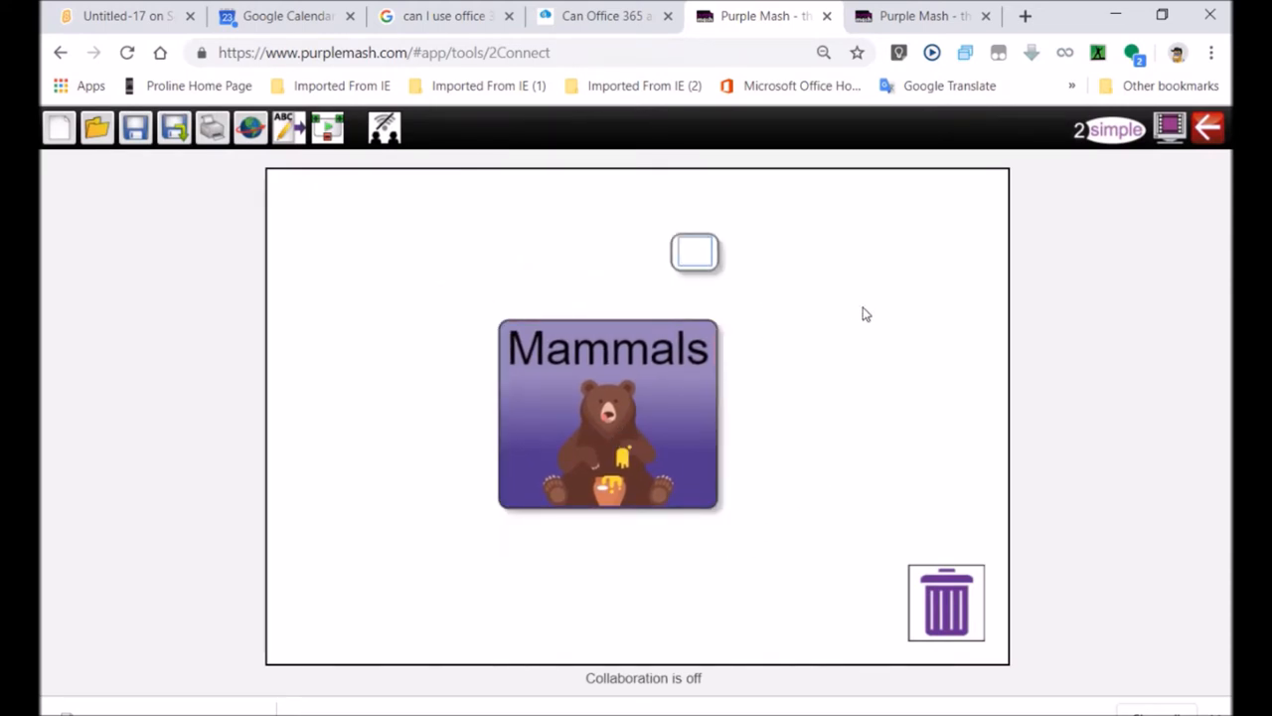
Add a 'has fur' node, move it above right, and link Mammals to it.
{"action": "type", "text": "has fu"}
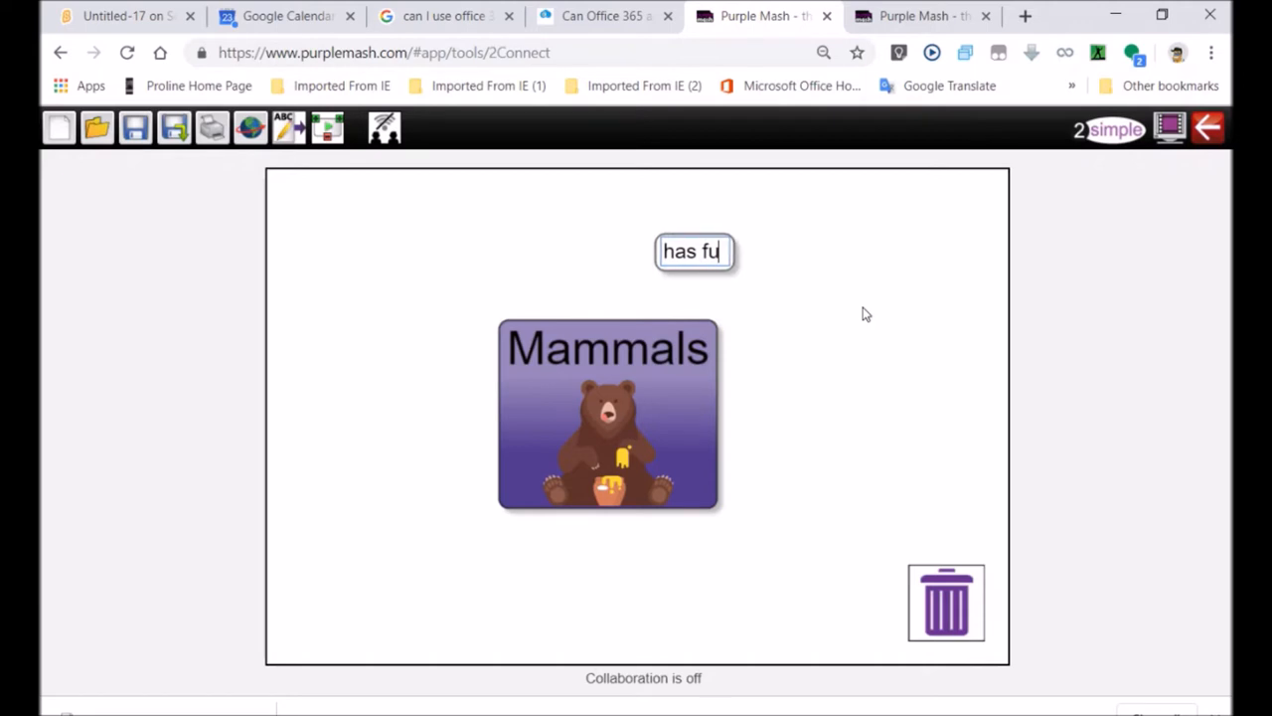
{"action": "type", "text": "r"}
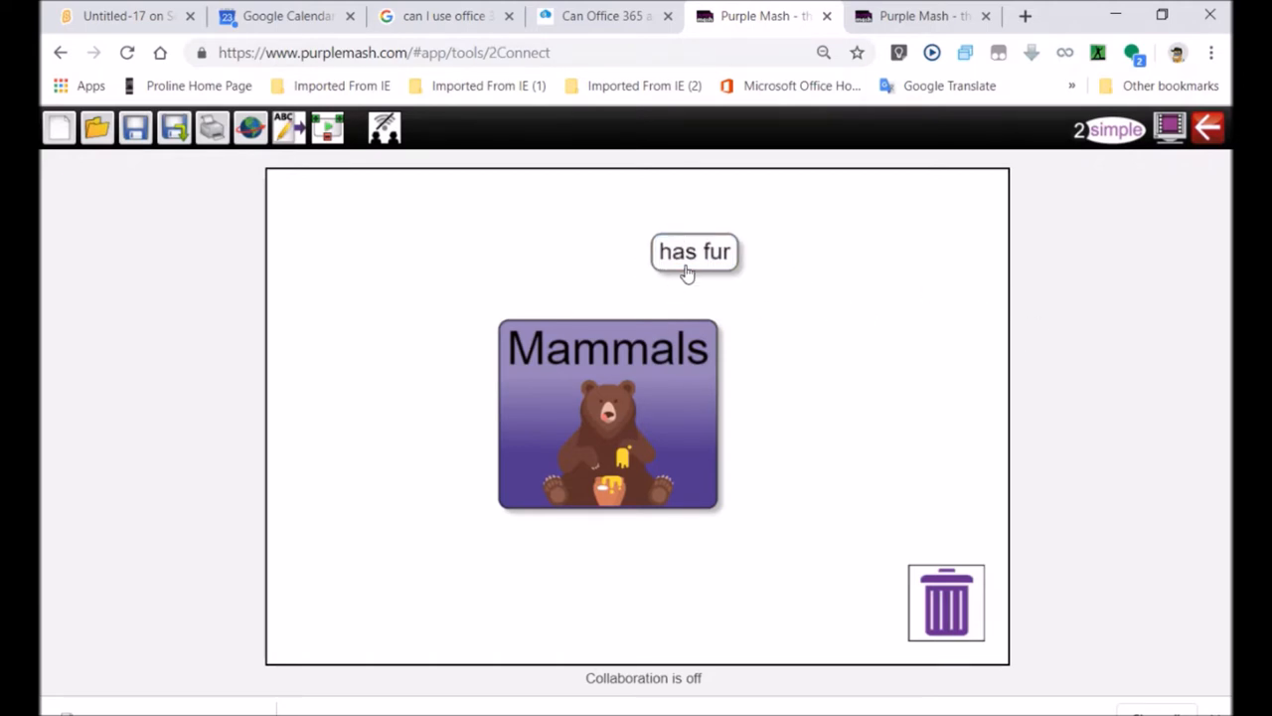
{"action": "left_click", "coordinate": [694, 250]}
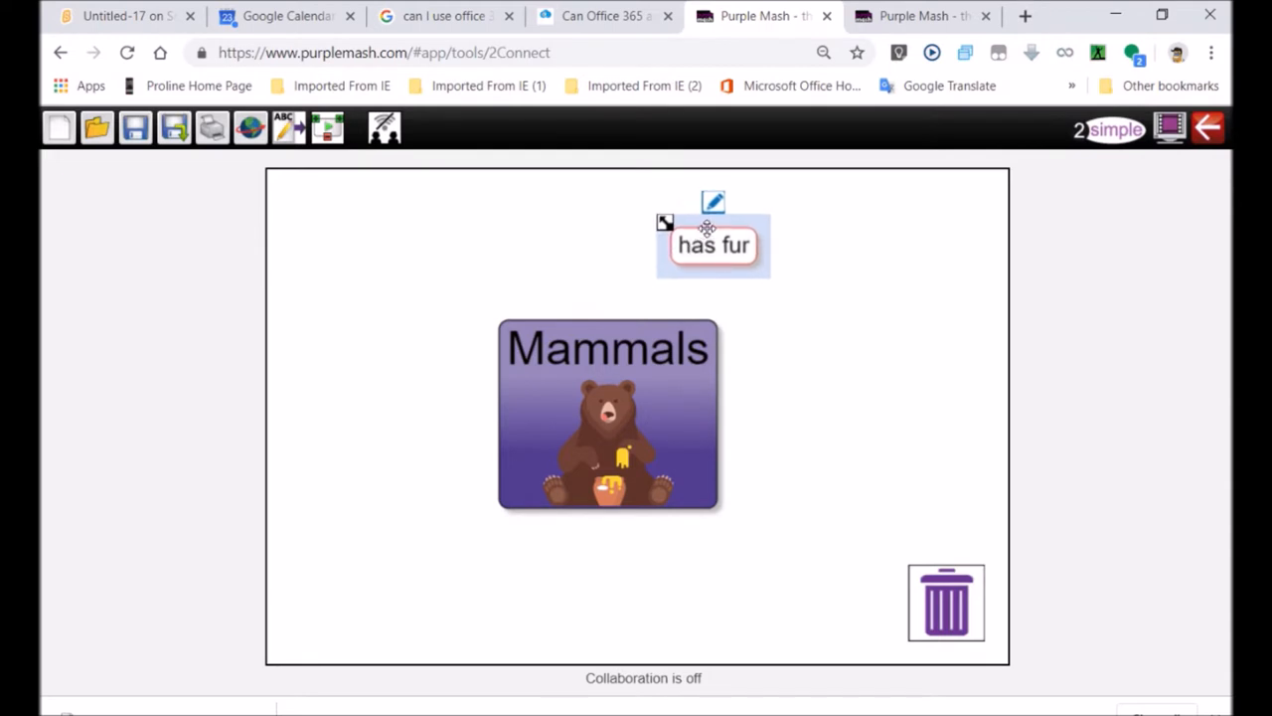
{"action": "left_click_drag", "start_coordinate": [714, 245], "coordinate": [766, 239]}
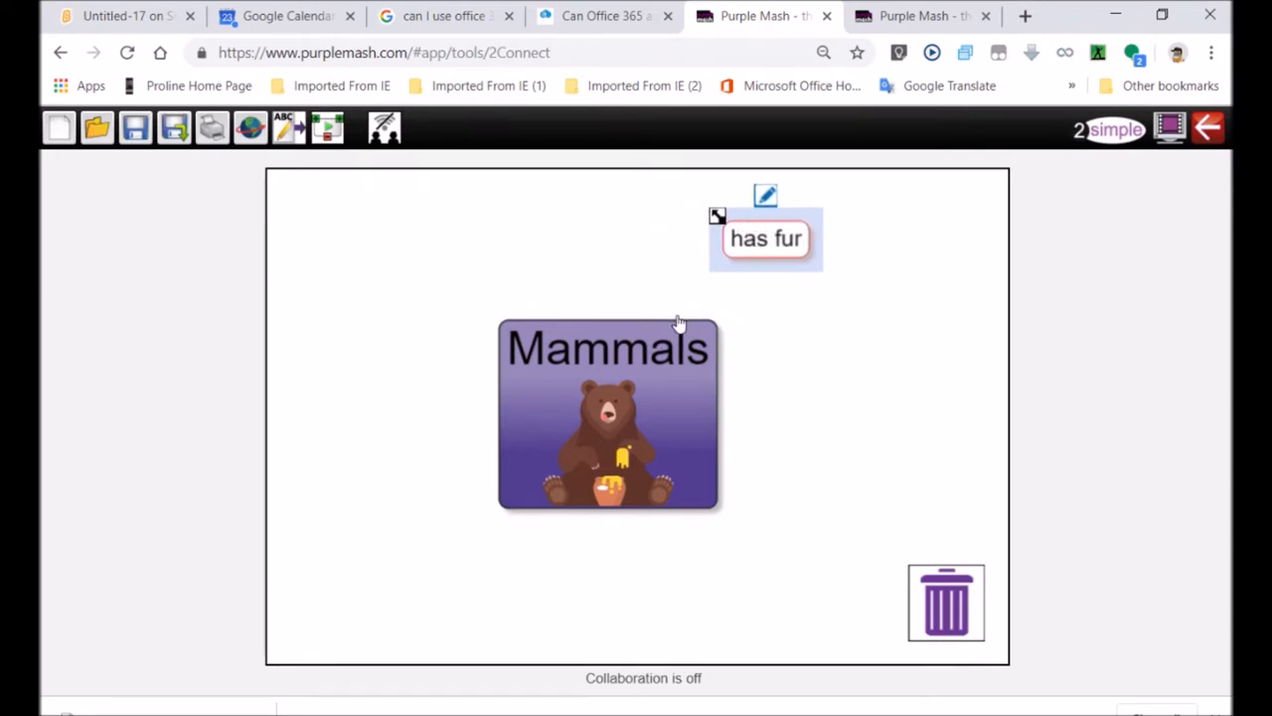
{"action": "mouse_move", "coordinate": [724, 356]}
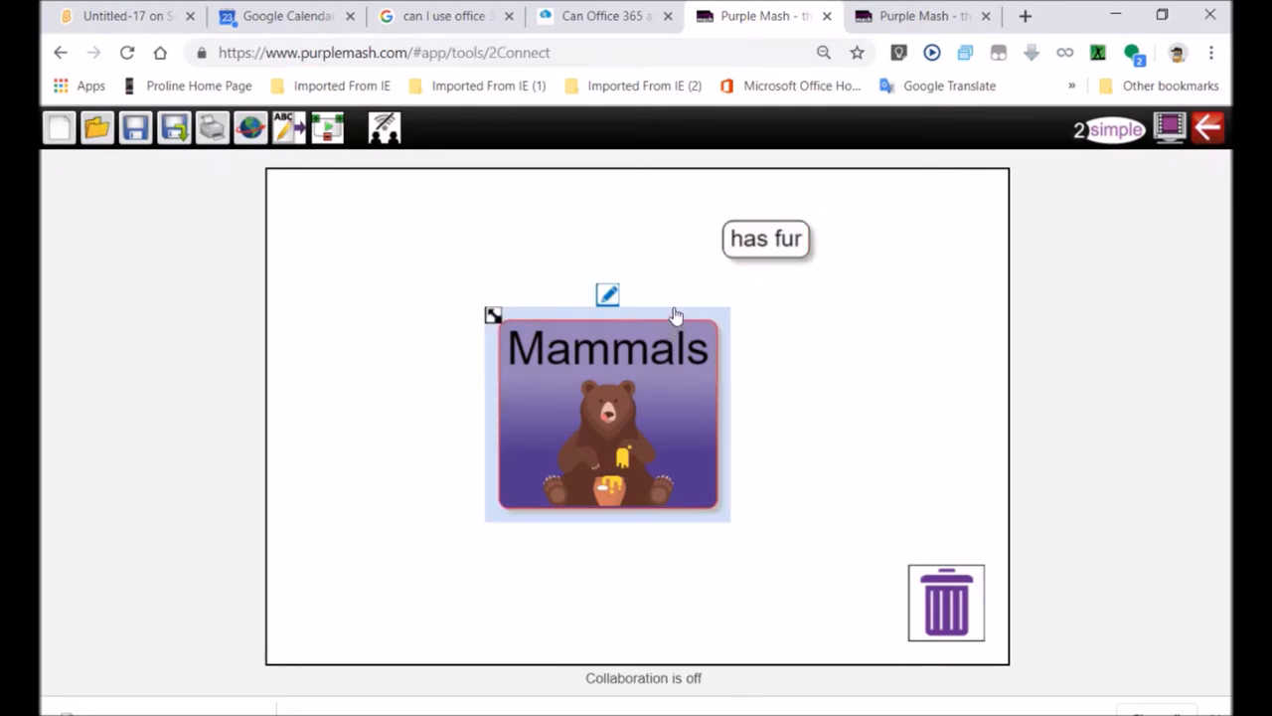
{"action": "mouse_move", "coordinate": [726, 385]}
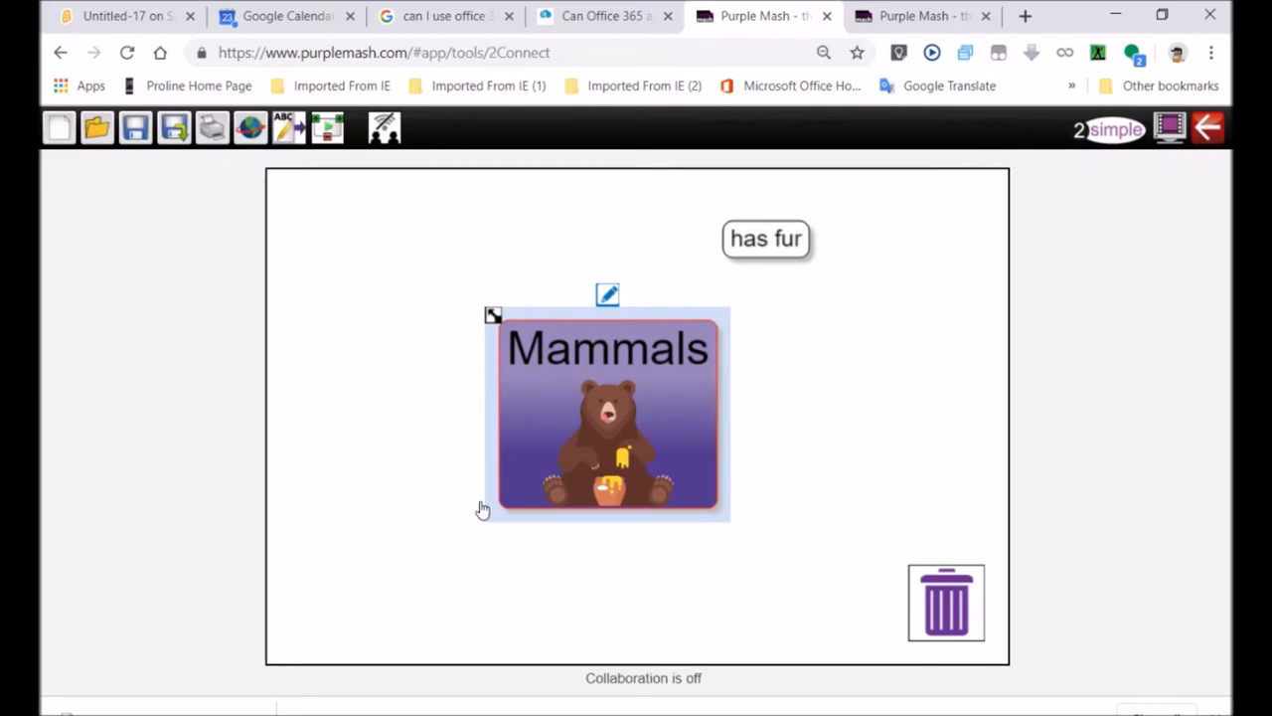
{"action": "left_click_drag", "start_coordinate": [686, 320], "coordinate": [723, 276]}
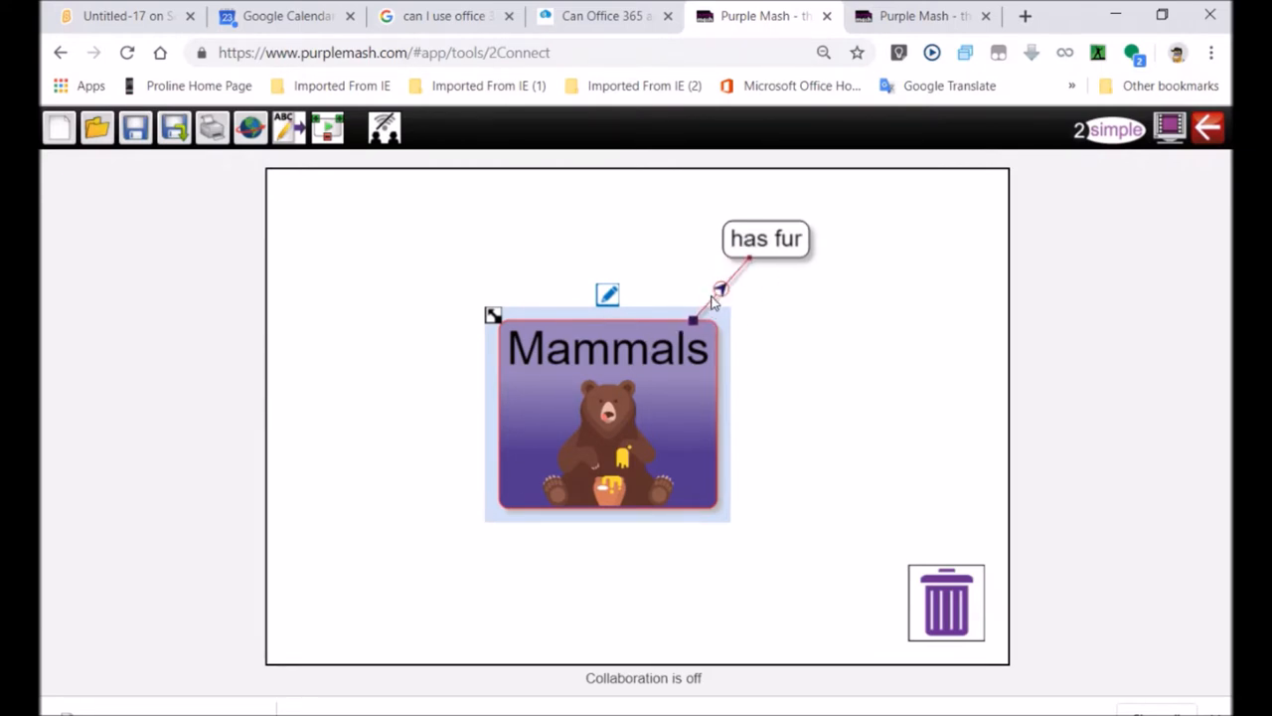
{"action": "mouse_move", "coordinate": [733, 408]}
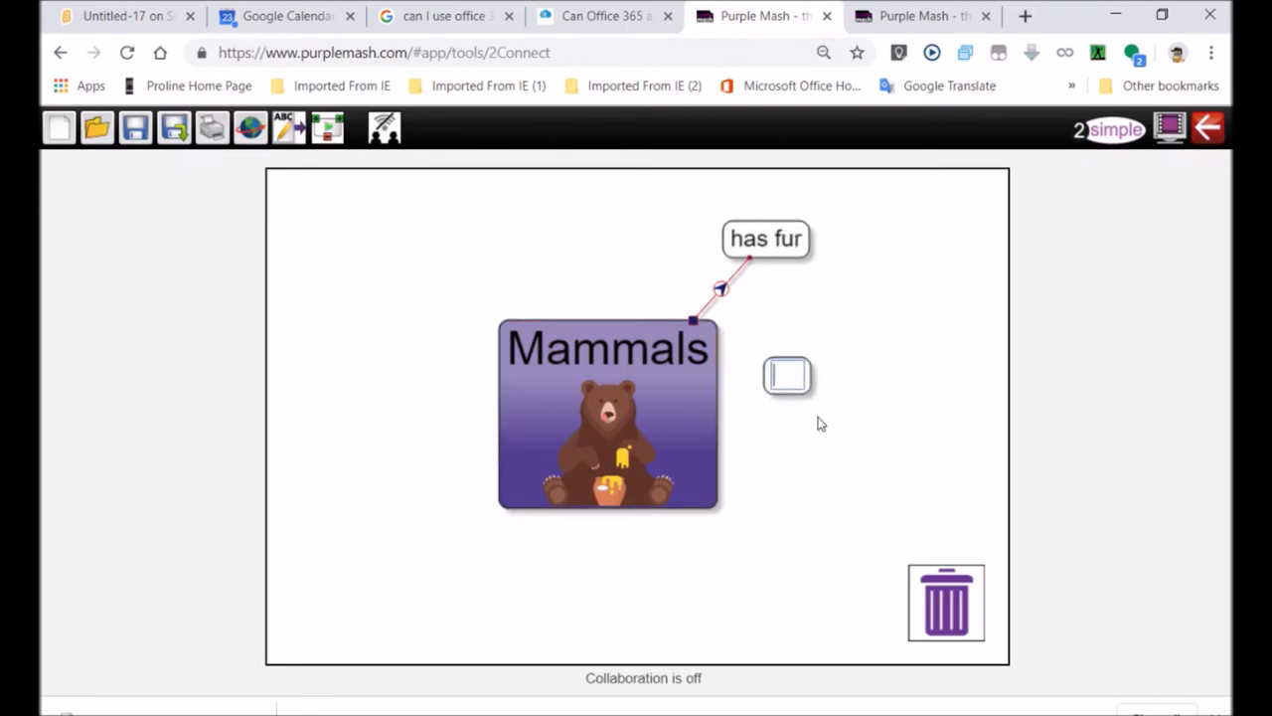
Move 'gives birth live young' further right and add a linked 'mother provide milk' node.
{"action": "type", "text": "gives birth live youn"}
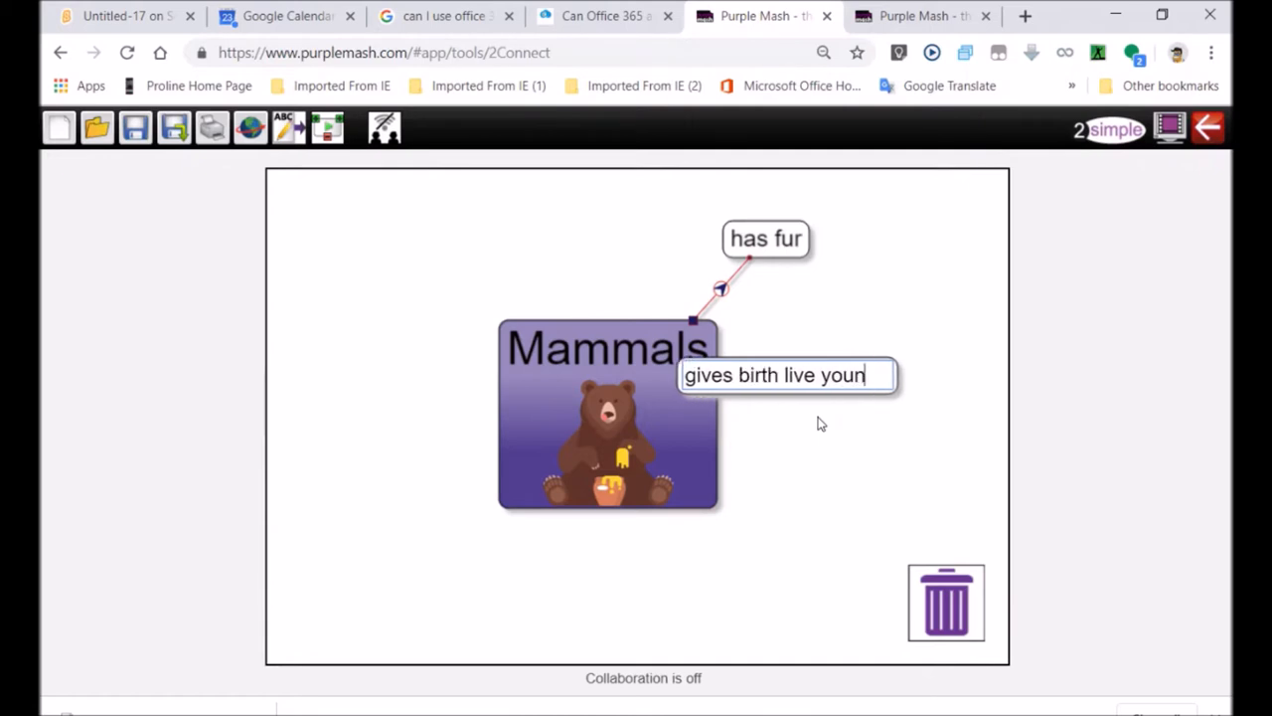
{"action": "type", "text": "g"}
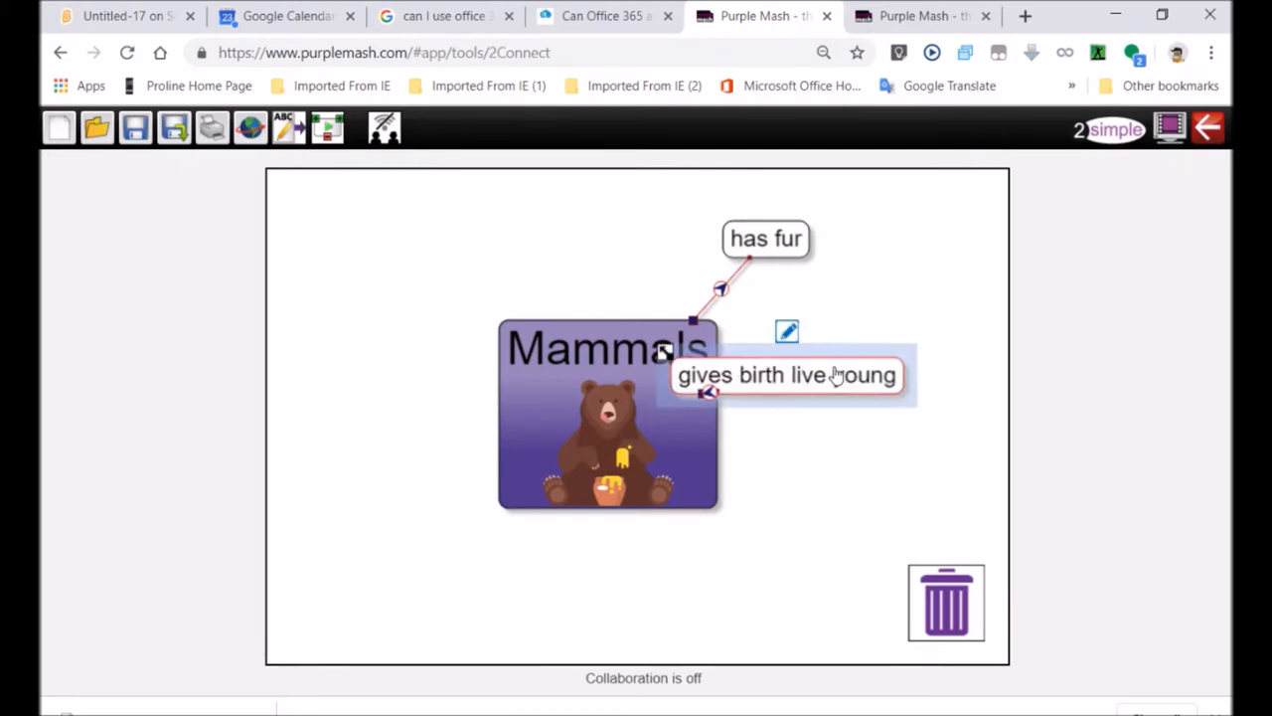
{"action": "left_click_drag", "start_coordinate": [788, 374], "coordinate": [875, 331]}
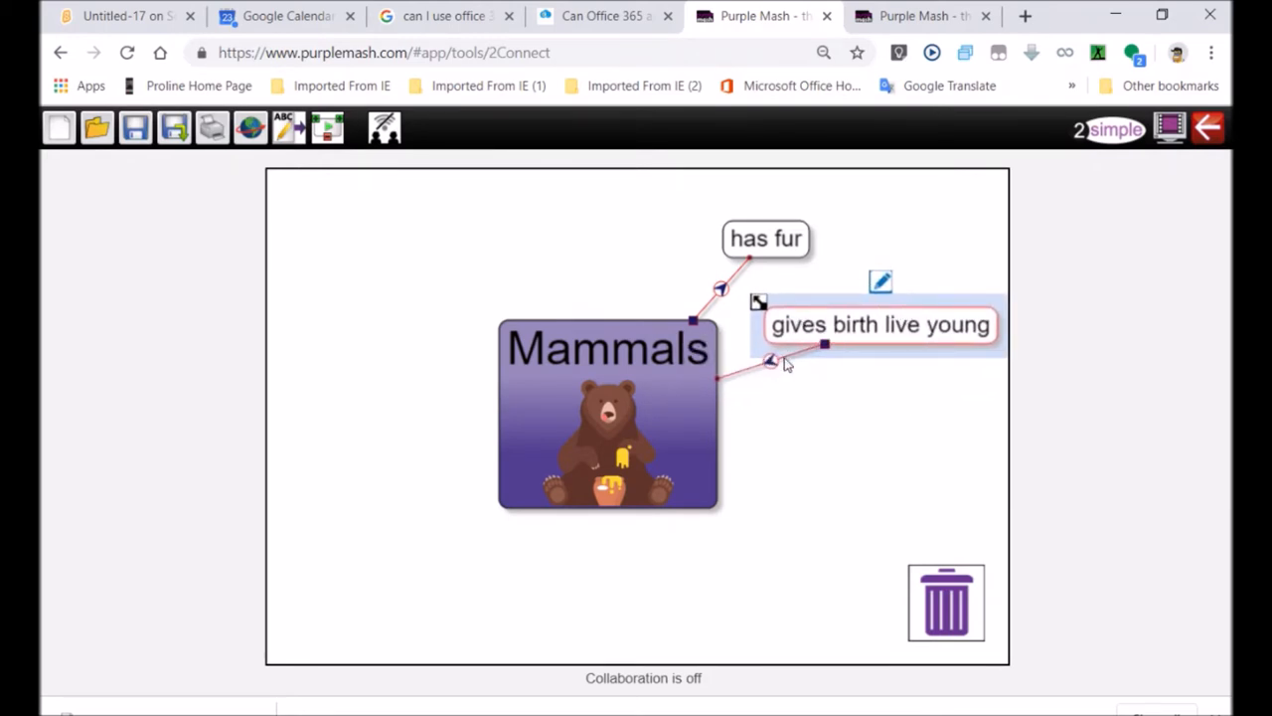
{"action": "mouse_move", "coordinate": [778, 375]}
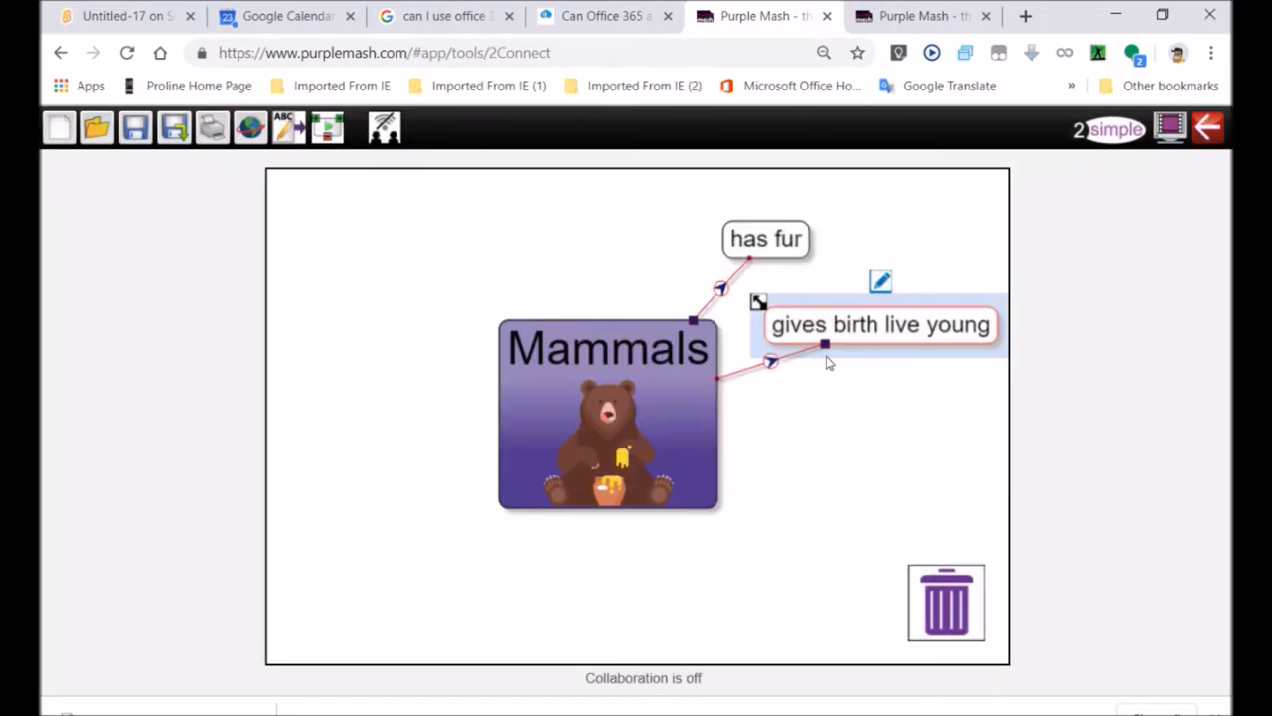
{"action": "mouse_move", "coordinate": [1097, 431]}
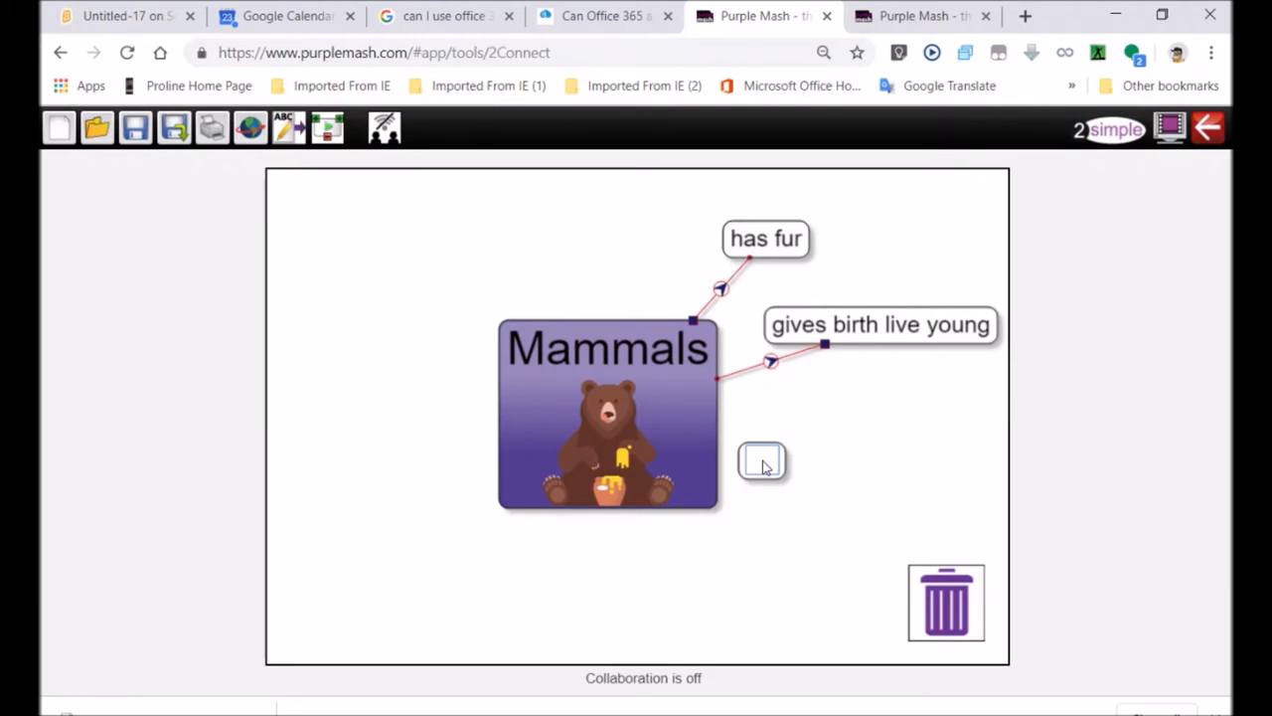
{"action": "type", "text": "mother provide milk"}
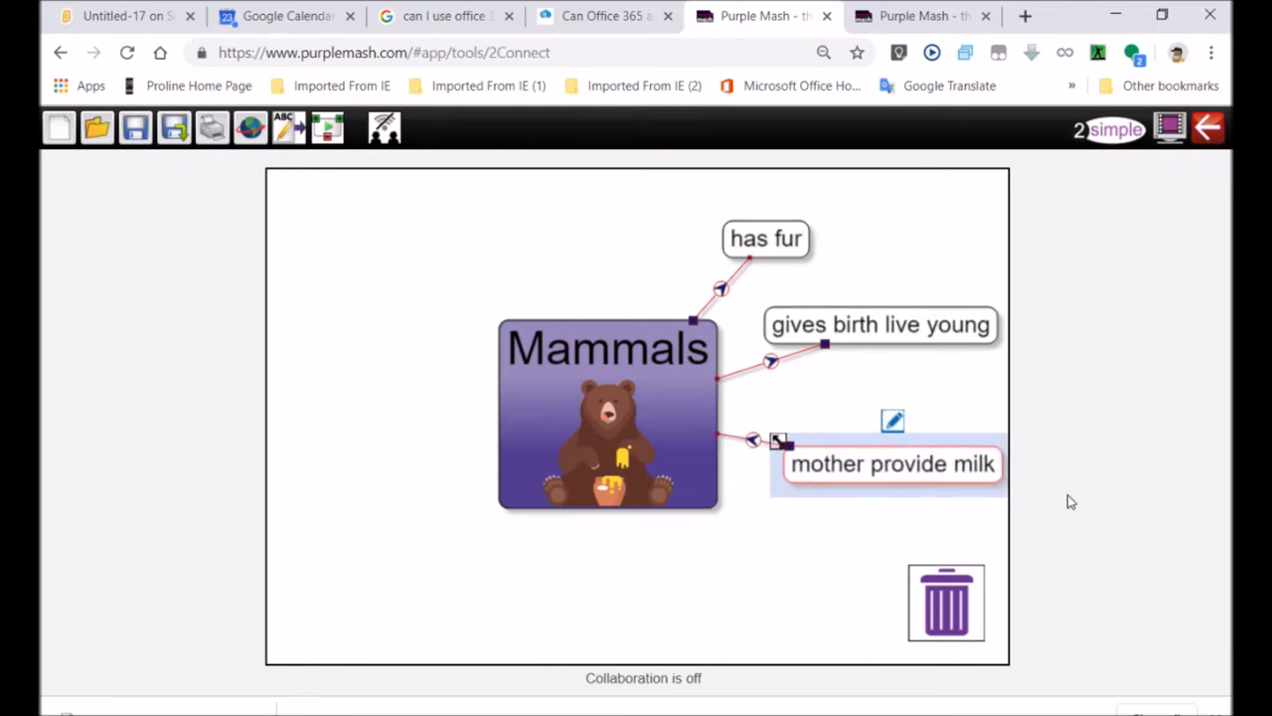
{"action": "mouse_move", "coordinate": [791, 288]}
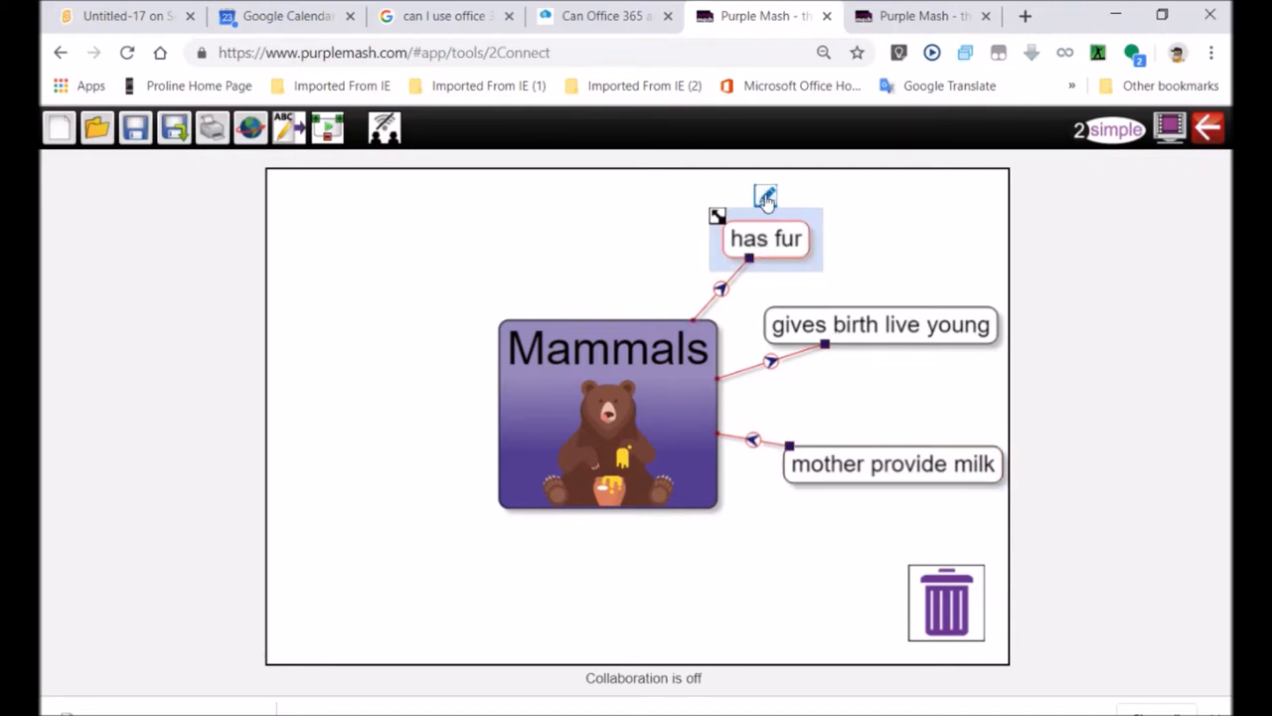
Give the 'has fur' node a badger picture from the animals clipart category.
{"action": "double_click", "coordinate": [765, 239]}
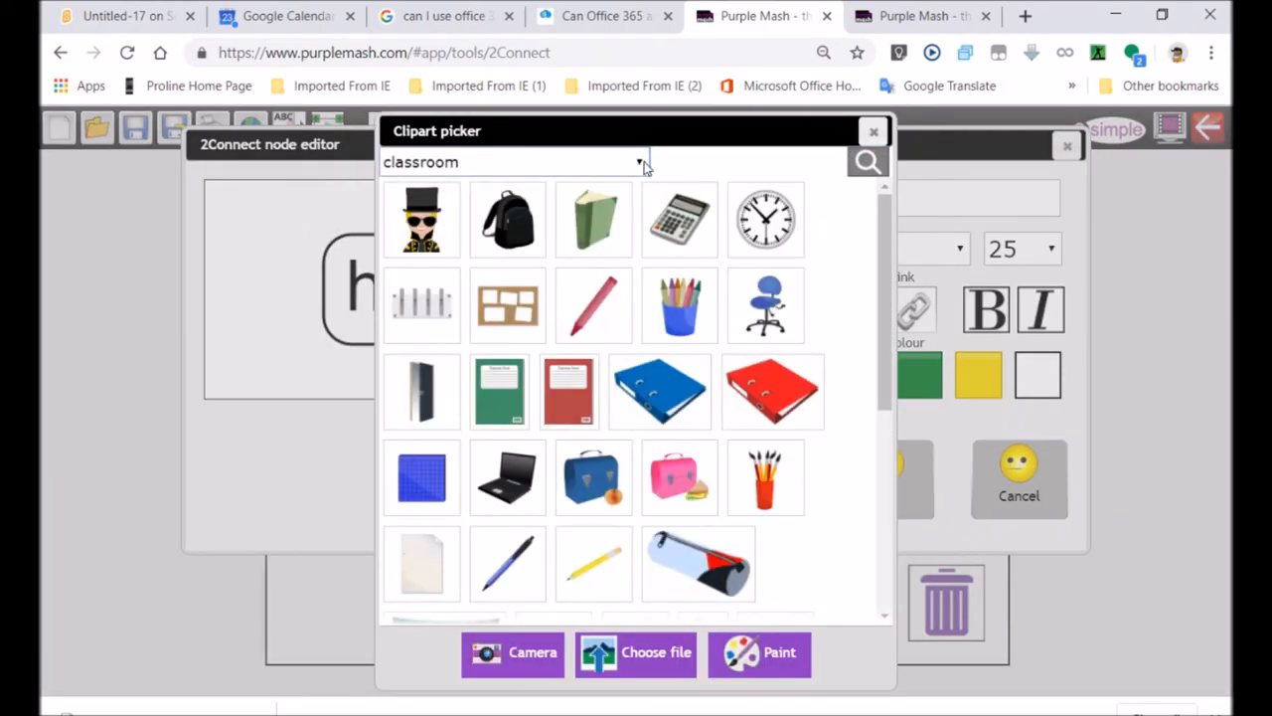
{"action": "left_click", "coordinate": [640, 163]}
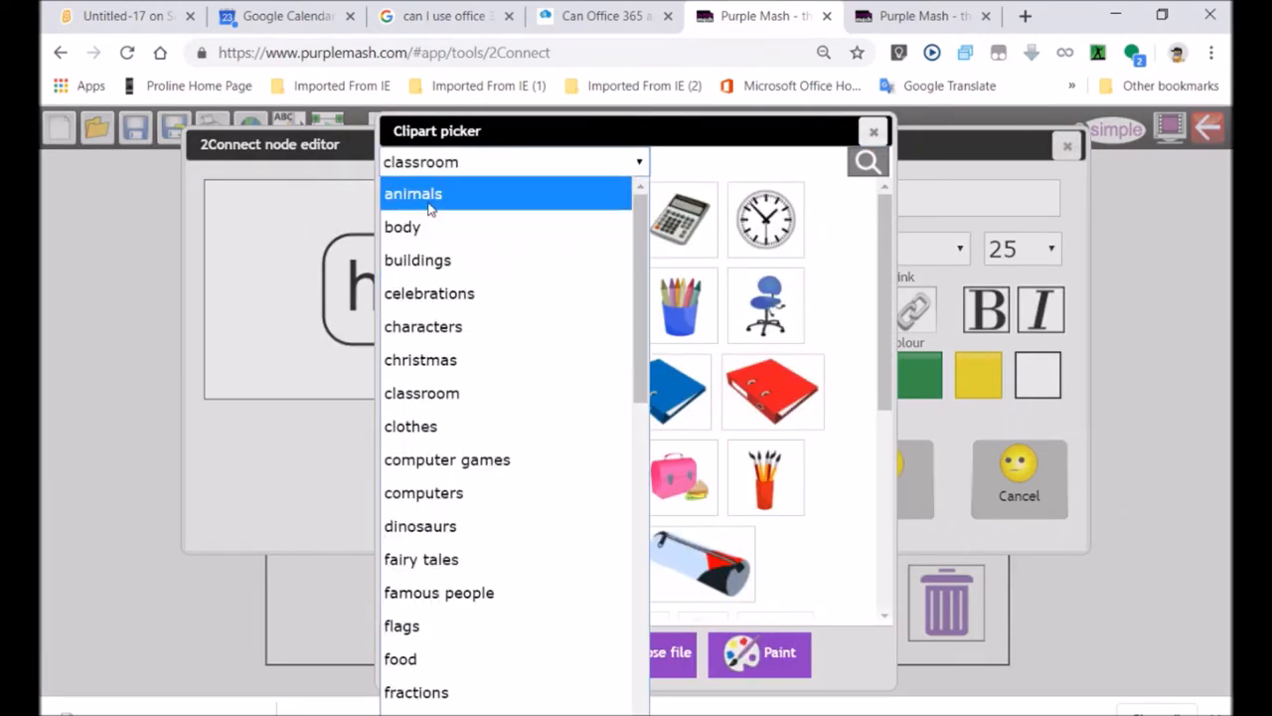
{"action": "left_click", "coordinate": [413, 194]}
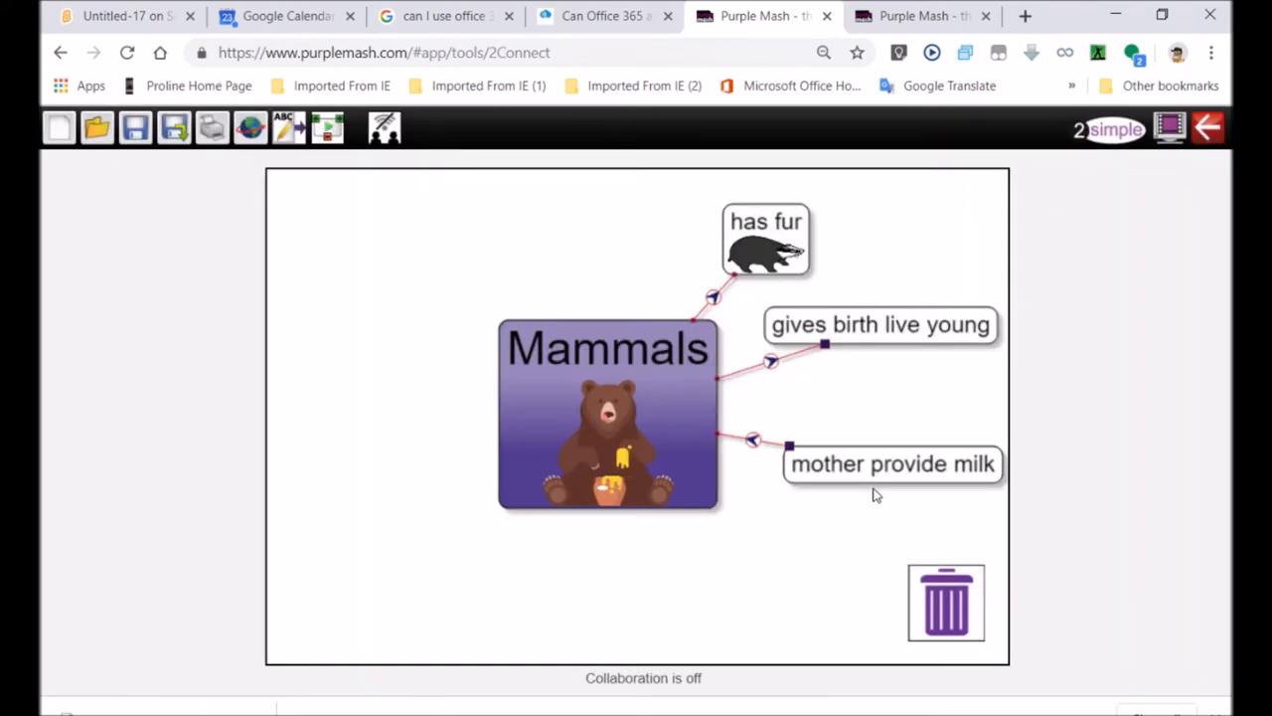
{"action": "mouse_move", "coordinate": [900, 362]}
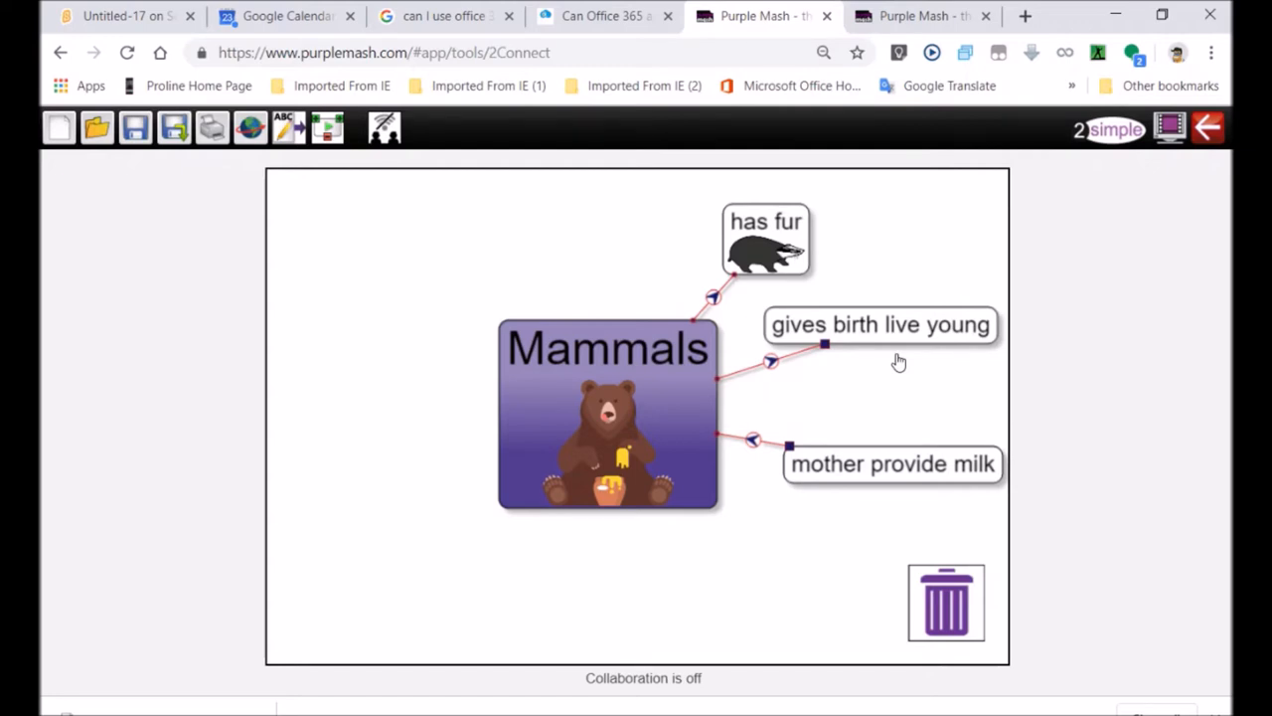
{"action": "mouse_move", "coordinate": [695, 315]}
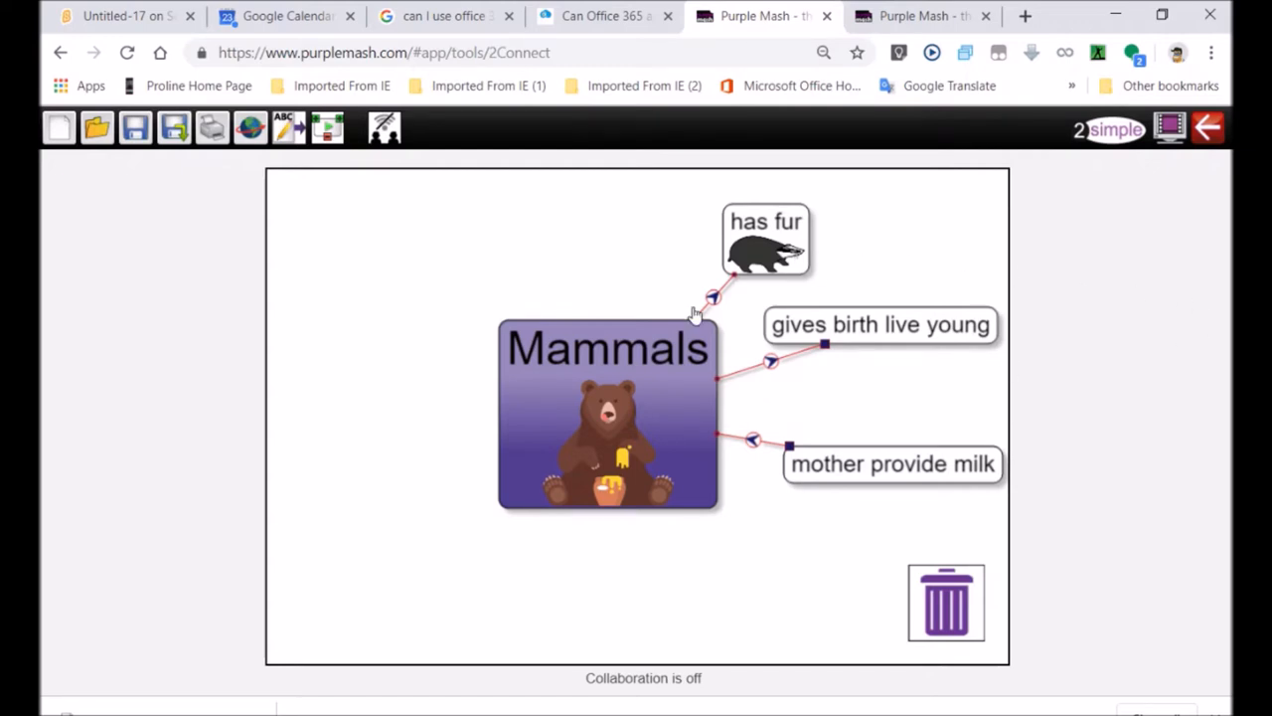
{"action": "mouse_move", "coordinate": [922, 332]}
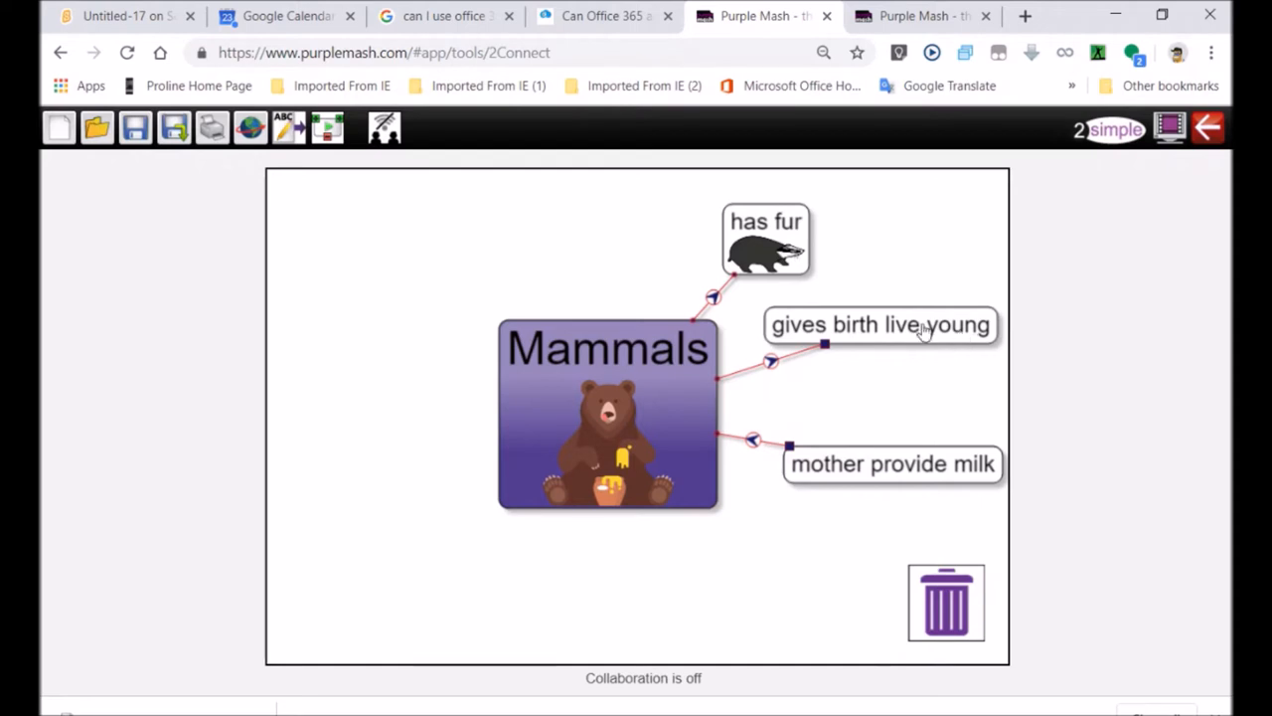
{"action": "mouse_move", "coordinate": [1004, 188]}
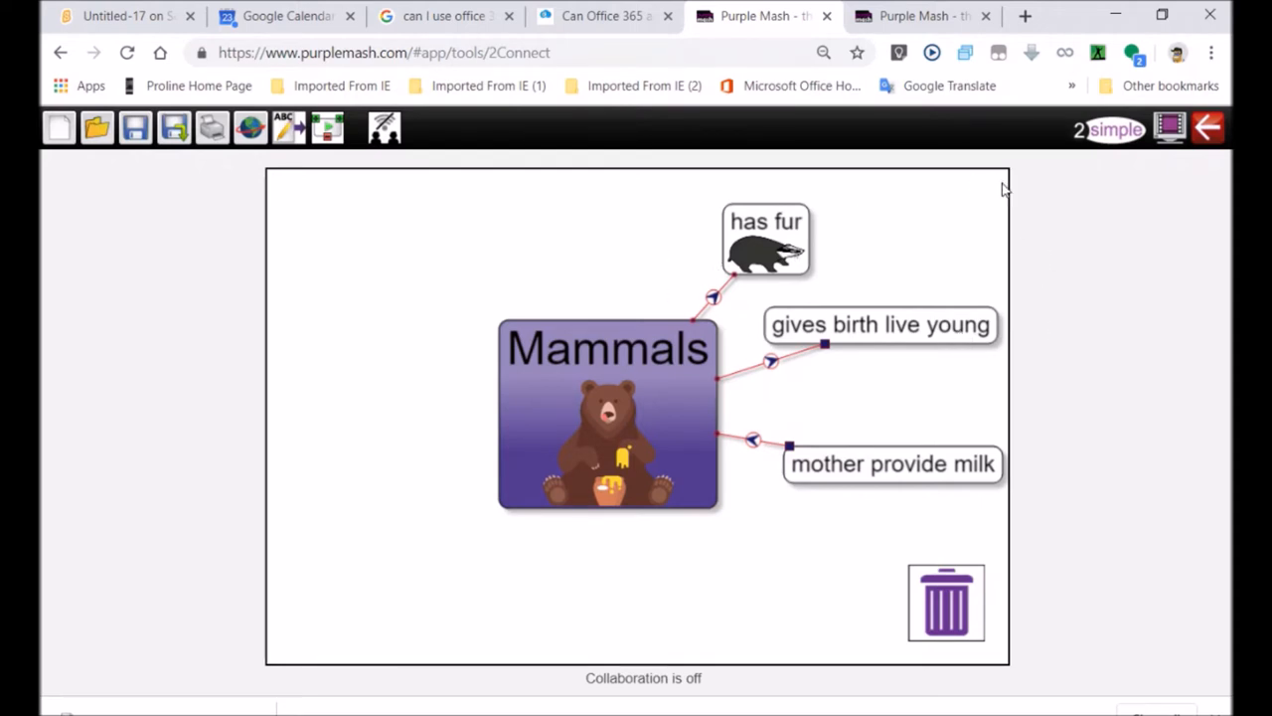
{"action": "mouse_move", "coordinate": [800, 465]}
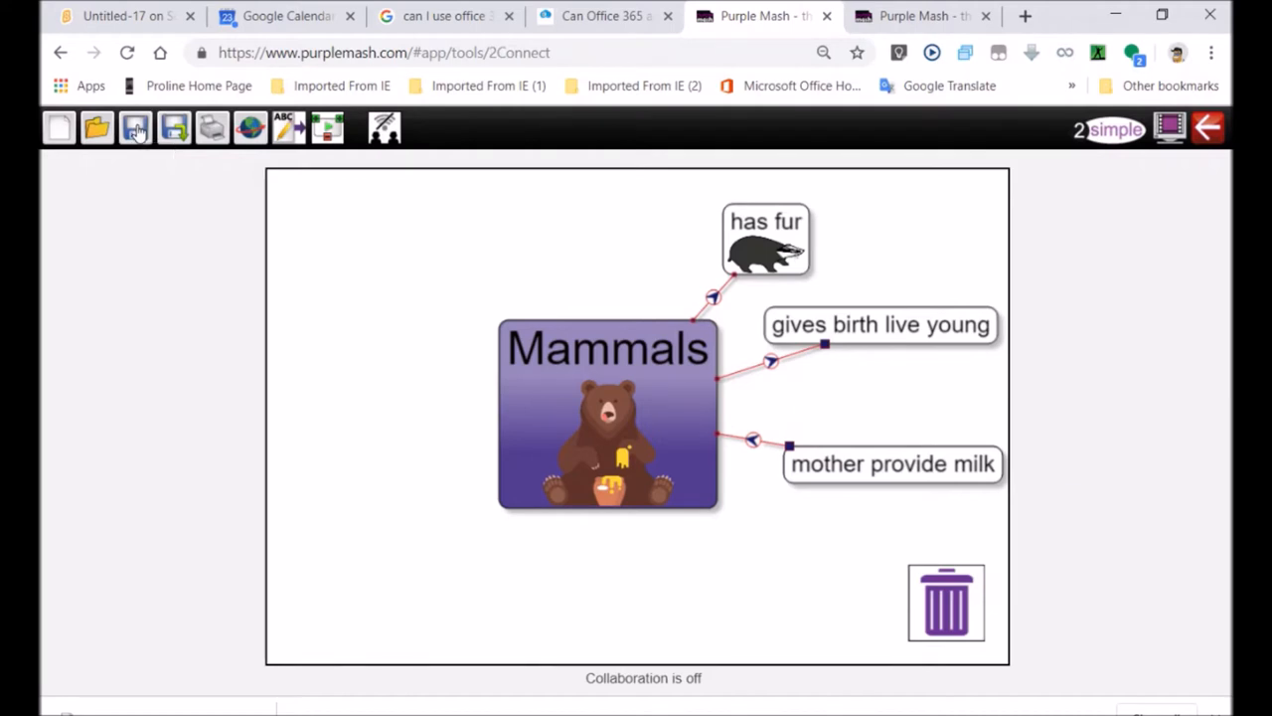
Save the mind map in My Work as 'testMammalsMM' and dismiss the confirmation.
{"action": "left_click", "coordinate": [135, 127]}
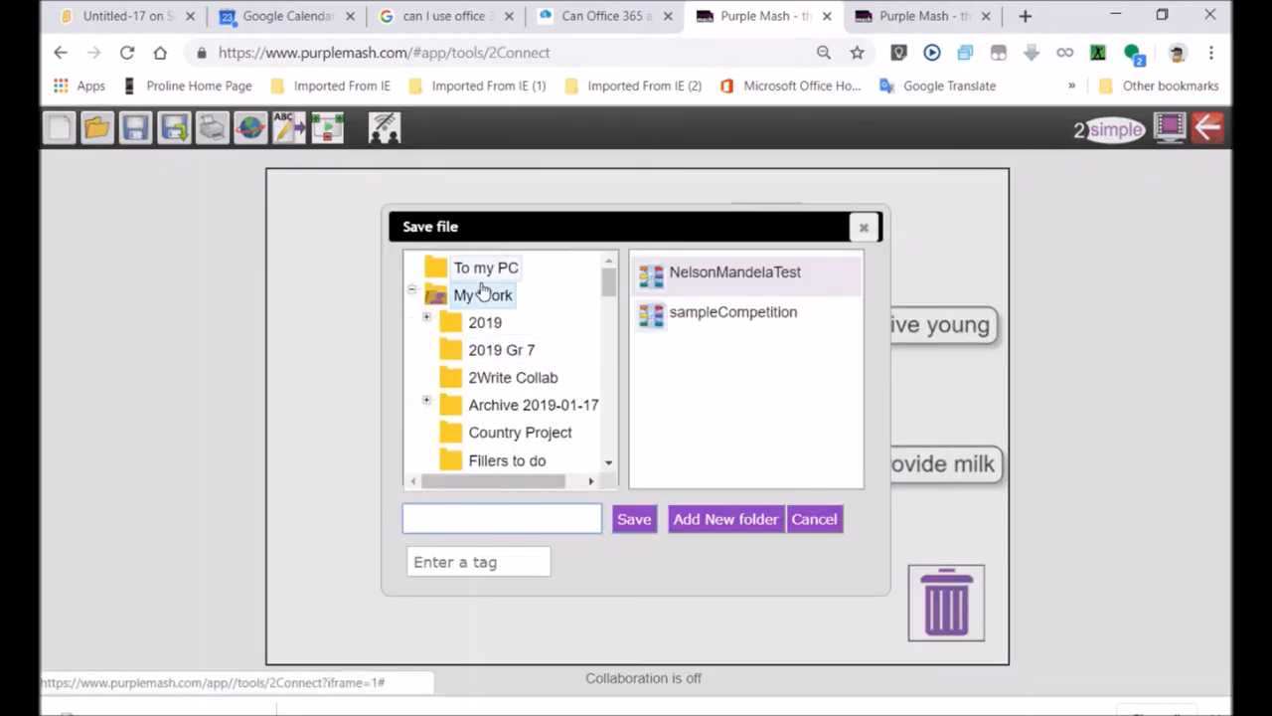
{"action": "left_click", "coordinate": [483, 295]}
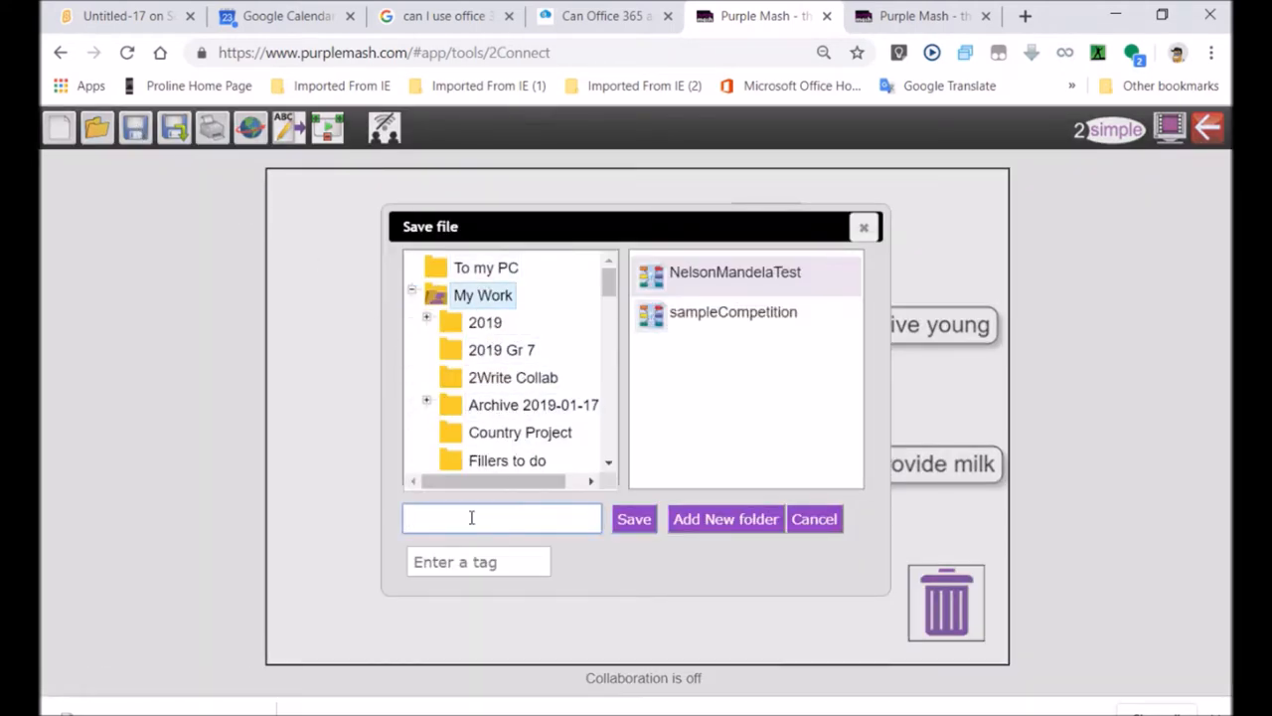
{"action": "type", "text": "testMammals"}
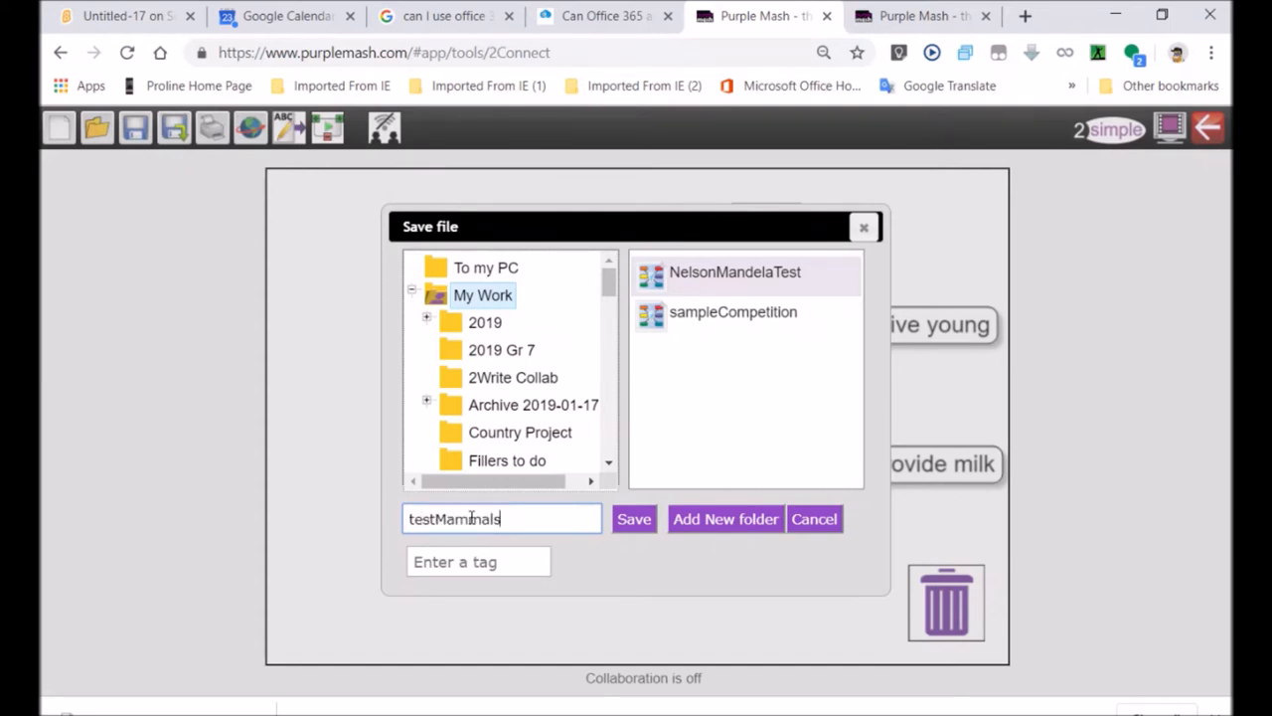
{"action": "left_click", "coordinate": [634, 518]}
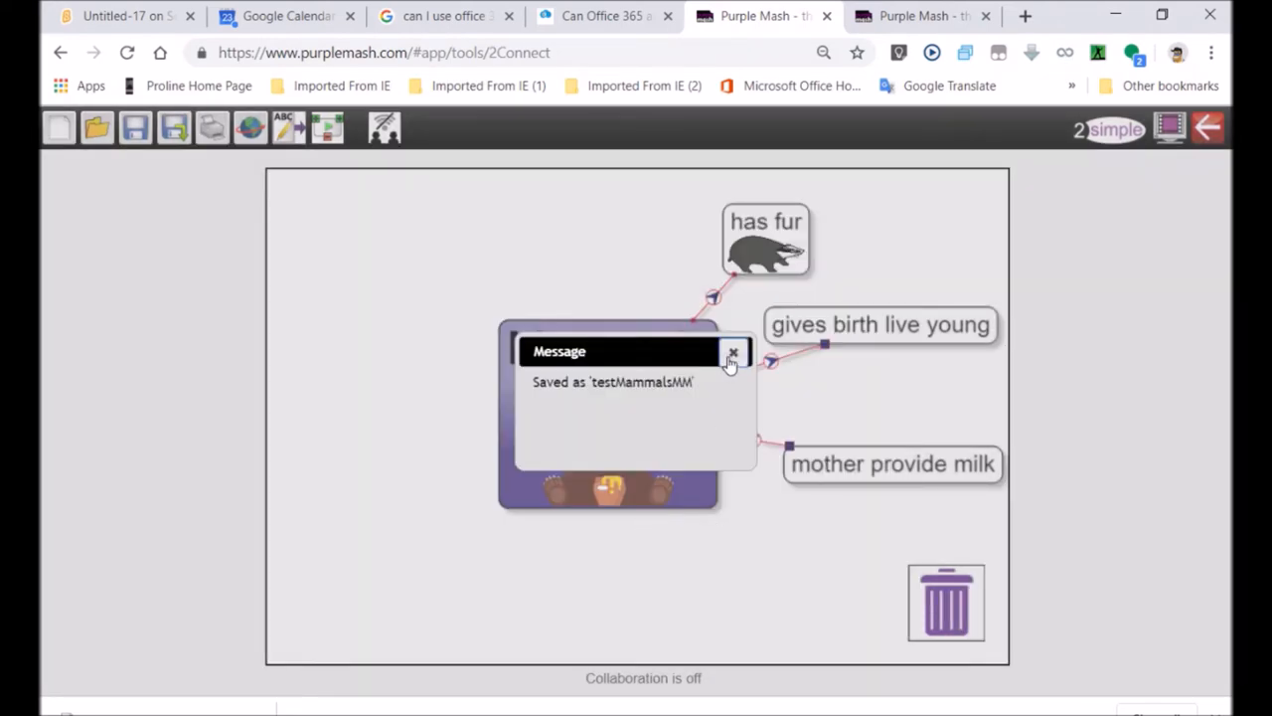
{"action": "left_click", "coordinate": [733, 353]}
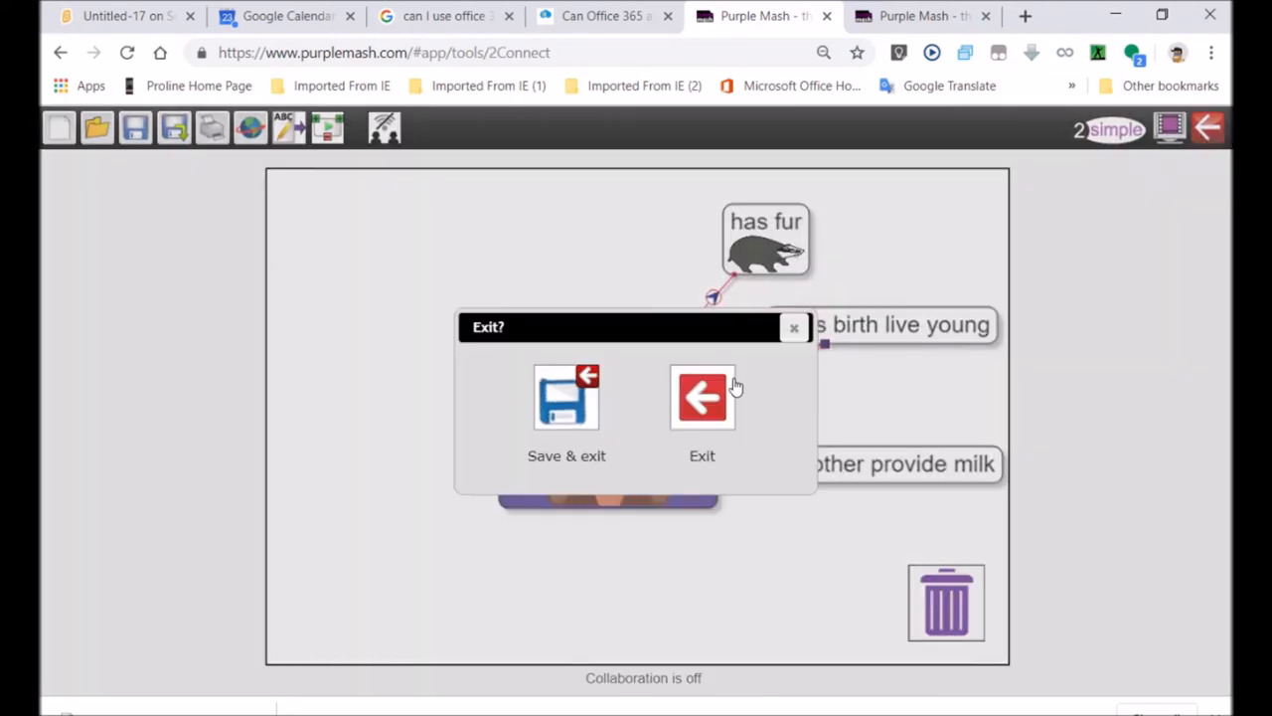
Exit the mind map, then expand, collapse and scroll through the My Work files.
{"action": "left_click", "coordinate": [702, 396]}
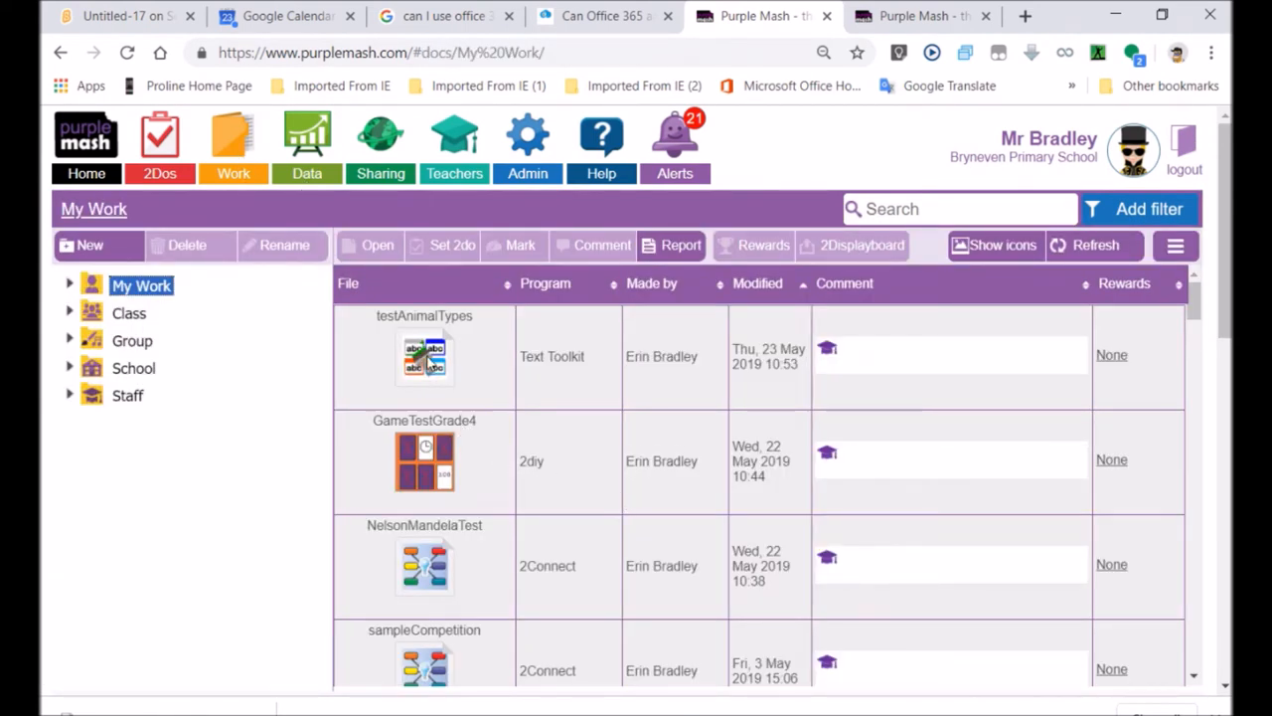
{"action": "left_click", "coordinate": [425, 356]}
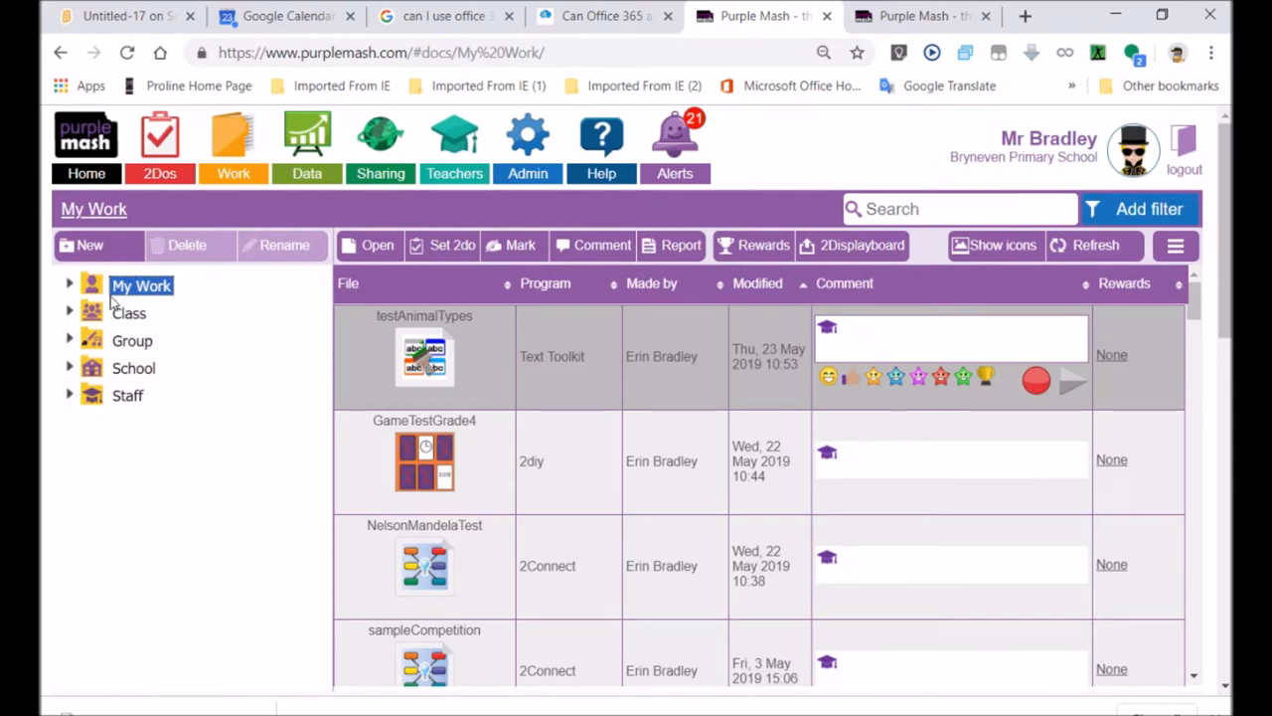
{"action": "left_click", "coordinate": [70, 286]}
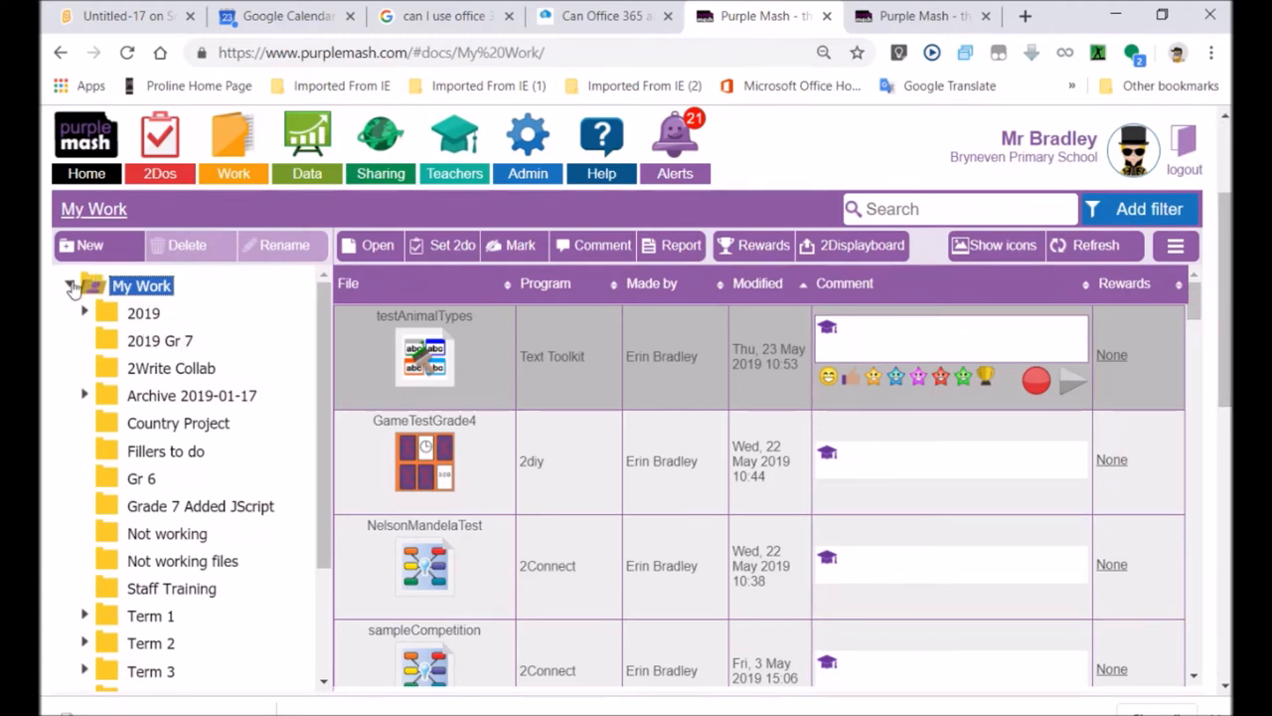
{"action": "left_click", "coordinate": [69, 285]}
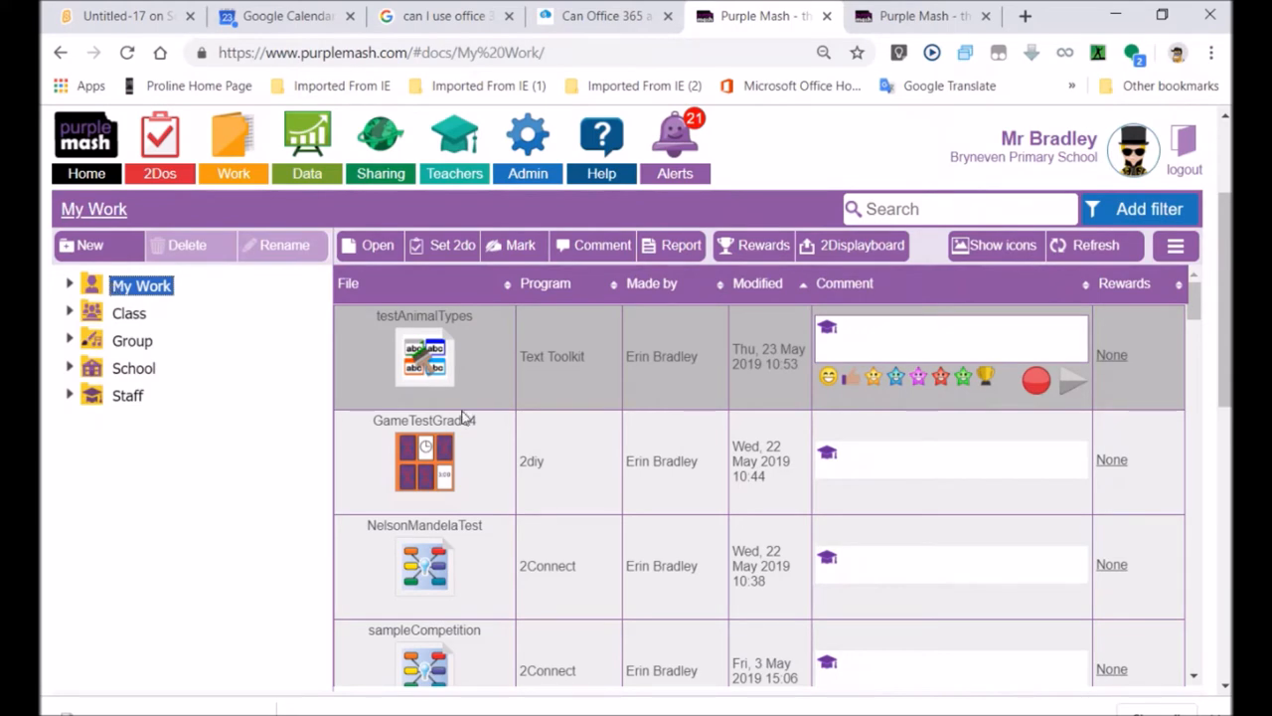
{"action": "scroll", "scroll_direction": "down", "scroll_amount": 3}
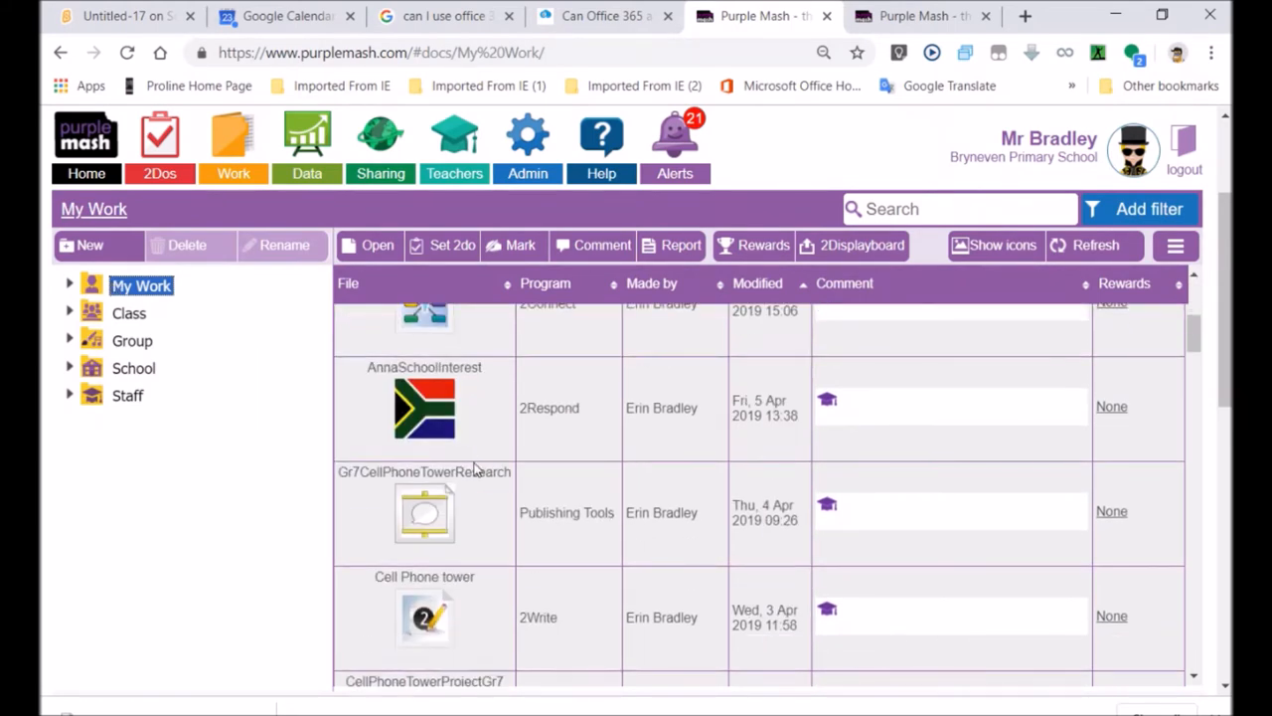
{"action": "scroll", "scroll_direction": "down", "scroll_amount": 3}
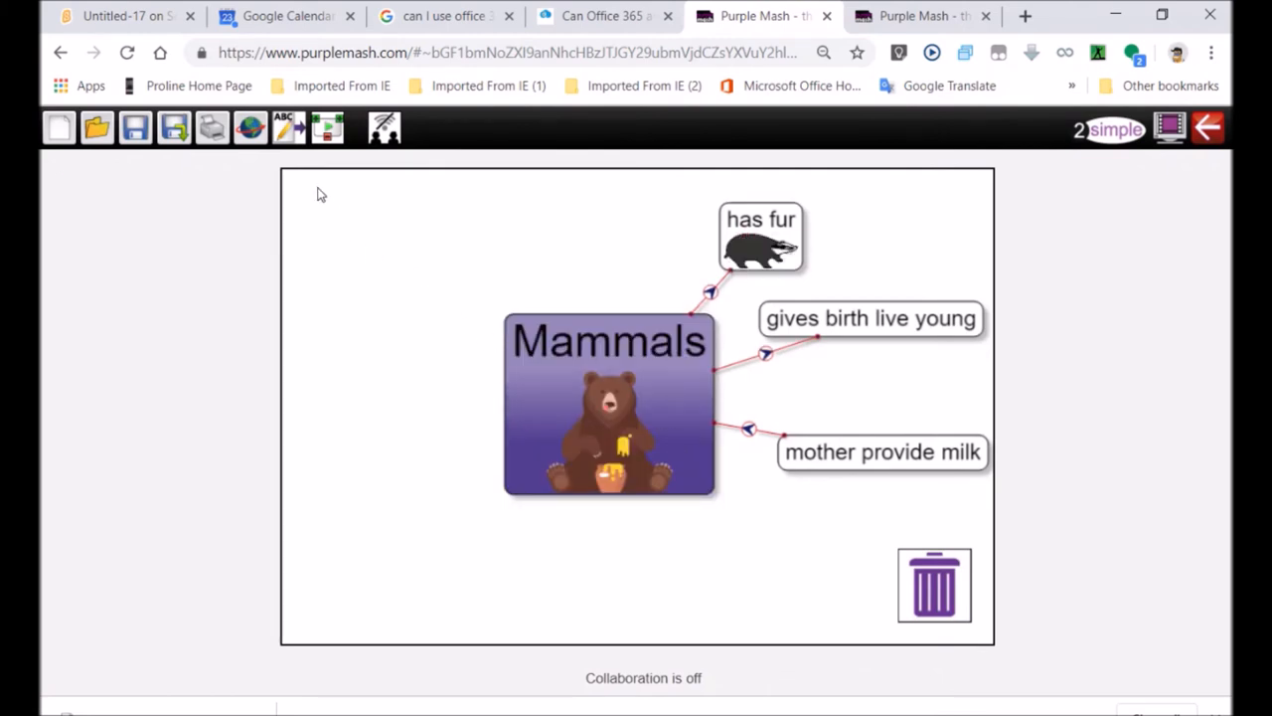
{"action": "mouse_move", "coordinate": [250, 128]}
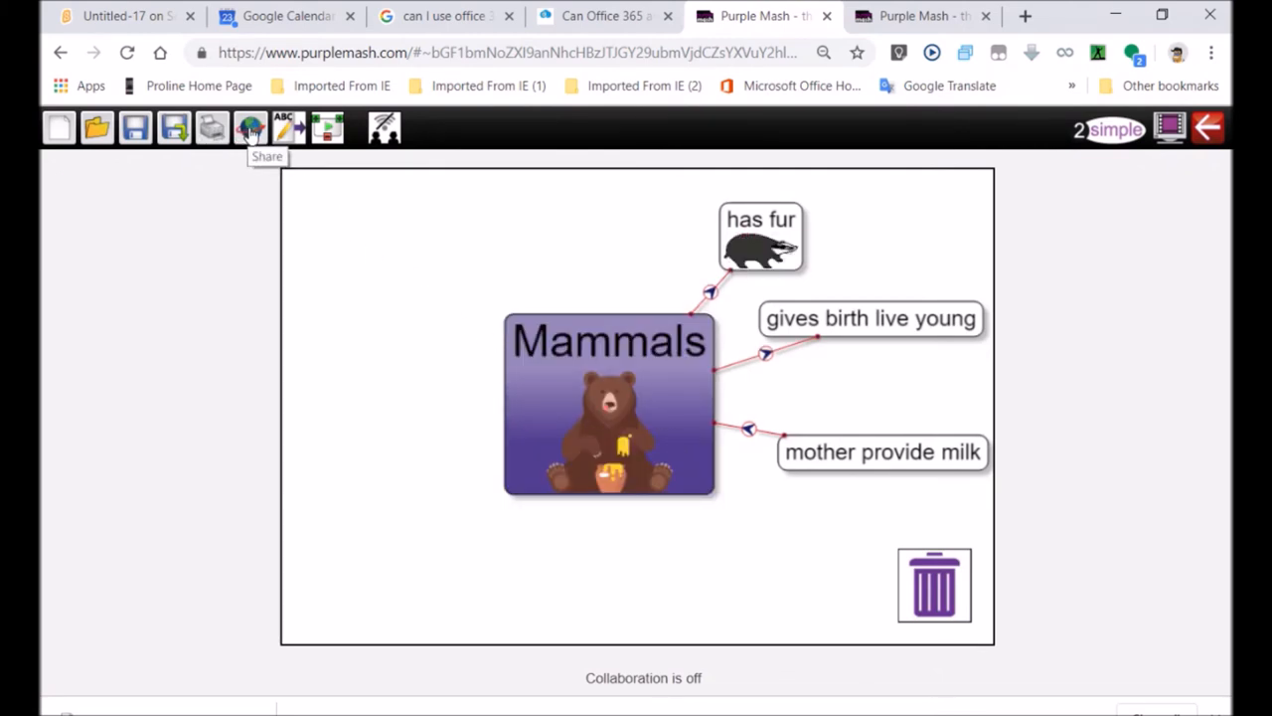
{"action": "left_click", "coordinate": [250, 128]}
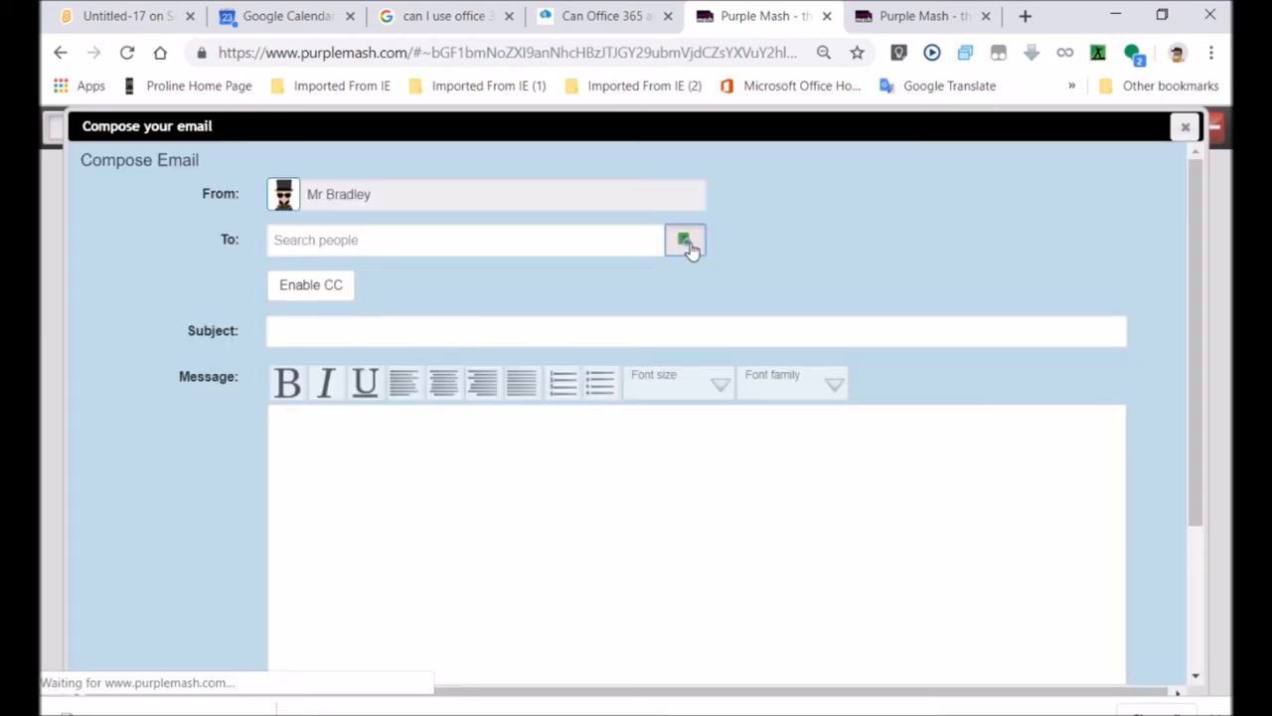
{"action": "left_click", "coordinate": [685, 240]}
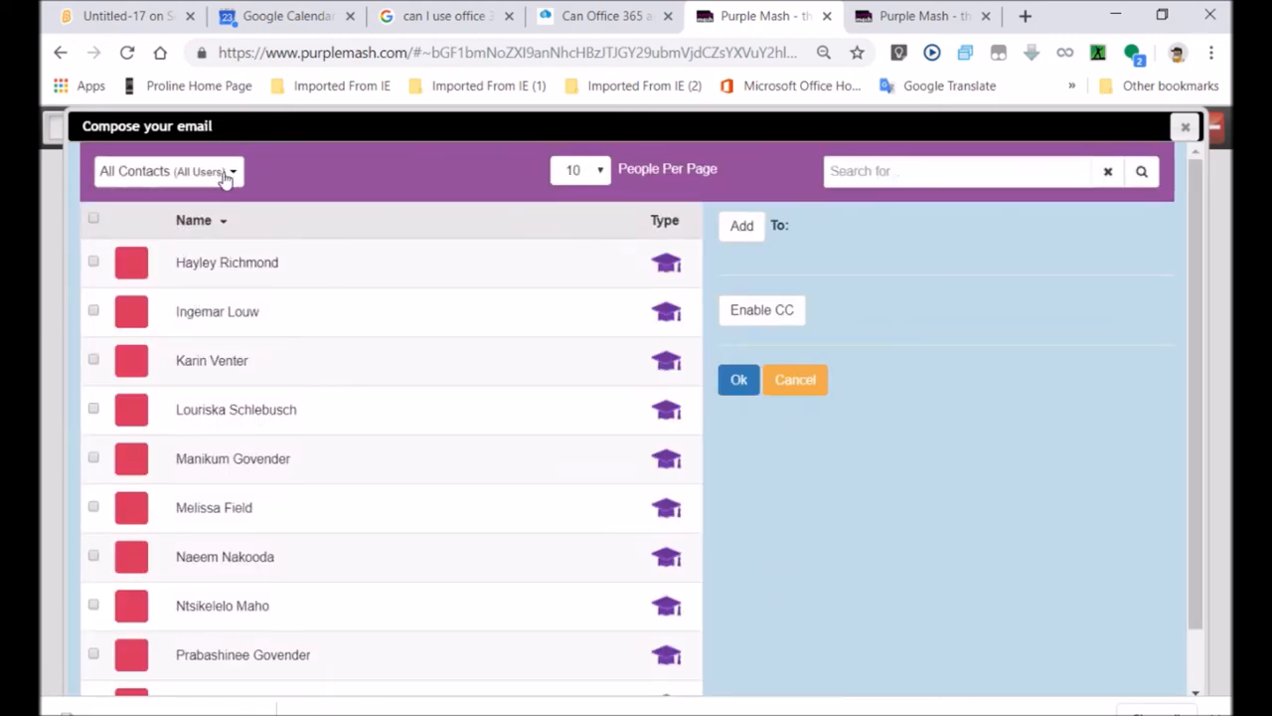
{"action": "left_click", "coordinate": [169, 171]}
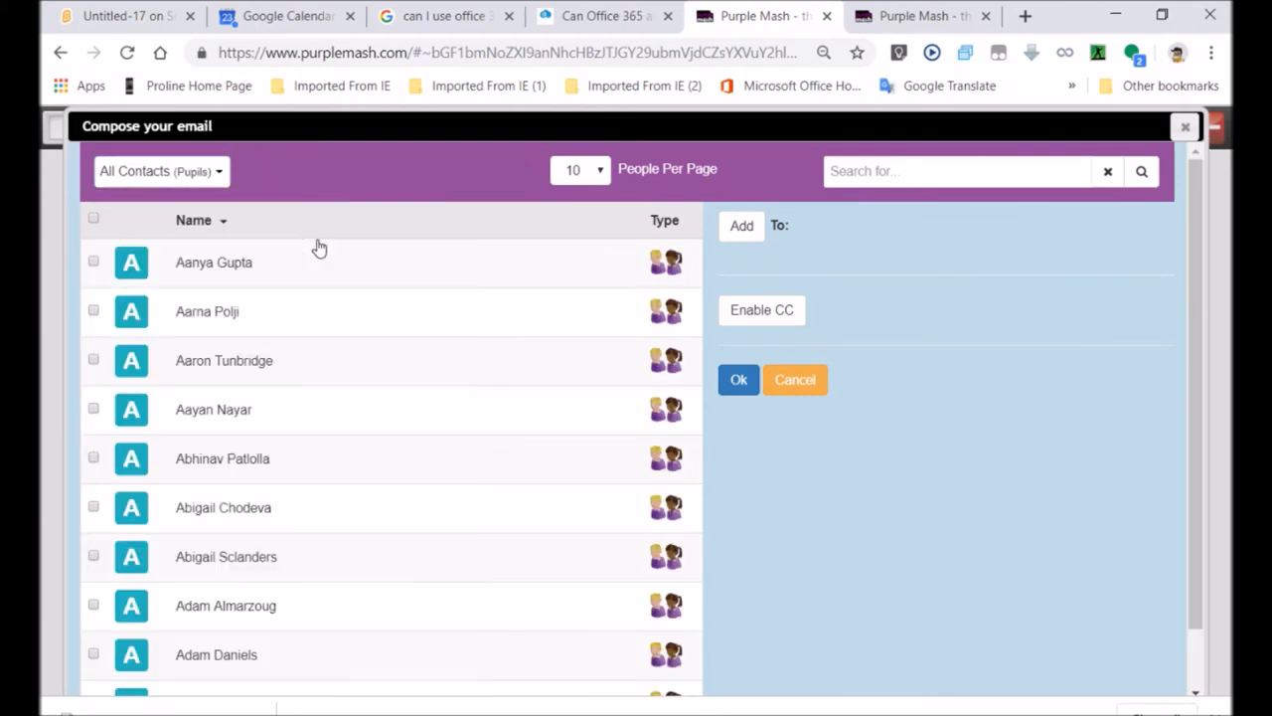
{"action": "left_click", "coordinate": [159, 170]}
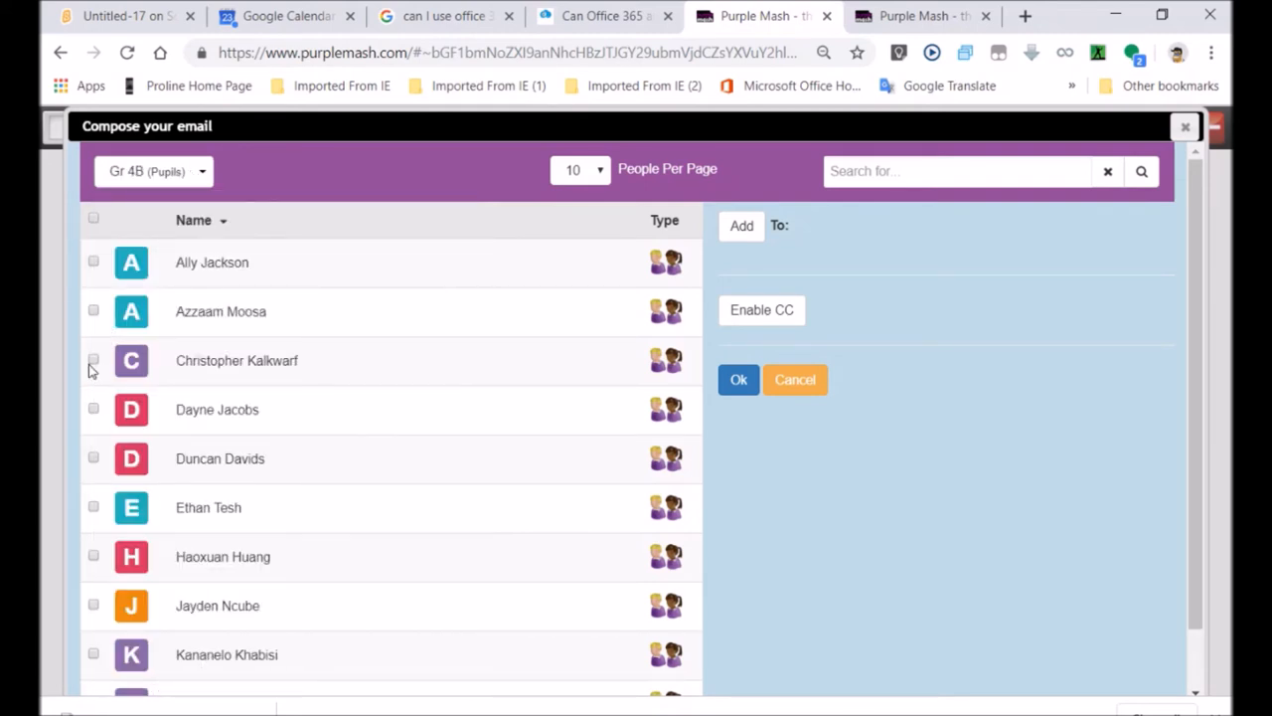
{"action": "left_click", "coordinate": [94, 360]}
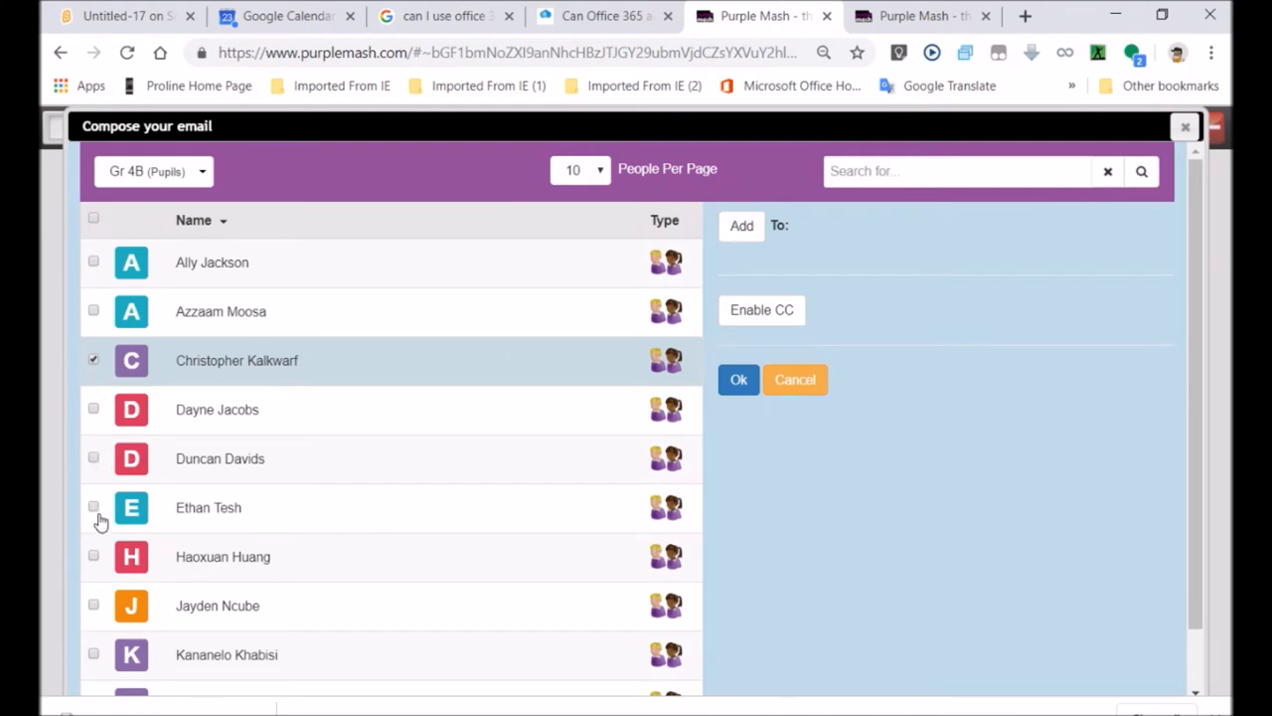
{"action": "left_click", "coordinate": [93, 507]}
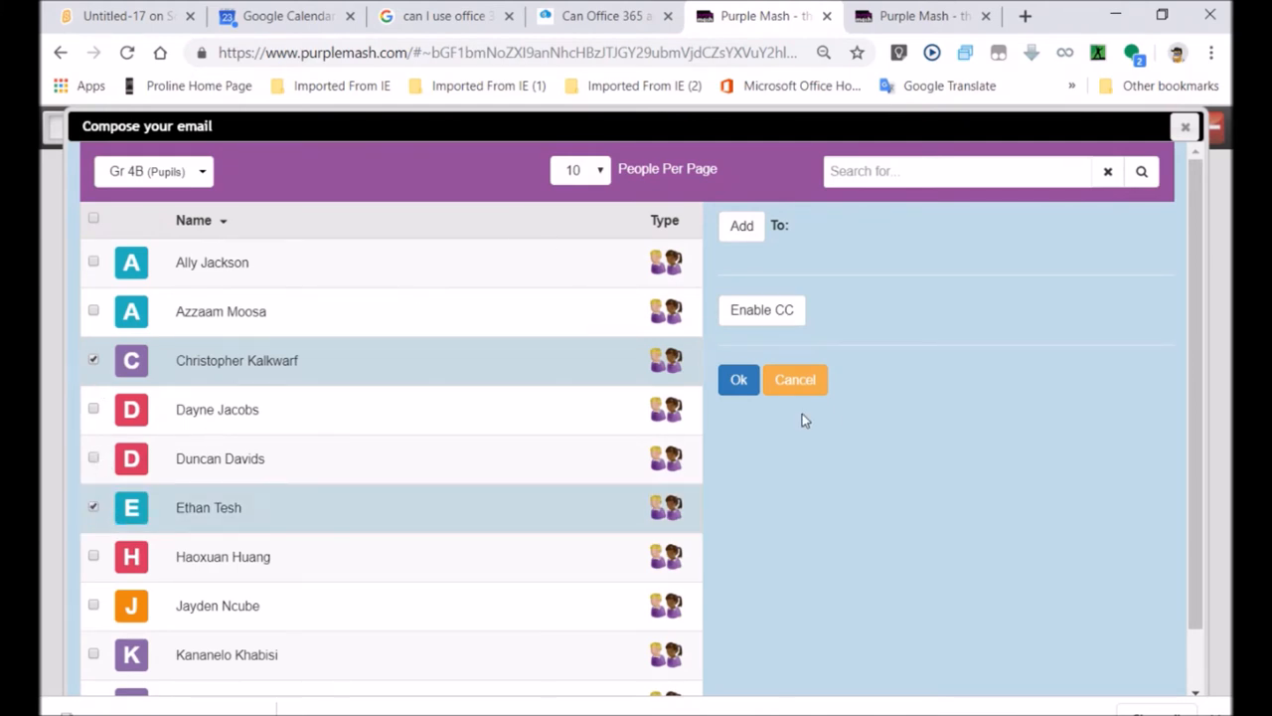
{"action": "left_click", "coordinate": [741, 226]}
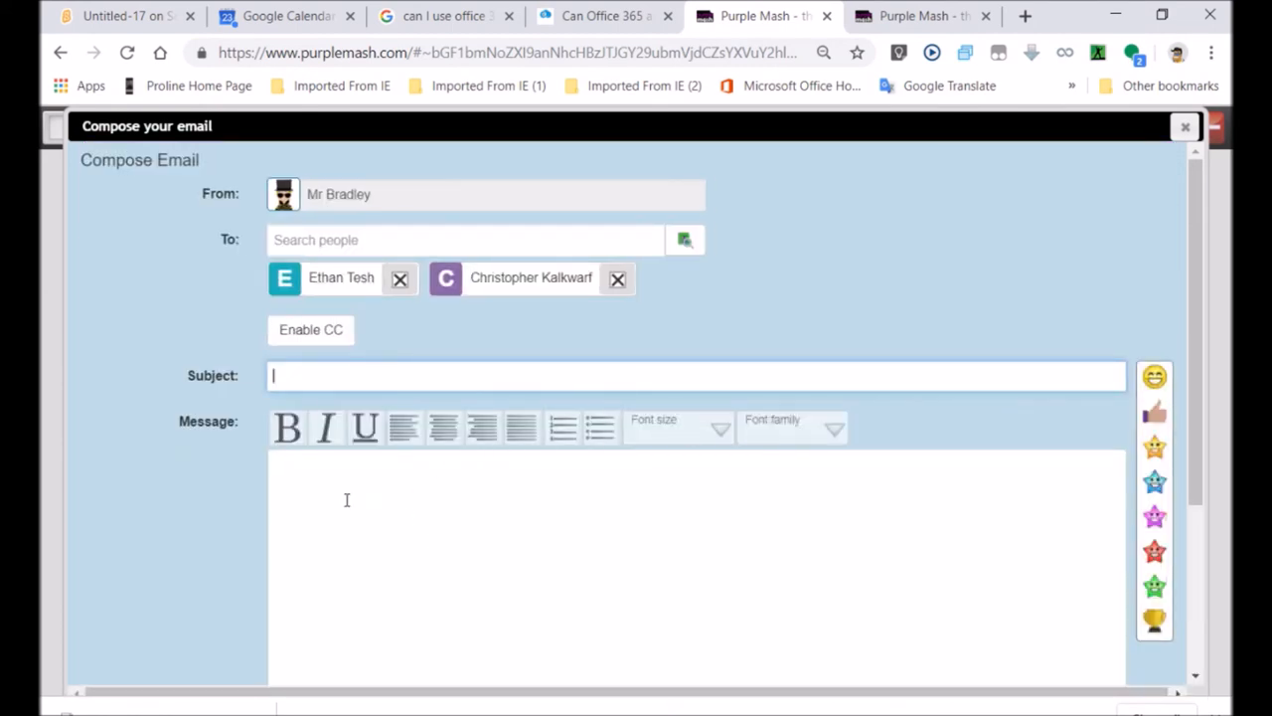
Send the email with subject 'My Map mind map' and message 'share this'.
{"action": "type", "text": "M"}
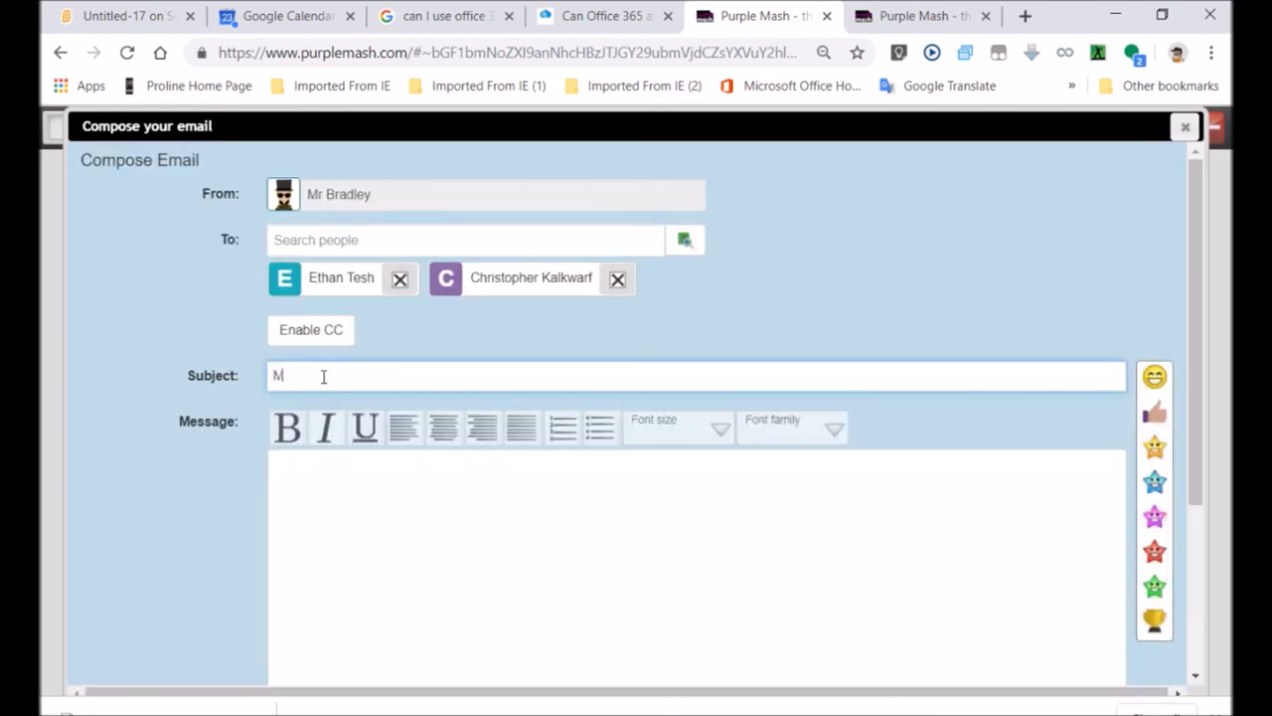
{"action": "type", "text": "y Map"}
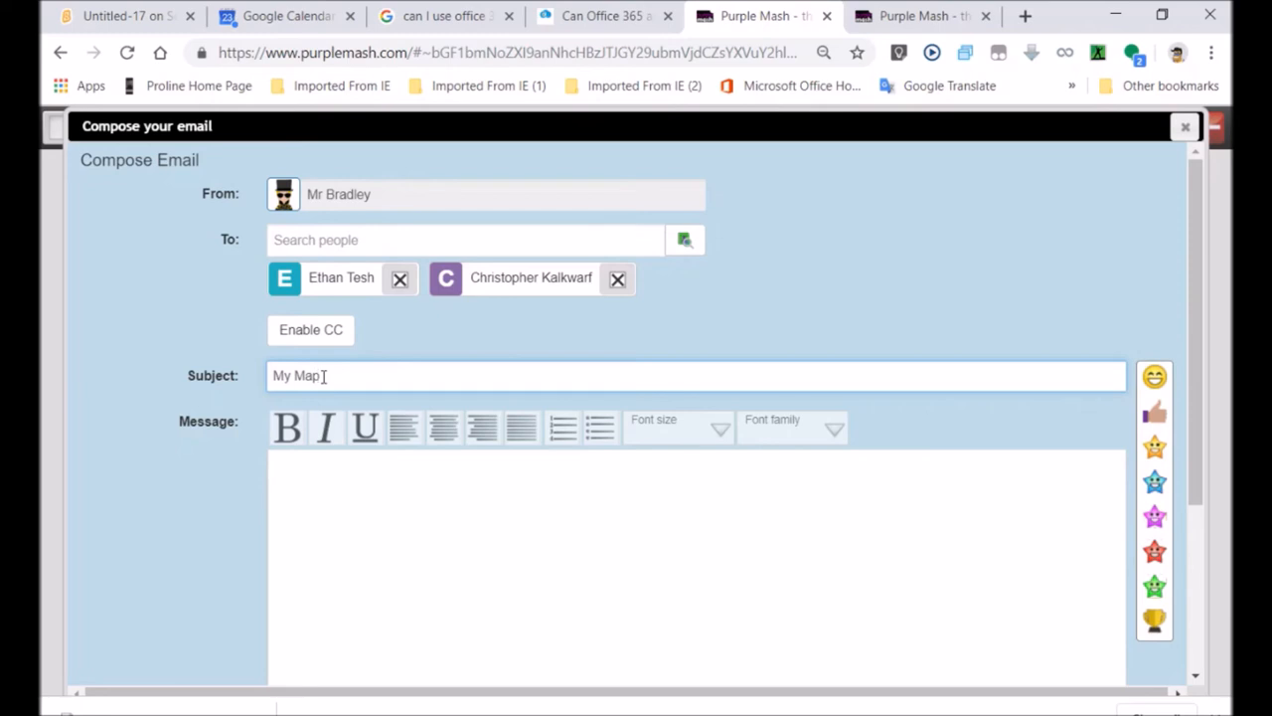
{"action": "type", "text": "mind map"}
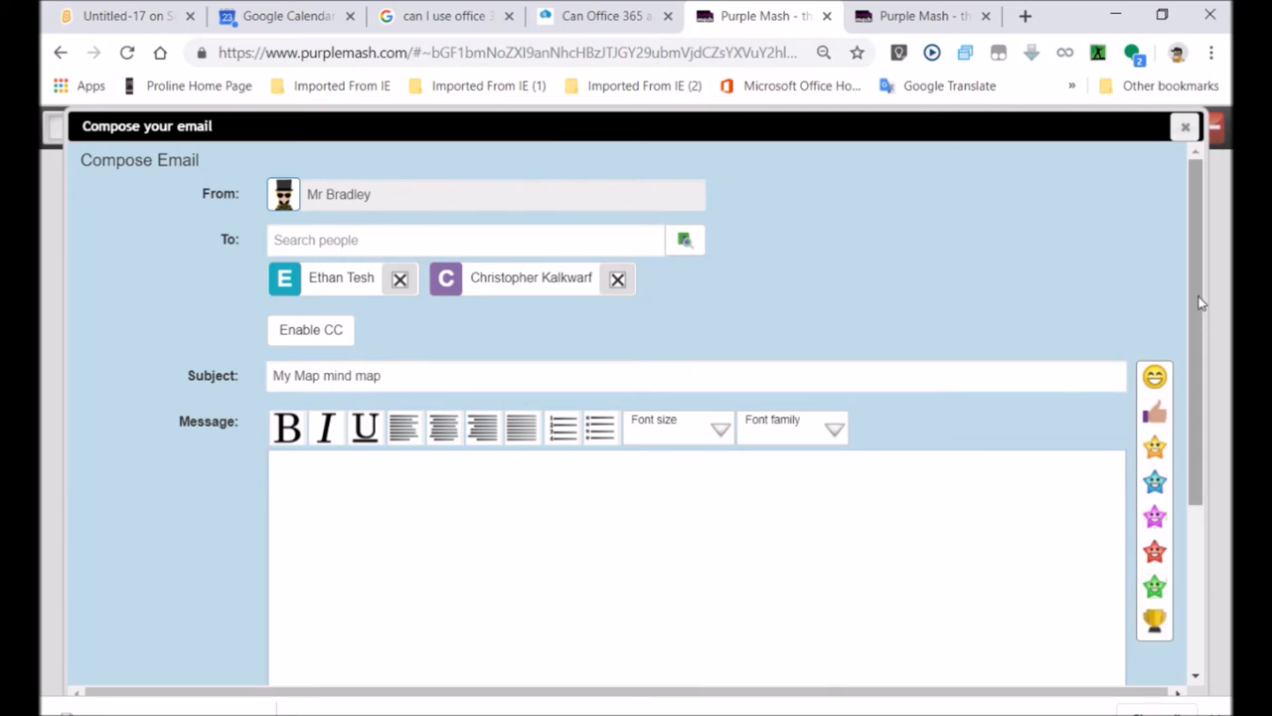
{"action": "type", "text": "share"}
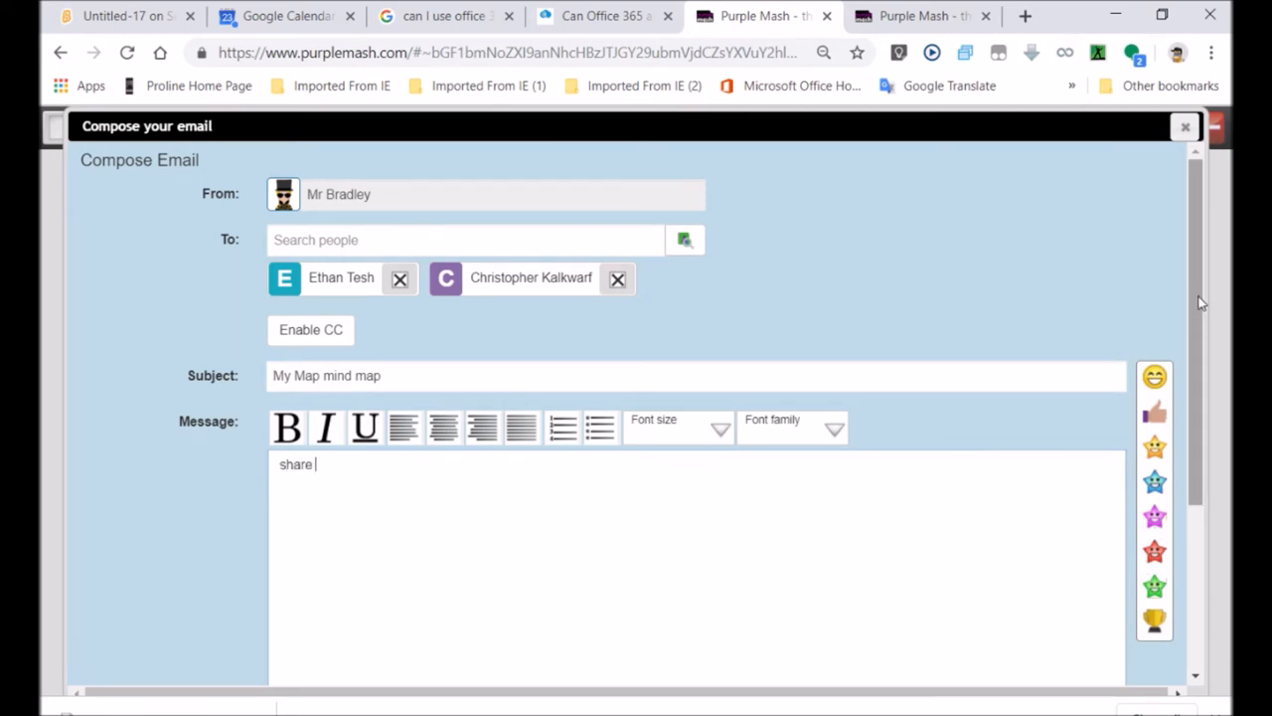
{"action": "type", "text": "this"}
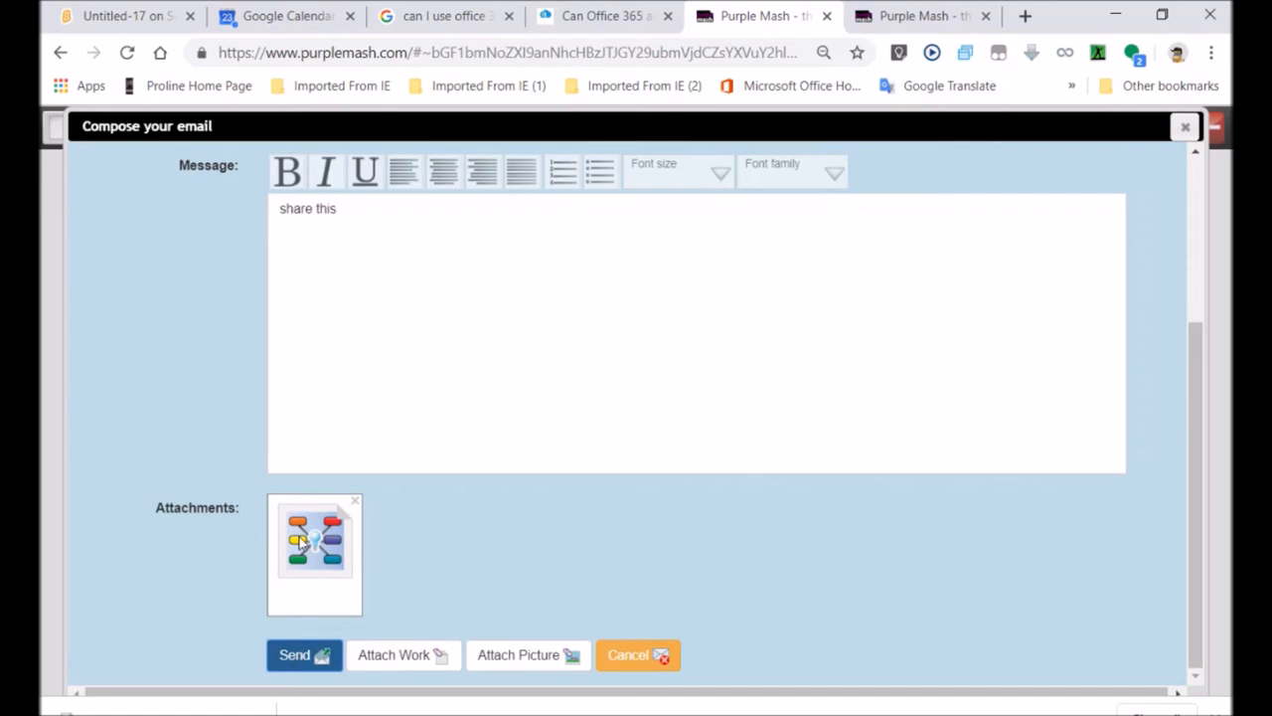
{"action": "left_click", "coordinate": [305, 654]}
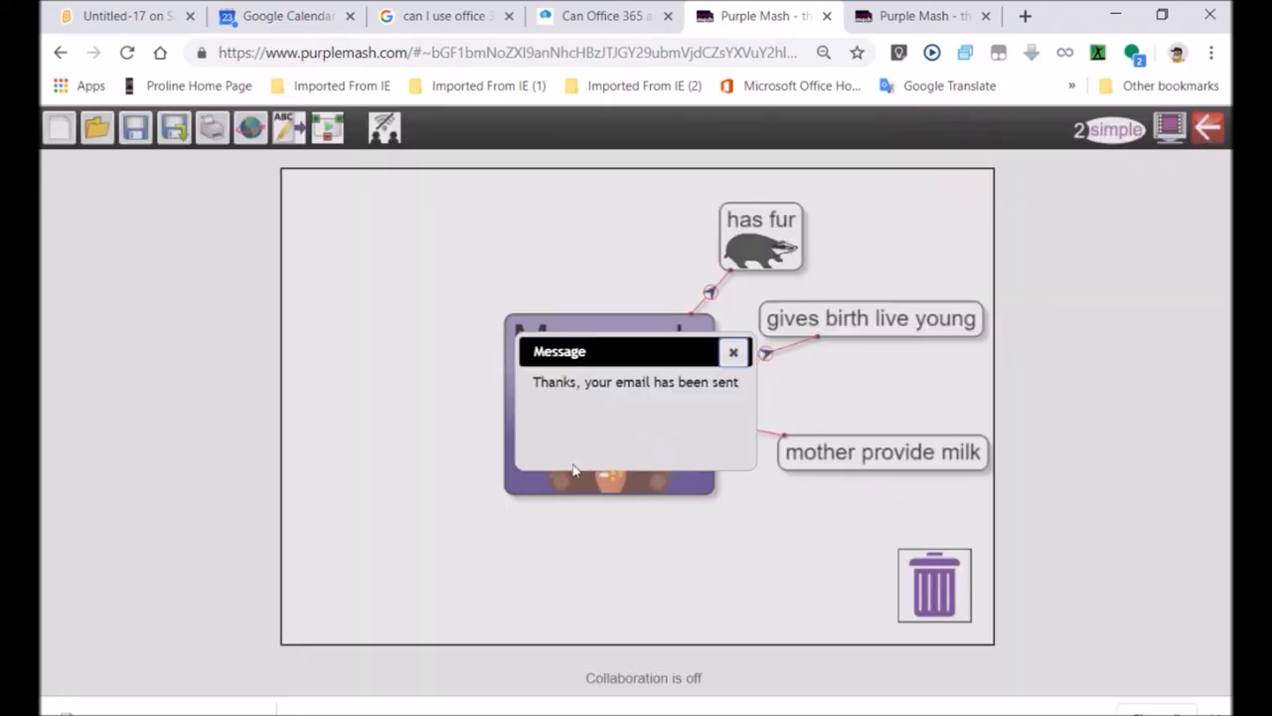
{"action": "left_click", "coordinate": [734, 352]}
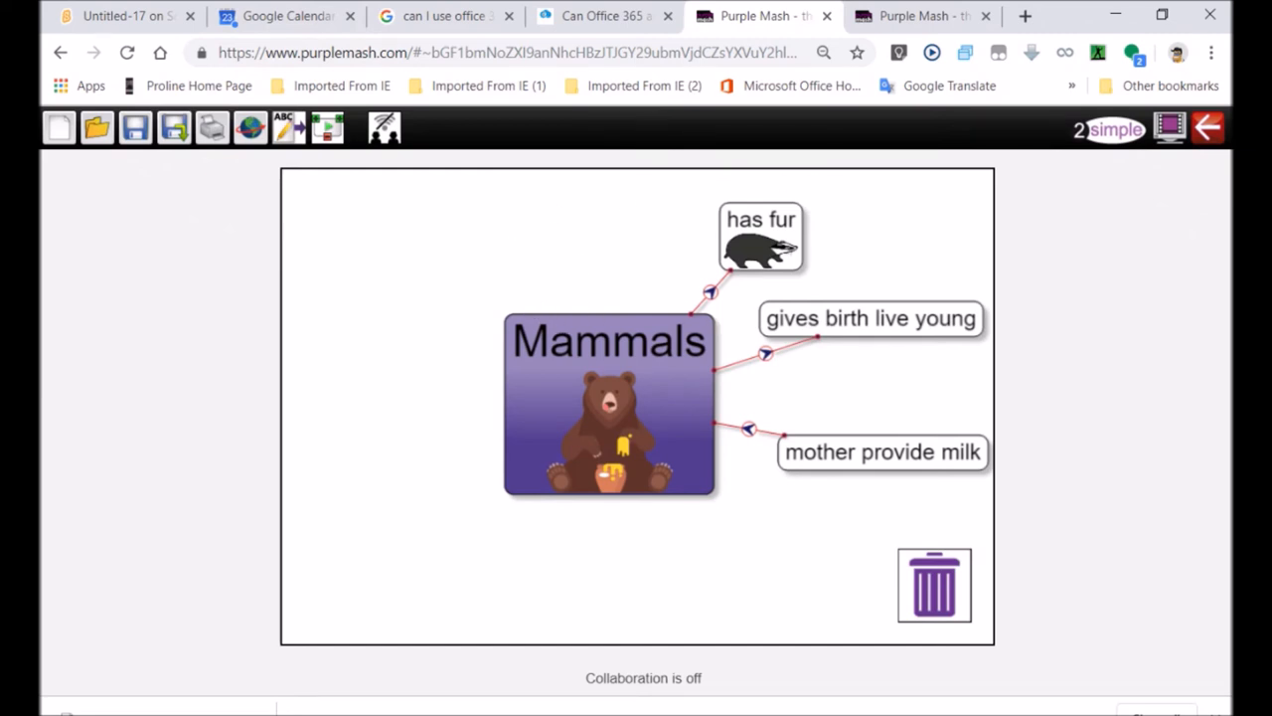
Cancel exiting and choose to blog about the work on the Grade 4 Study Blog.
{"action": "left_click", "coordinate": [1208, 127]}
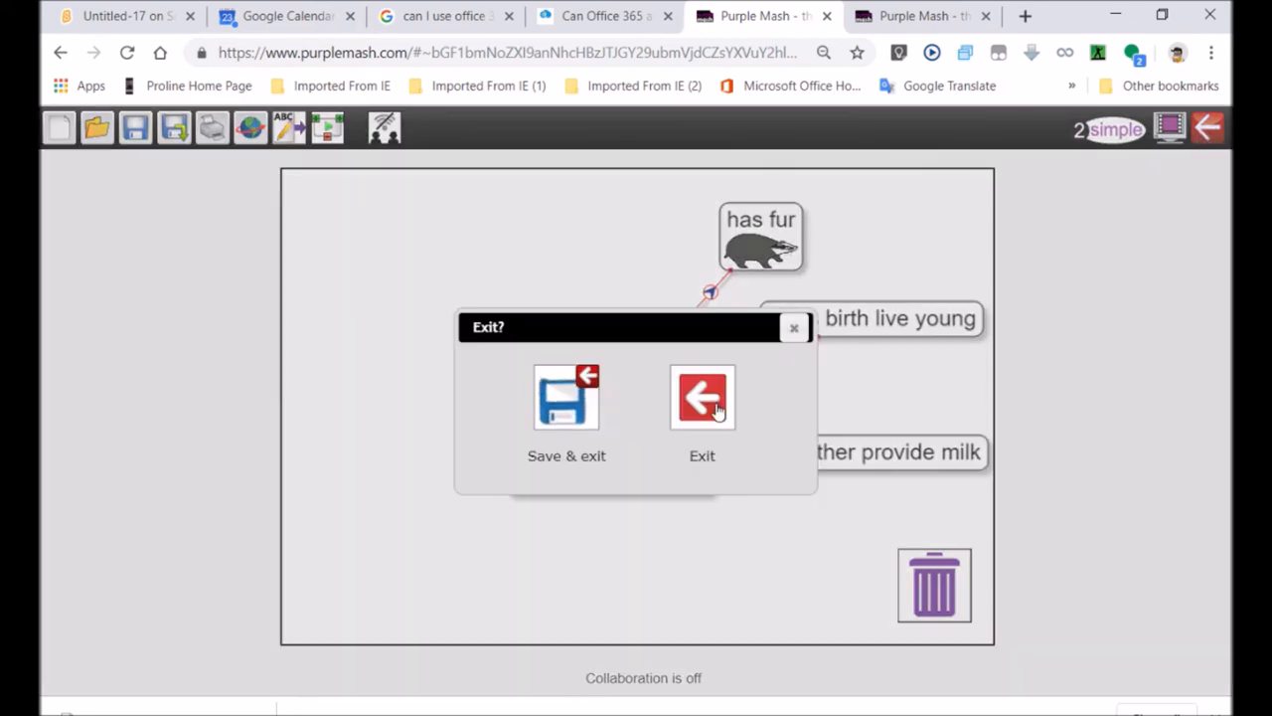
{"action": "left_click", "coordinate": [702, 397]}
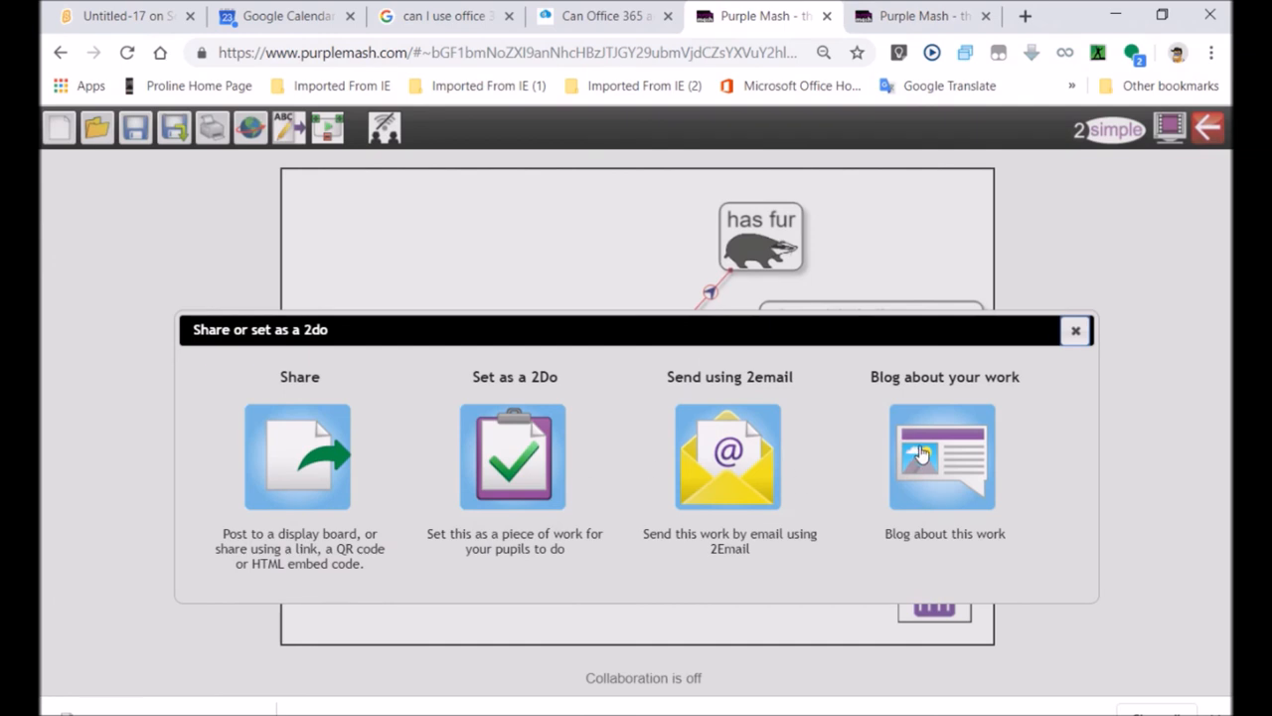
{"action": "left_click", "coordinate": [942, 456]}
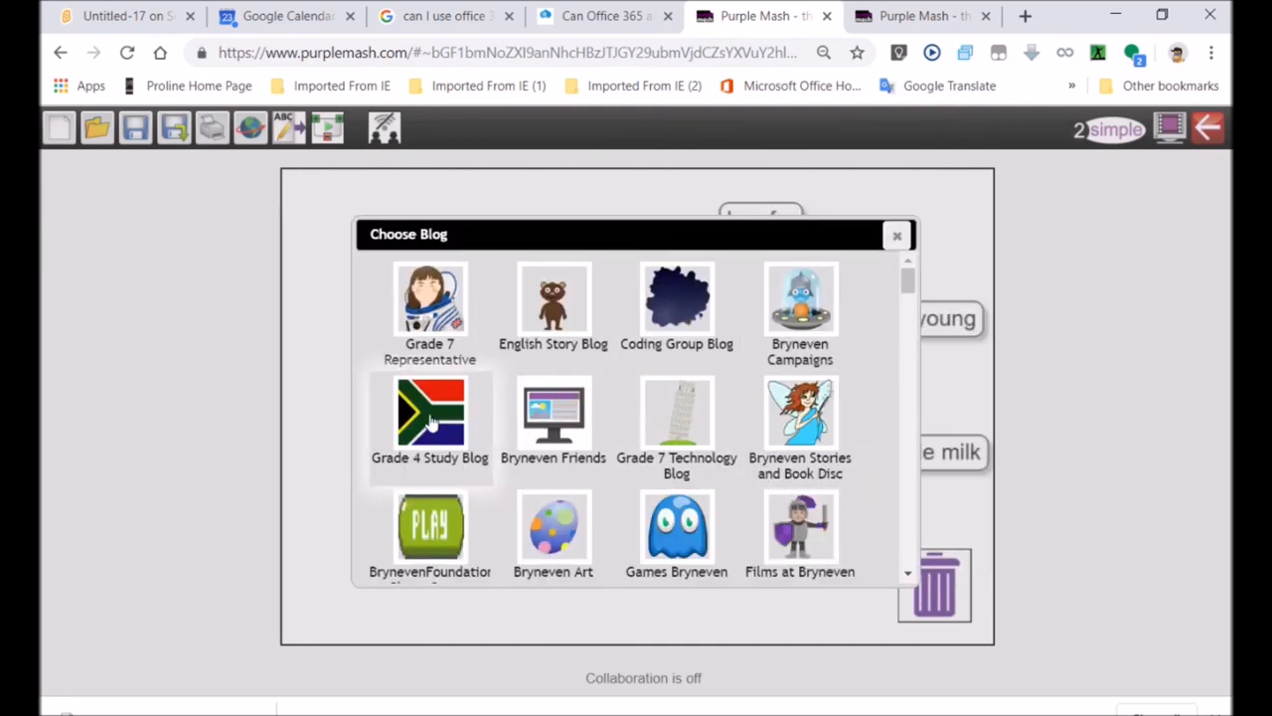
{"action": "left_click", "coordinate": [429, 412]}
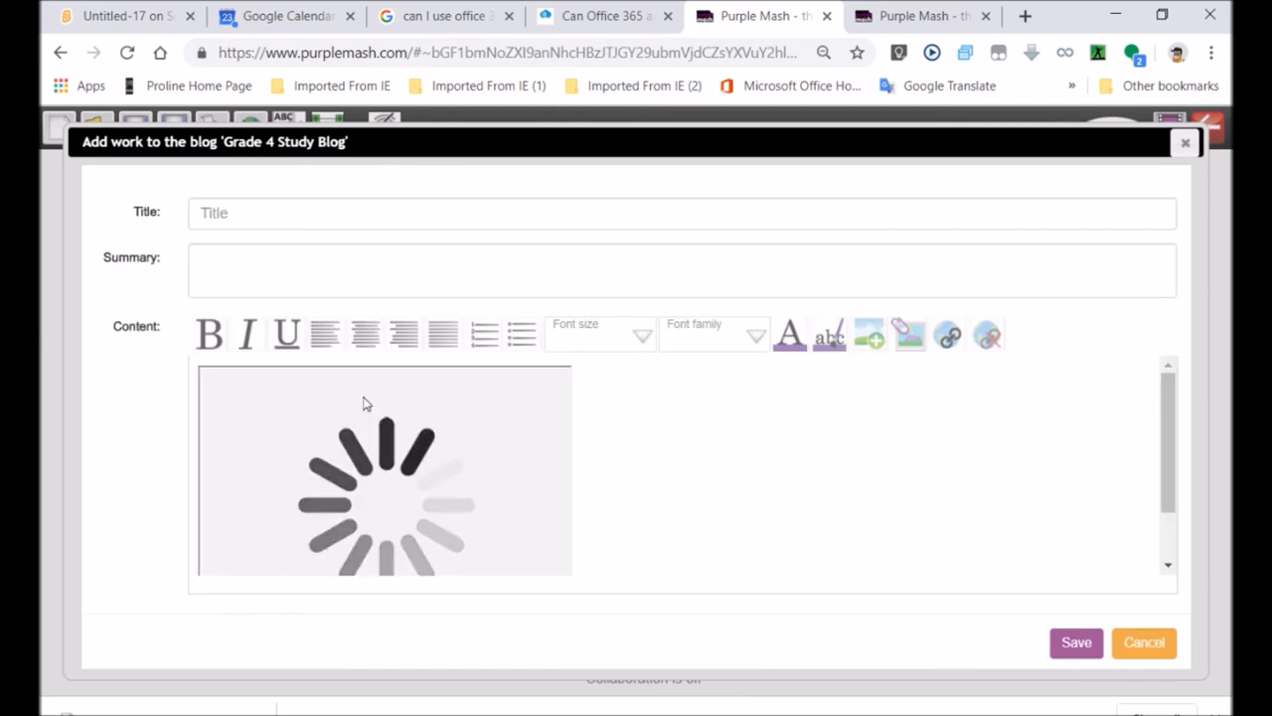
Close the Grade 4 Study Blog post form without saving.
{"action": "left_click", "coordinate": [683, 213]}
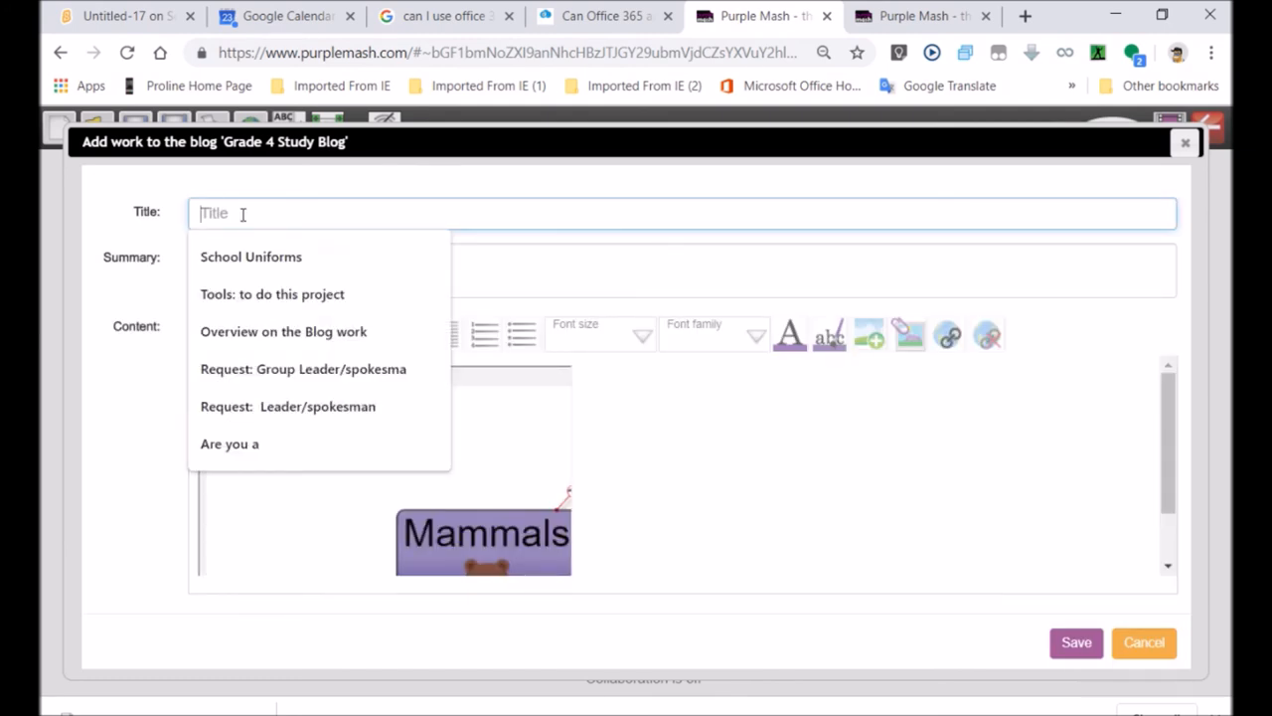
{"action": "mouse_move", "coordinate": [510, 262]}
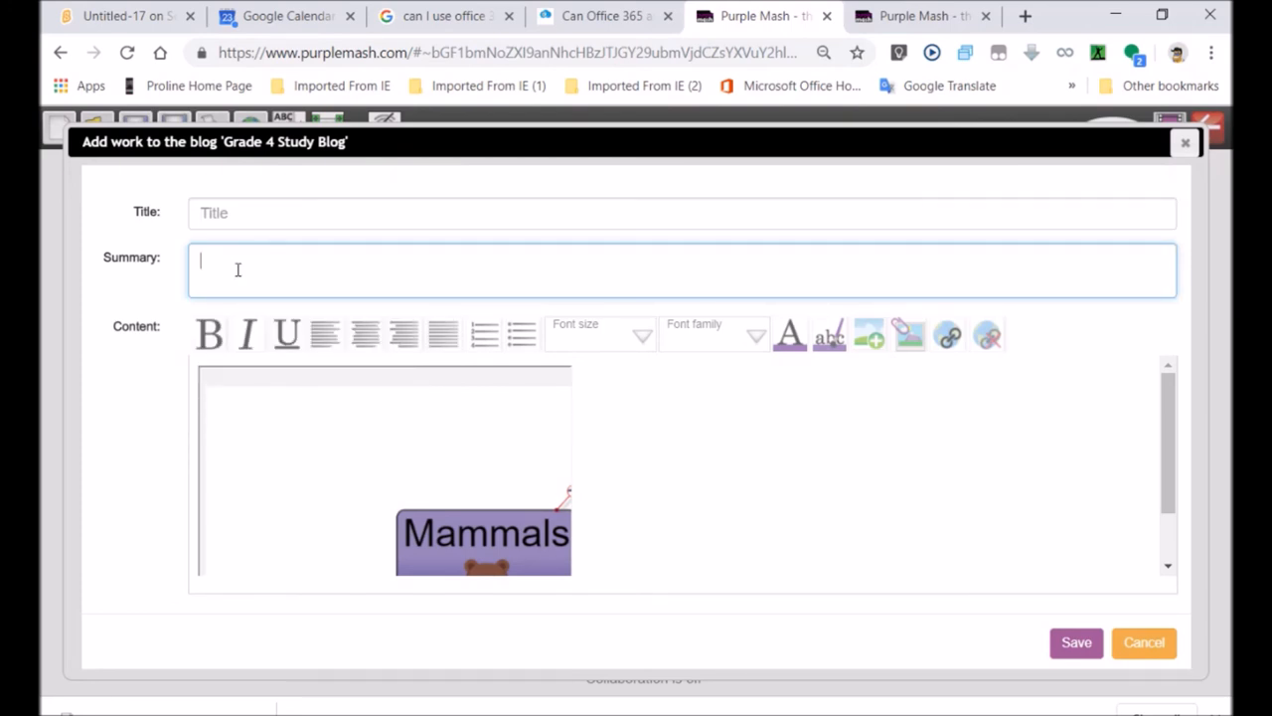
{"action": "mouse_move", "coordinate": [405, 392]}
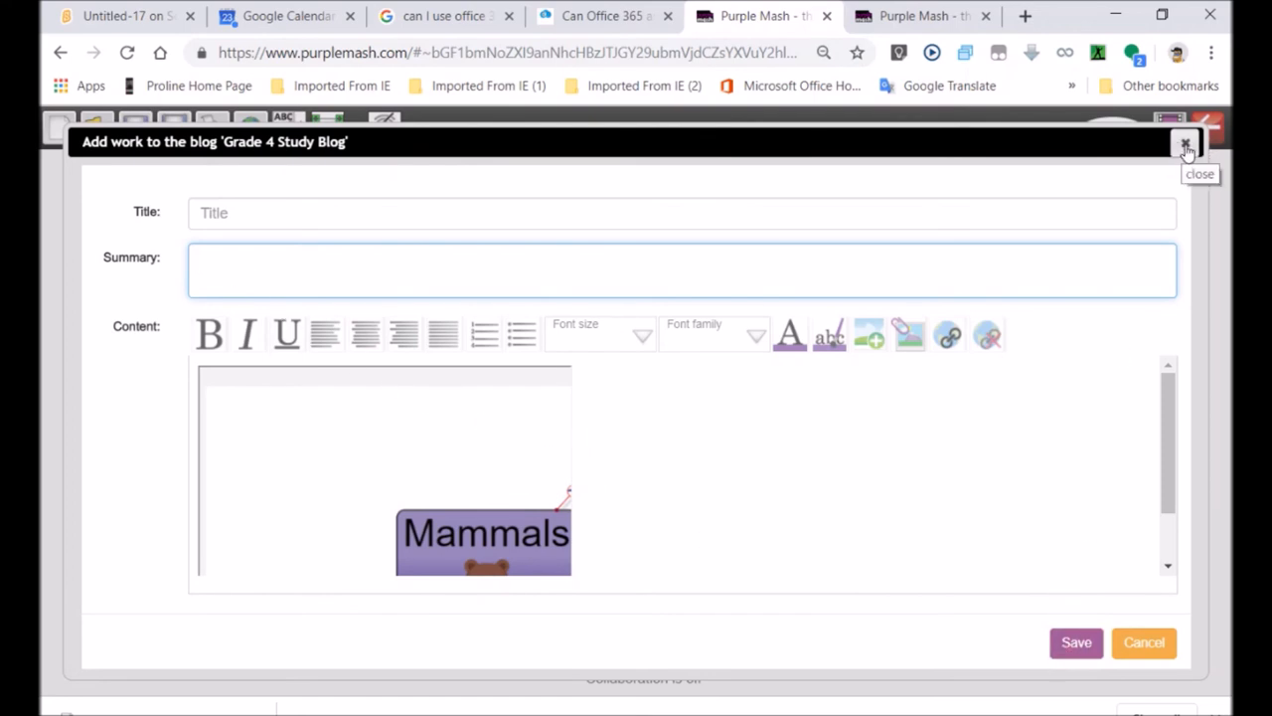
{"action": "left_click", "coordinate": [1185, 144]}
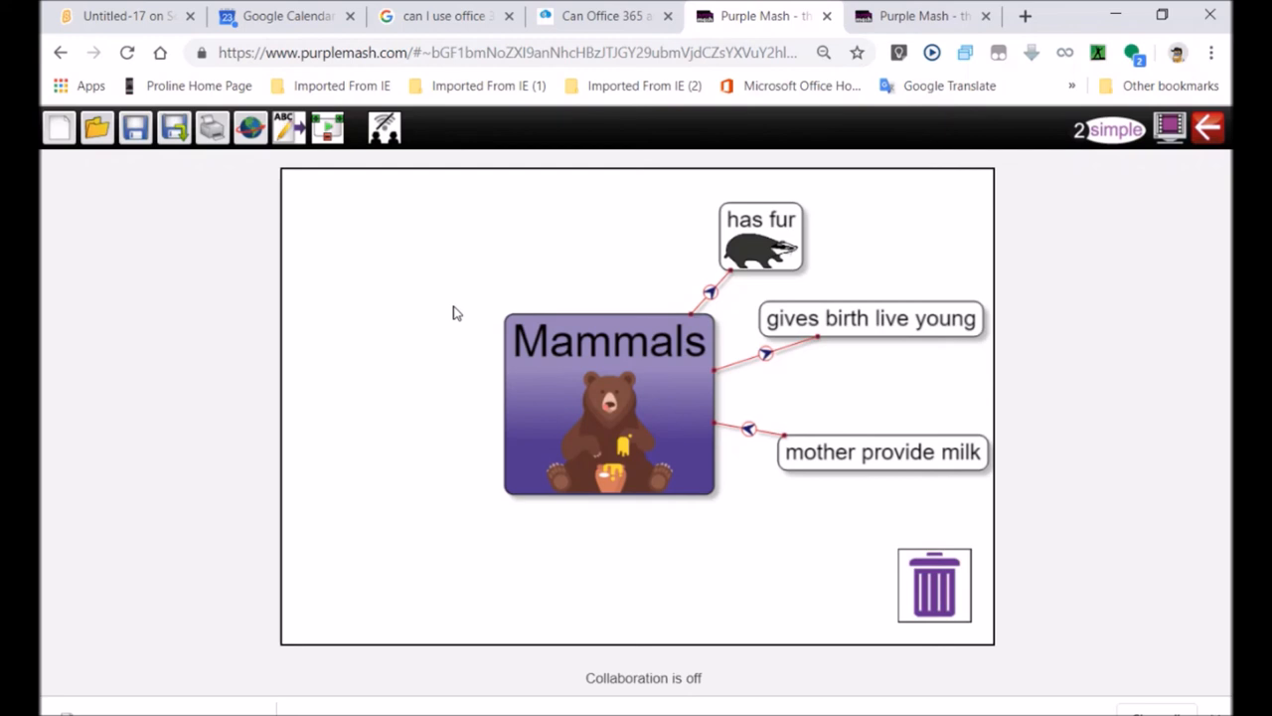
{"action": "mouse_move", "coordinate": [821, 32]}
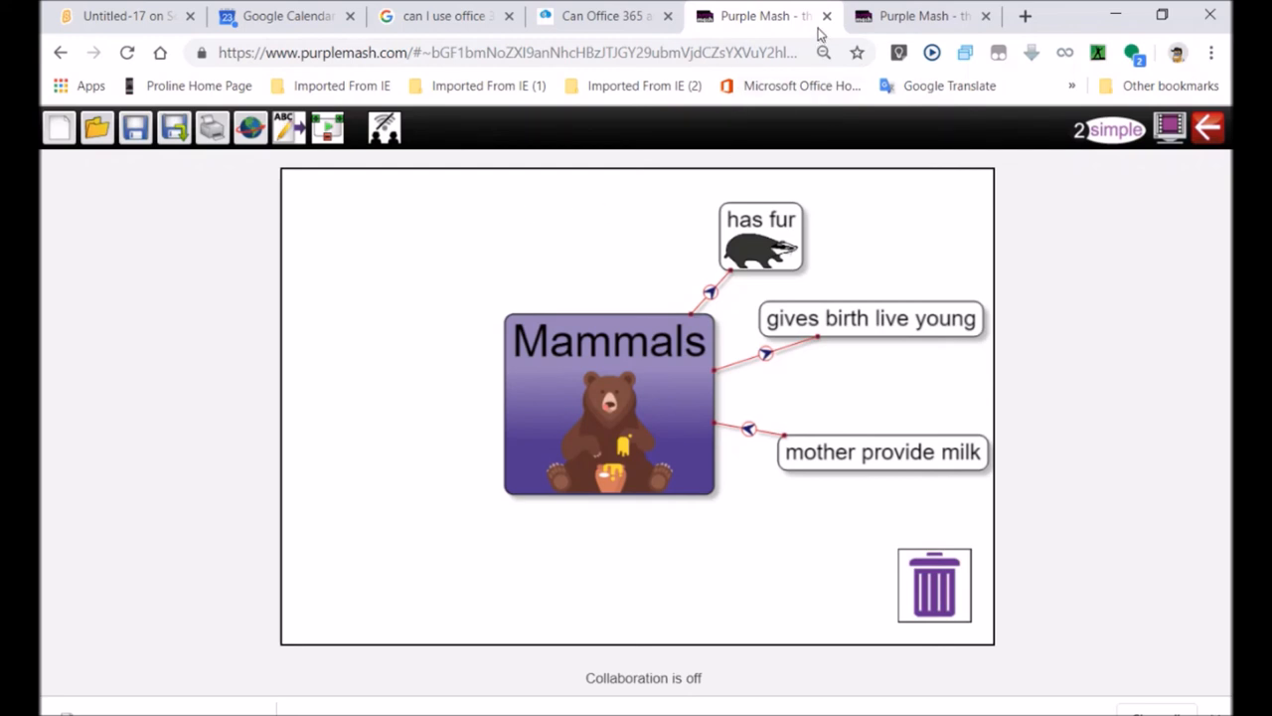
{"action": "mouse_move", "coordinate": [828, 20]}
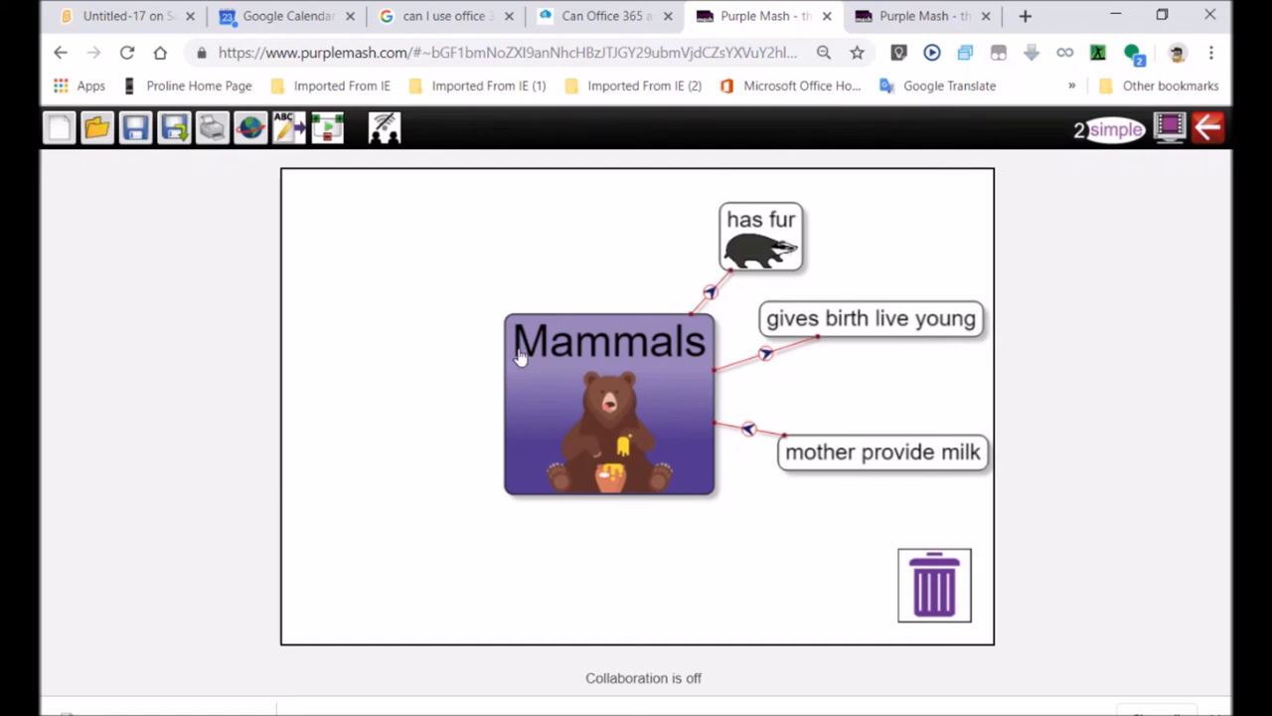
{"action": "mouse_move", "coordinate": [1038, 175]}
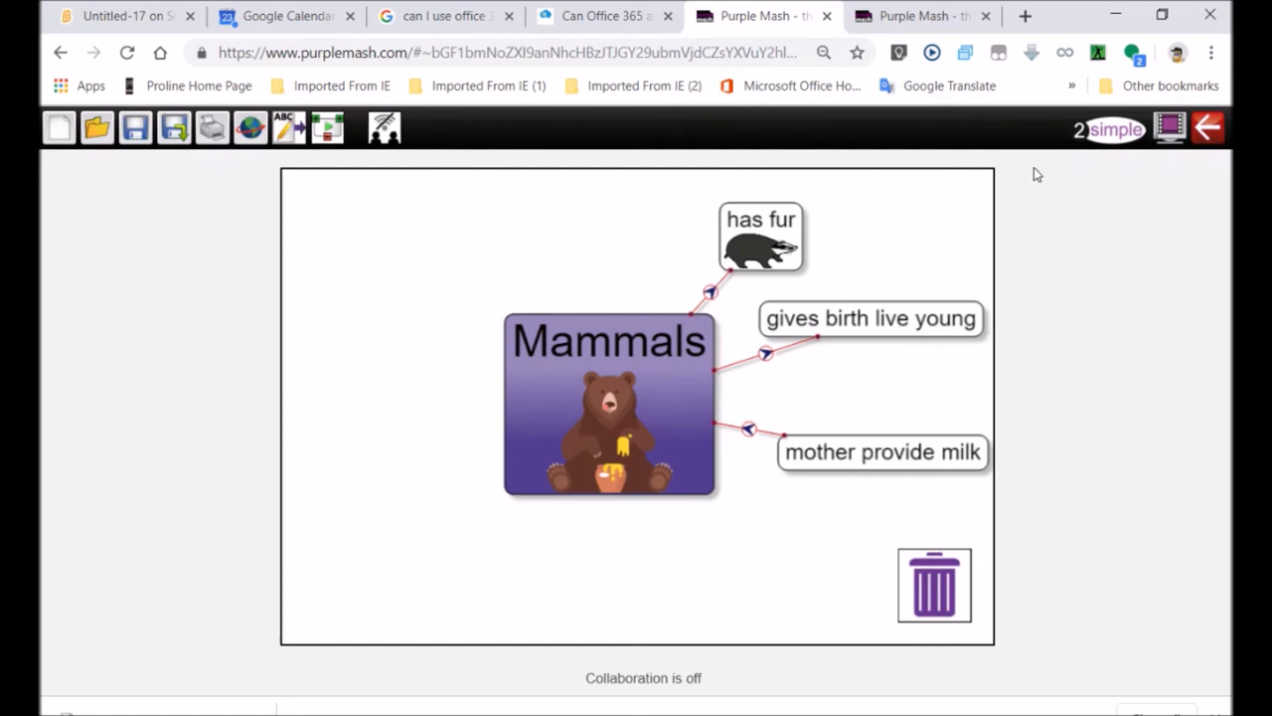
{"action": "mouse_move", "coordinate": [1209, 129]}
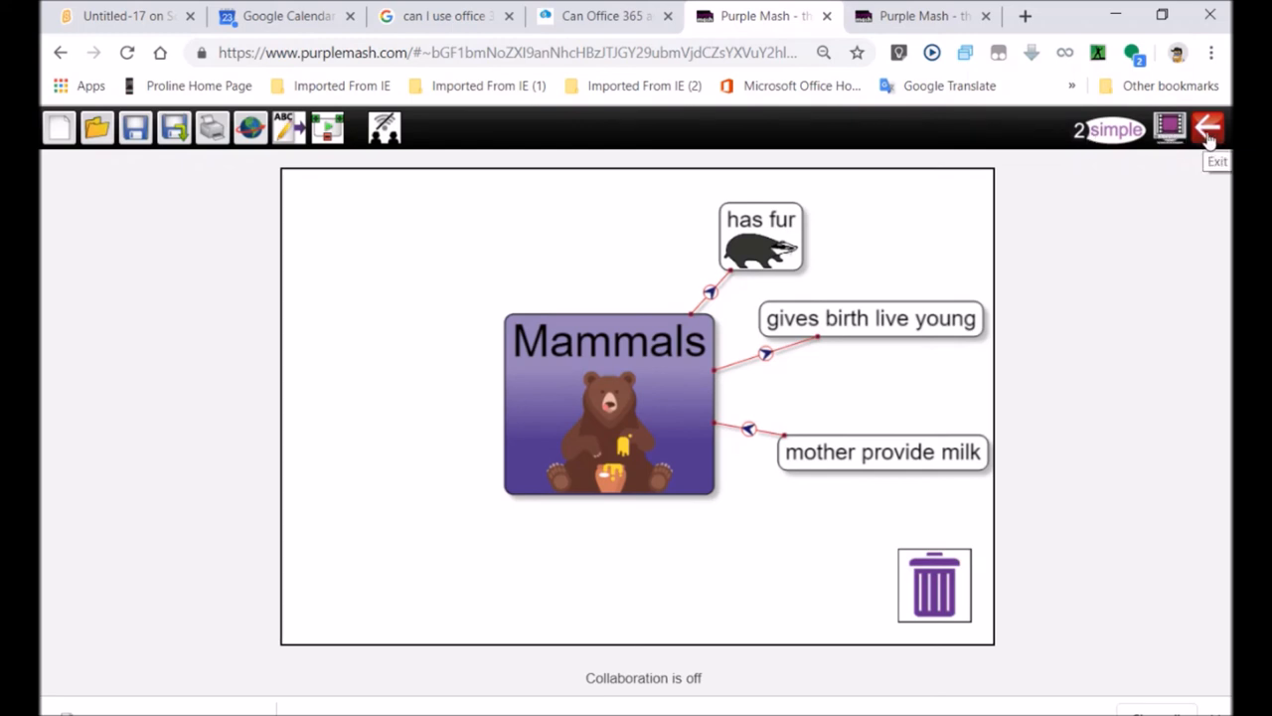
Exit the Mammals mind map with the red Exit arrow.
{"action": "left_click", "coordinate": [1209, 127]}
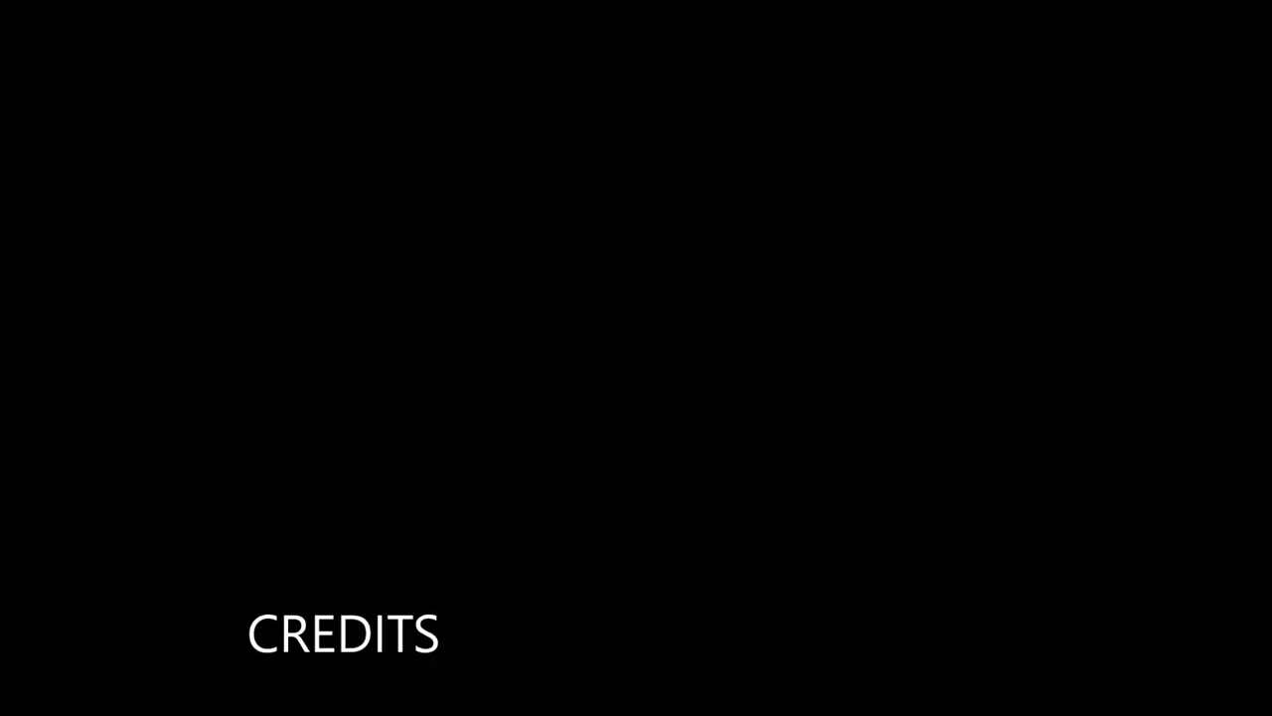